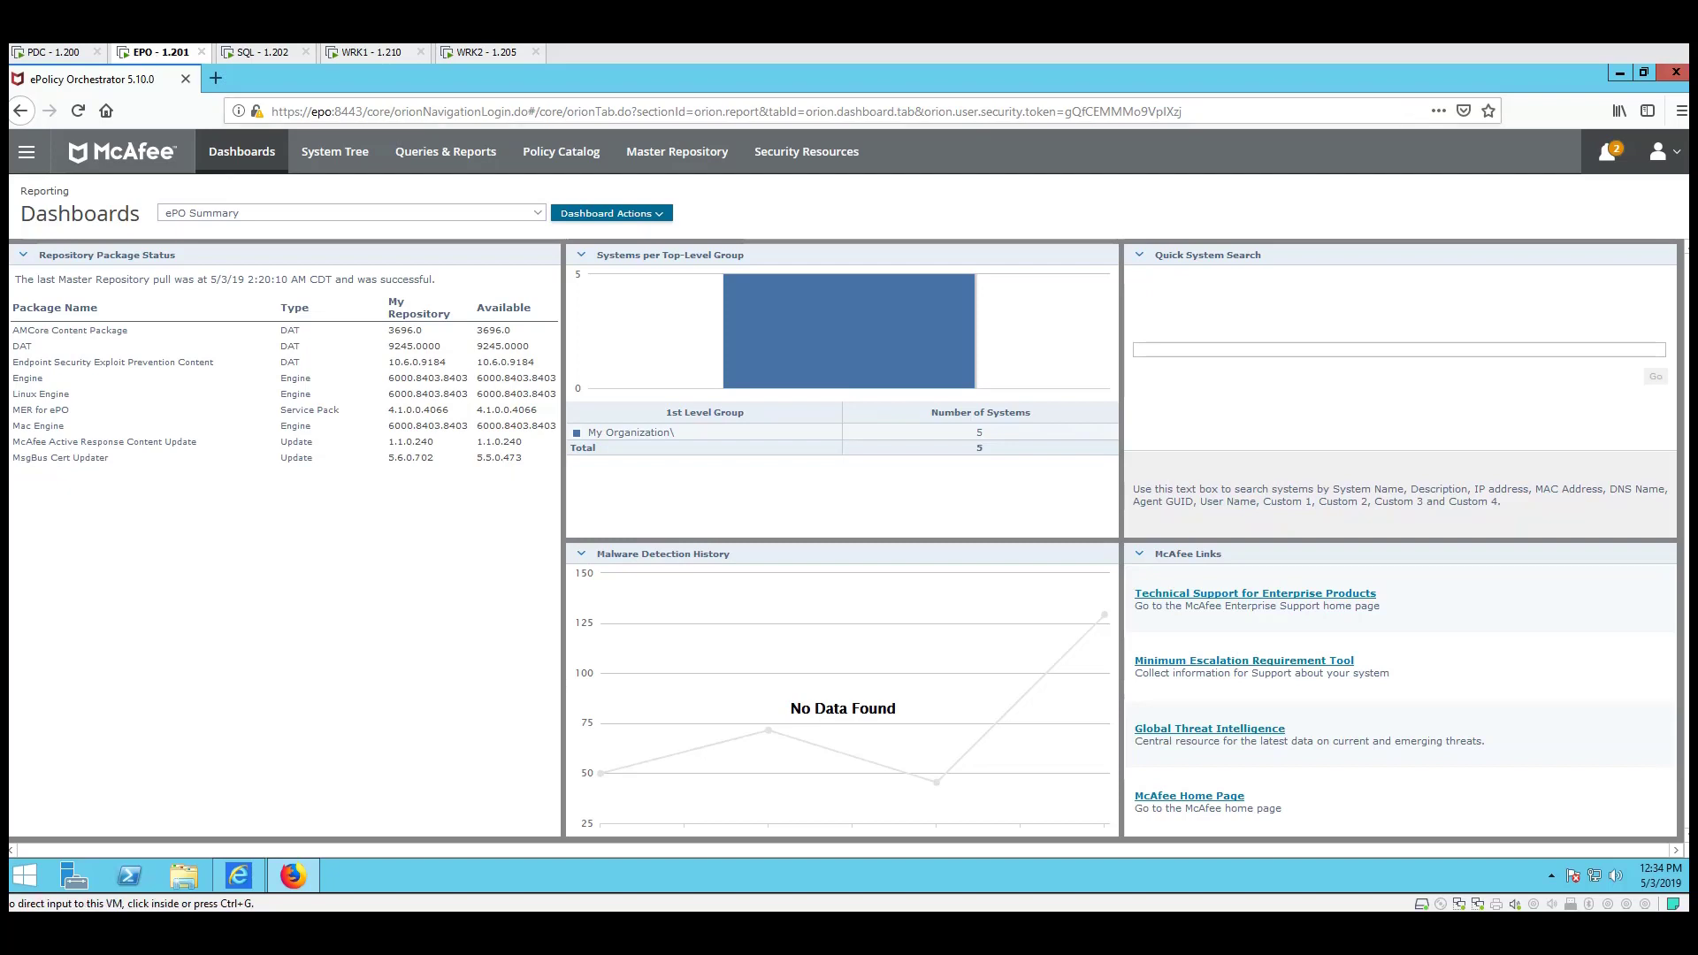
pyautogui.moveTo(25, 151)
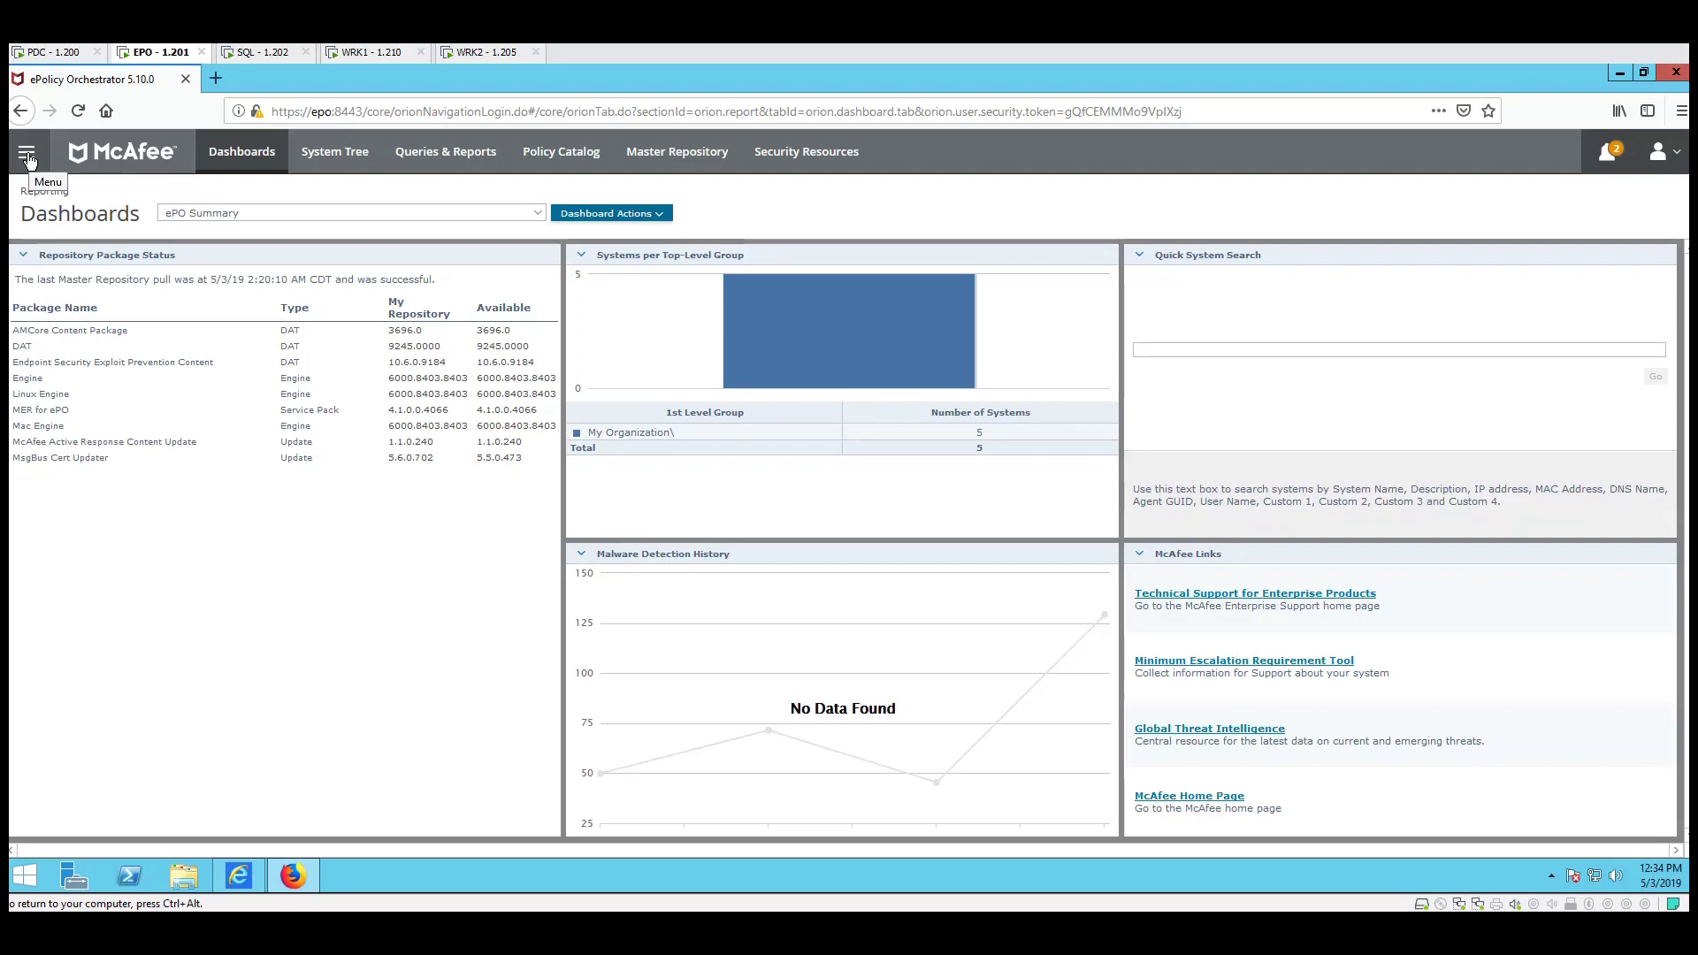
pyautogui.moveTo(72, 173)
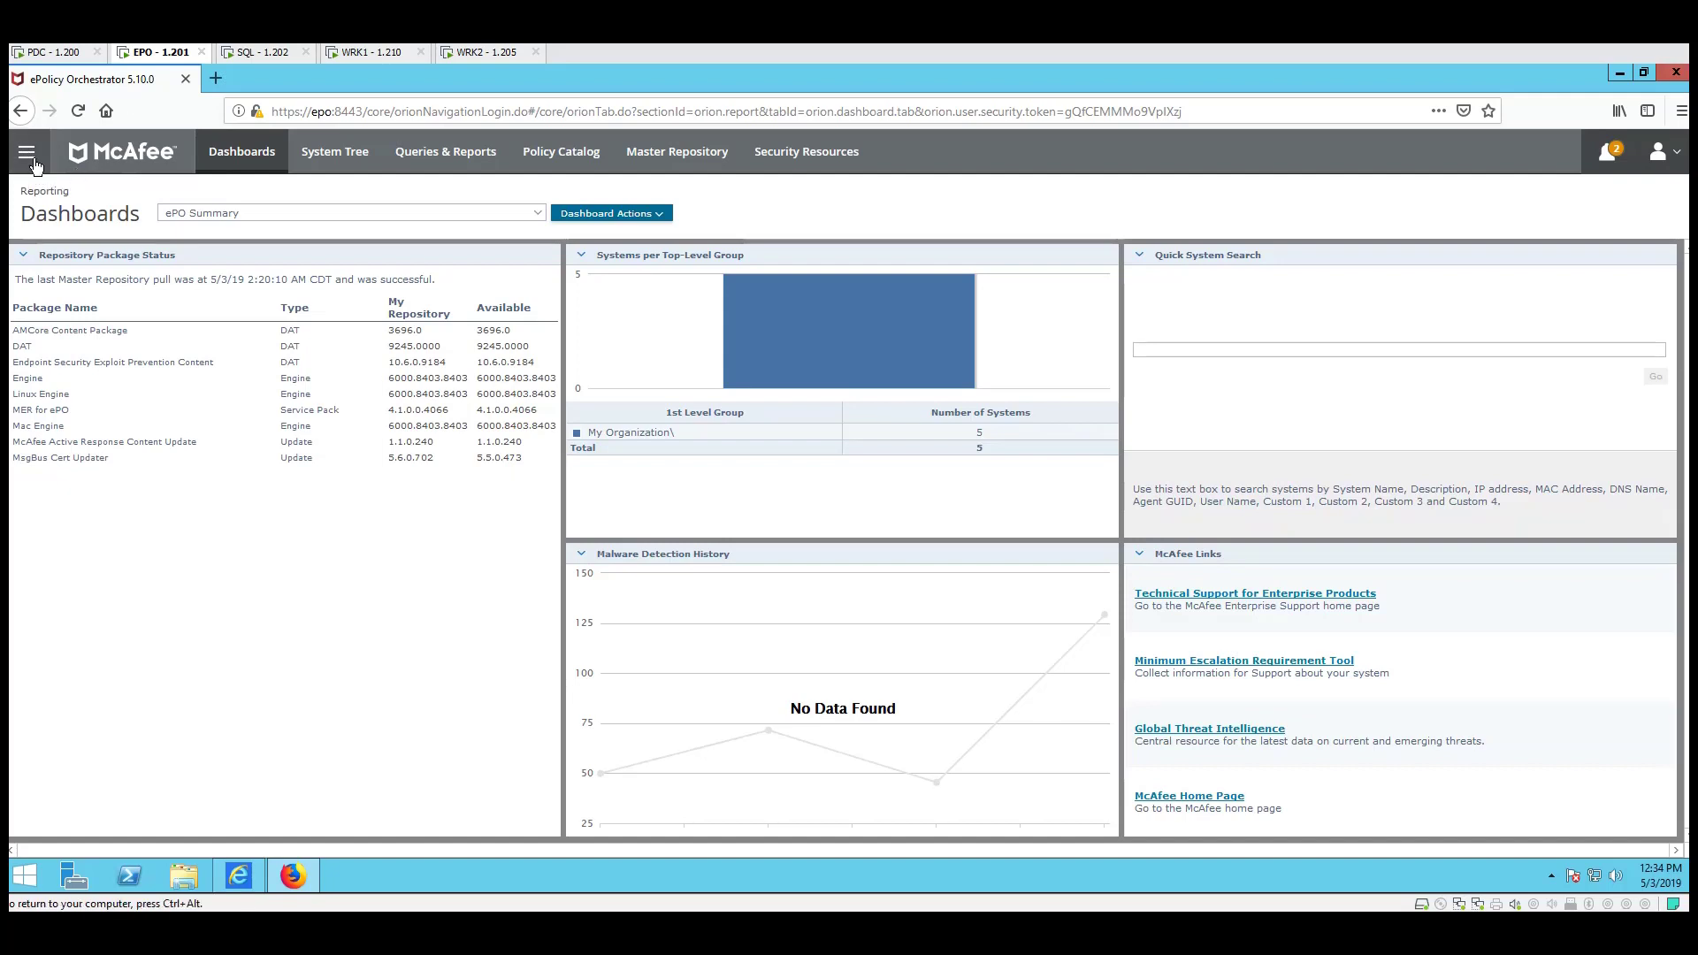
pyautogui.moveTo(43, 160)
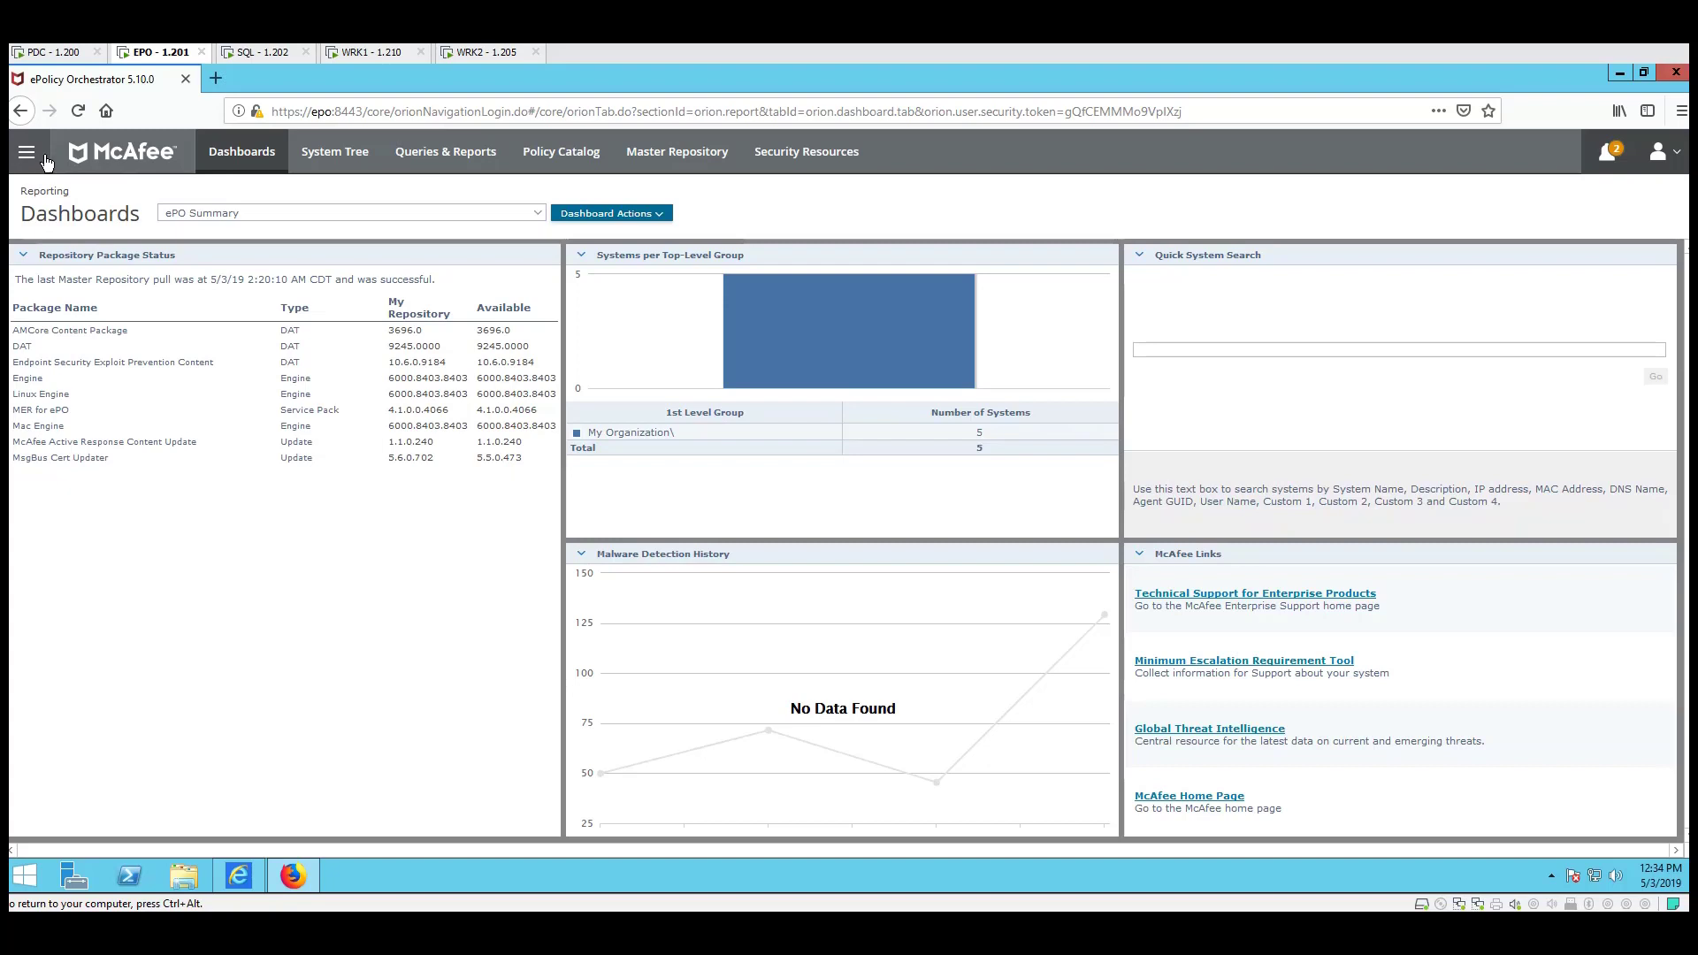
# Create a new permission set under User Management > Permission Sets, named 'Policy and Task Approver'
pyautogui.click(27, 151)
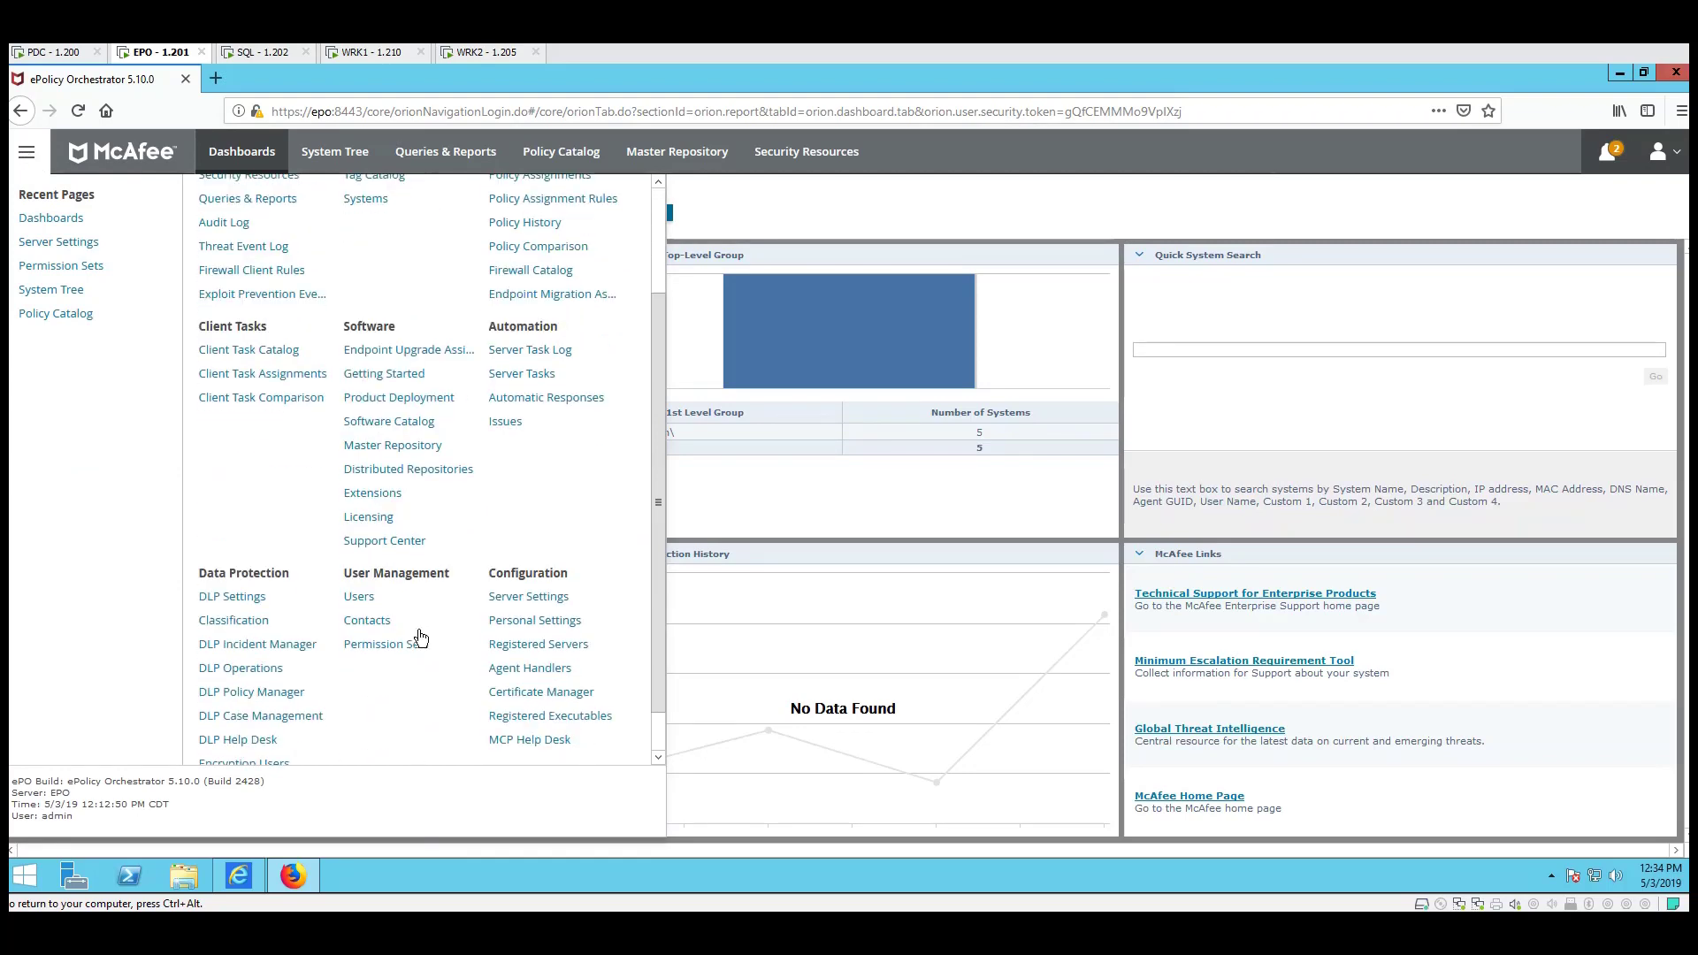
pyautogui.click(386, 643)
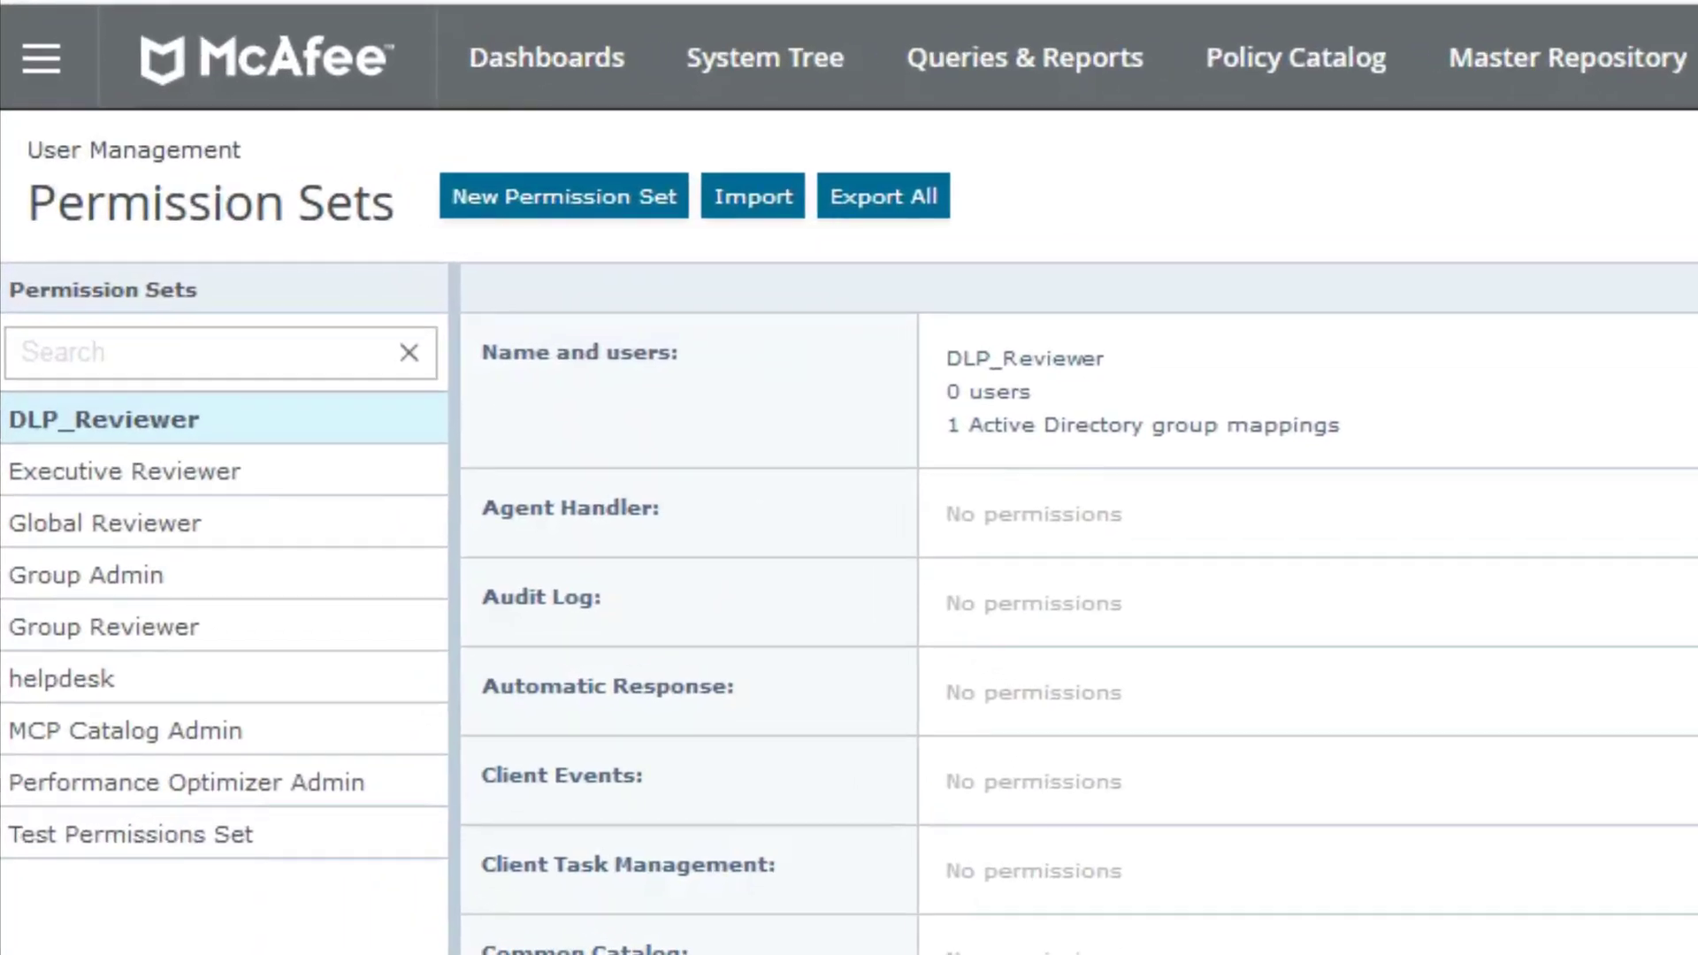
pyautogui.moveTo(628, 206)
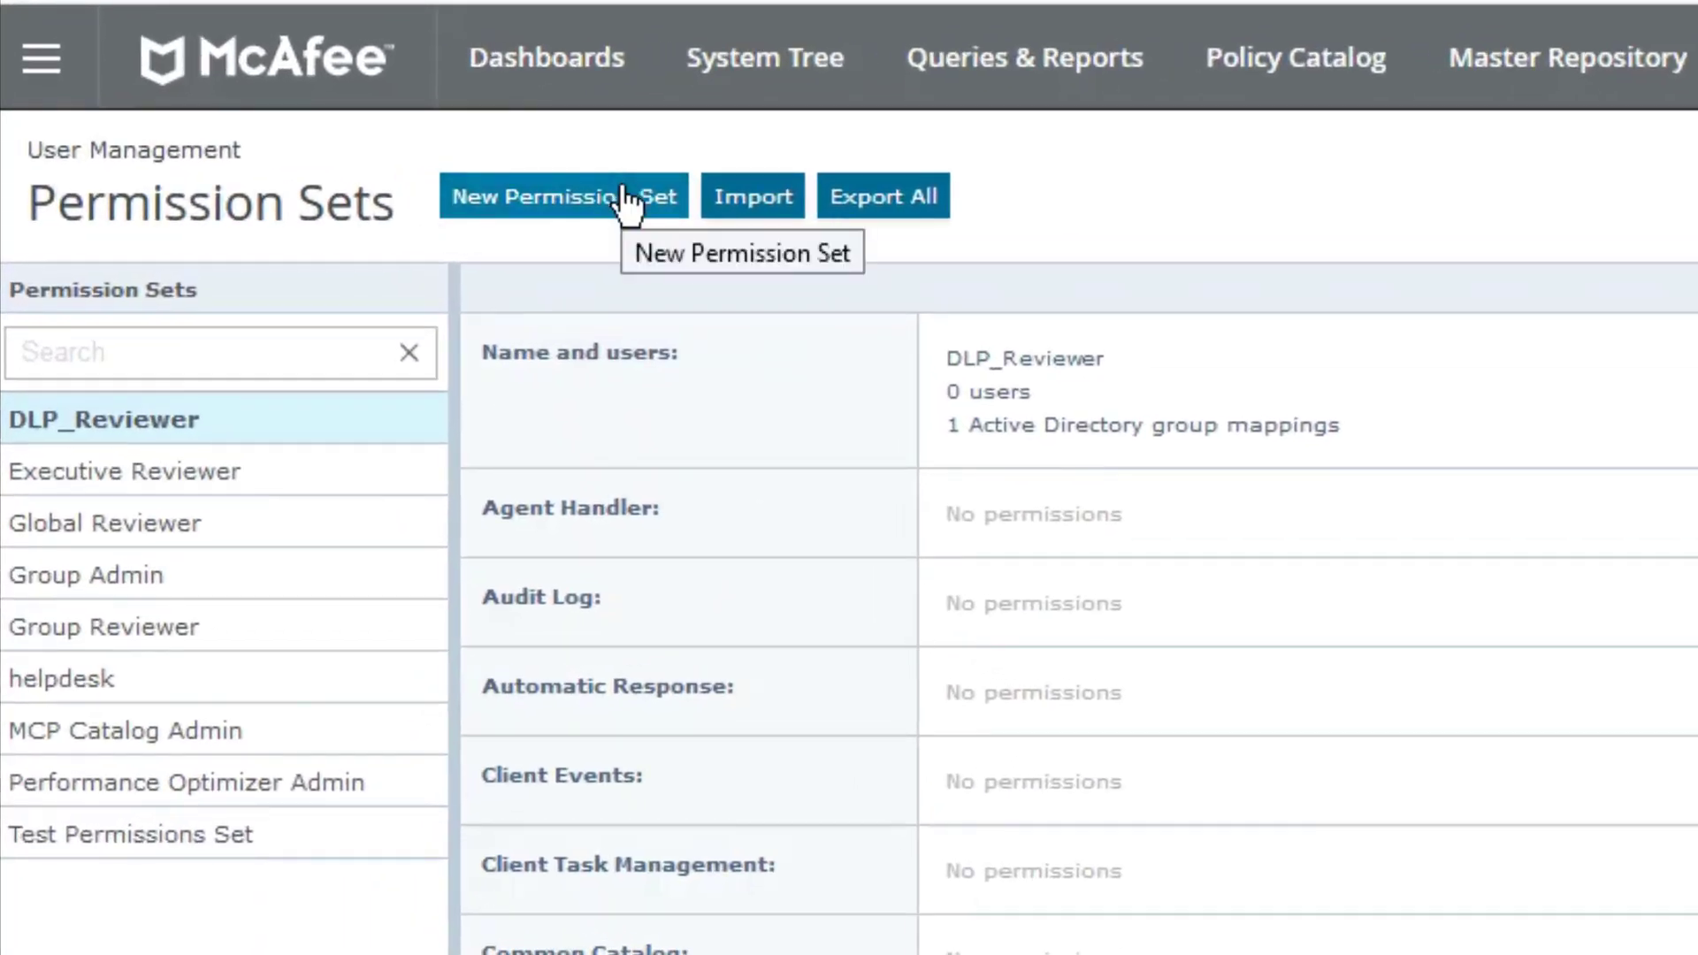
pyautogui.click(563, 197)
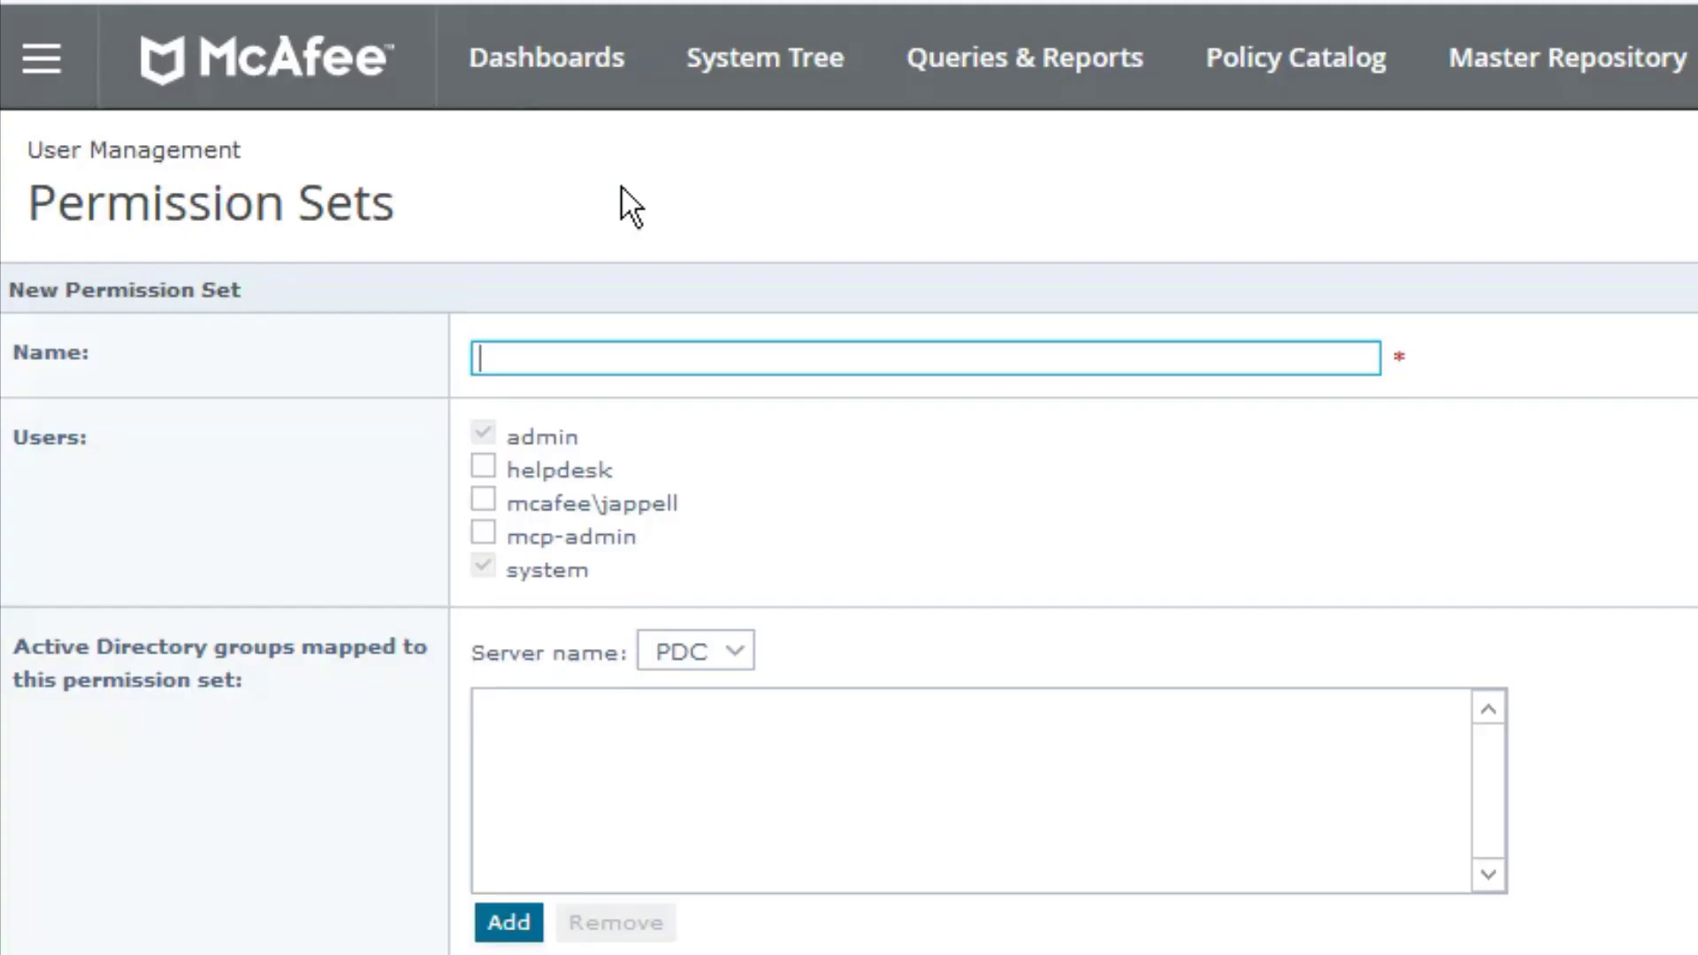
pyautogui.click(926, 358)
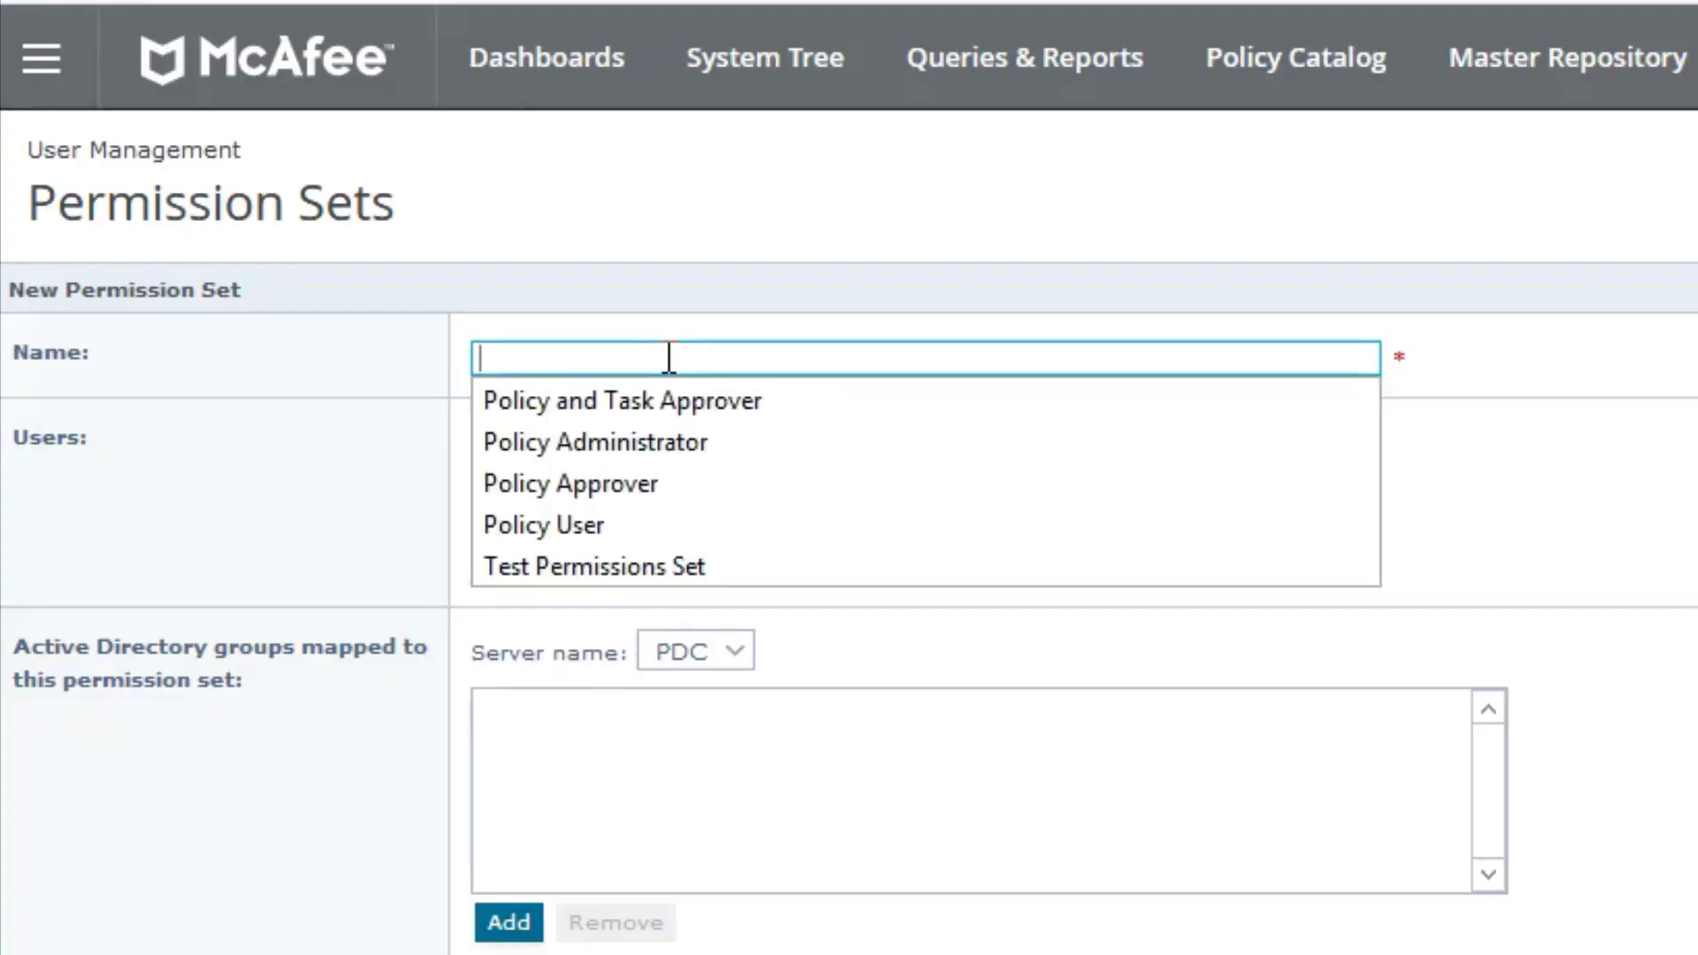
pyautogui.write('Pol')
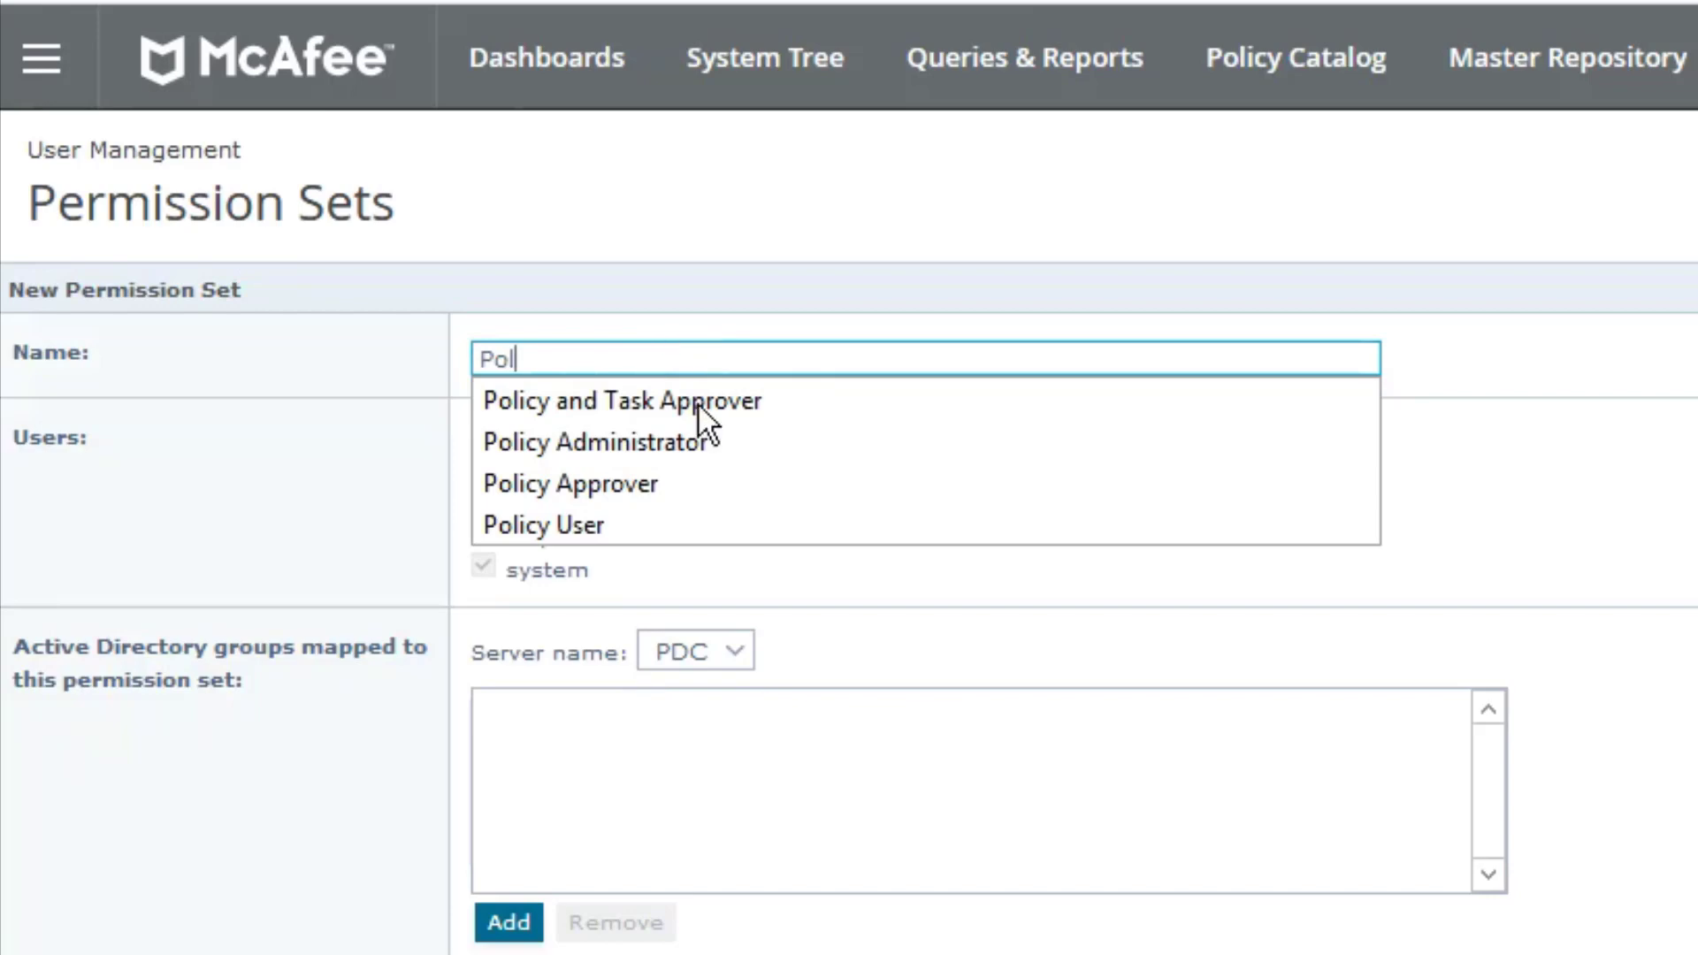
pyautogui.click(625, 401)
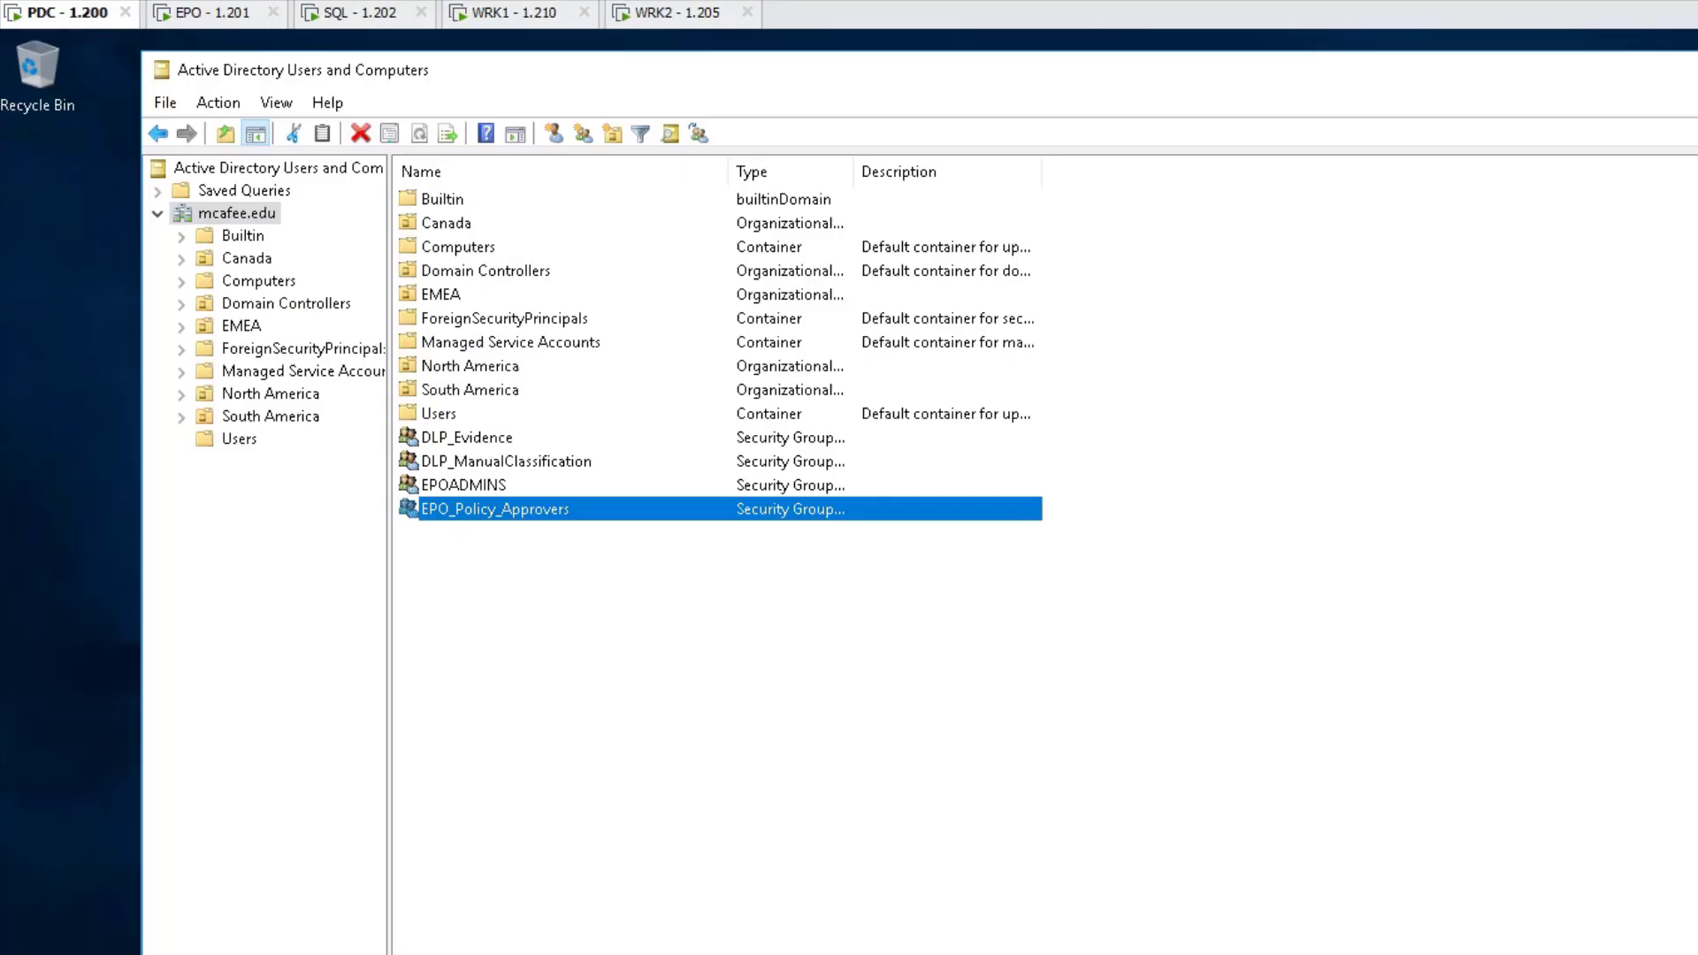
pyautogui.moveTo(493, 523)
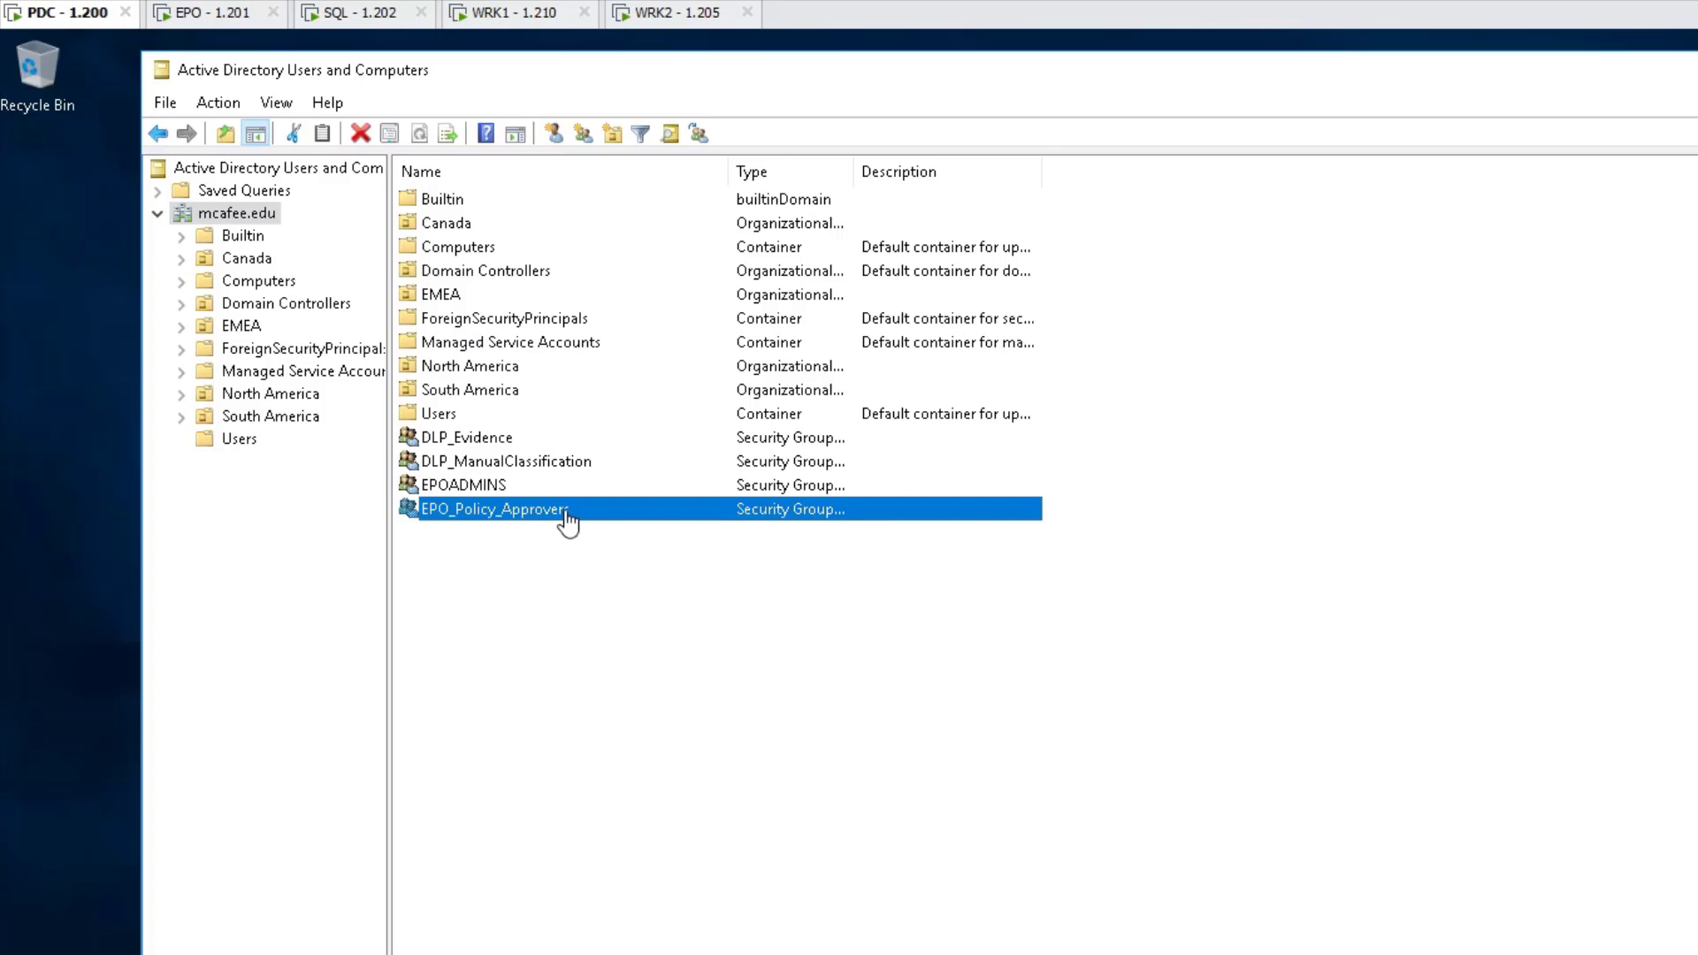
pyautogui.moveTo(541, 514)
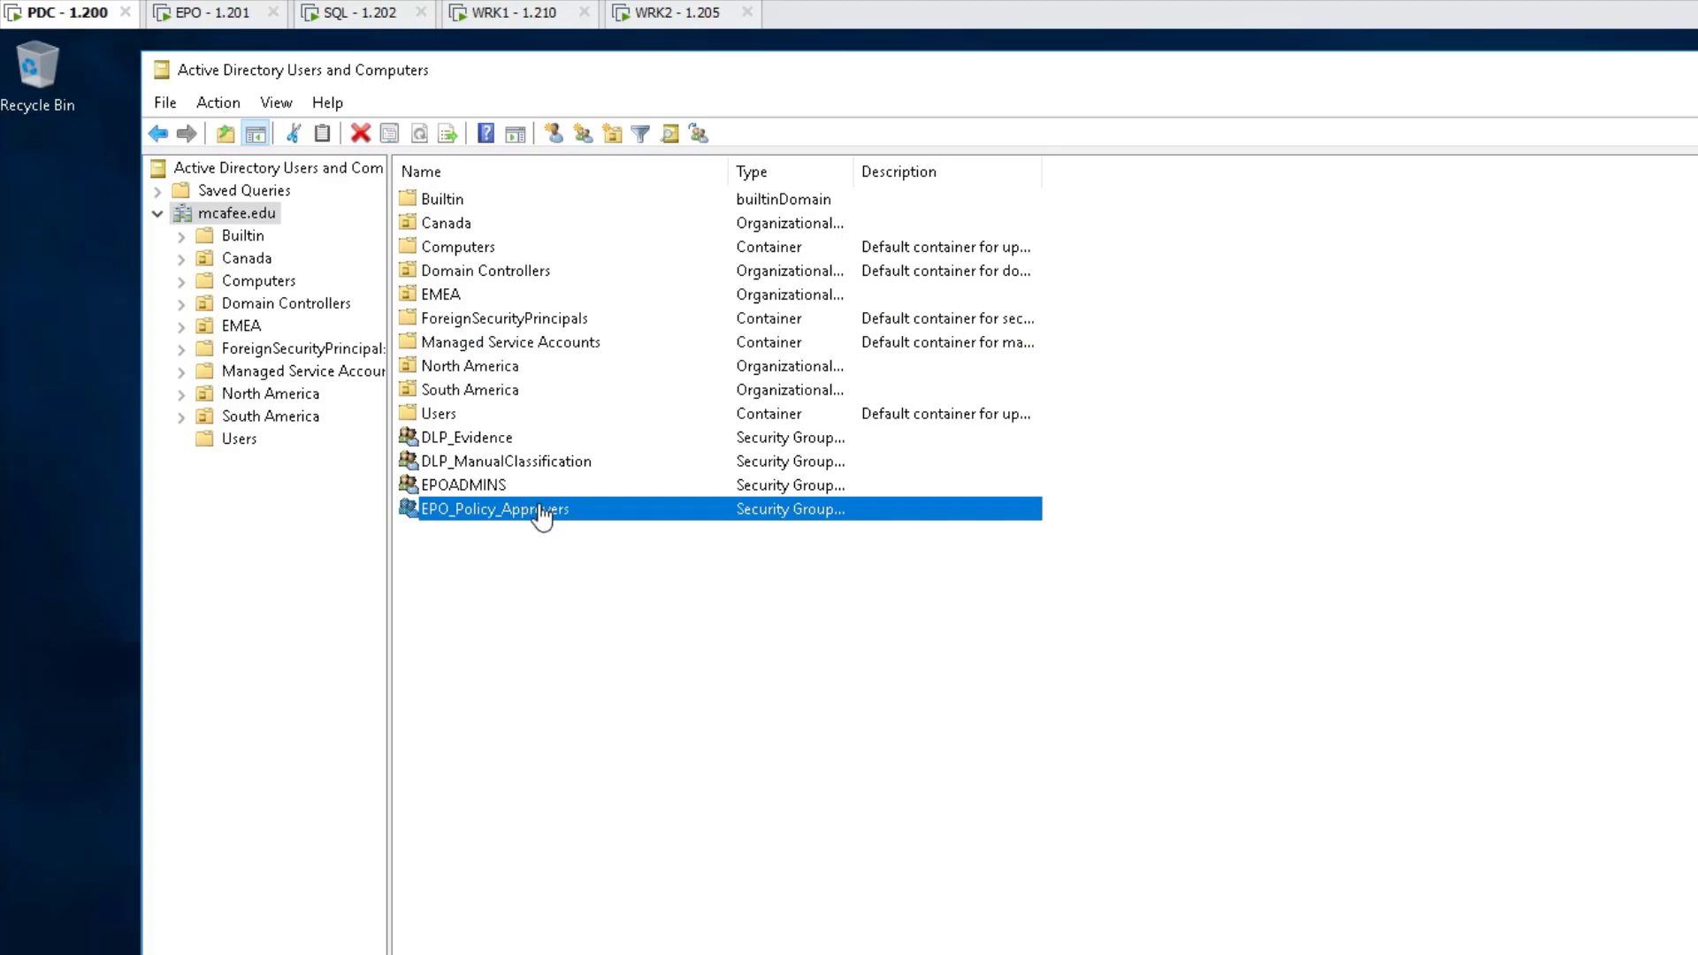
pyautogui.click(496, 509)
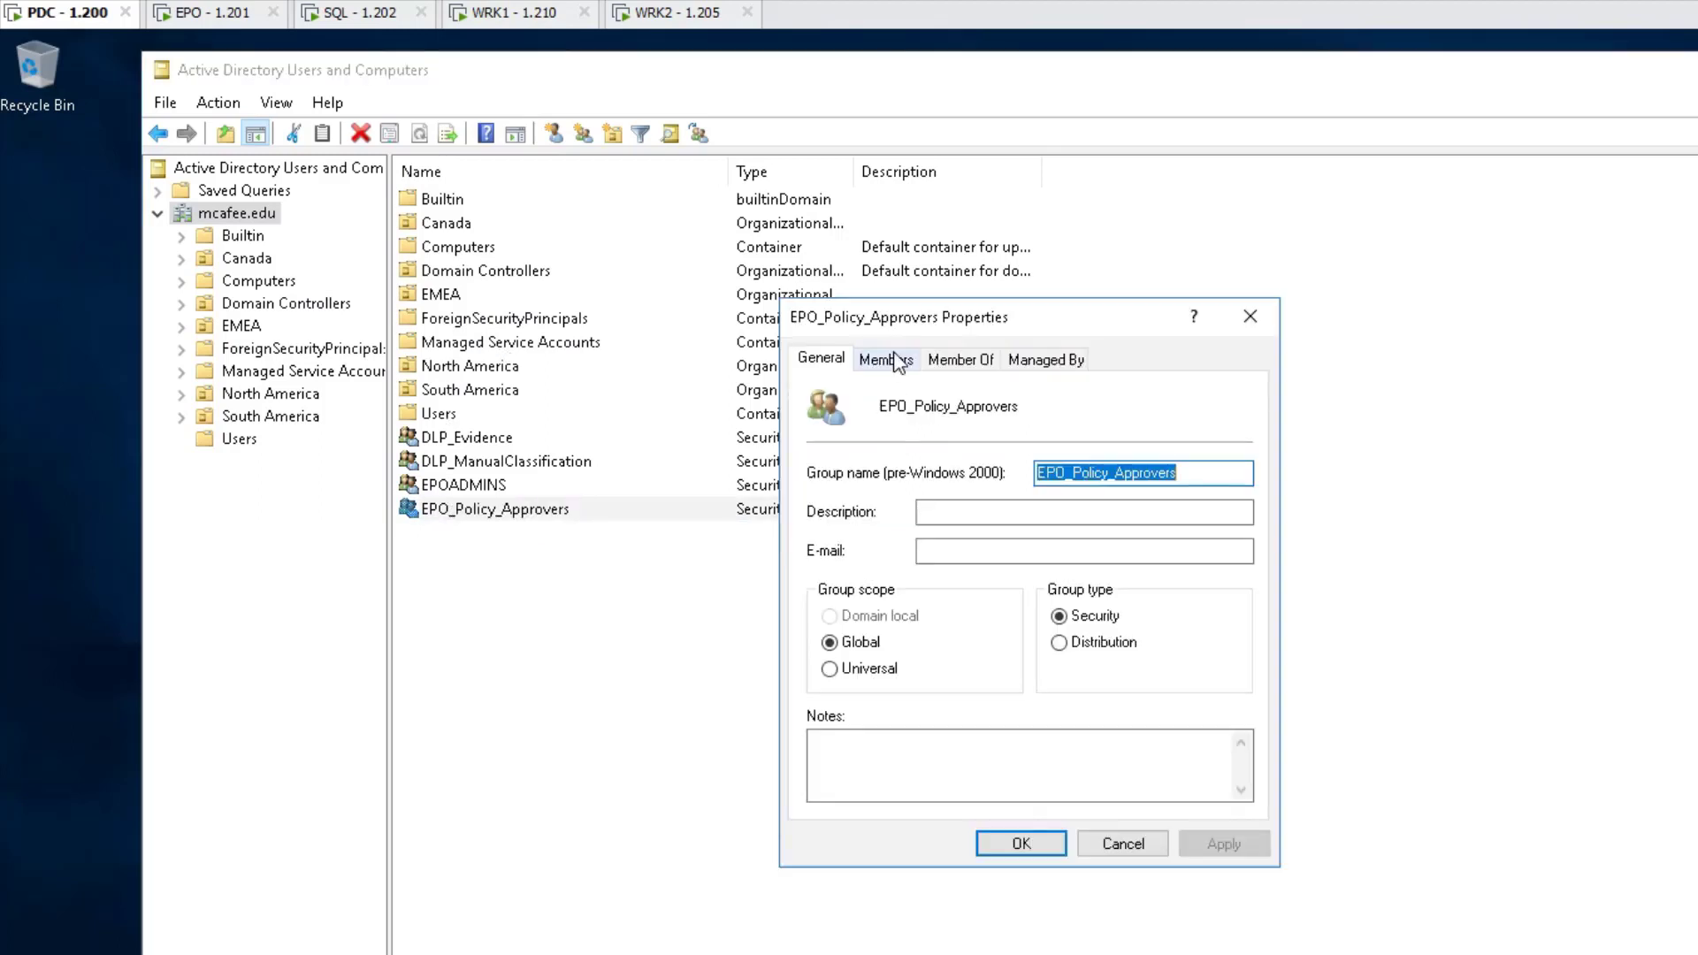
pyautogui.click(884, 358)
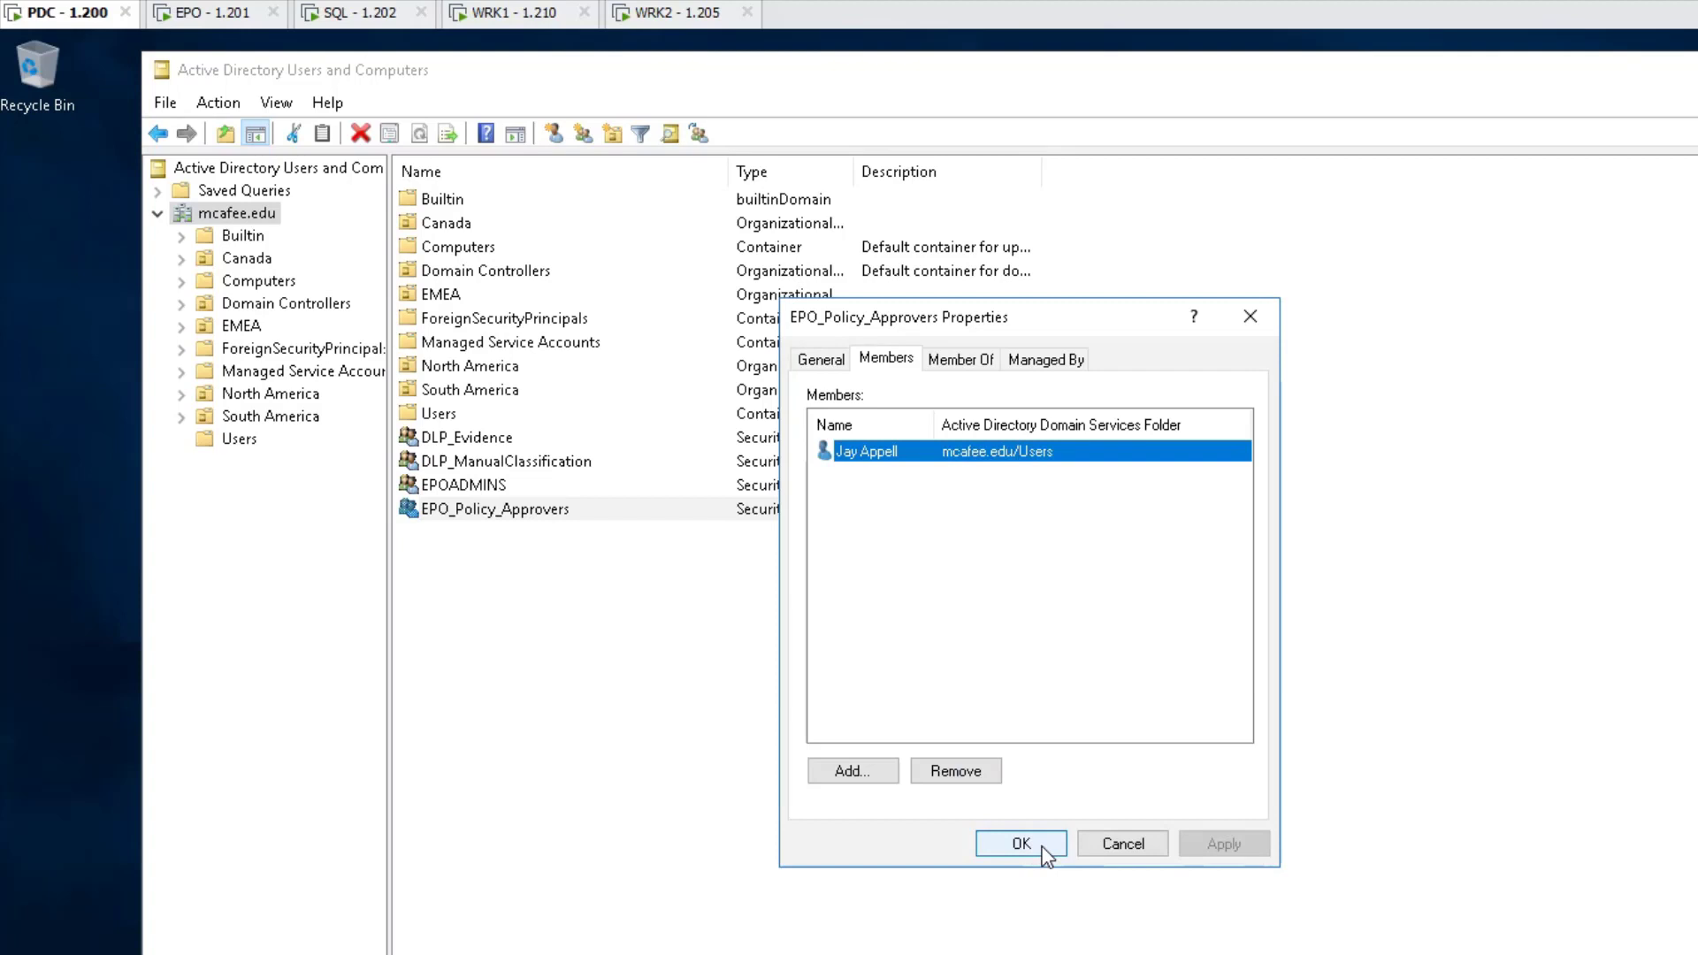
pyautogui.click(1019, 844)
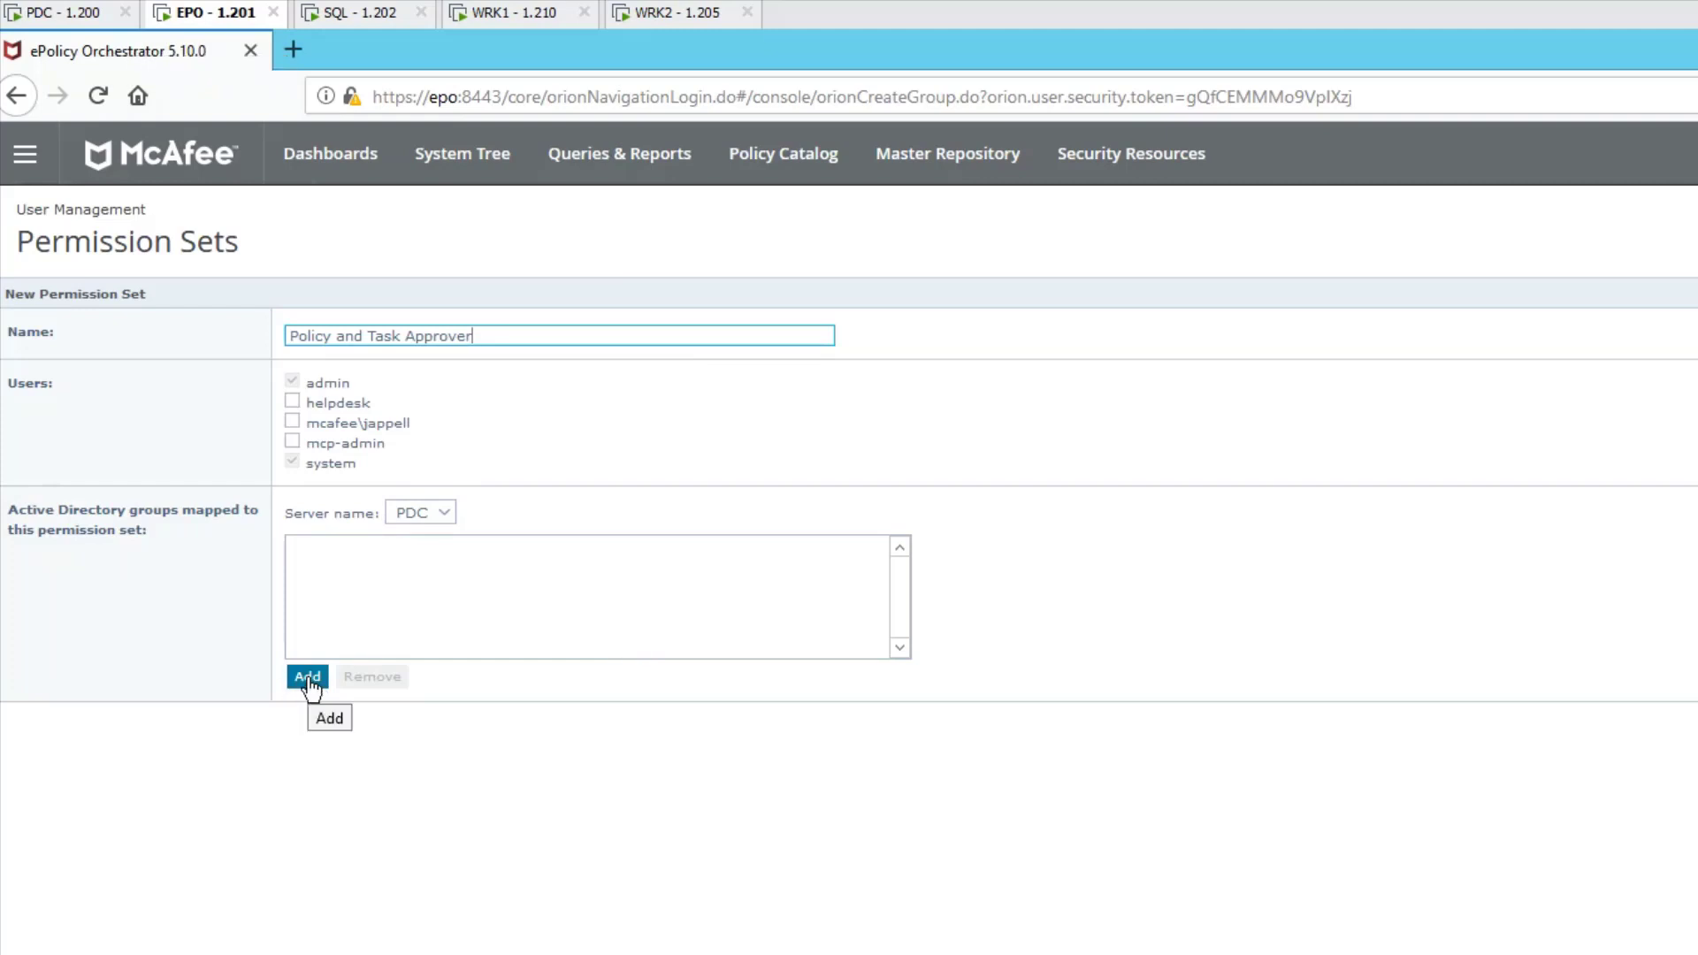
# Begin mapping an Active Directory group to the new permission set
pyautogui.click(308, 677)
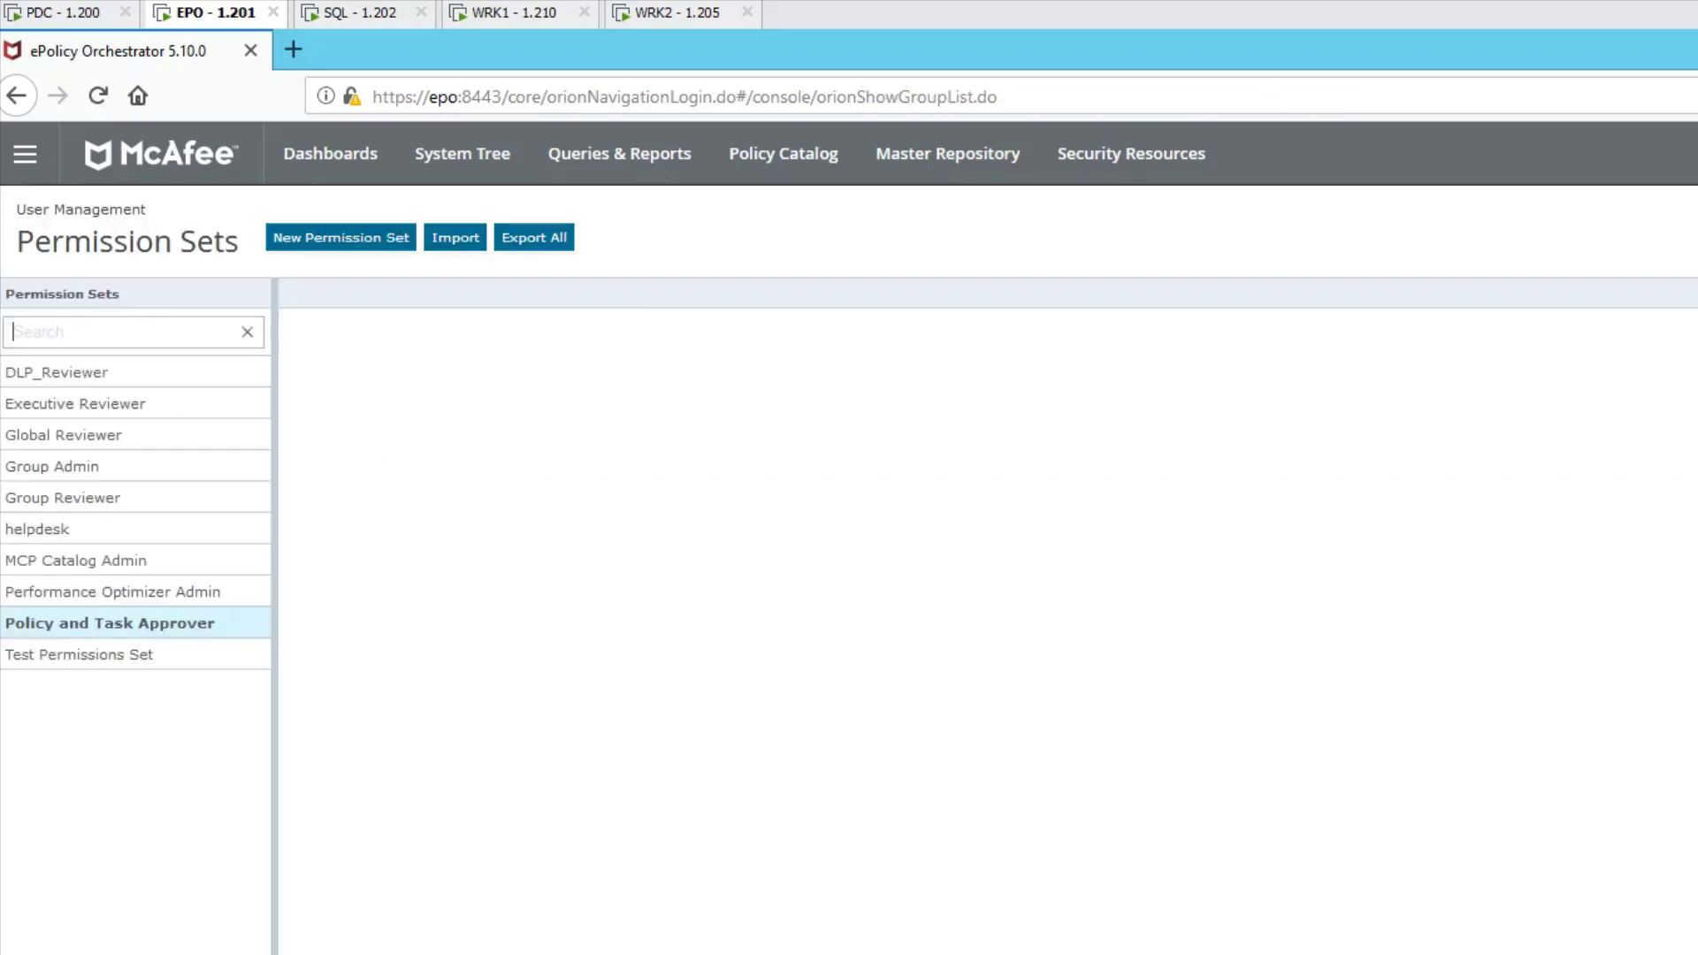
# Set Client Task Management to Approver Permission in the Policy and Task Approver set
pyautogui.click(108, 622)
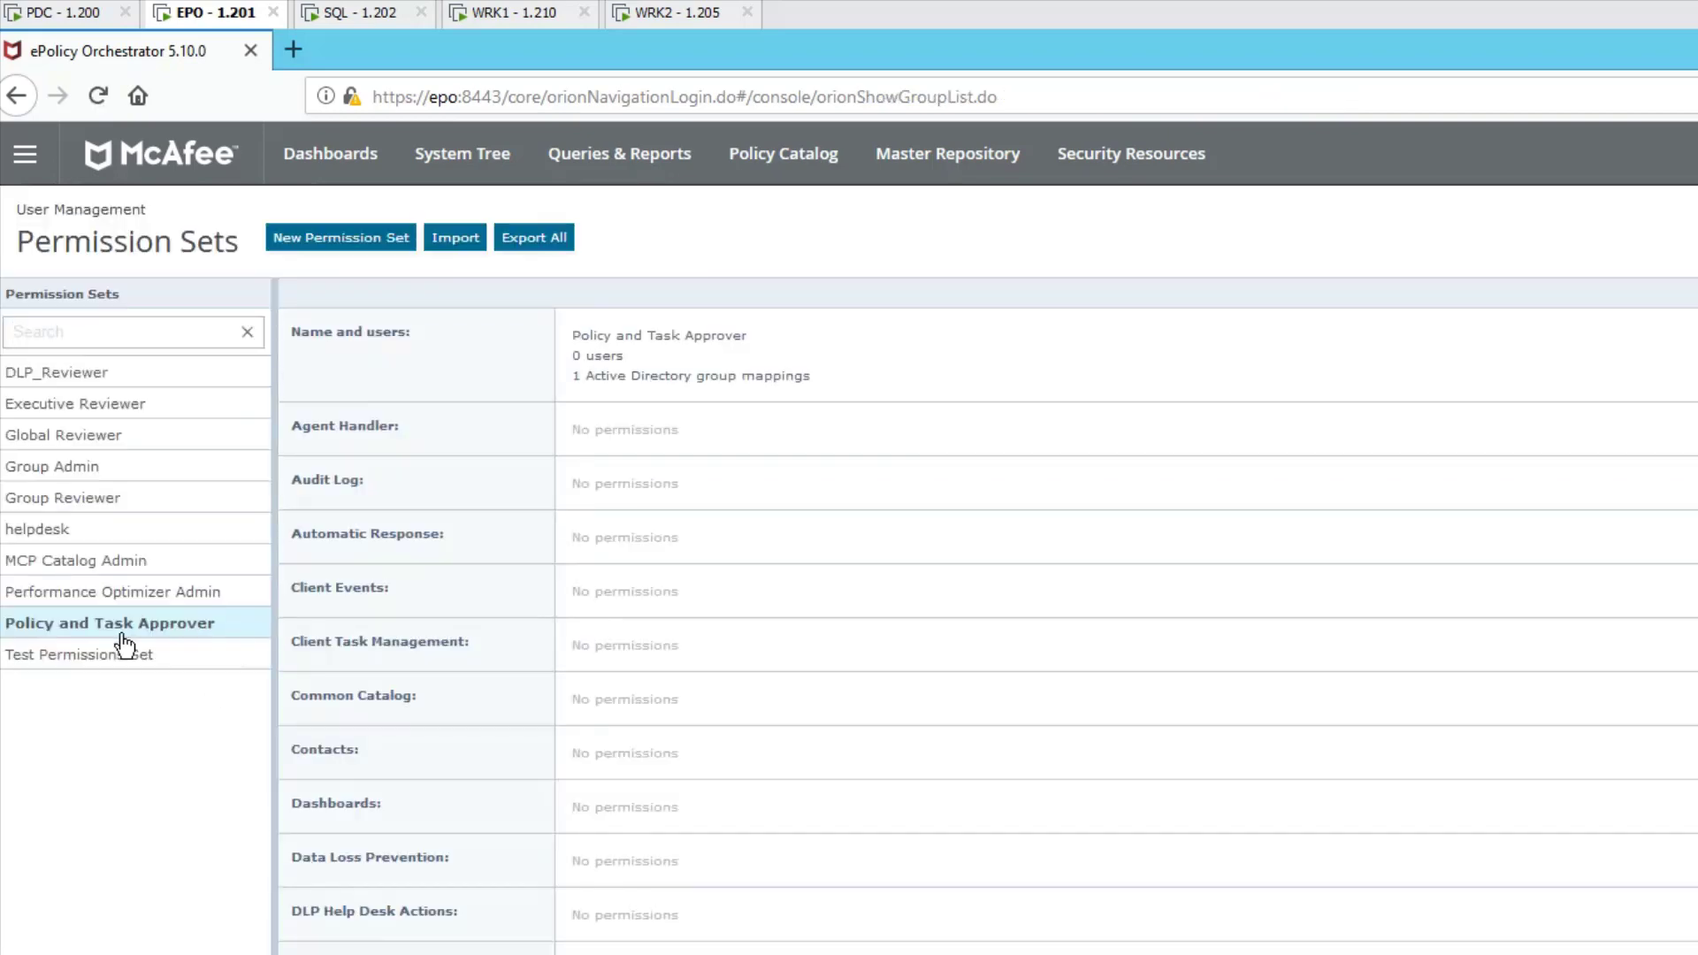
pyautogui.moveTo(141, 629)
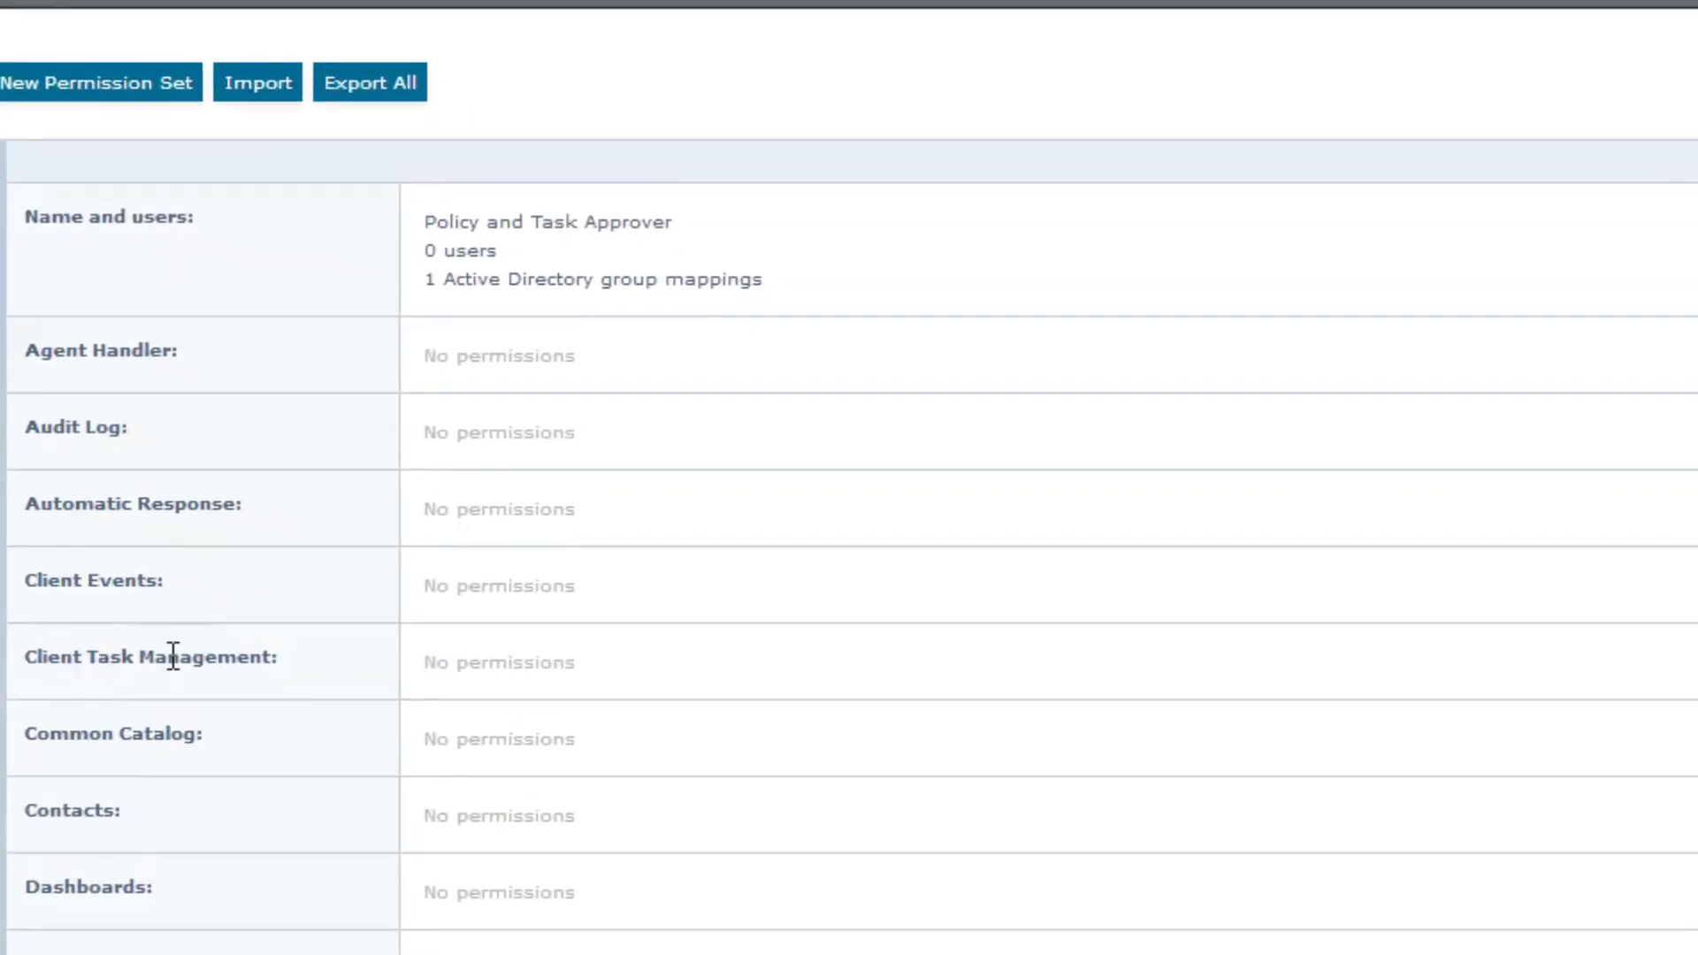
pyautogui.hscroll(3)
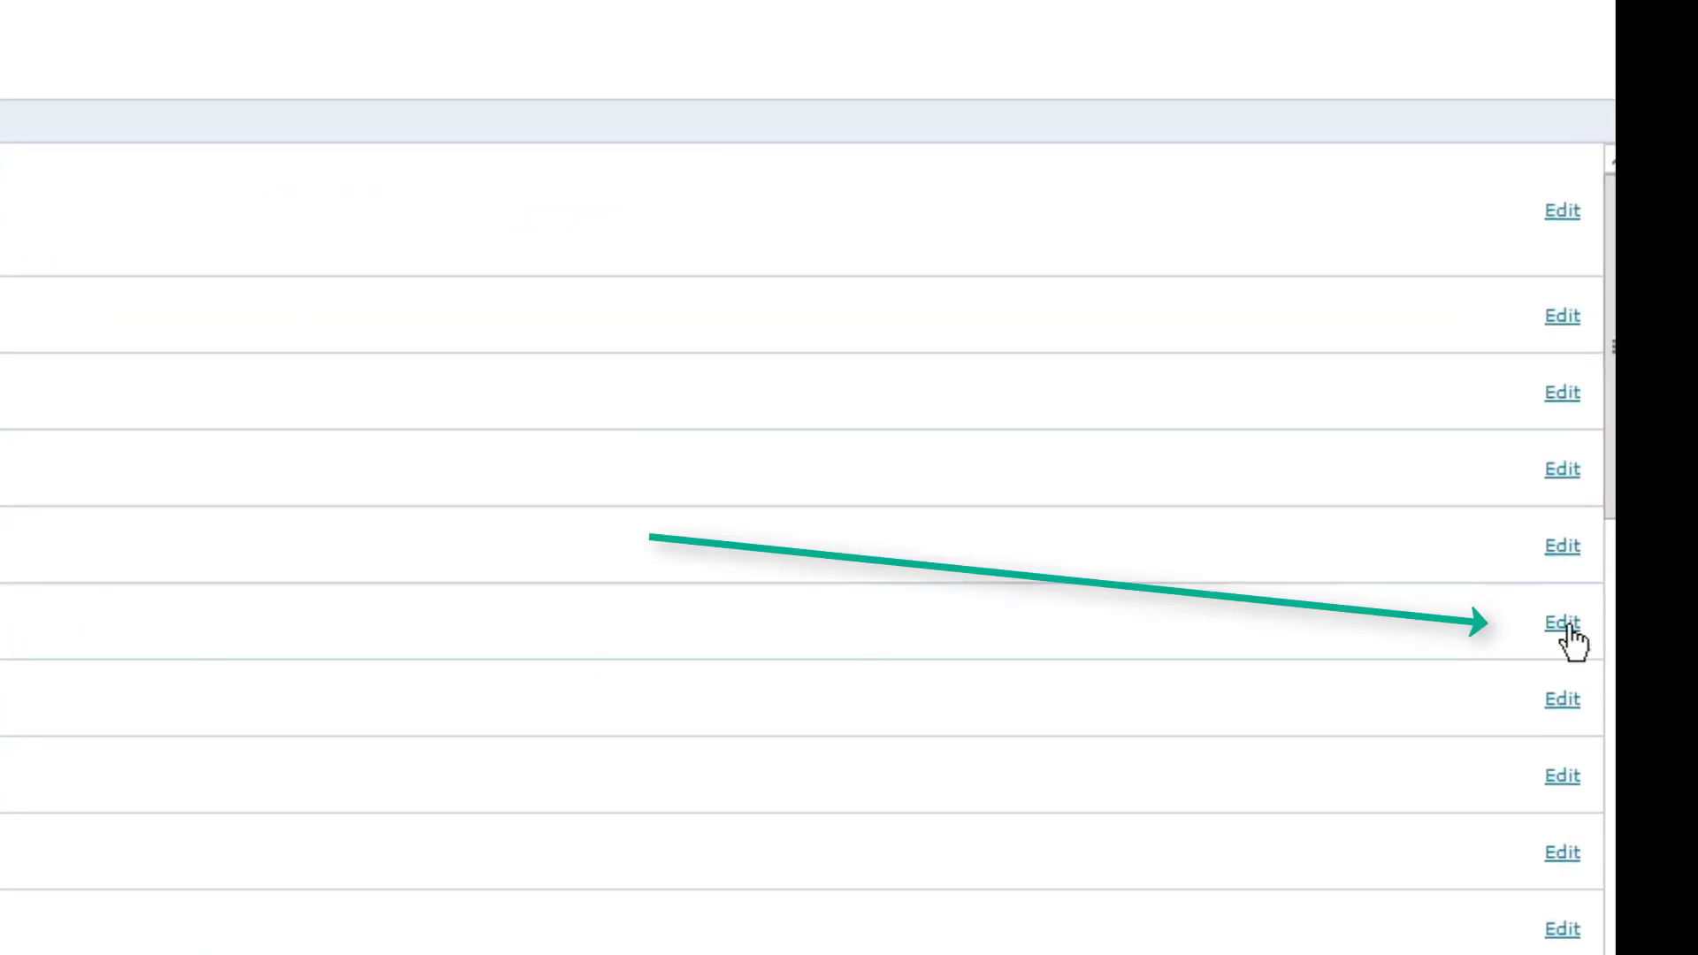
pyautogui.click(1562, 623)
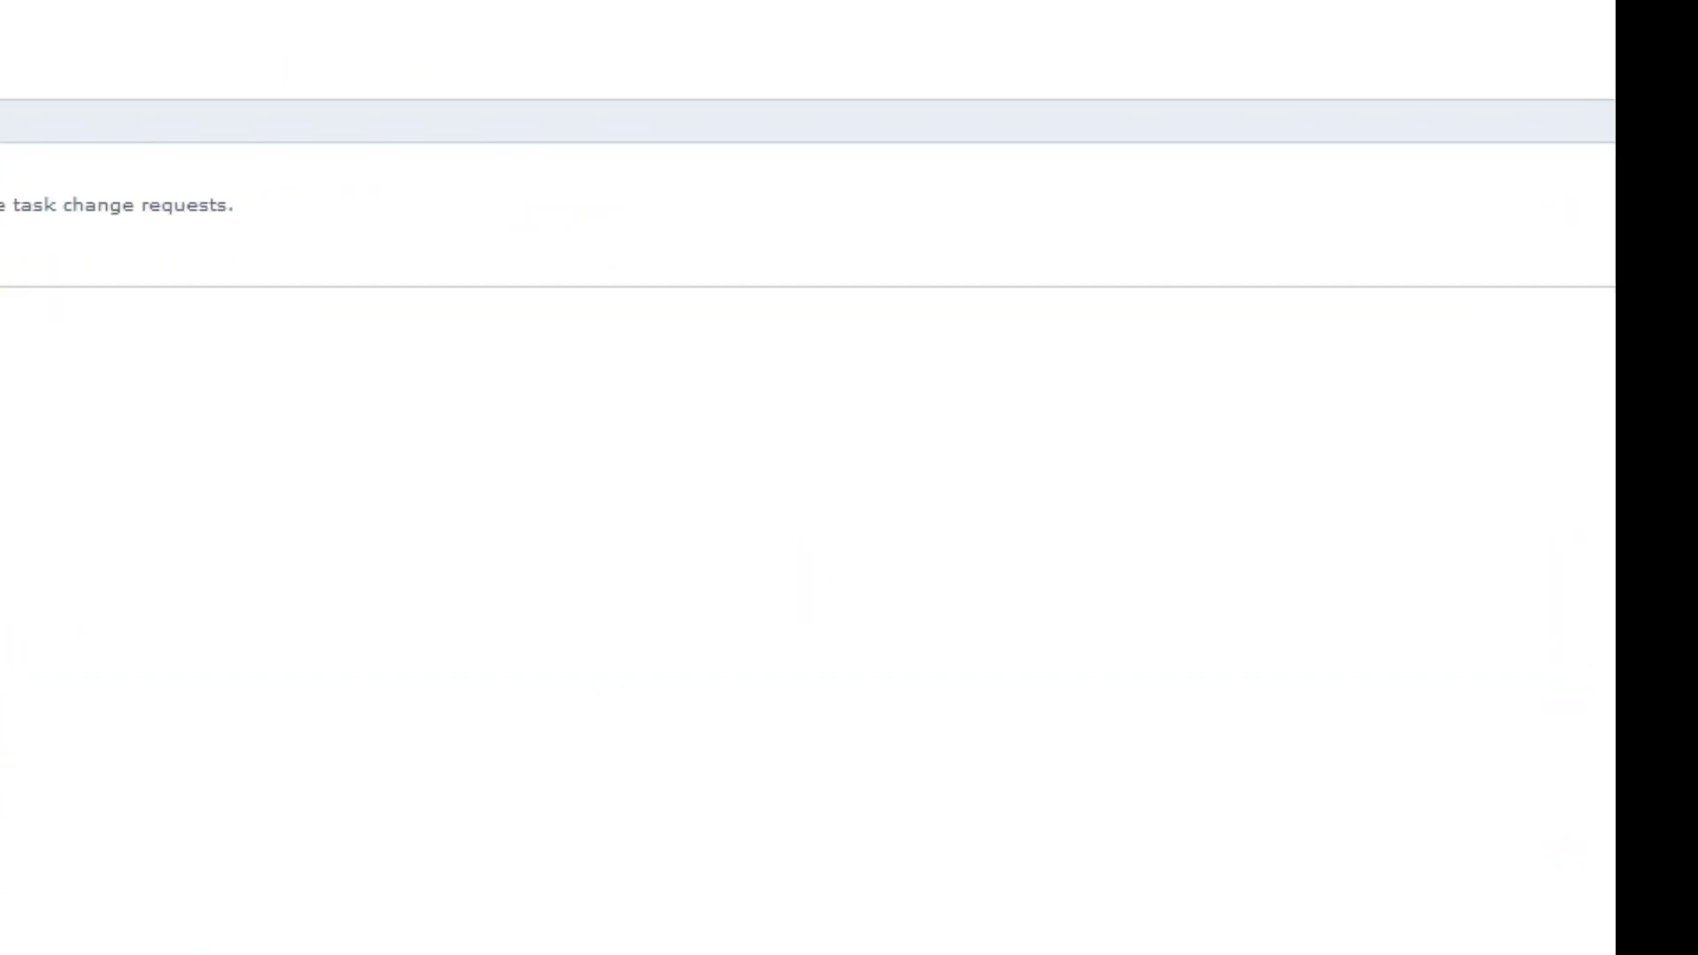
pyautogui.click(589, 368)
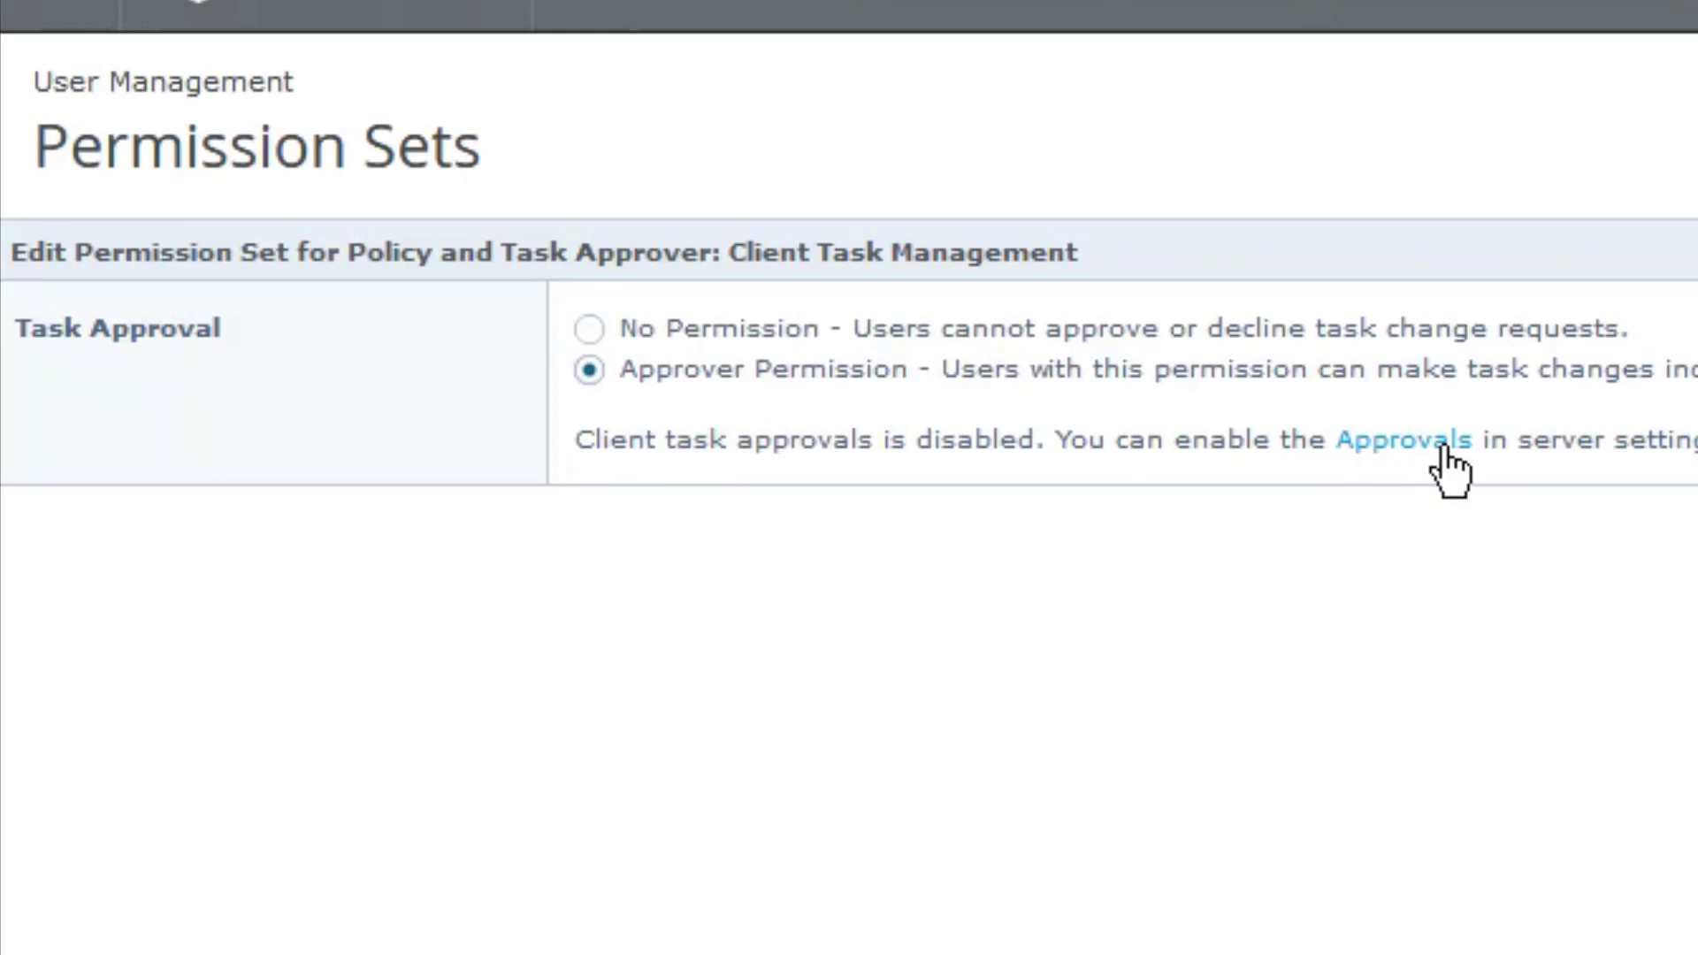
pyautogui.click(1402, 439)
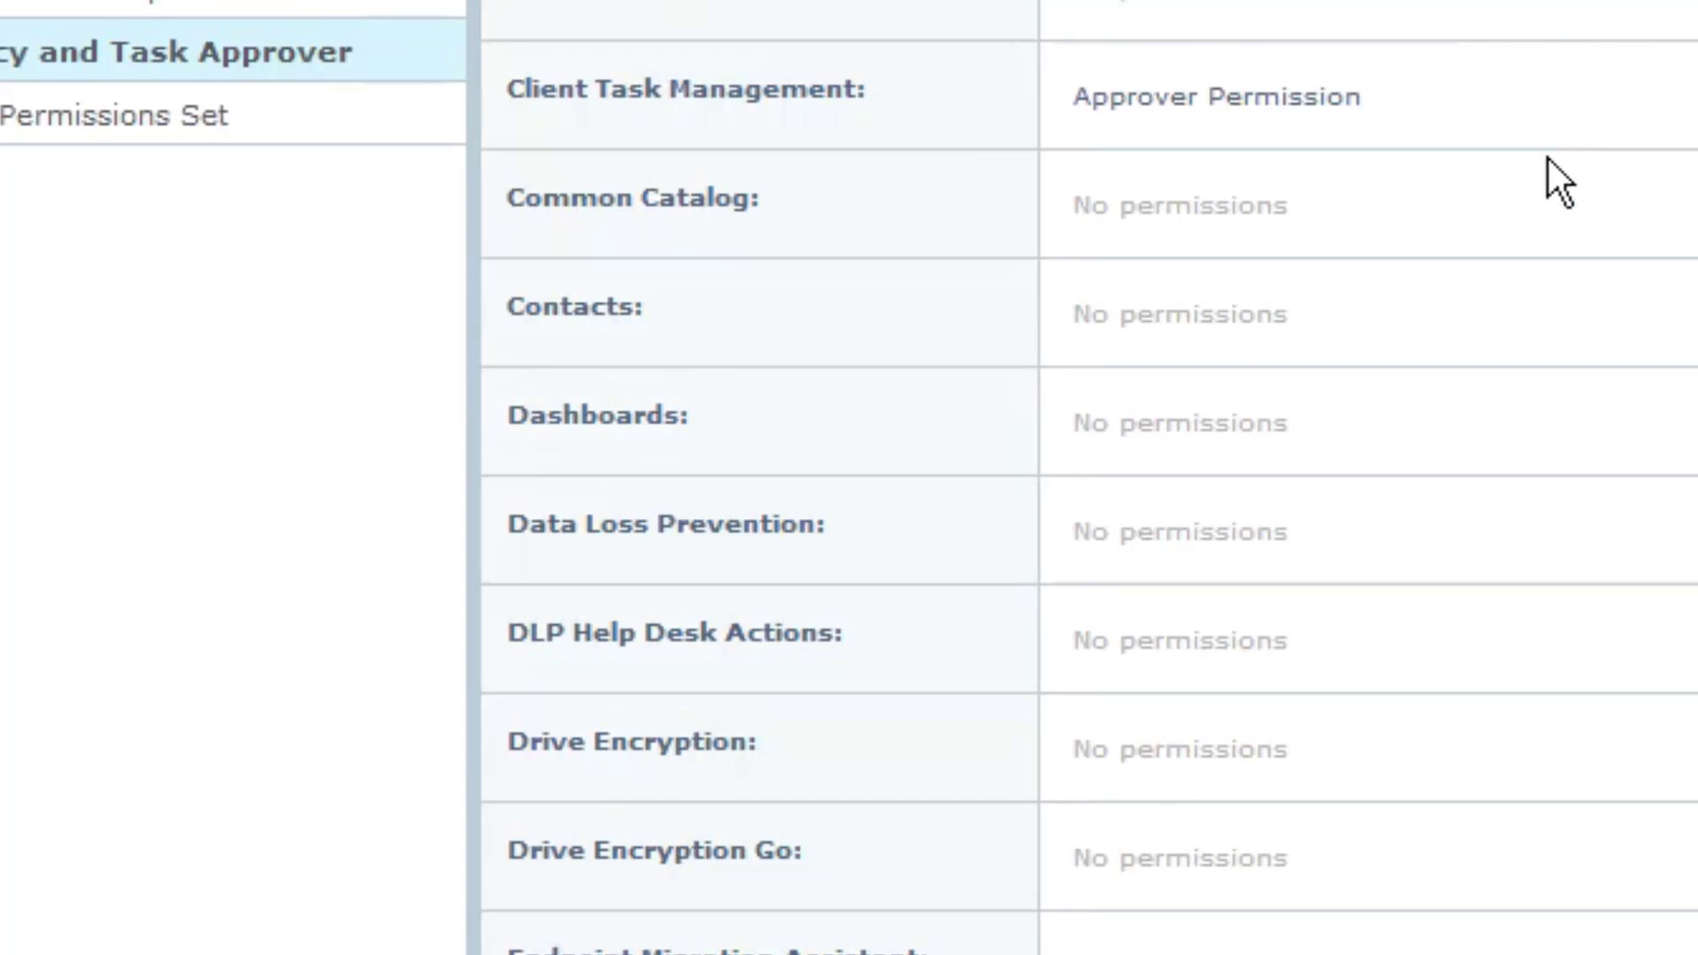
pyautogui.moveTo(1601, 197)
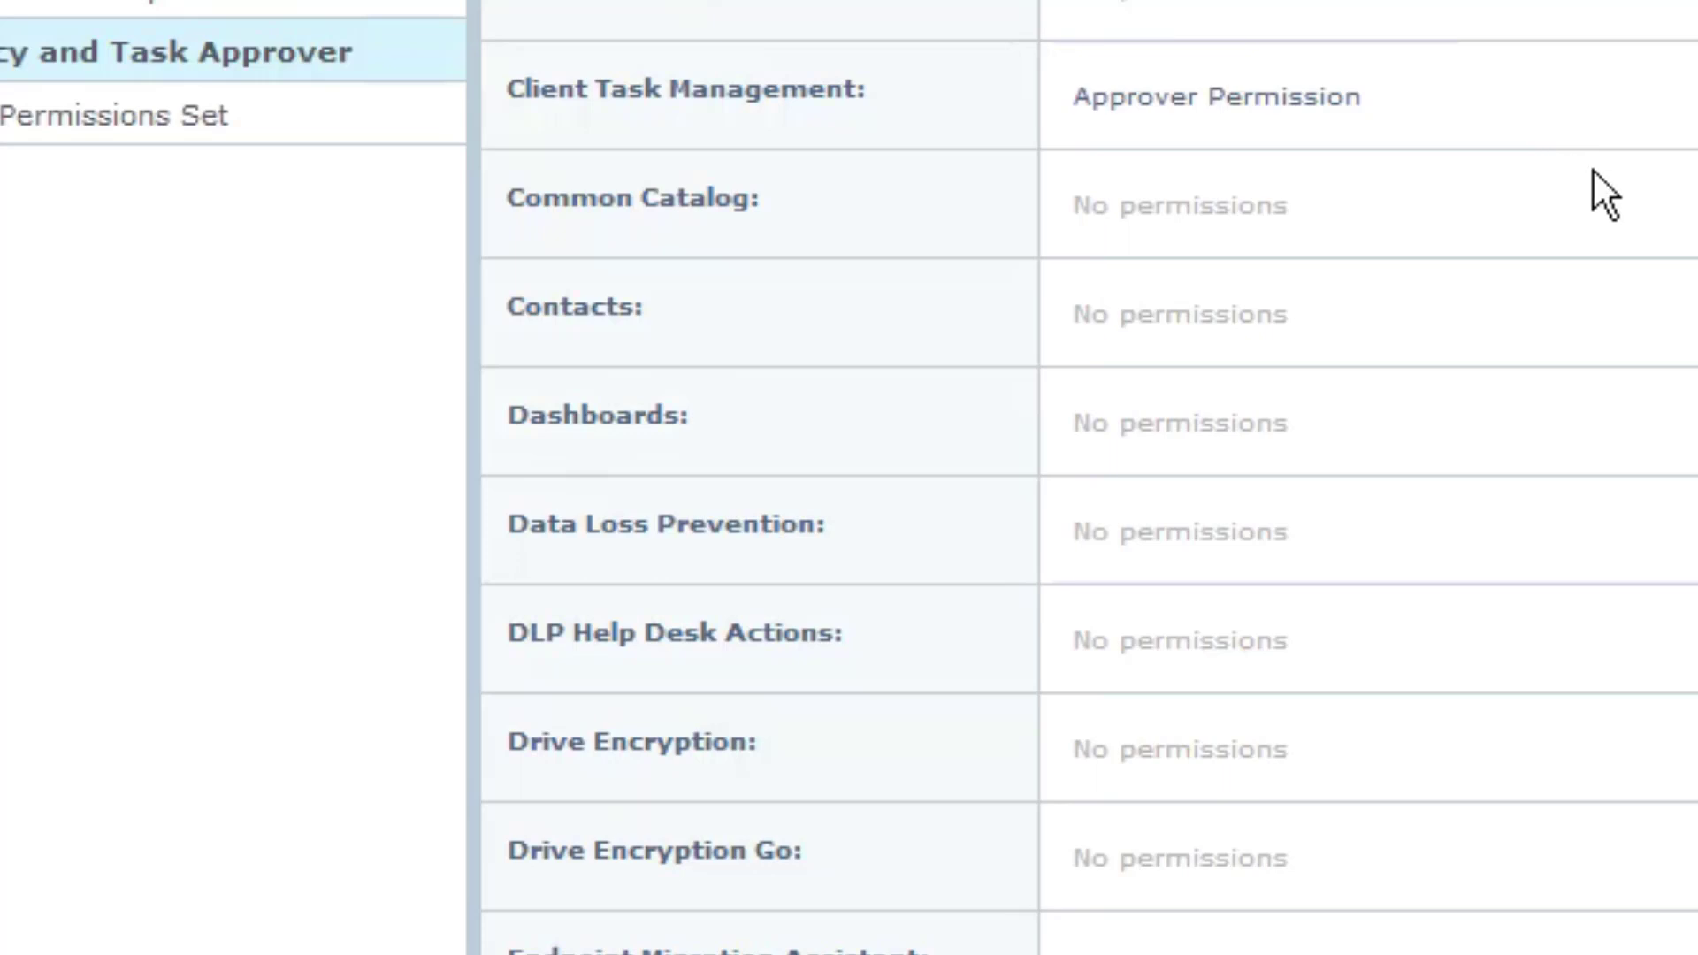
pyautogui.moveTo(1048, 136)
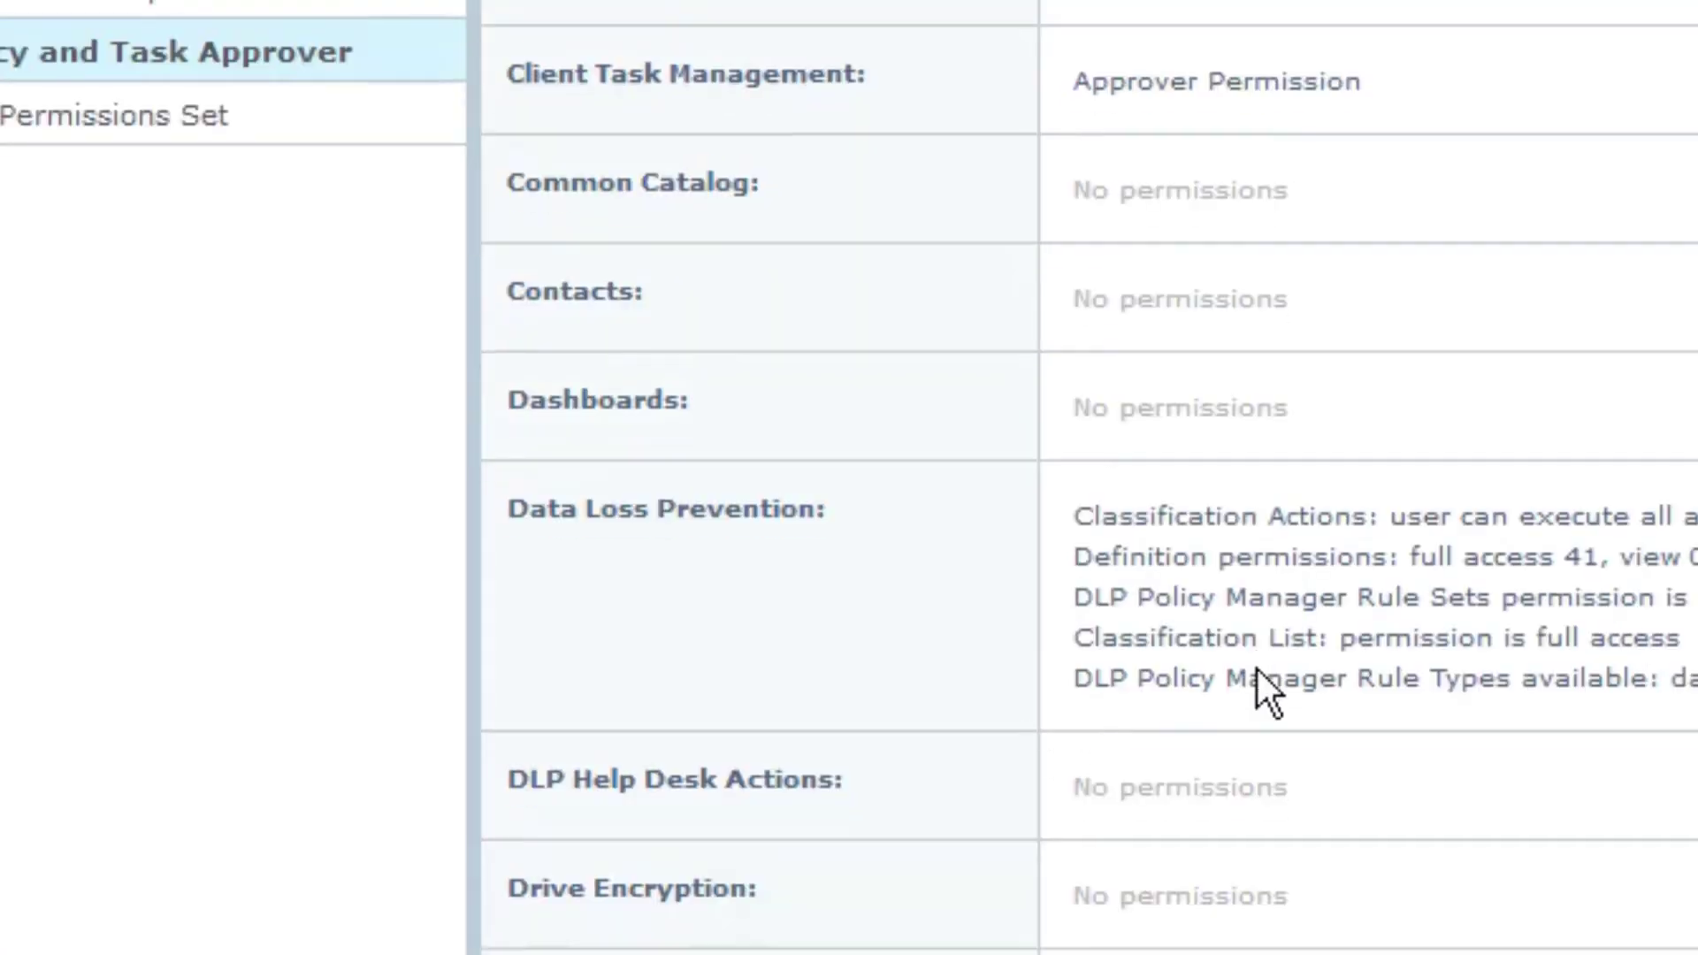
pyautogui.scroll(-3)
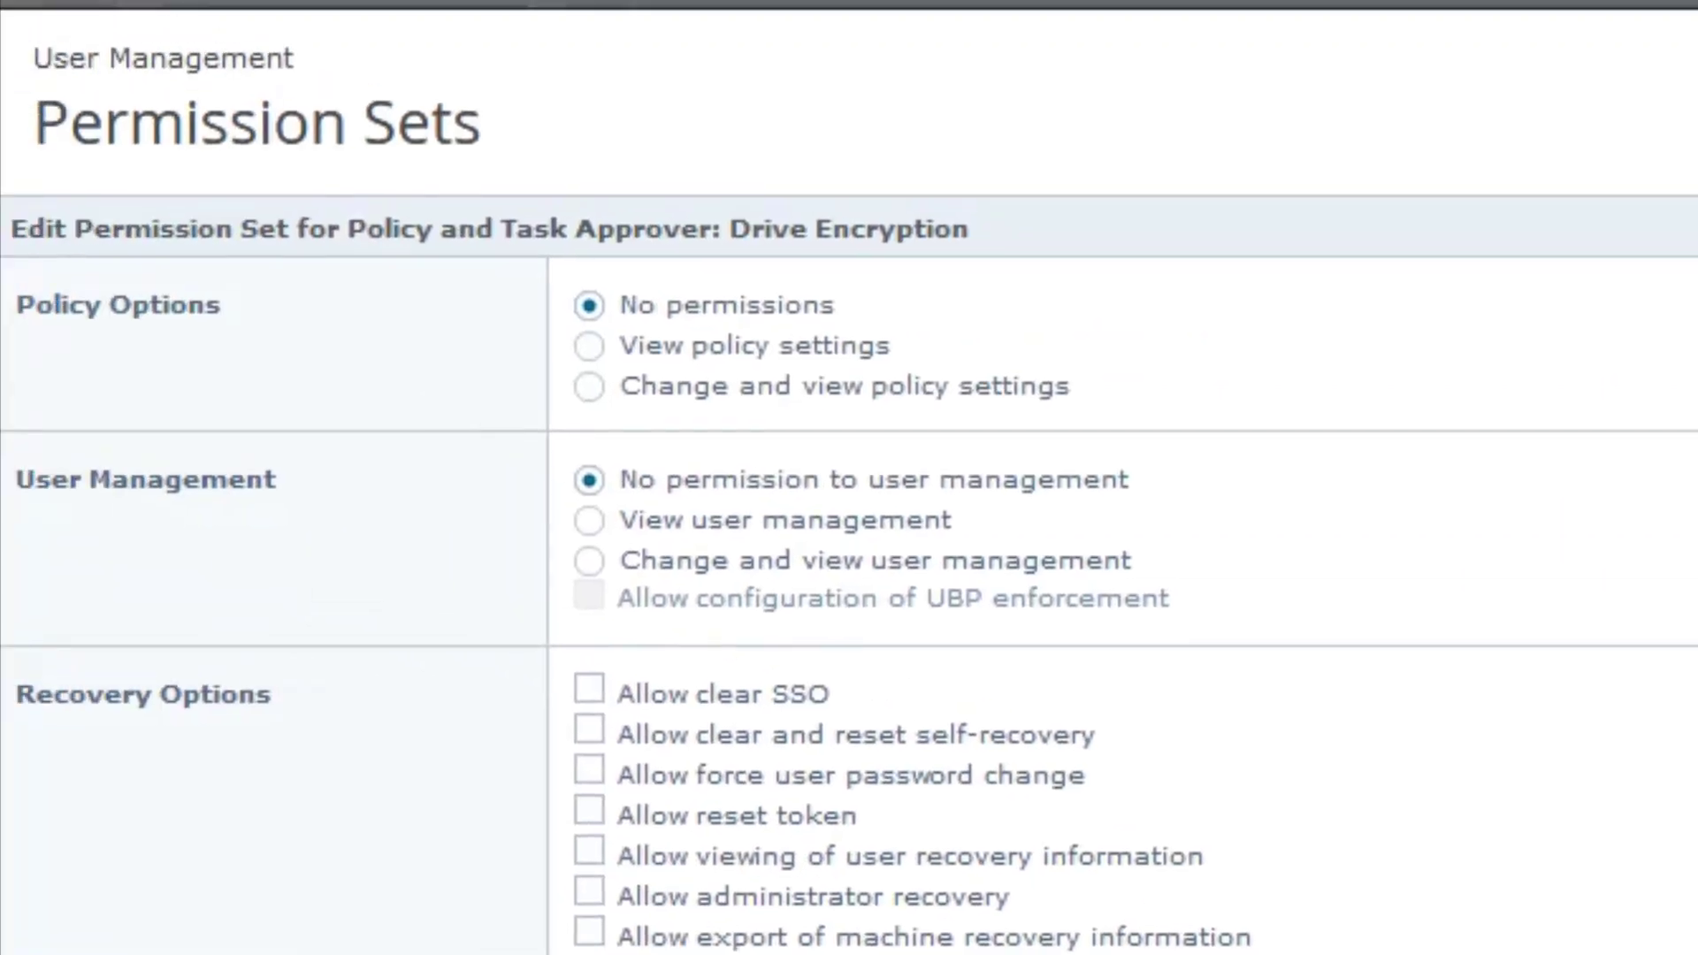
pyautogui.click(588, 387)
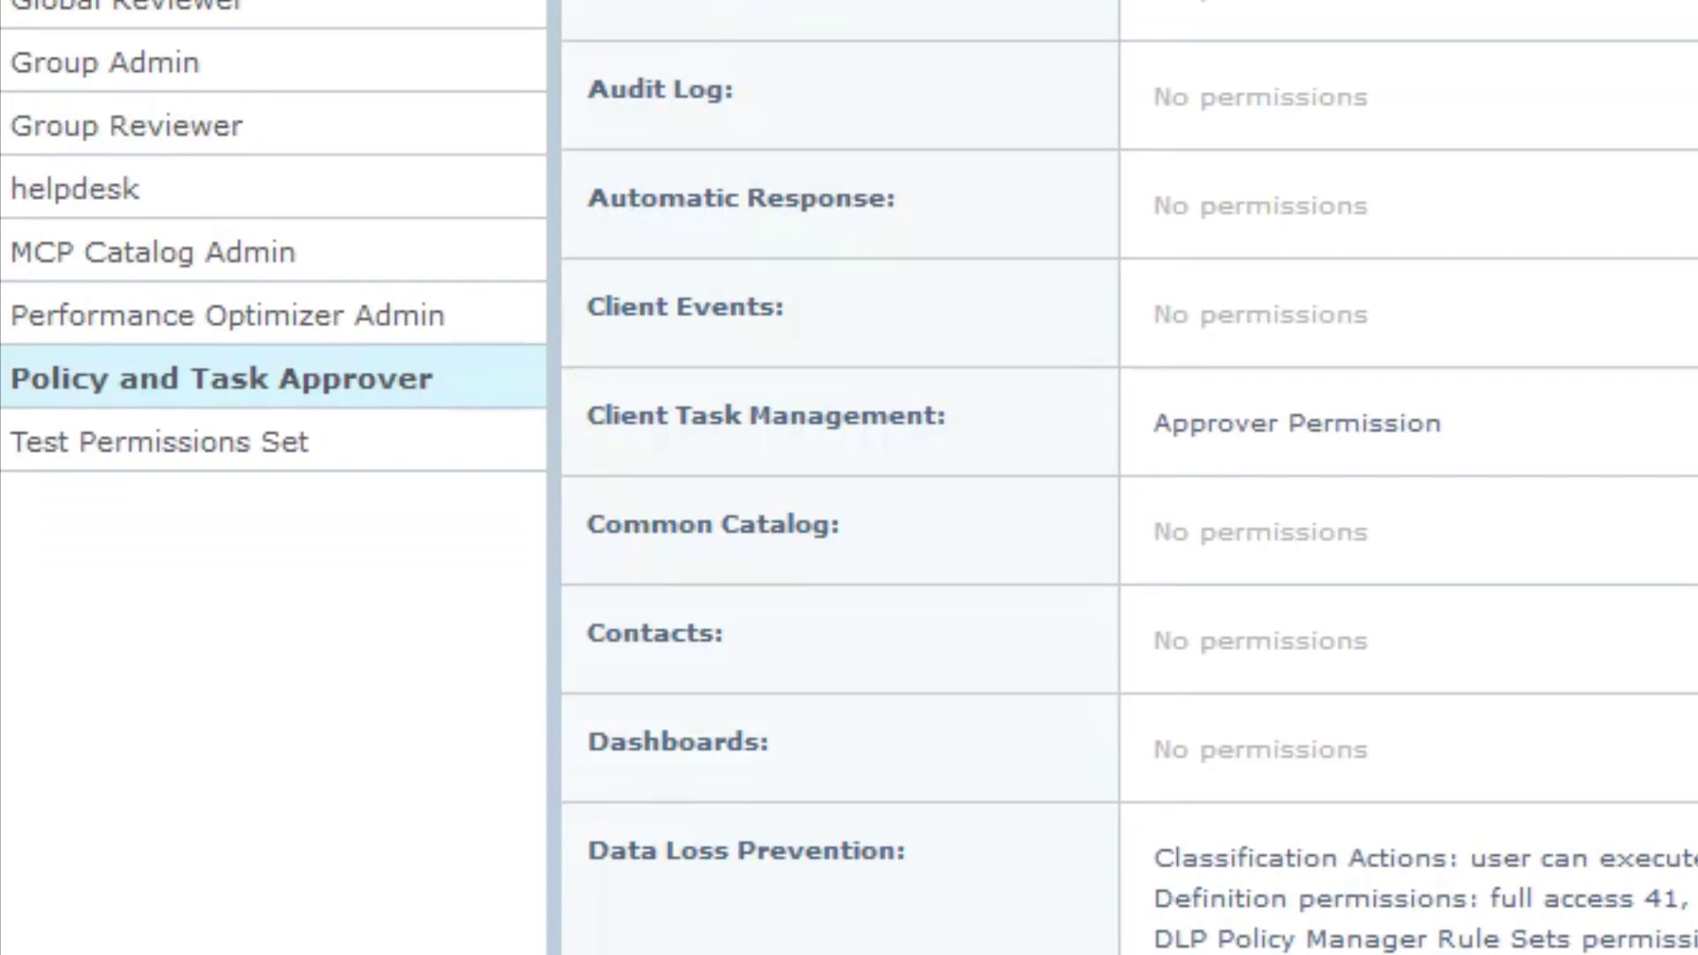
pyautogui.scroll(-3)
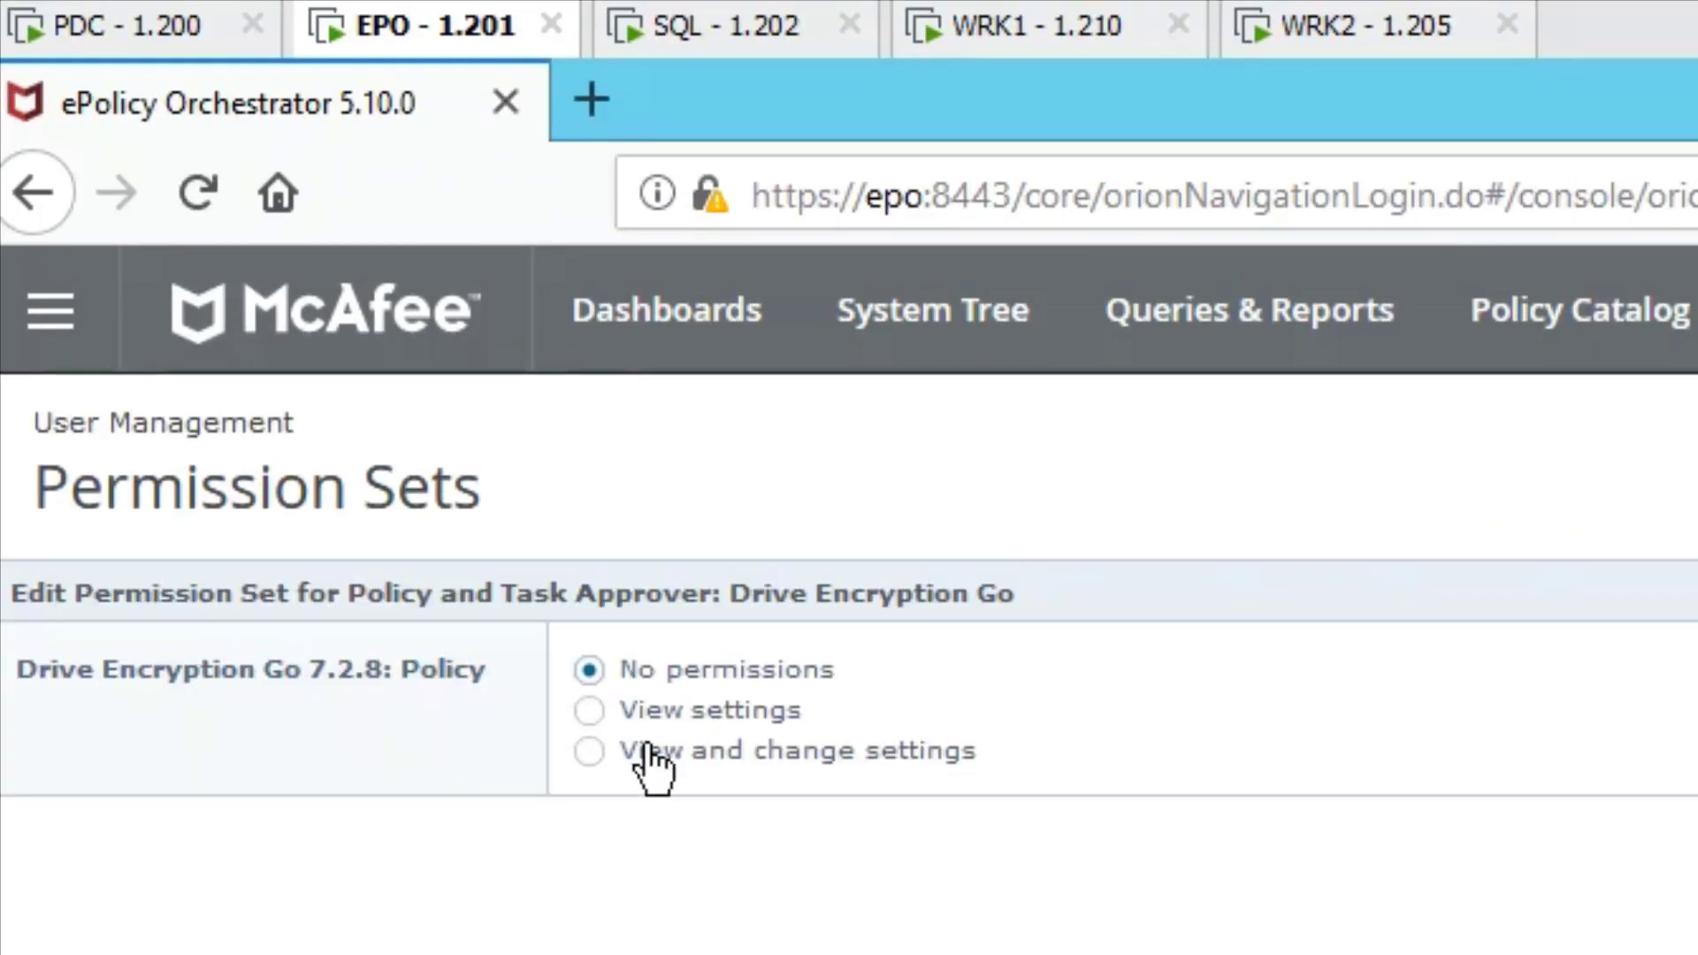
pyautogui.click(588, 751)
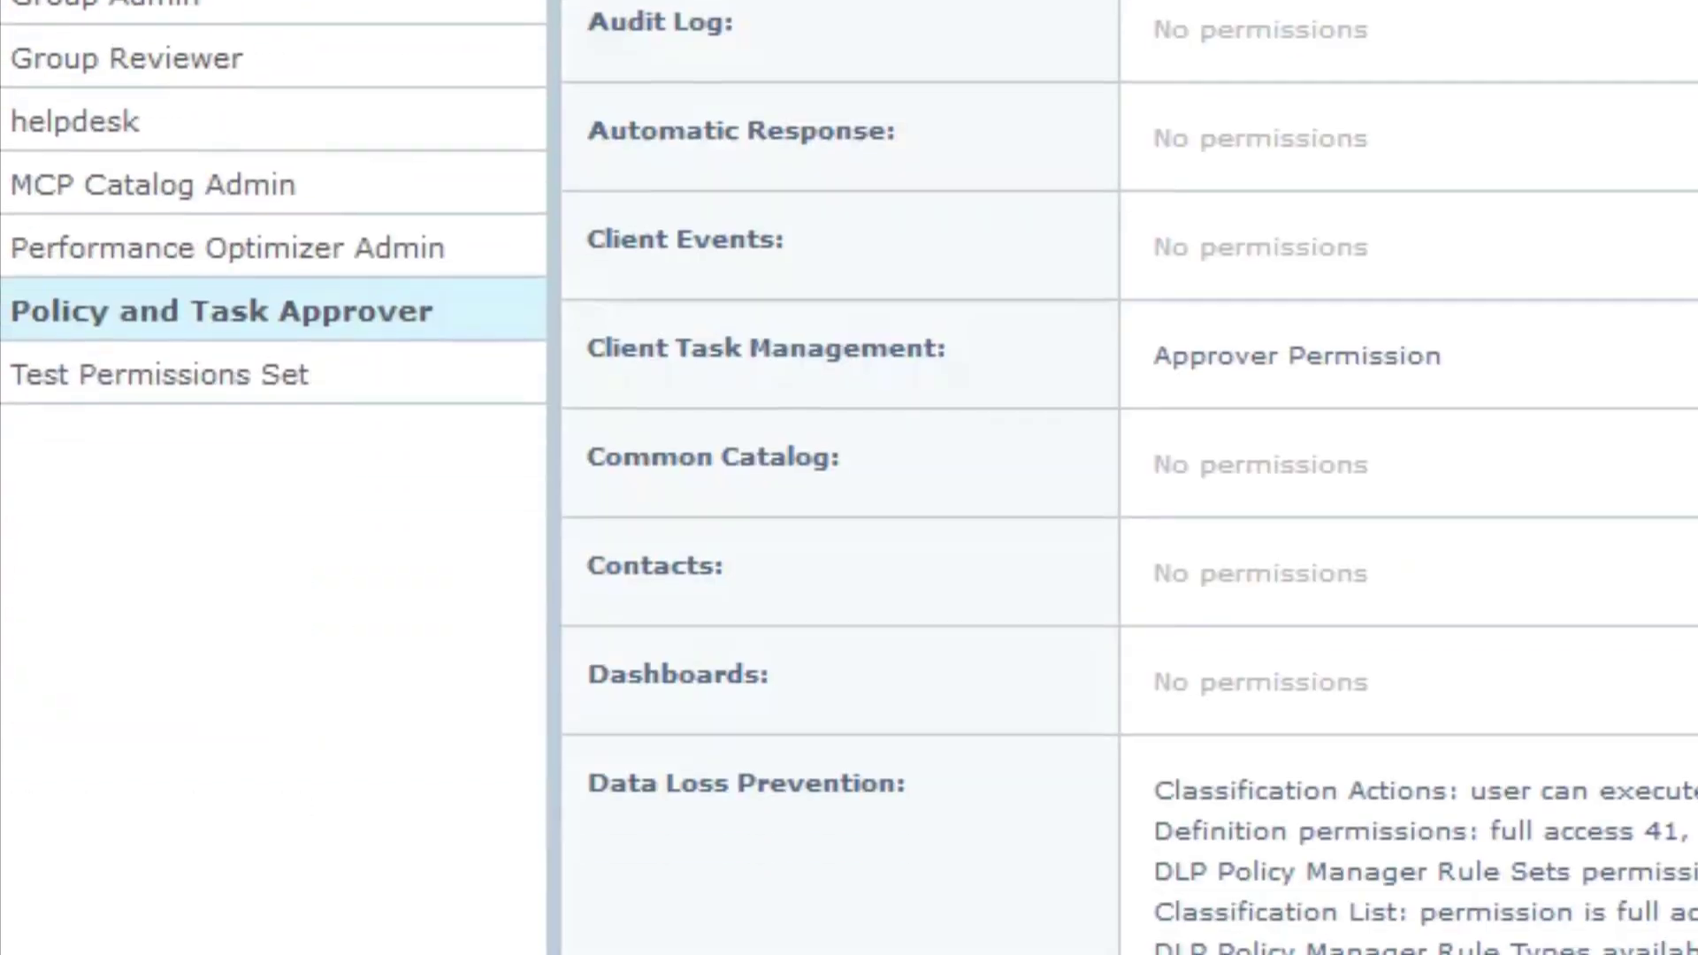
# Give Policy Management Approver Permission in the Policy and Task Approver set and save
pyautogui.scroll(-3)
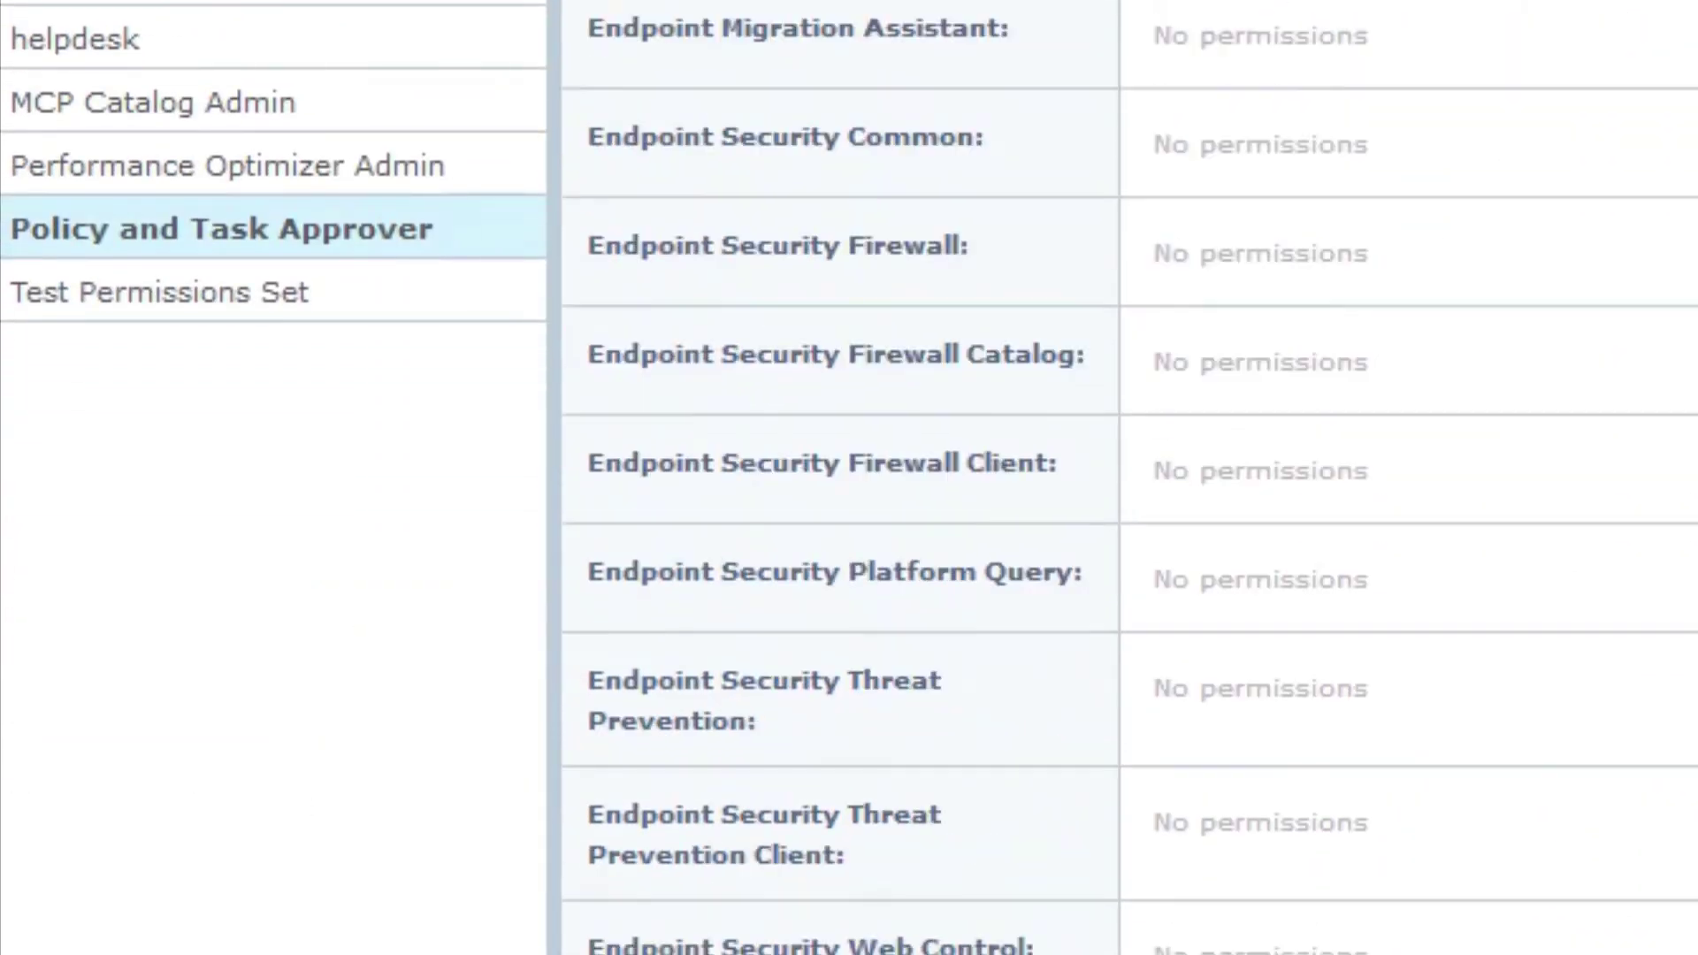
pyautogui.scroll(-3)
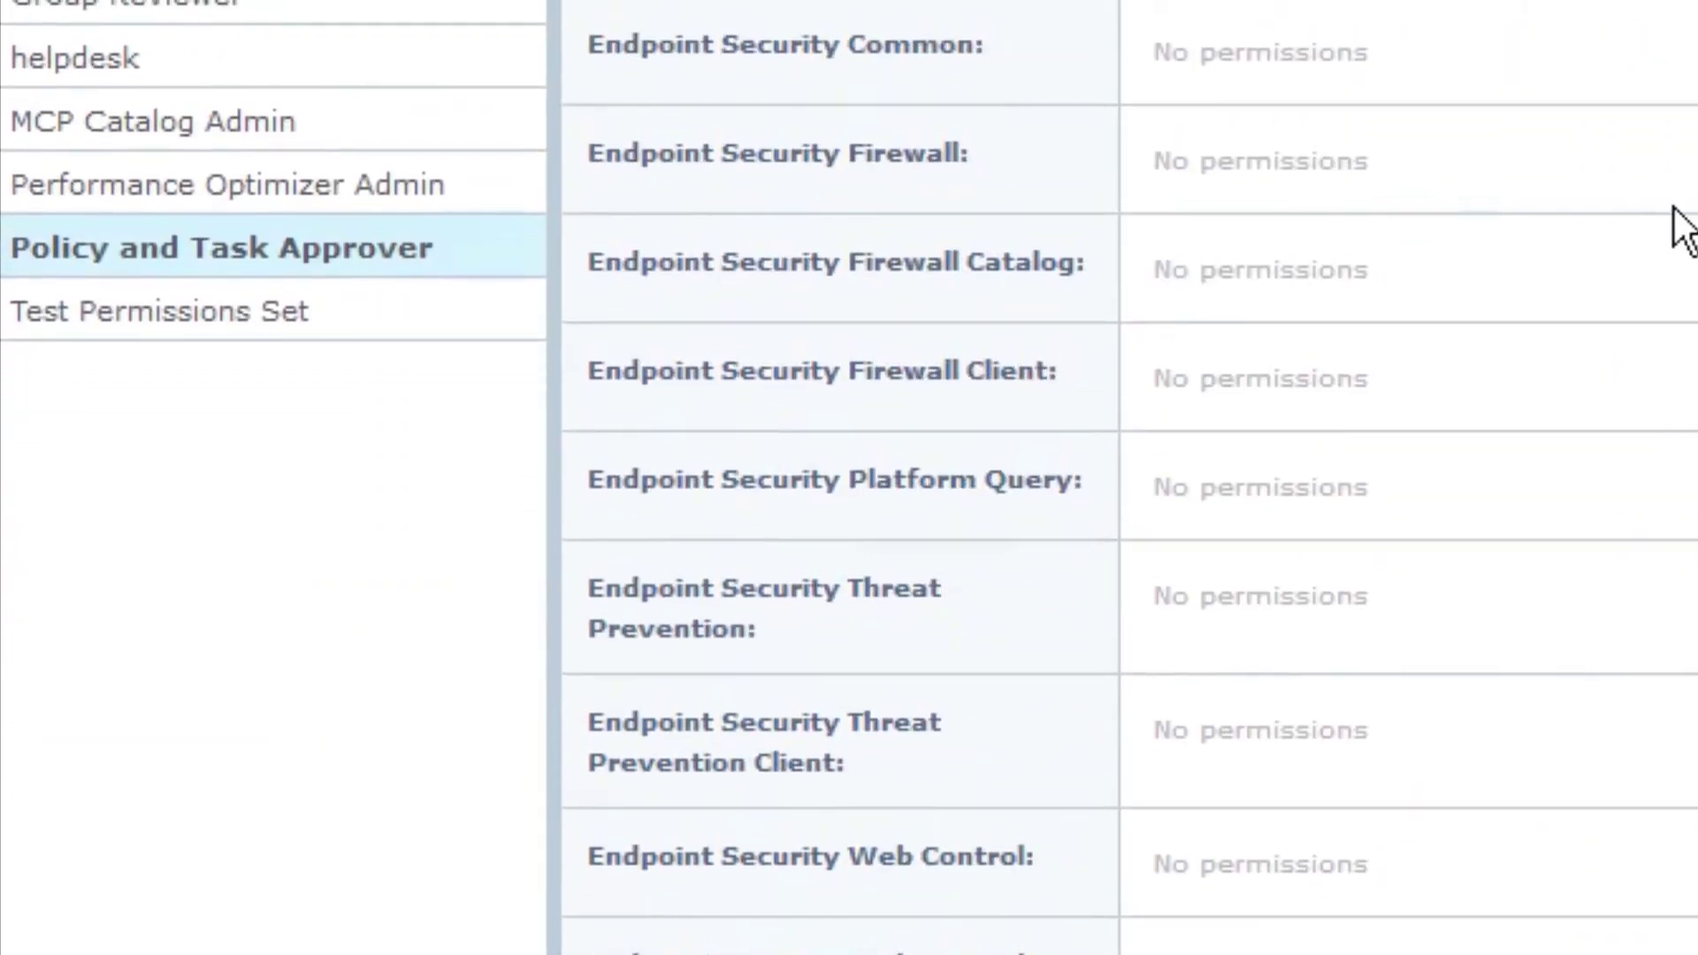
pyautogui.scroll(-3)
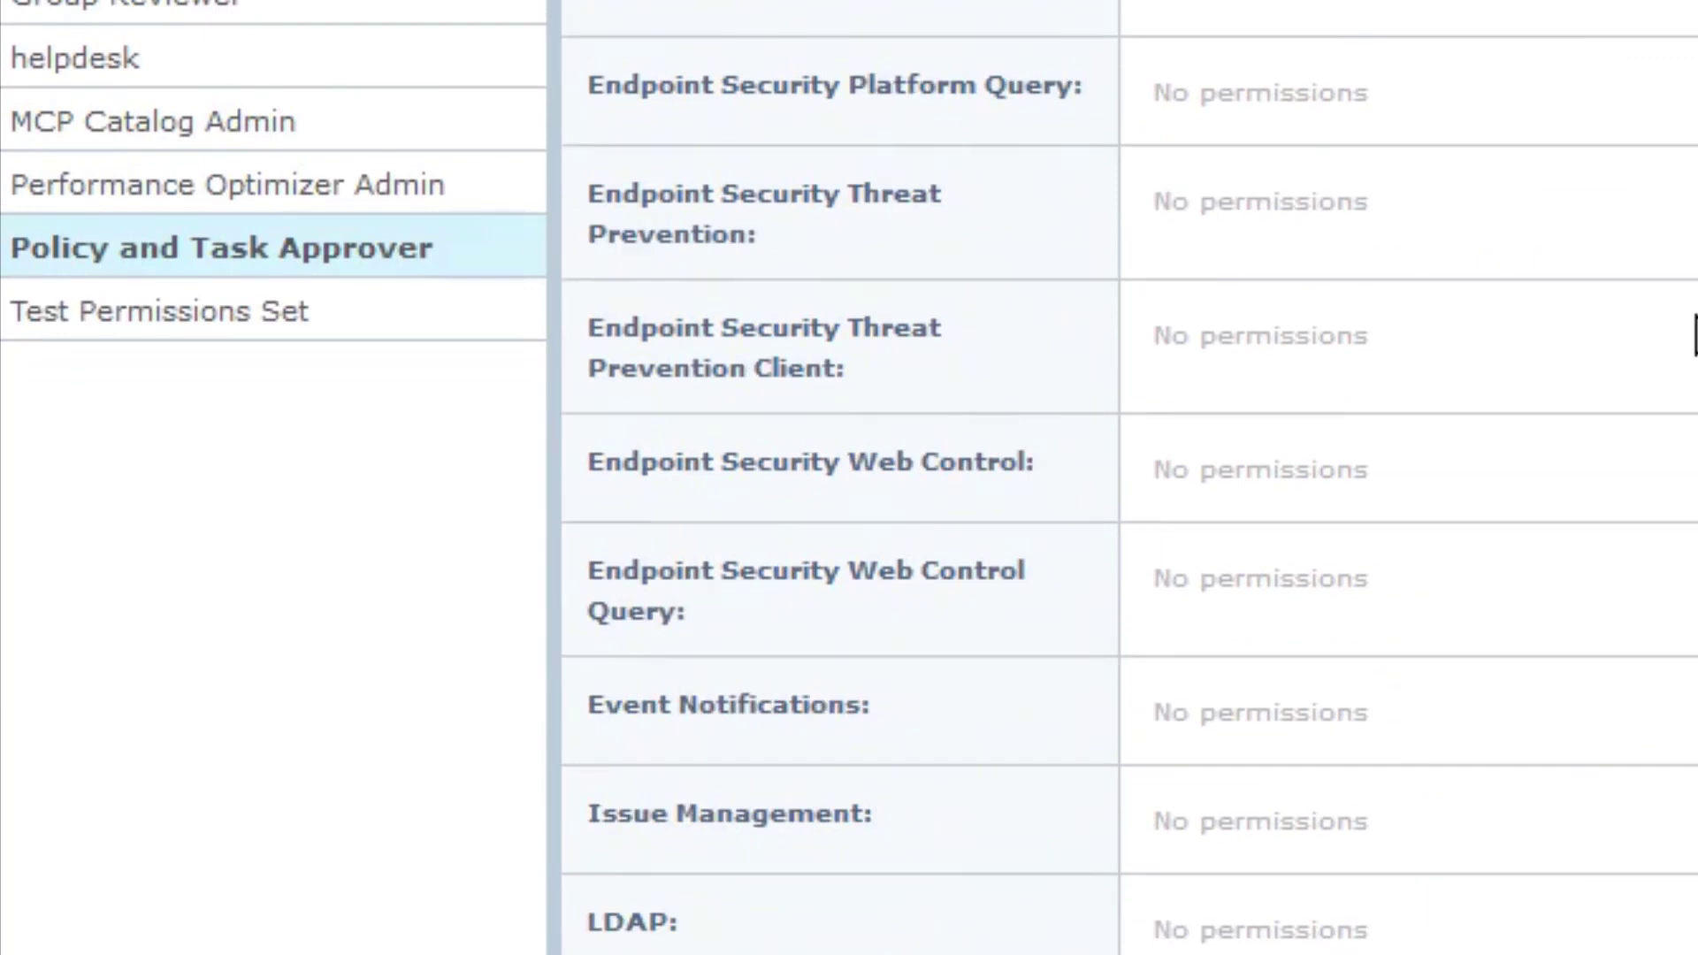
pyautogui.moveTo(1586, 951)
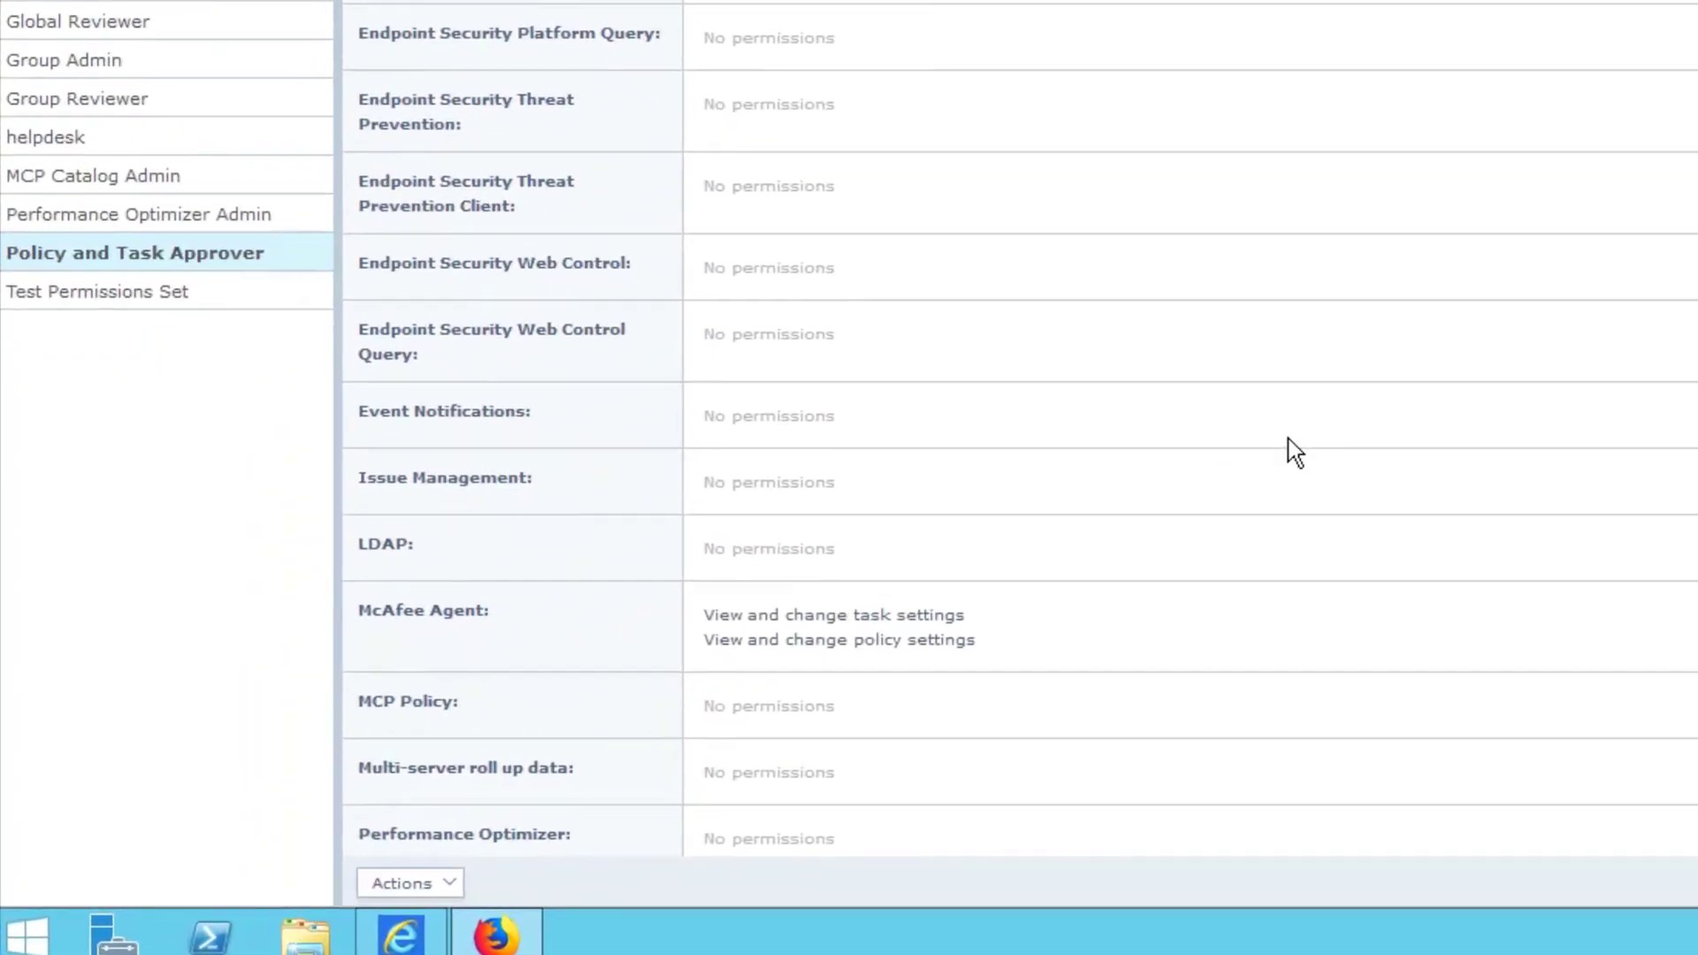
pyautogui.scroll(-3)
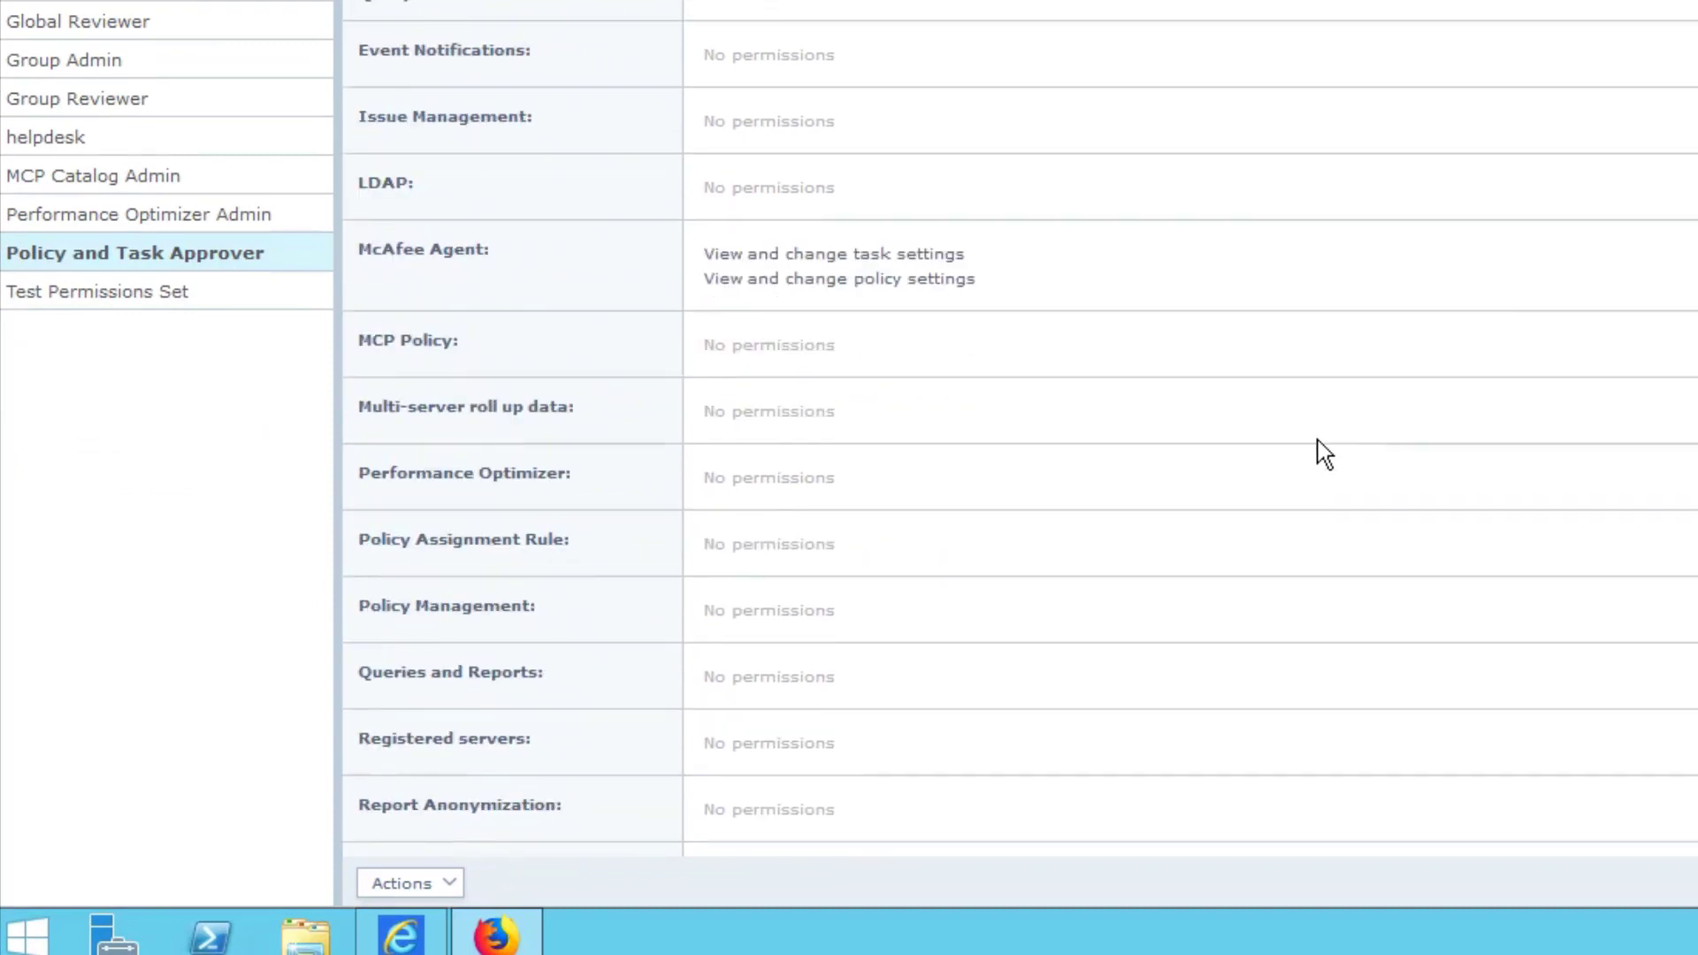
pyautogui.moveTo(928, 614)
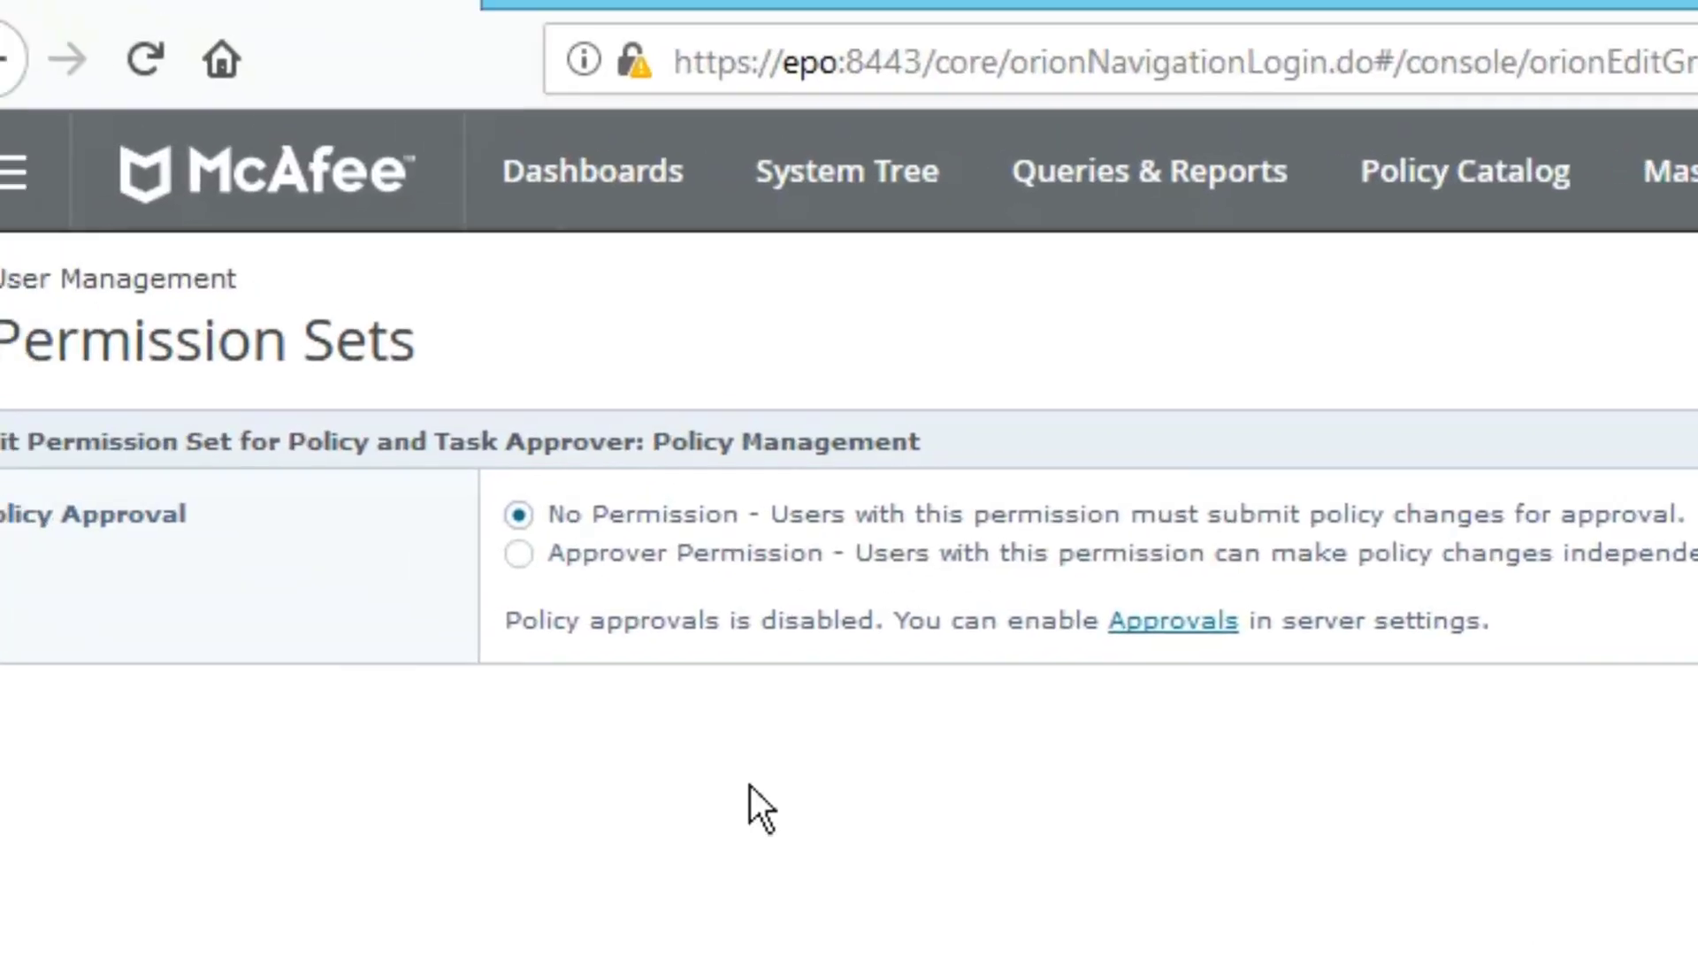
pyautogui.click(570, 574)
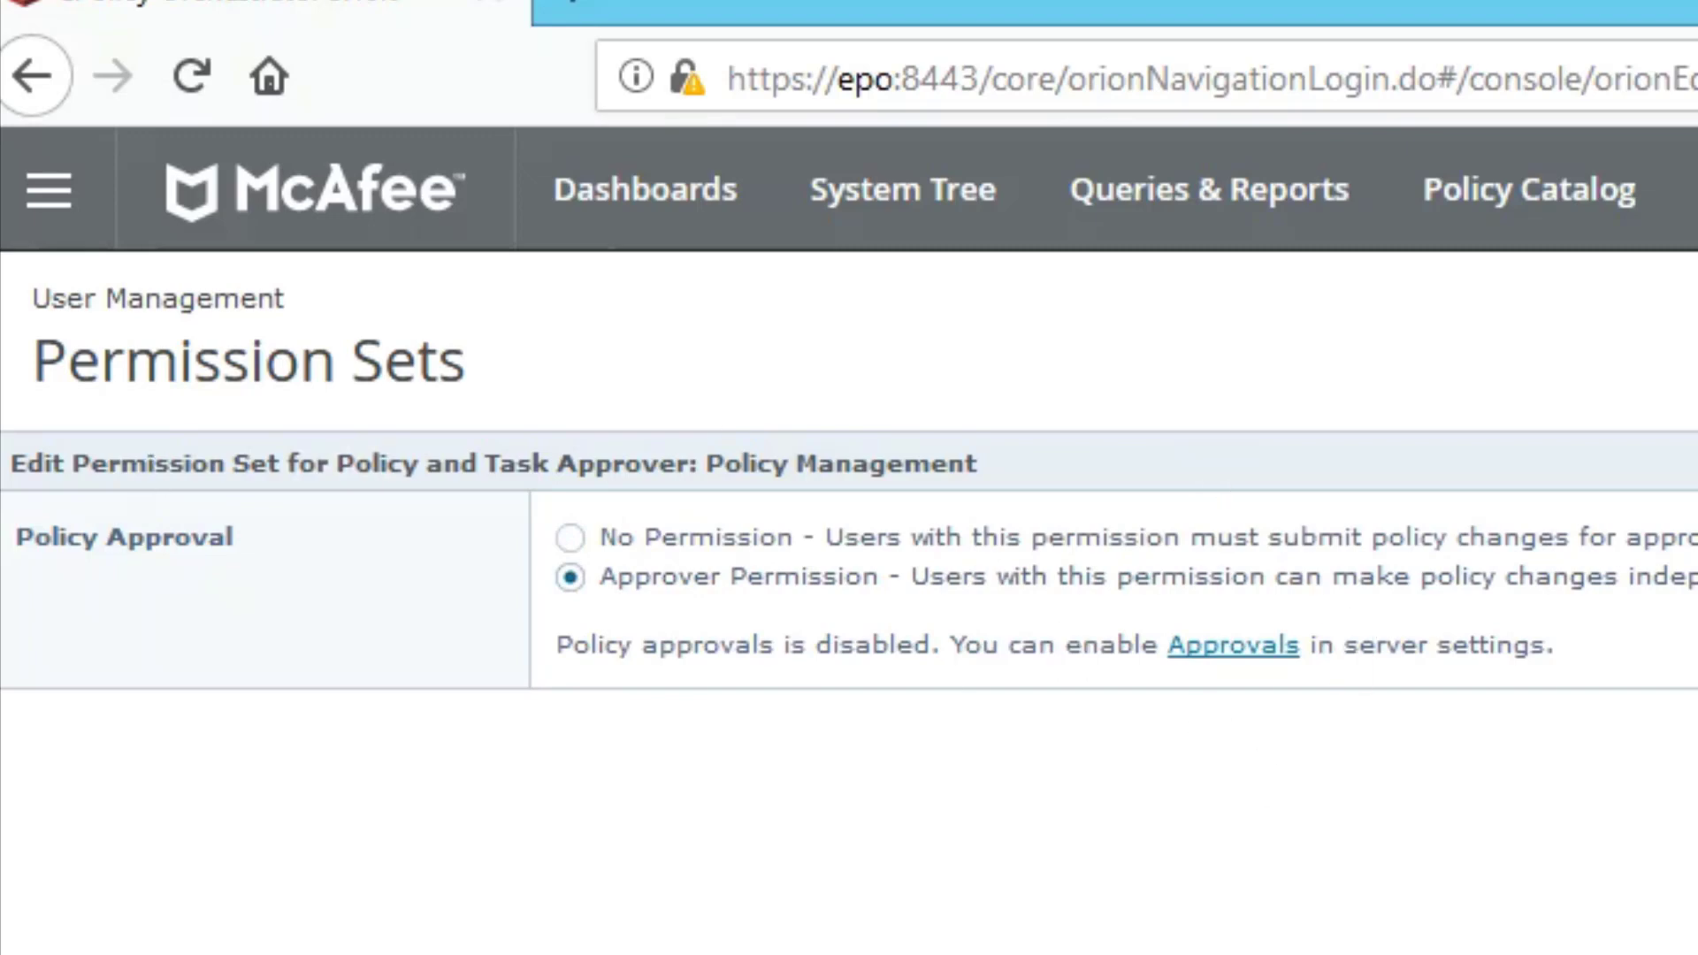
pyautogui.click(15, 76)
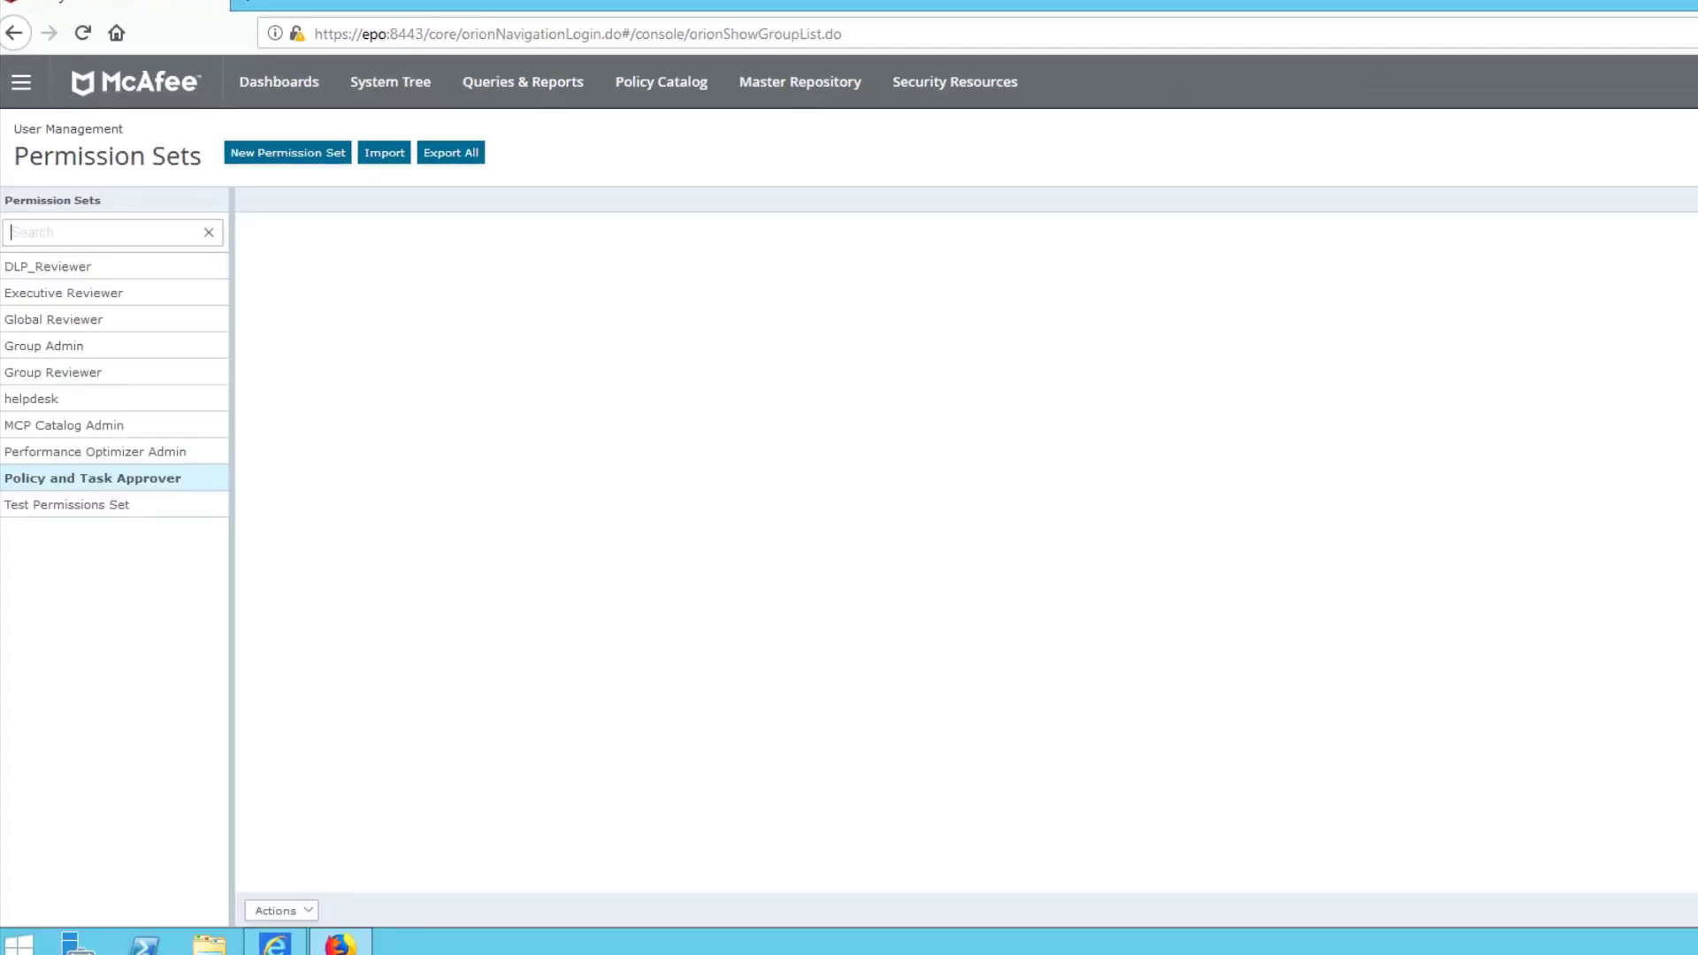
# In Server Settings > Approvals, tick all four user and administrator approval checkboxes and save
pyautogui.click(21, 82)
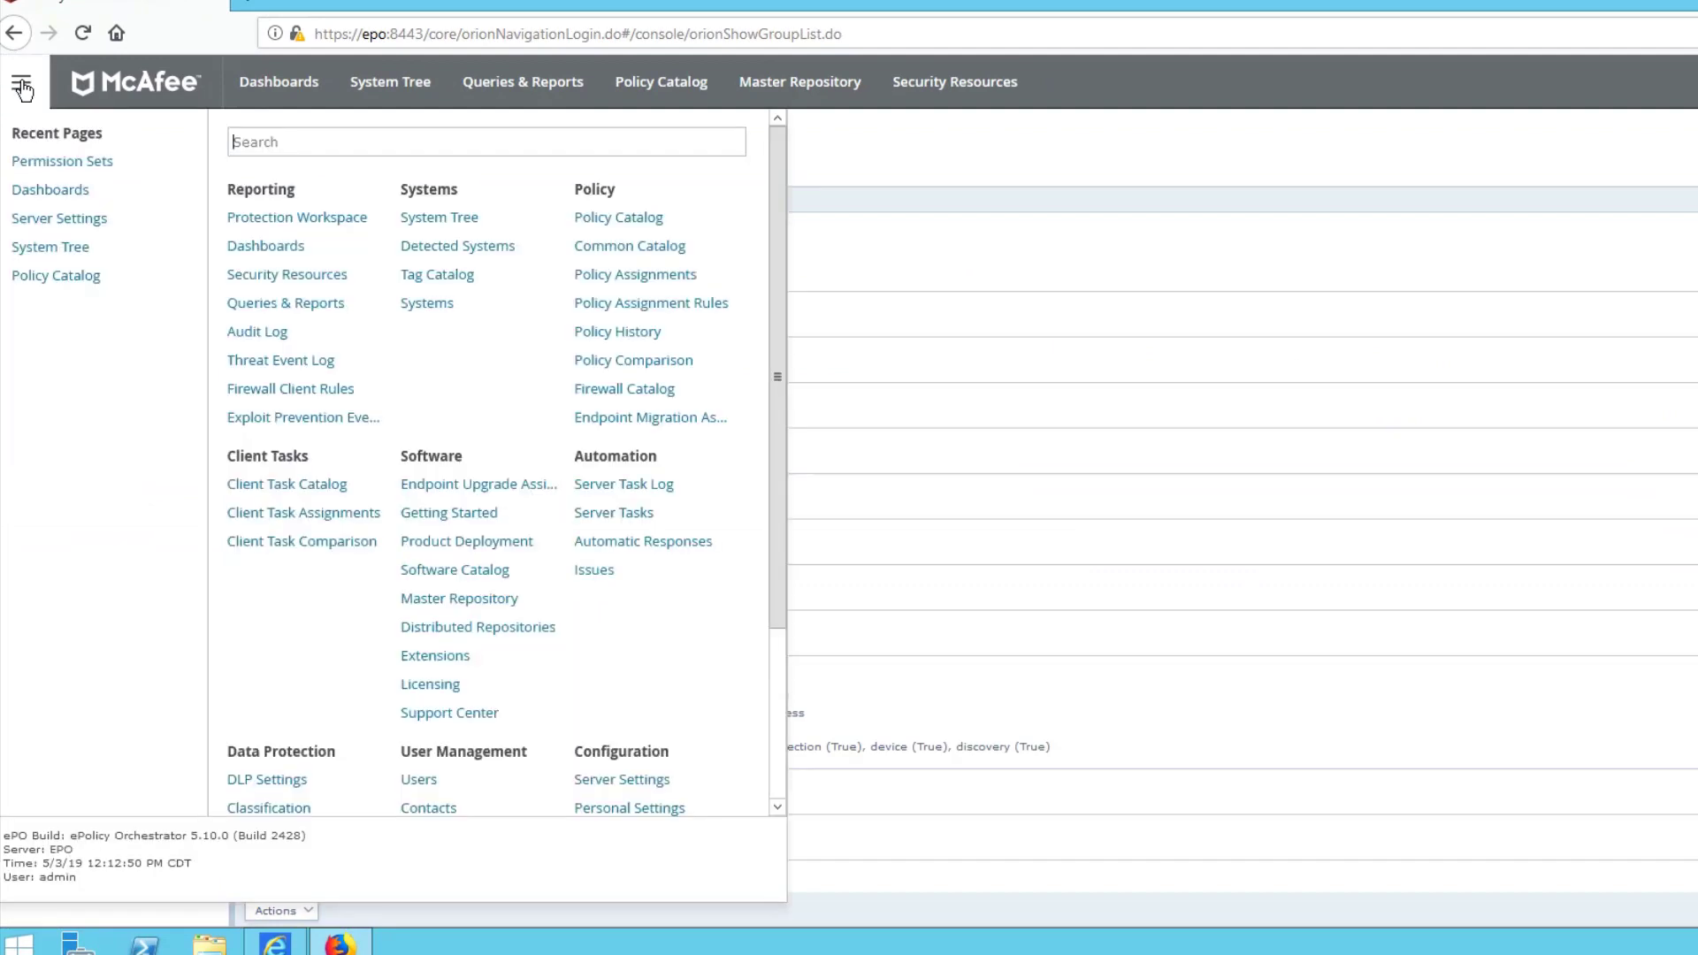
pyautogui.moveTo(60, 217)
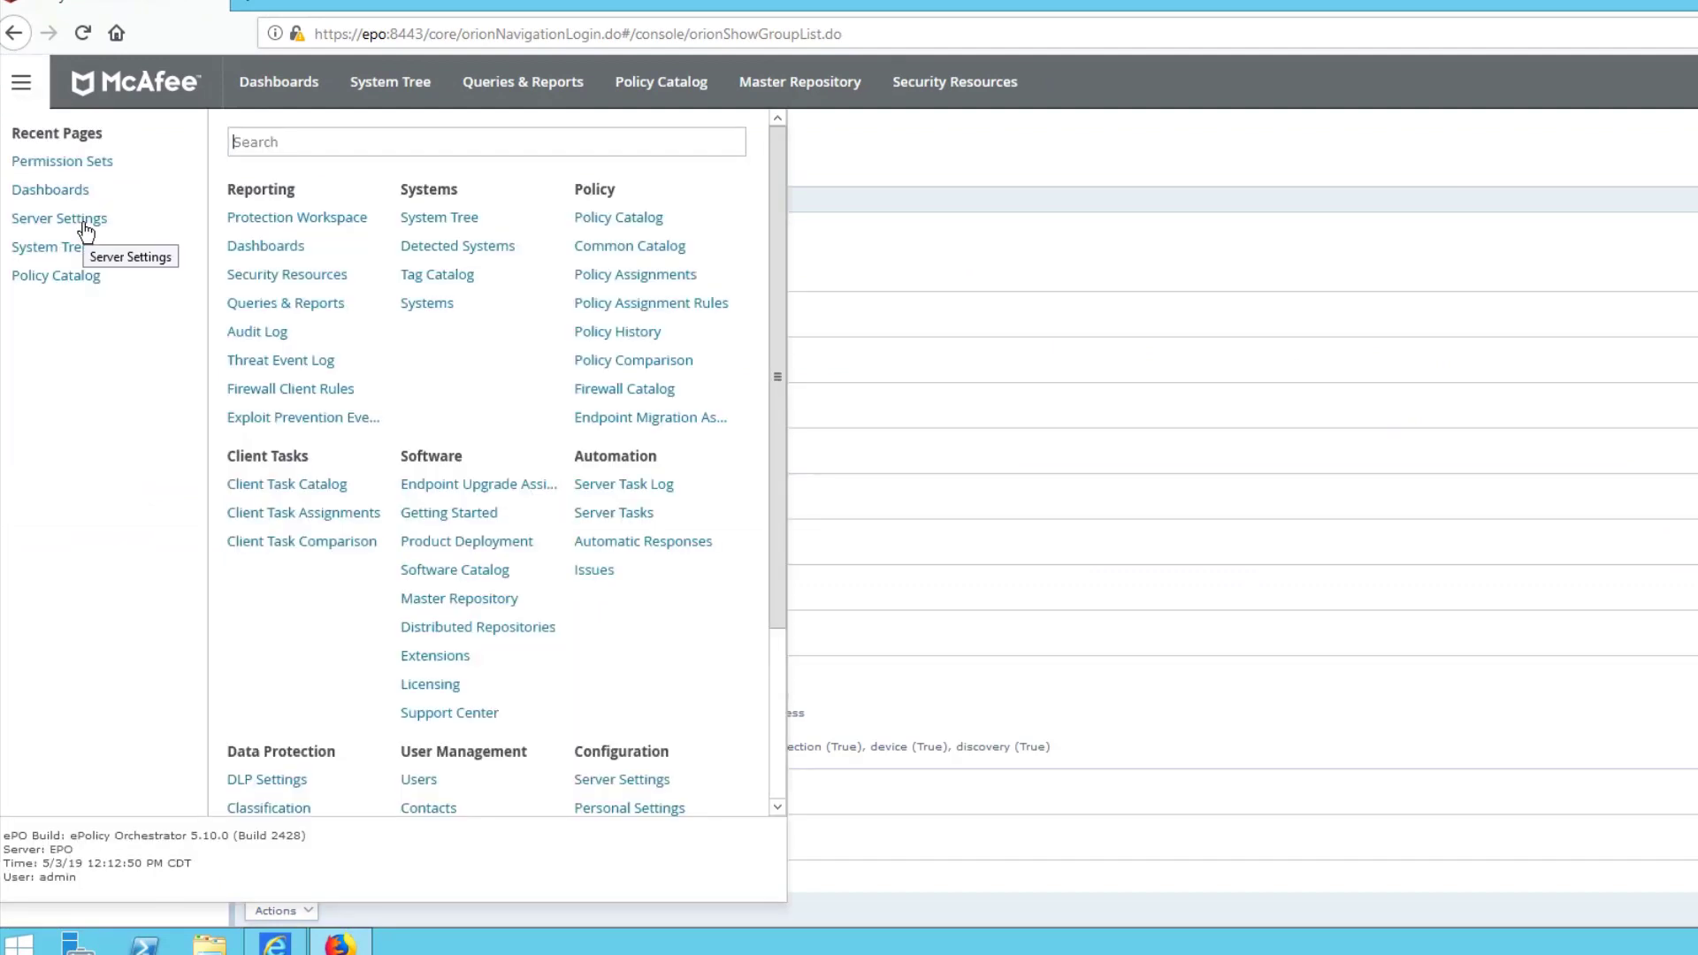
pyautogui.moveTo(116, 343)
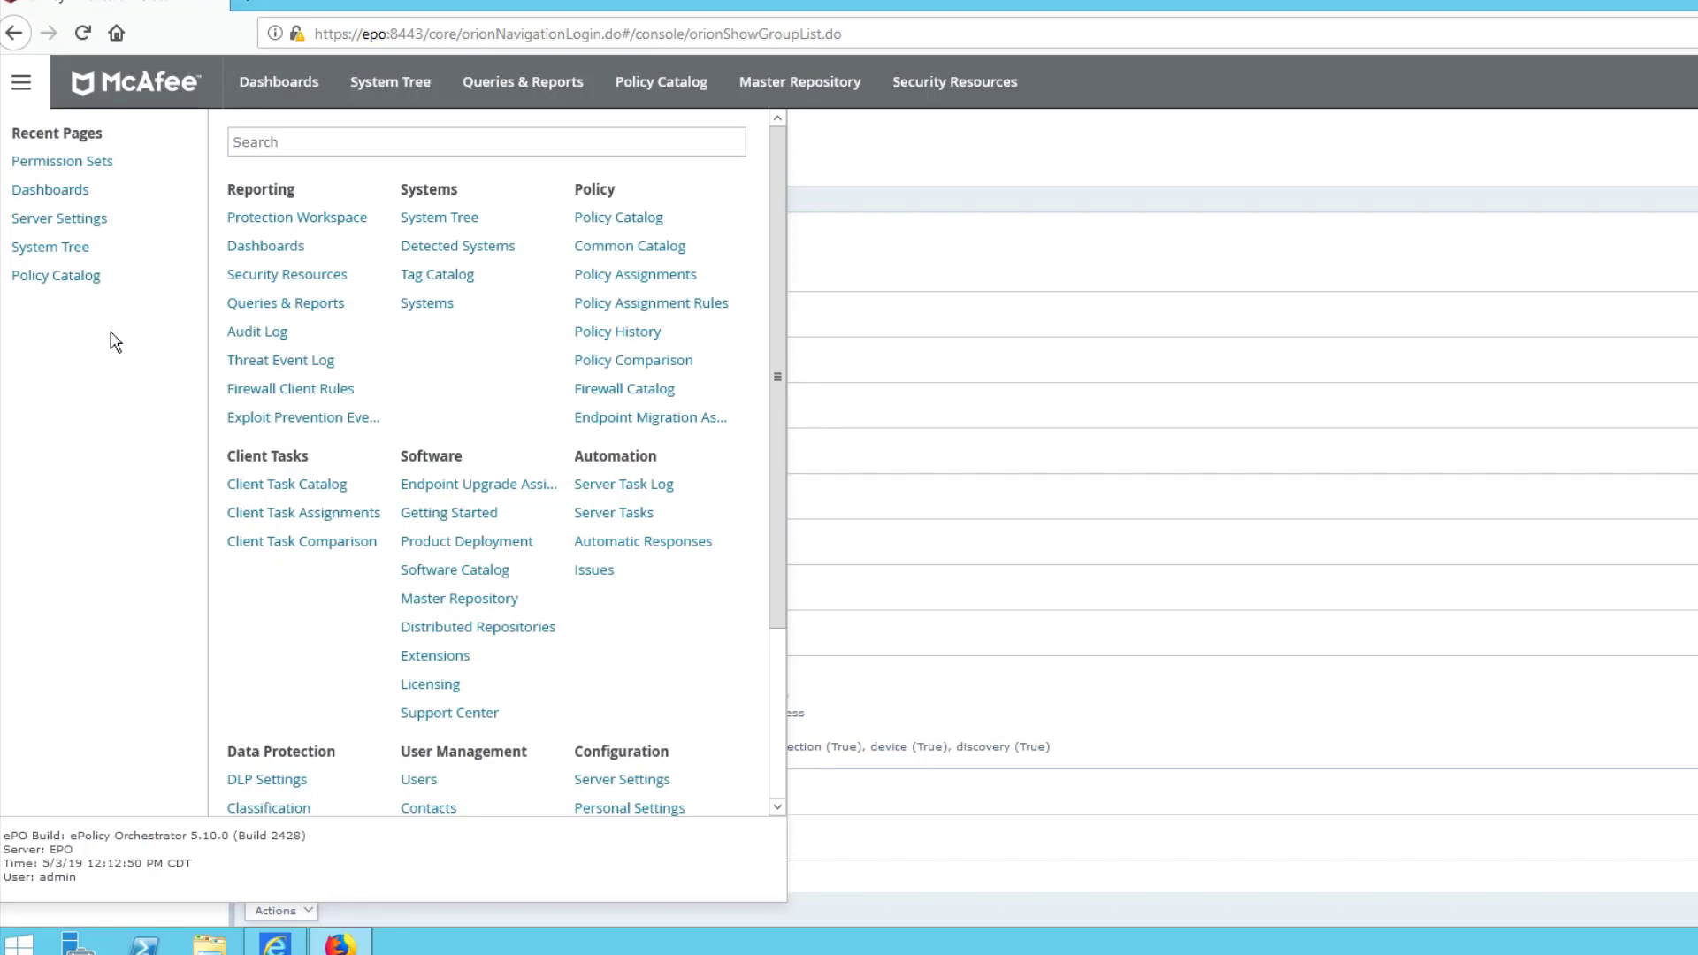
pyautogui.scroll(-3)
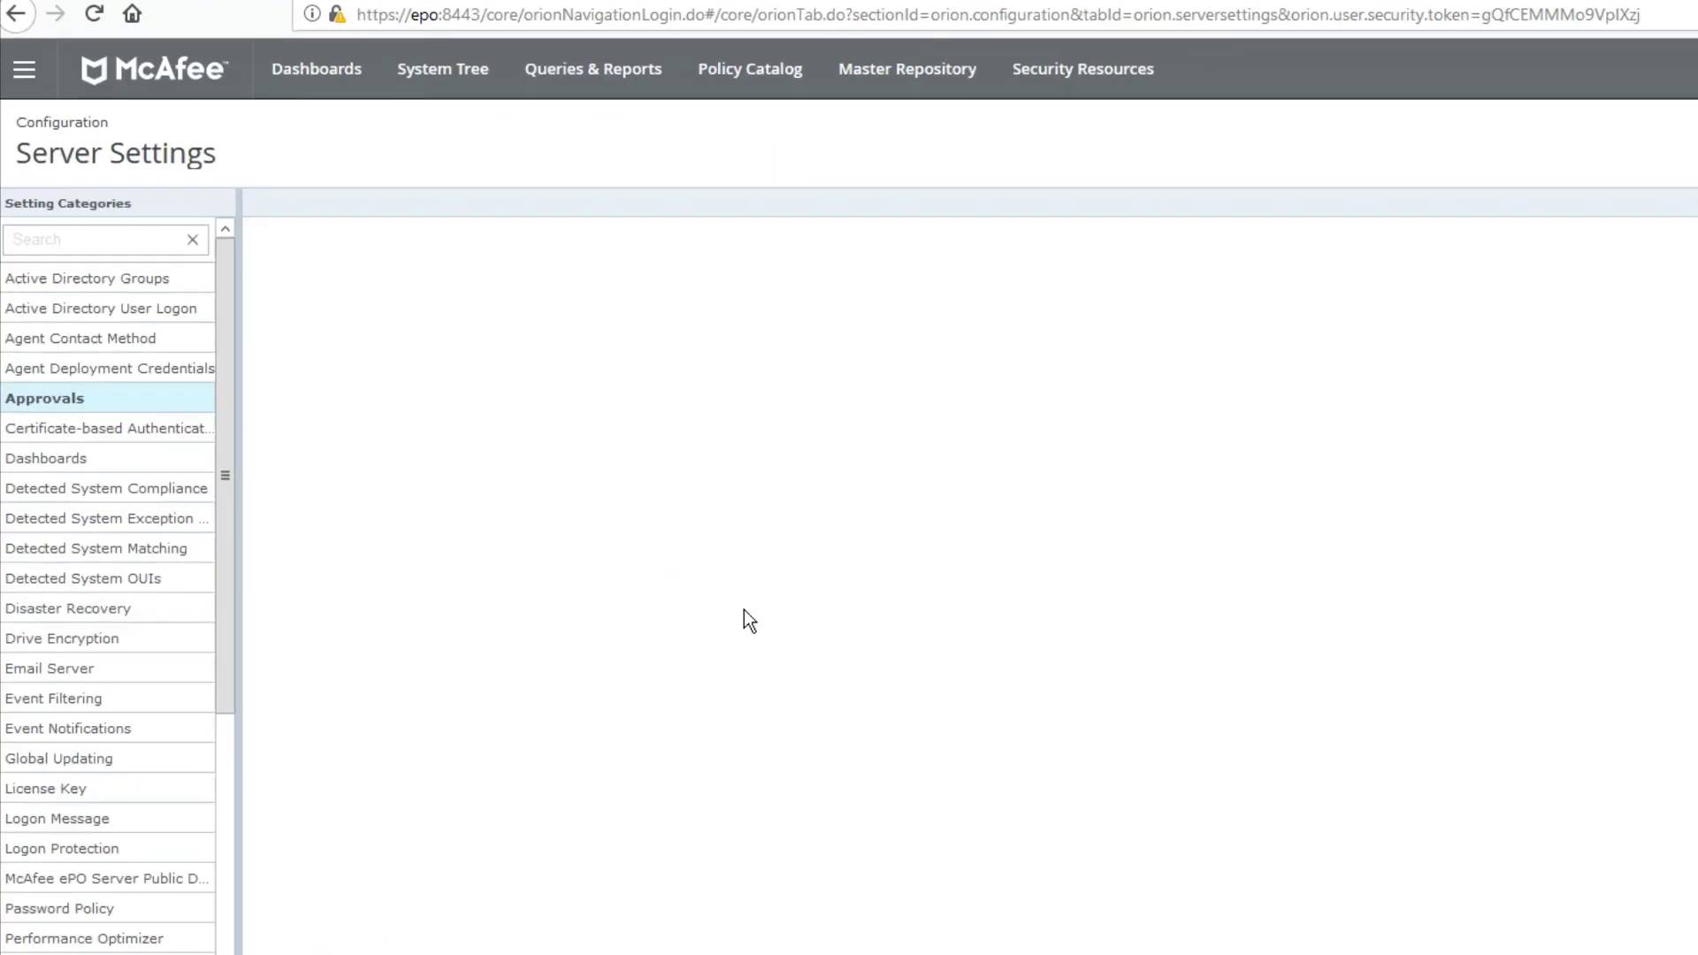
pyautogui.click(45, 397)
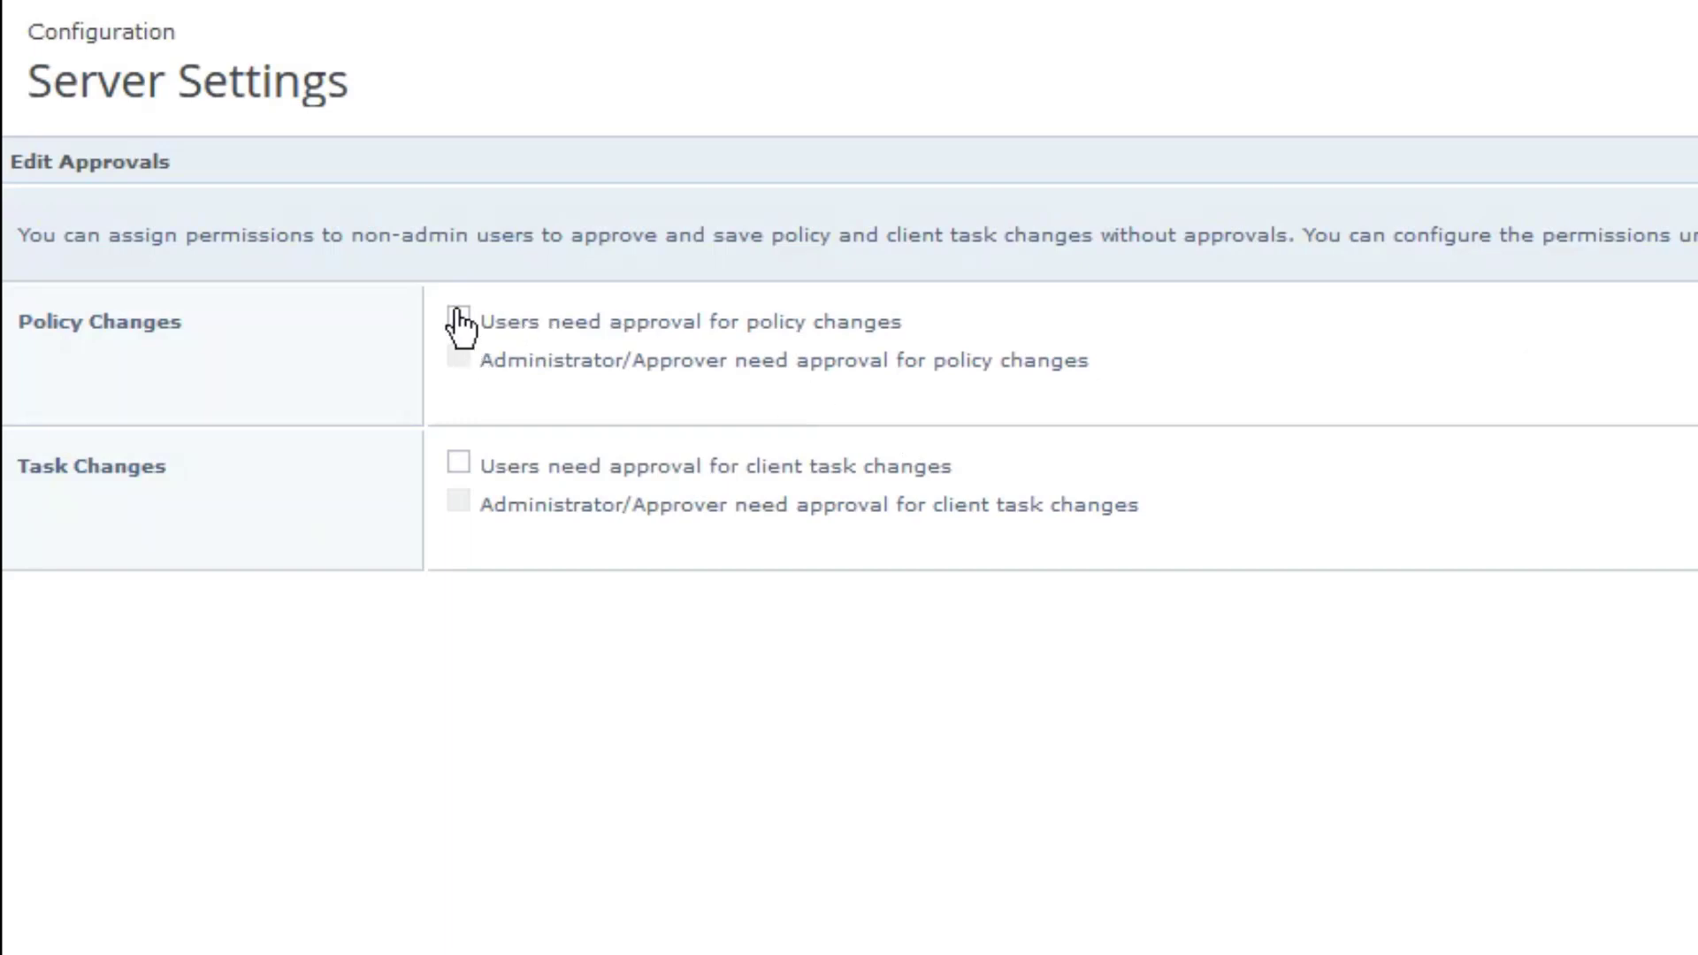
pyautogui.click(459, 321)
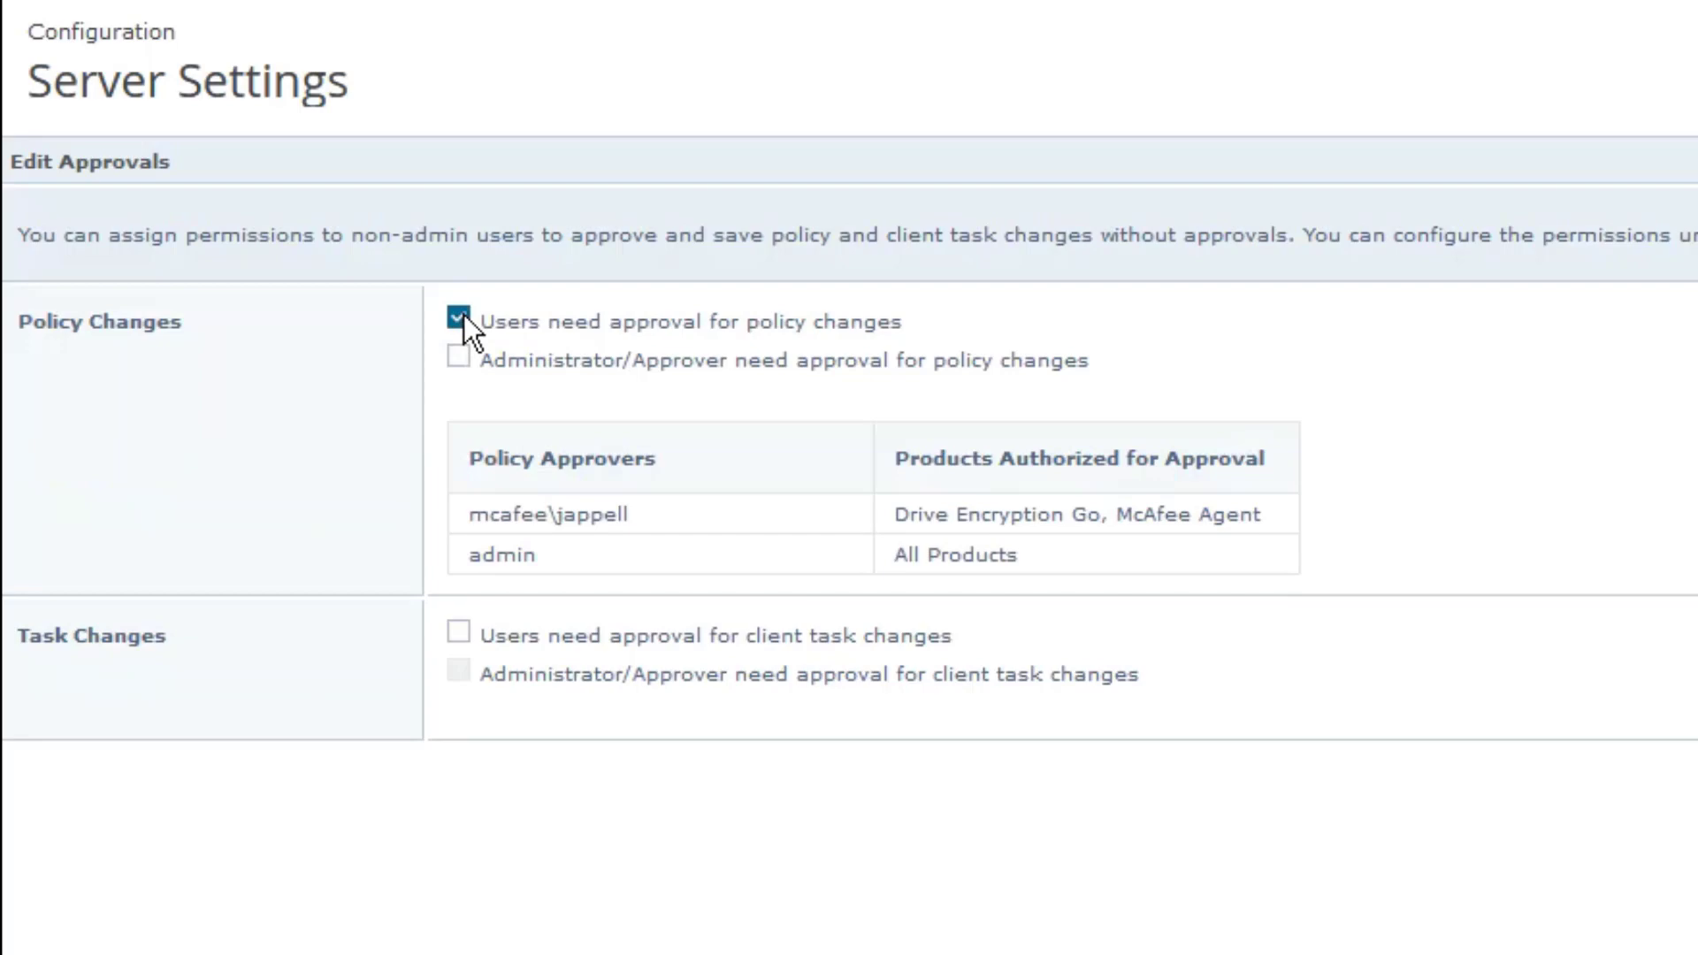
pyautogui.click(457, 630)
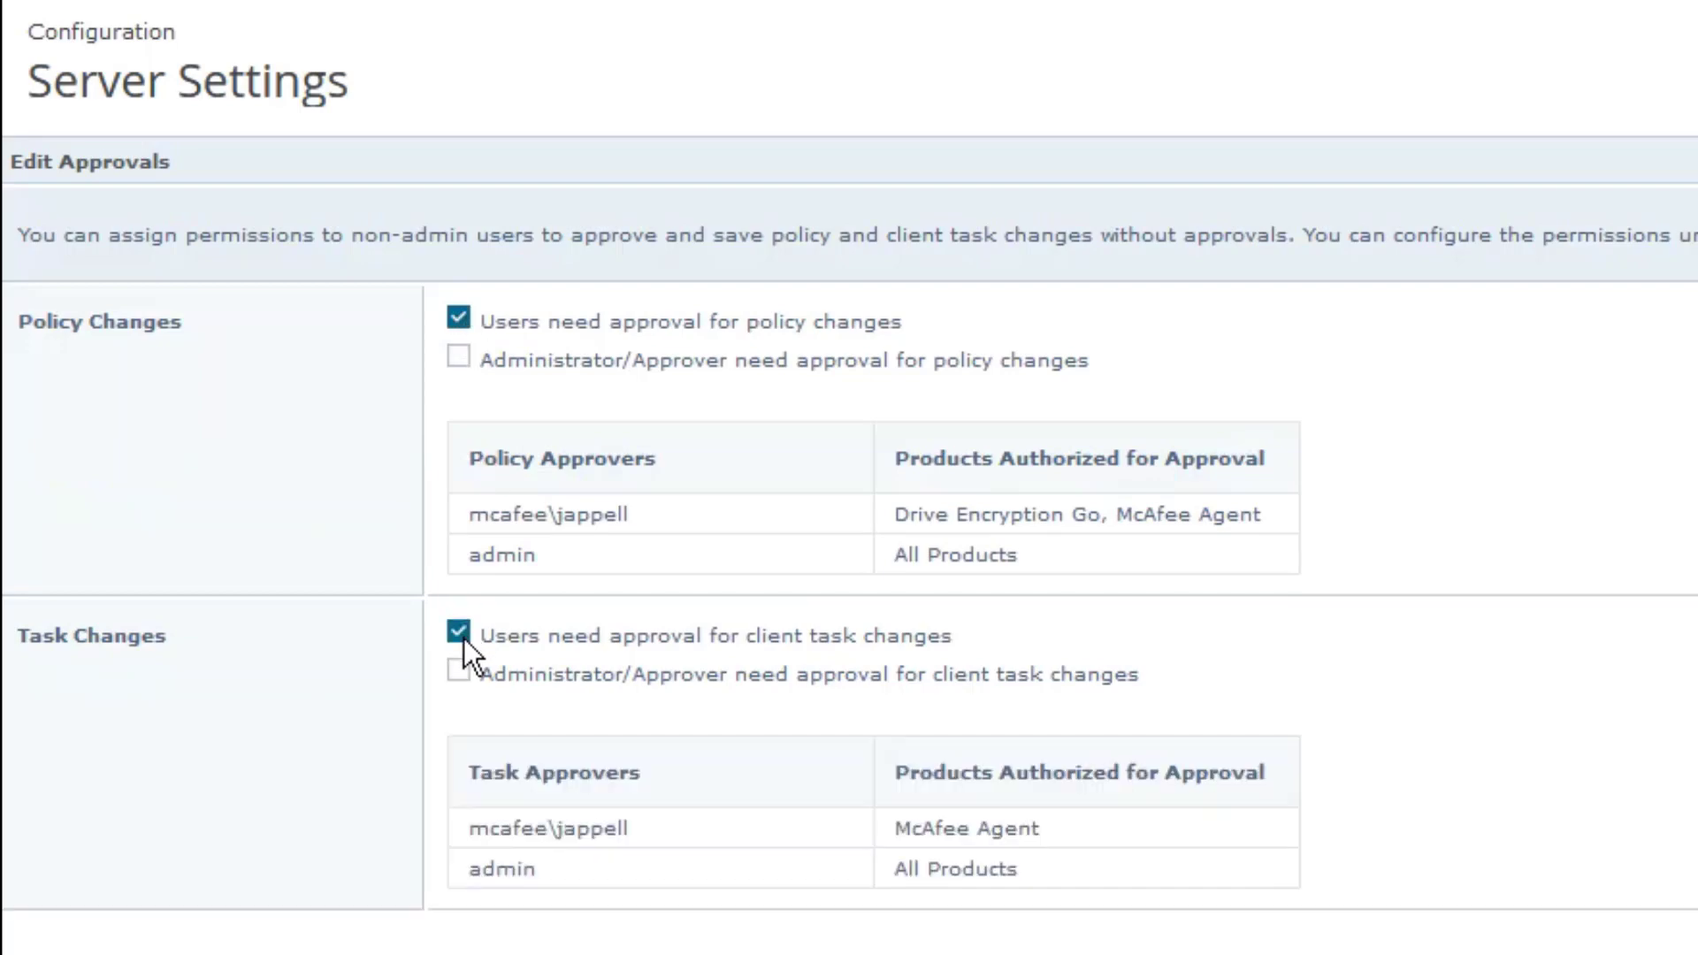
pyautogui.moveTo(489, 584)
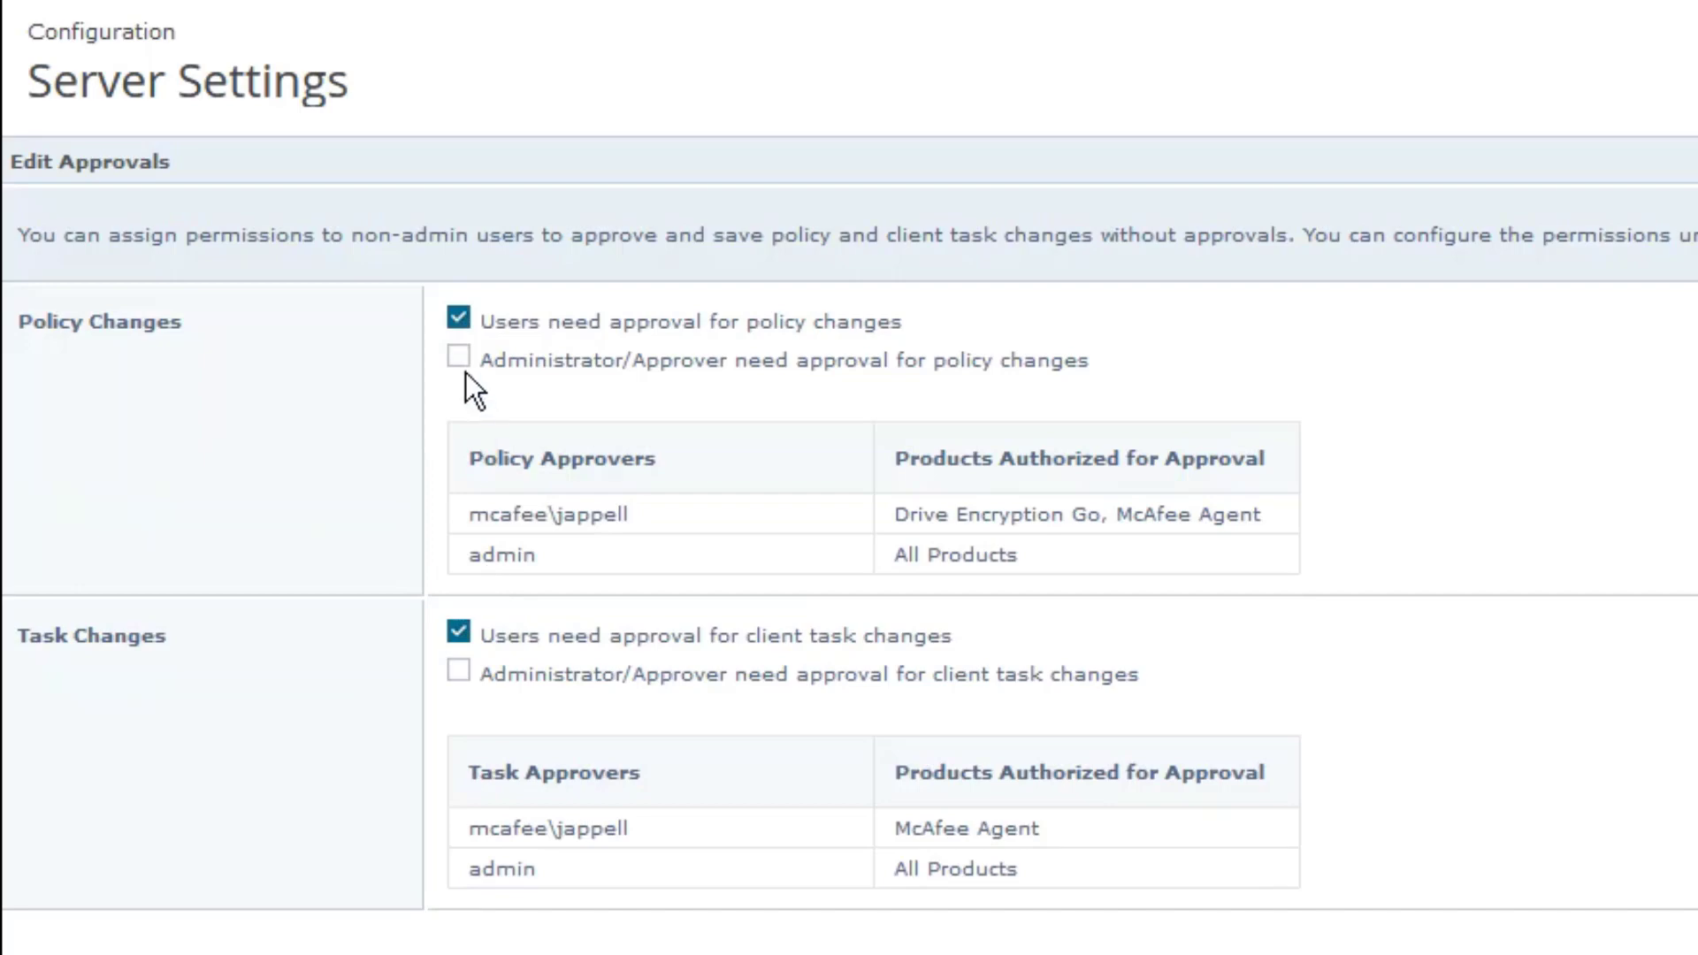
pyautogui.moveTo(468, 373)
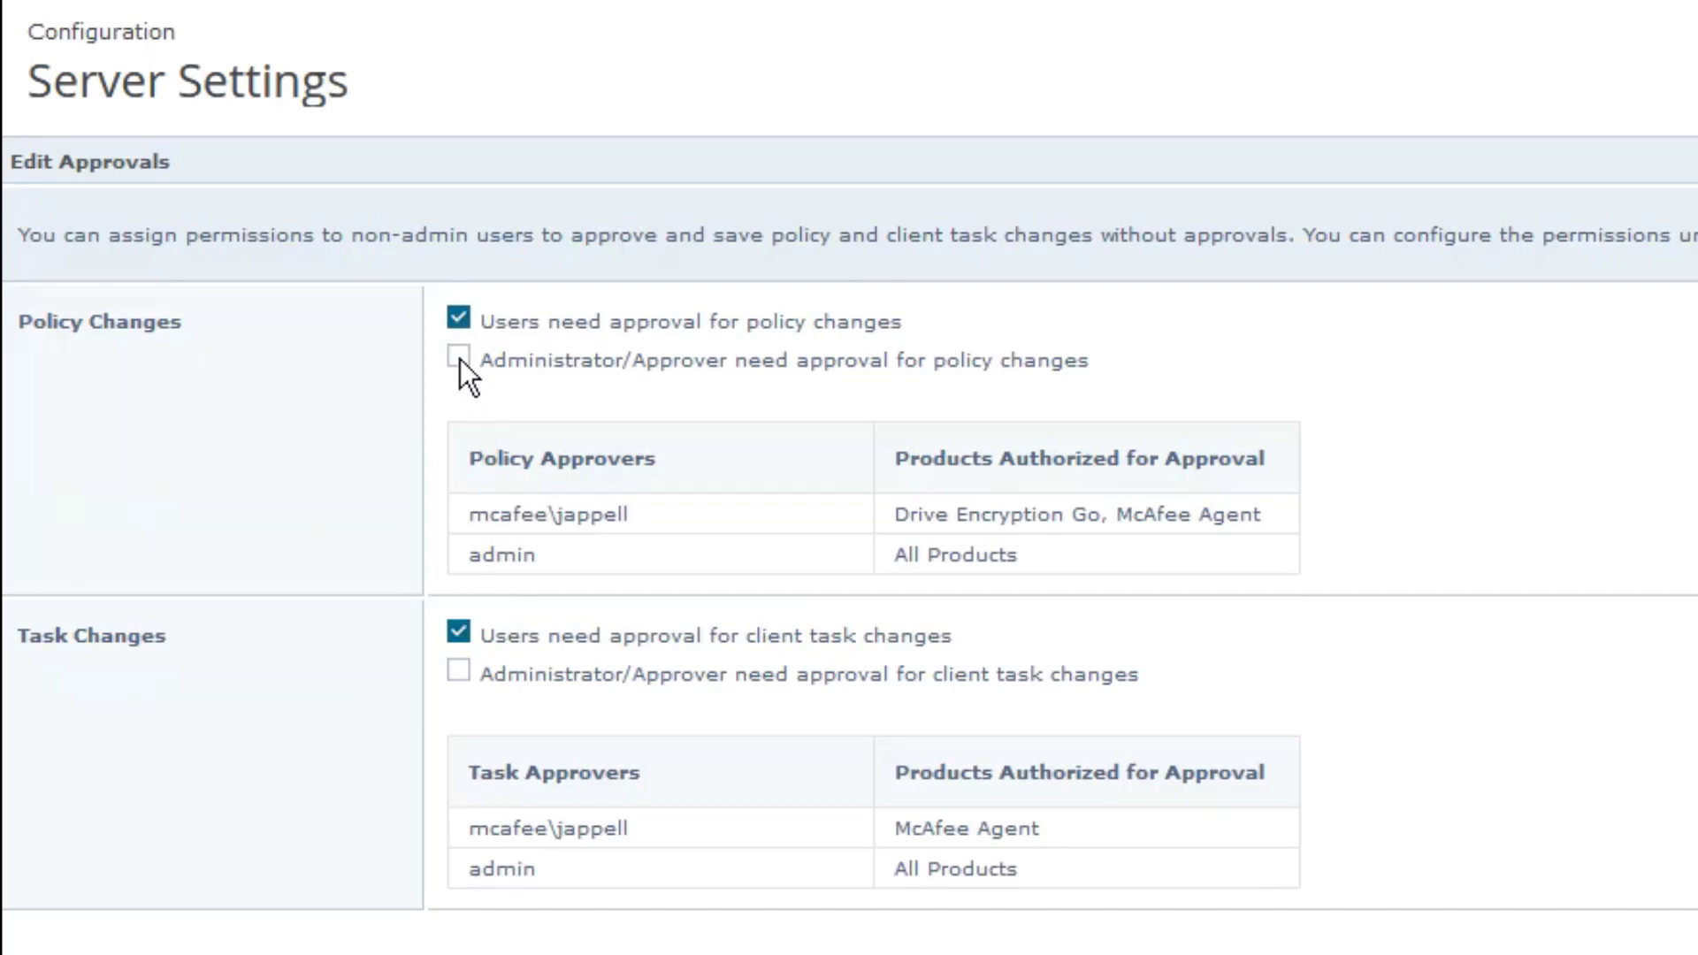
pyautogui.click(457, 360)
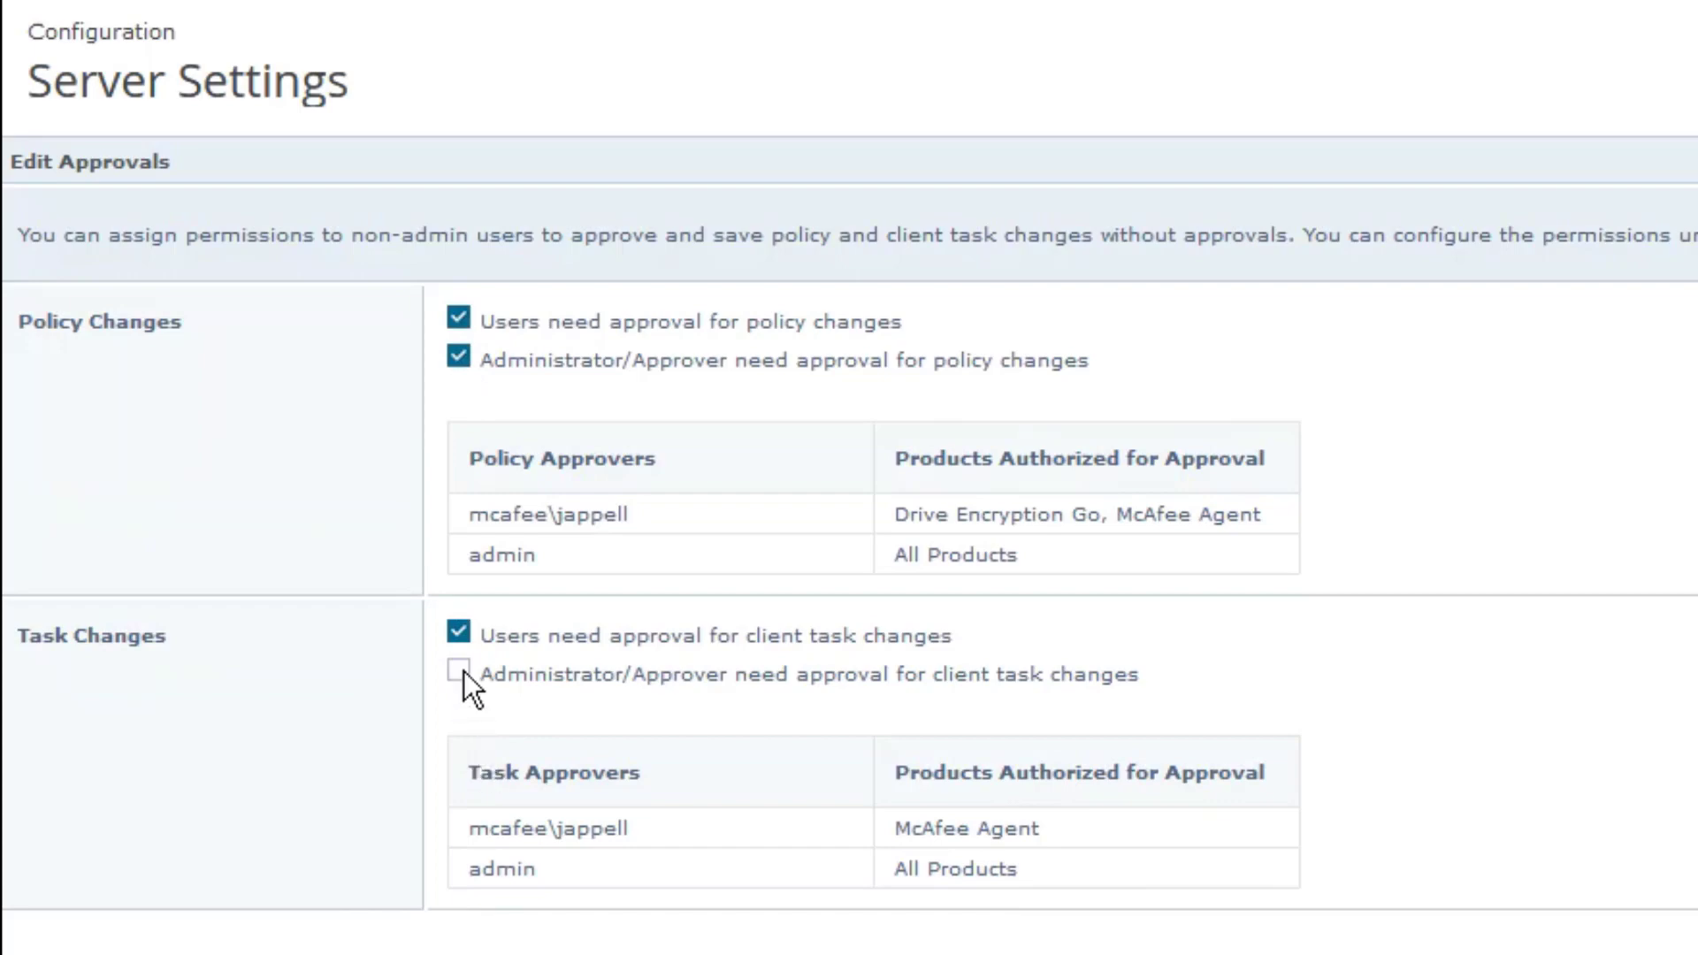
pyautogui.click(458, 672)
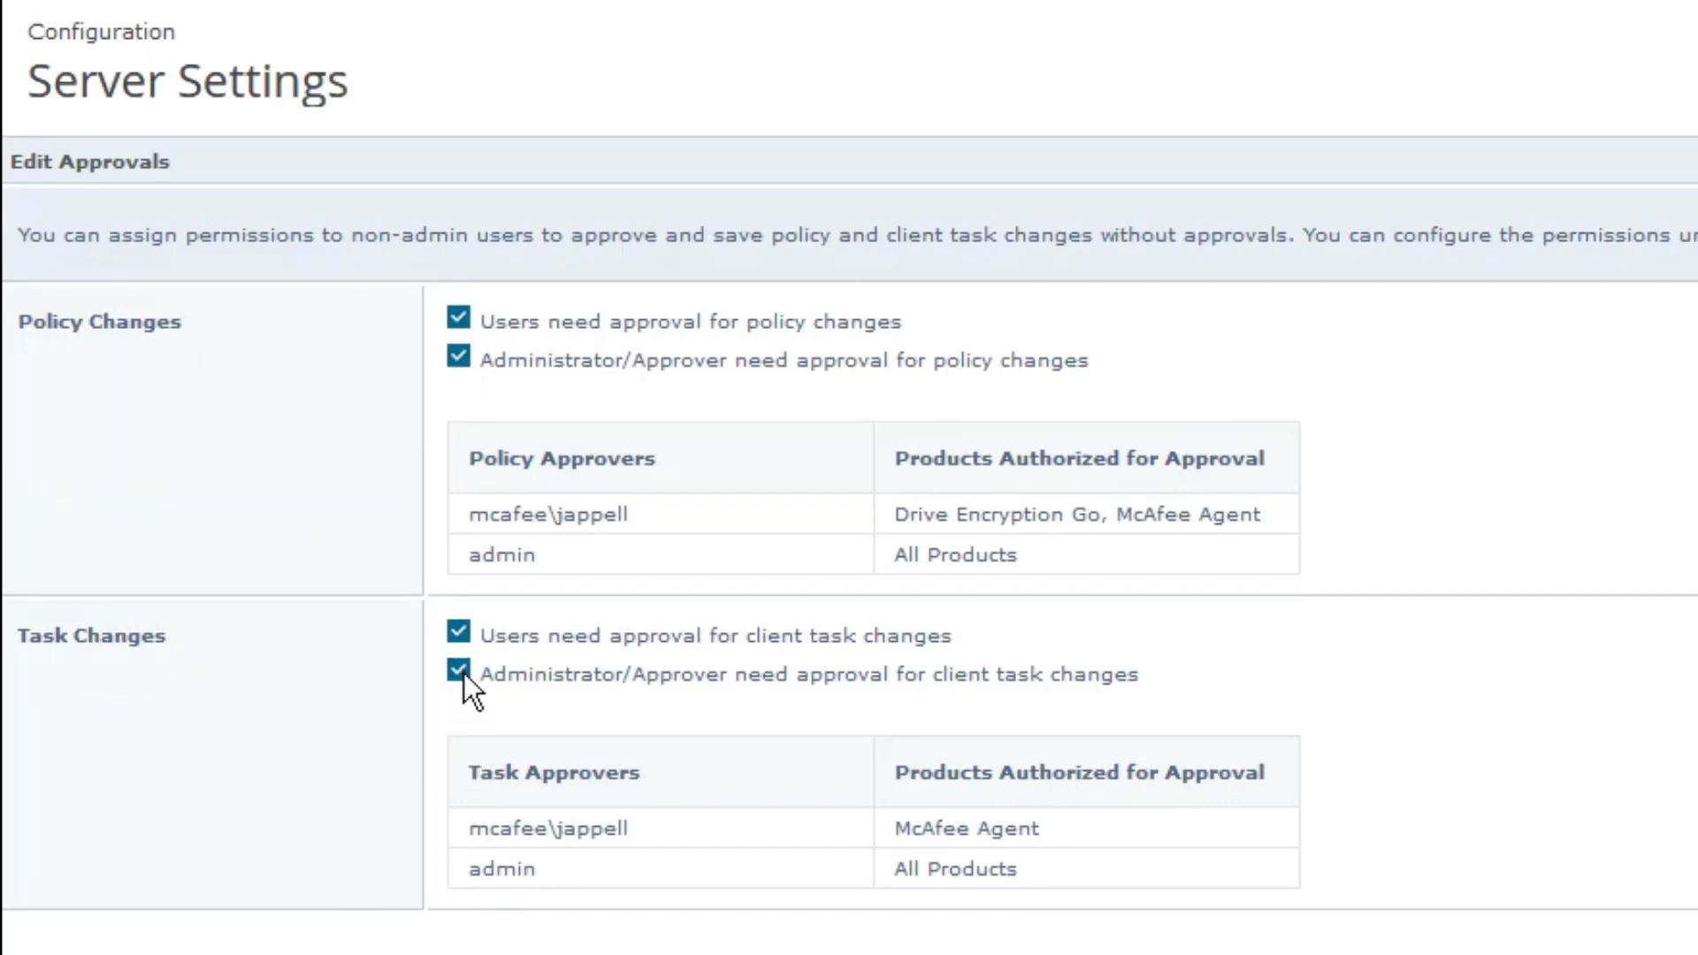
pyautogui.click(458, 674)
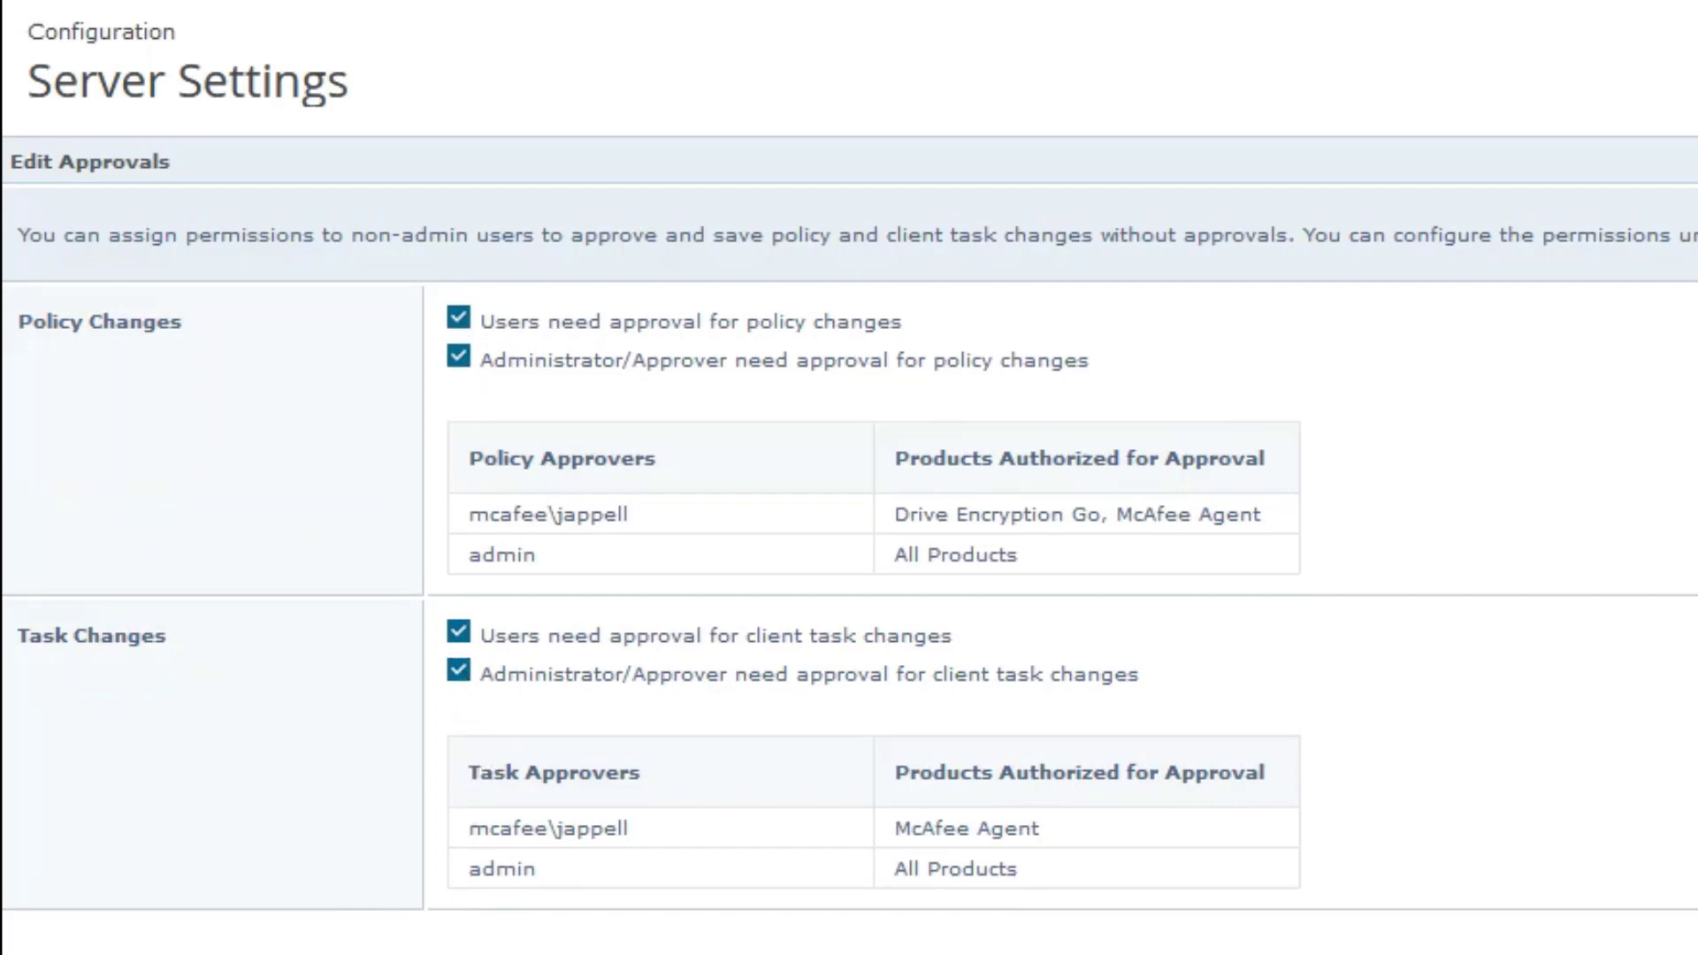
pyautogui.click(73, 474)
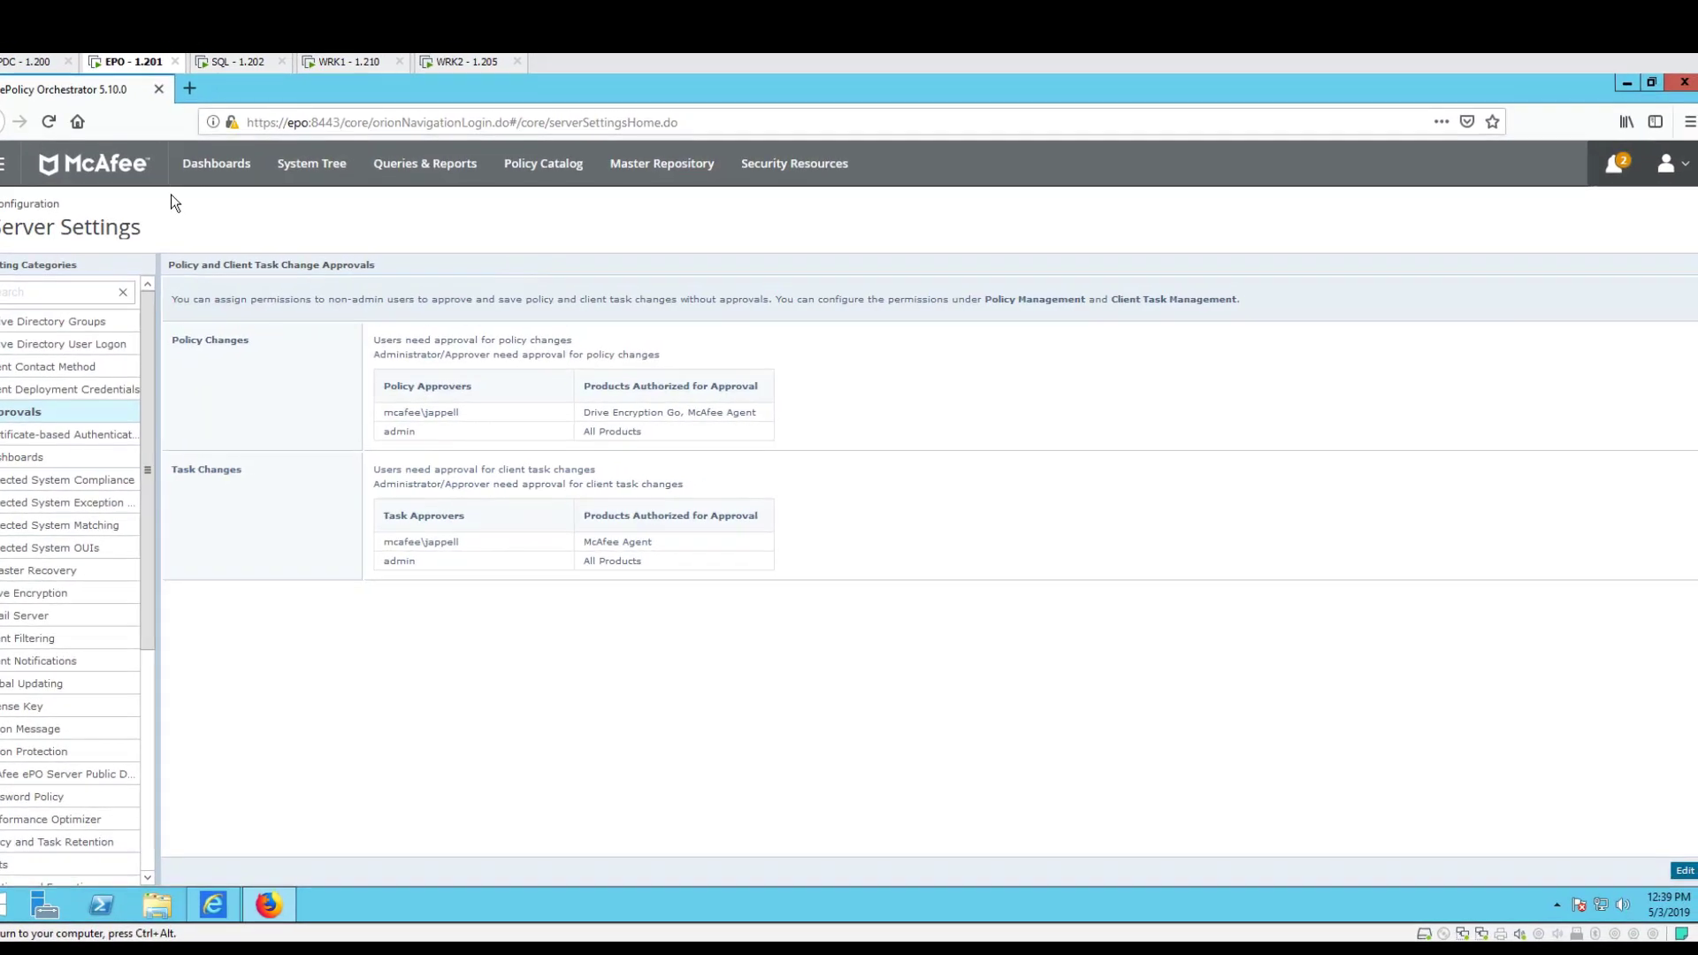
# Edit the McAfee Agent General policy My Default (Jay) and select its enforcement interval
pyautogui.click(542, 163)
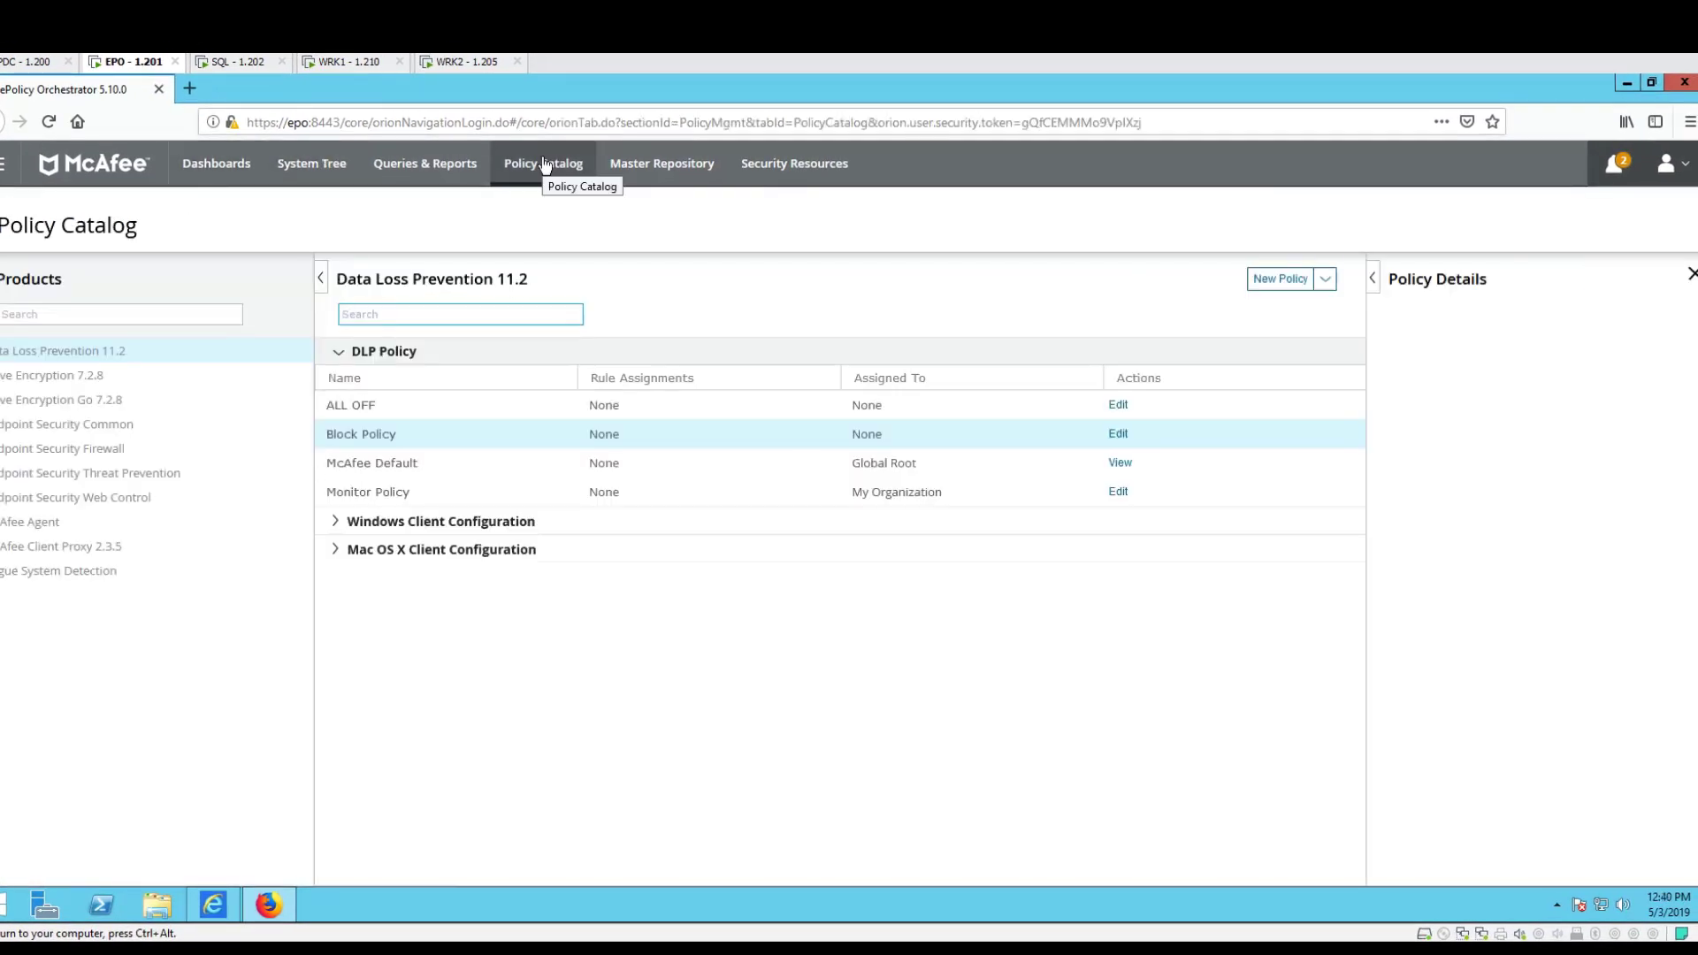
pyautogui.click(361, 434)
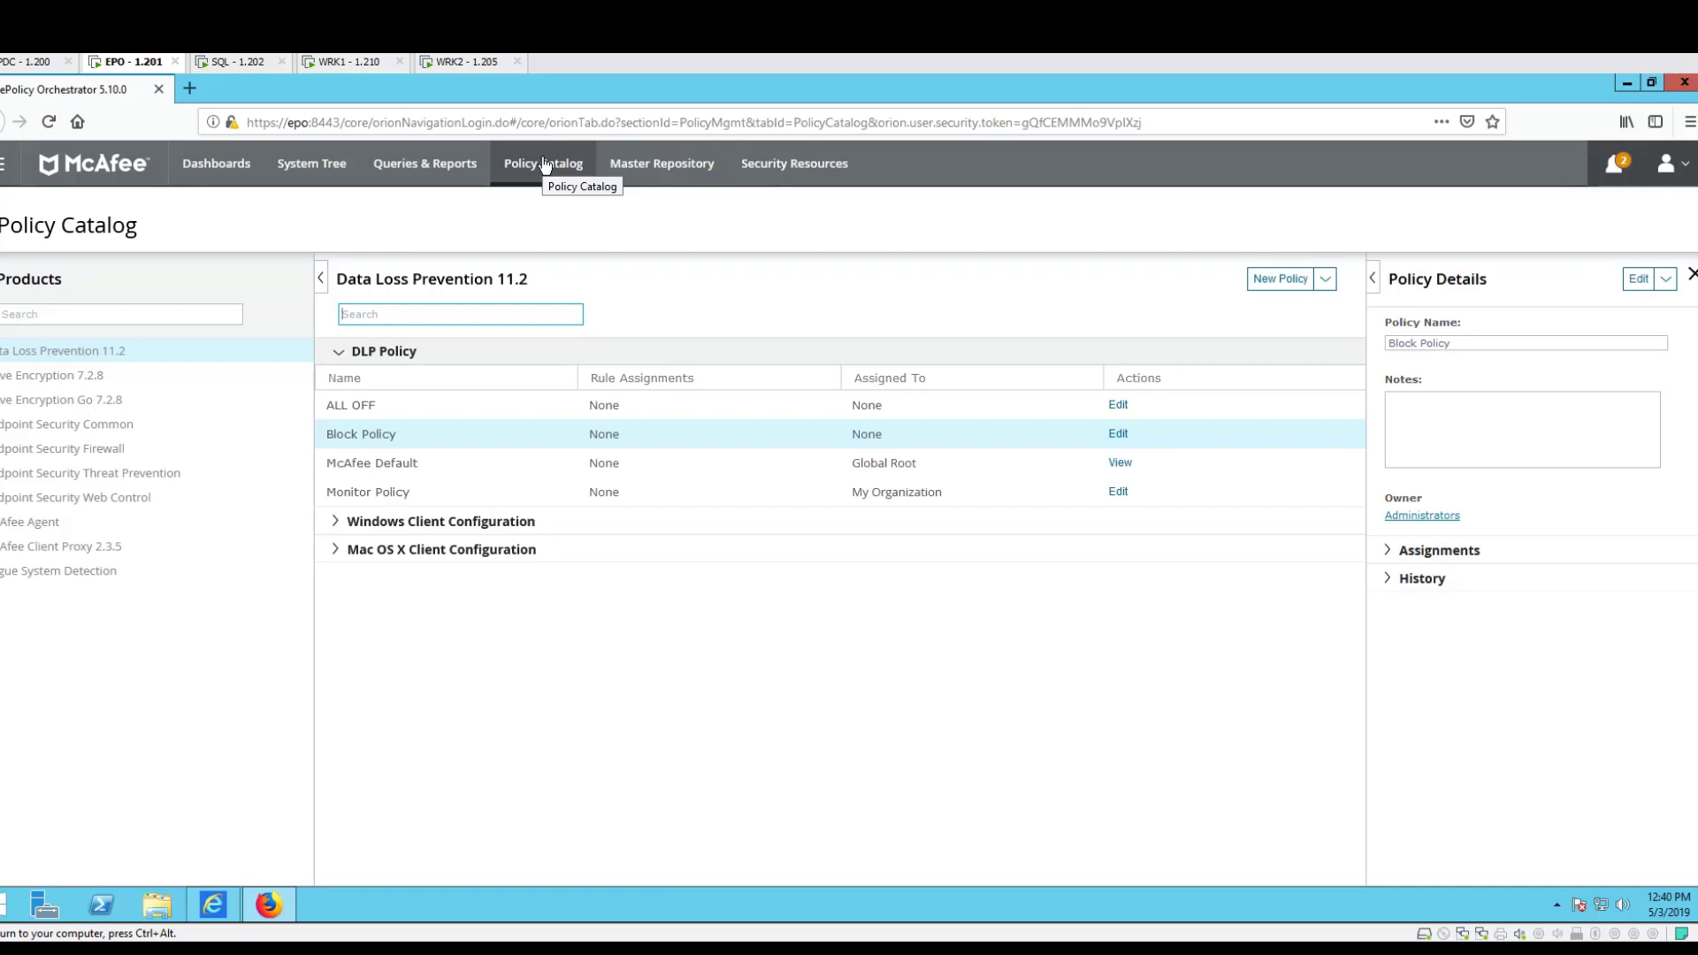
pyautogui.click(42, 493)
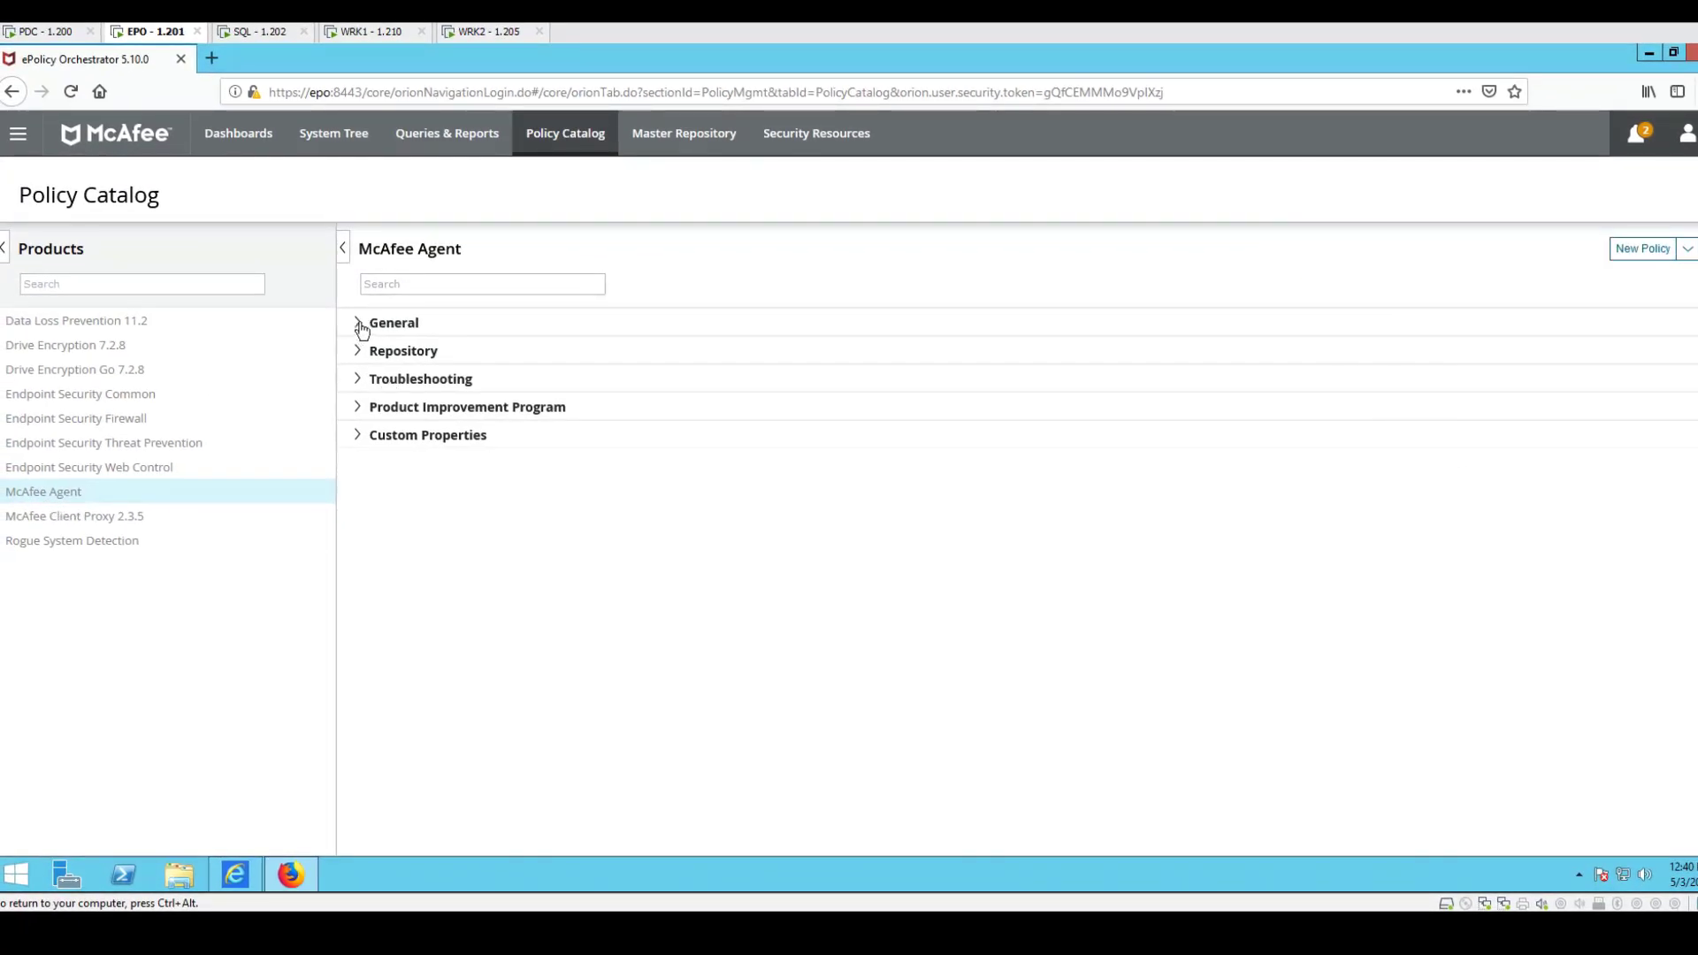
pyautogui.click(358, 322)
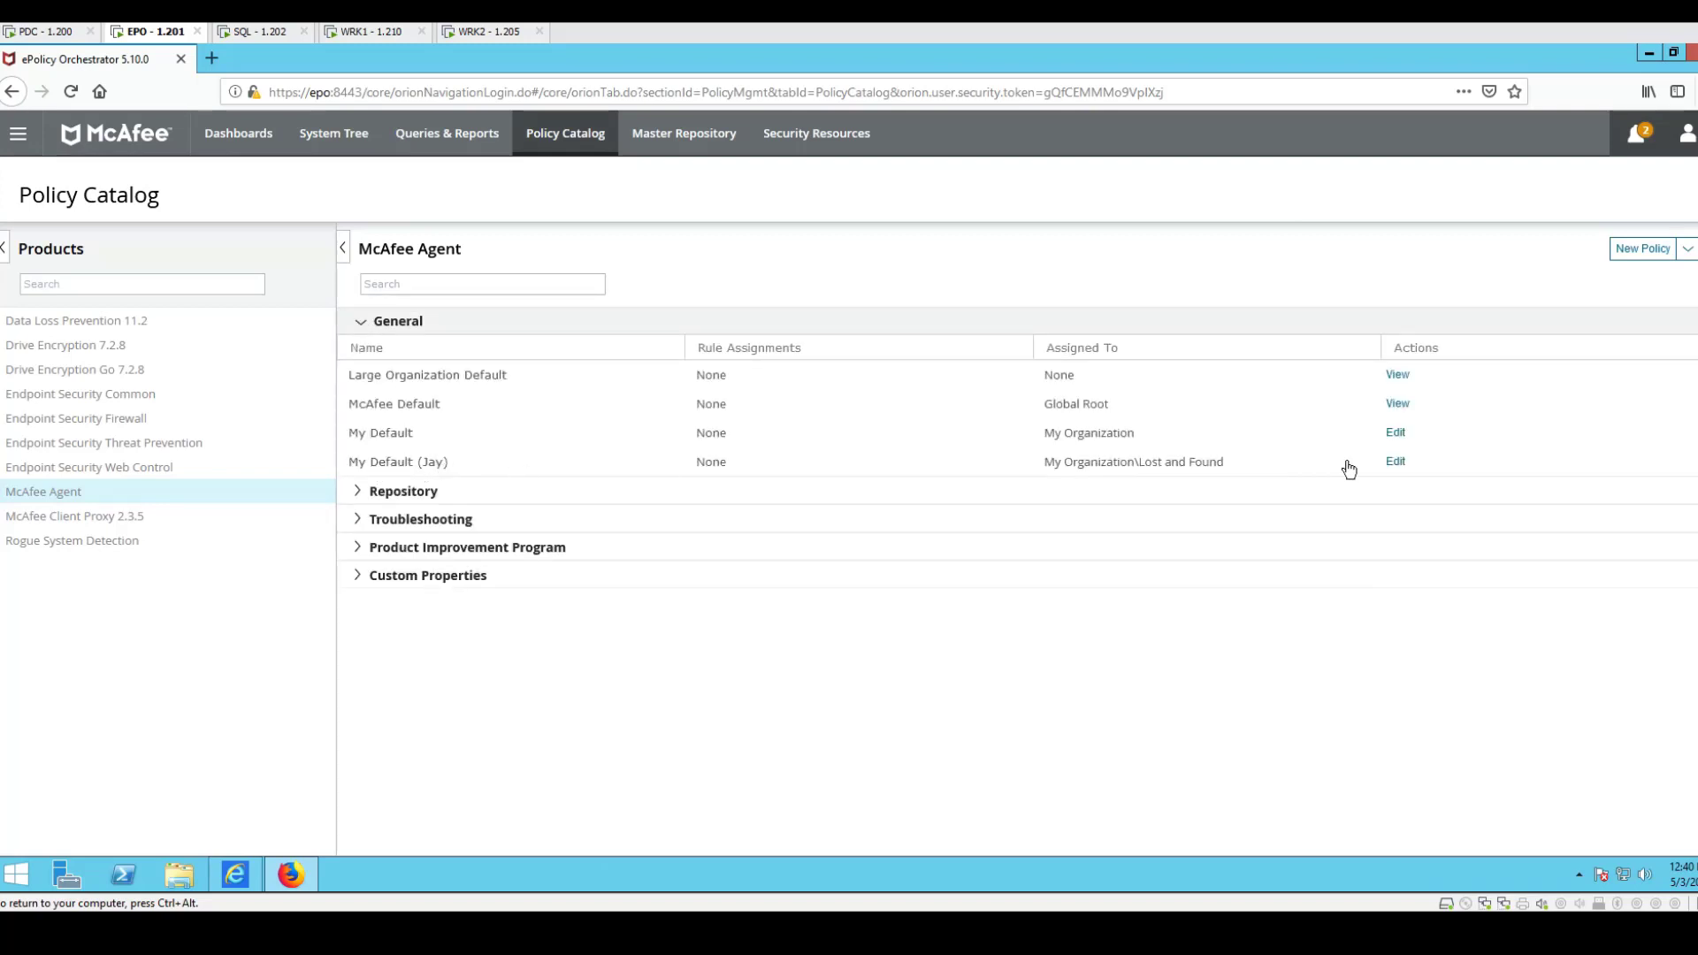
pyautogui.click(1394, 462)
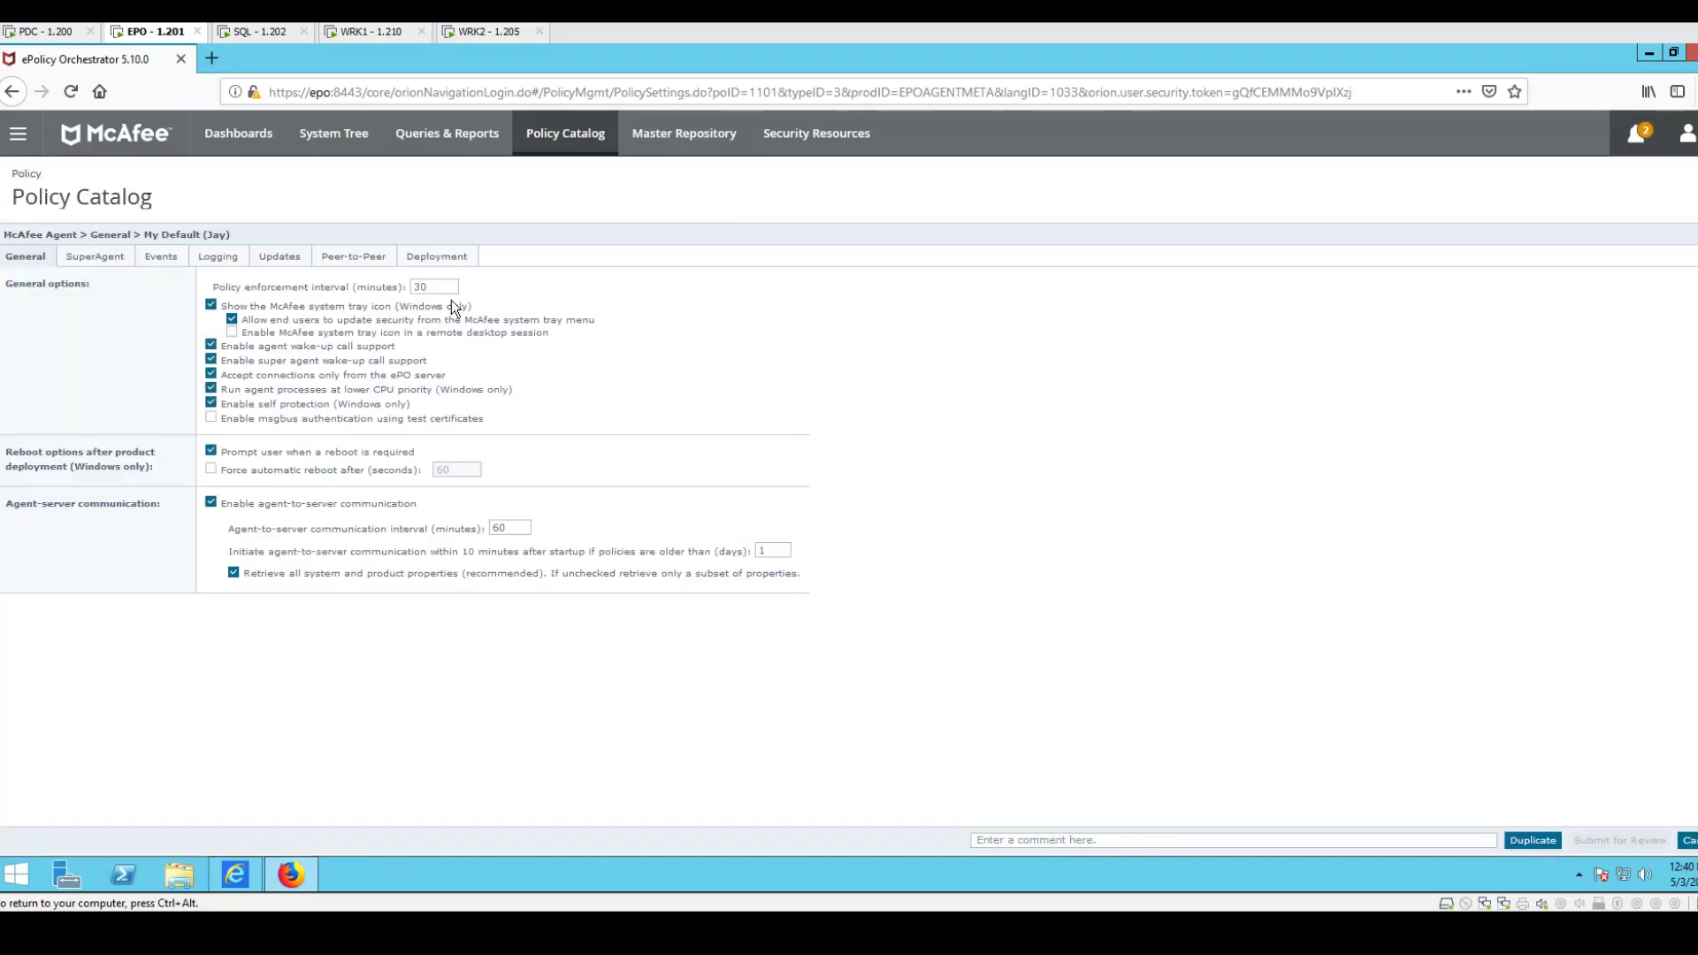
pyautogui.click(433, 286)
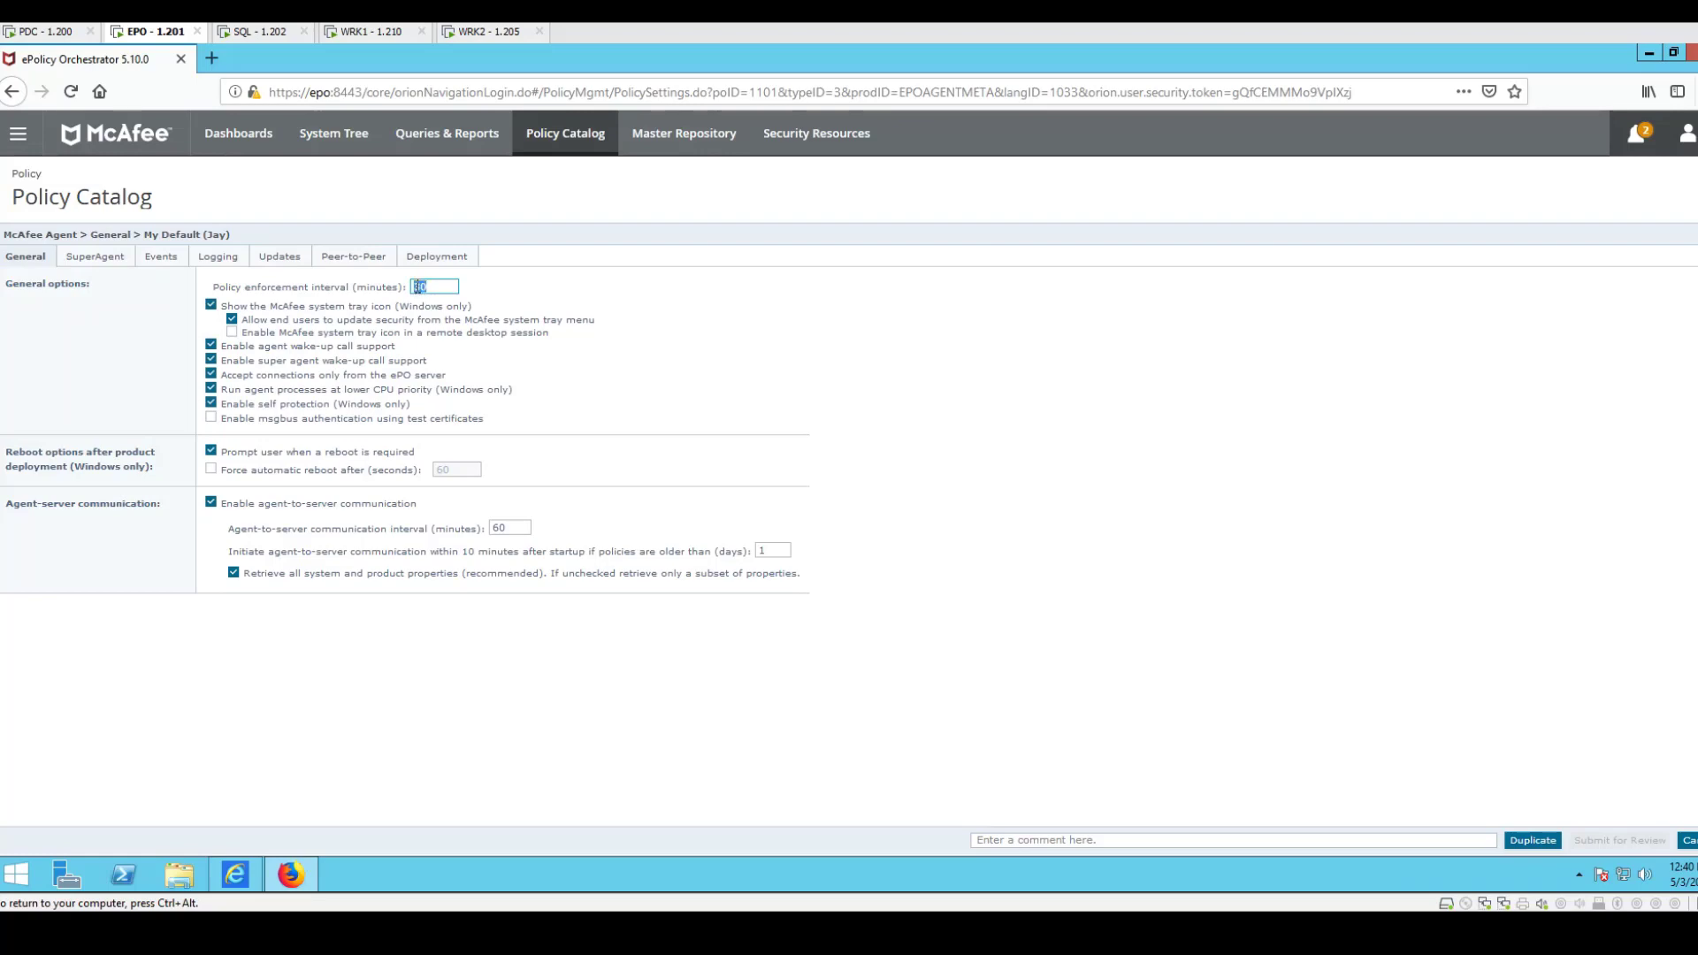
# Set the interval to 90 and comment 'Approve this for 90 min interval policy enforcement'
pyautogui.write('90')
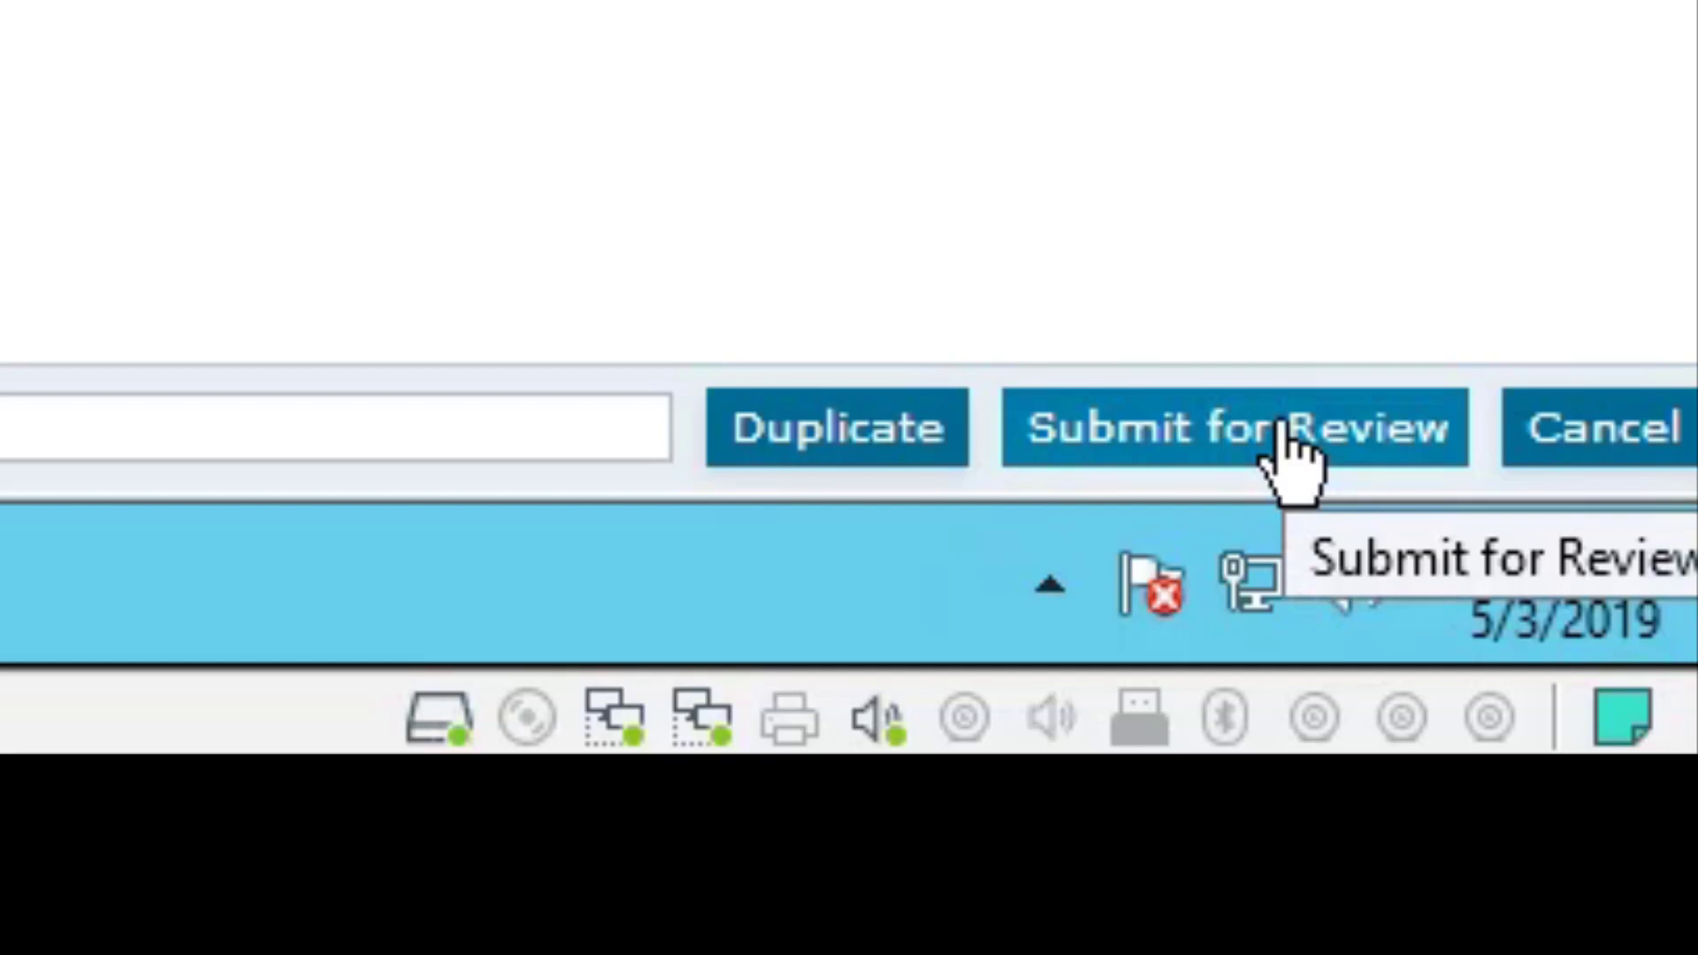
pyautogui.moveTo(1343, 477)
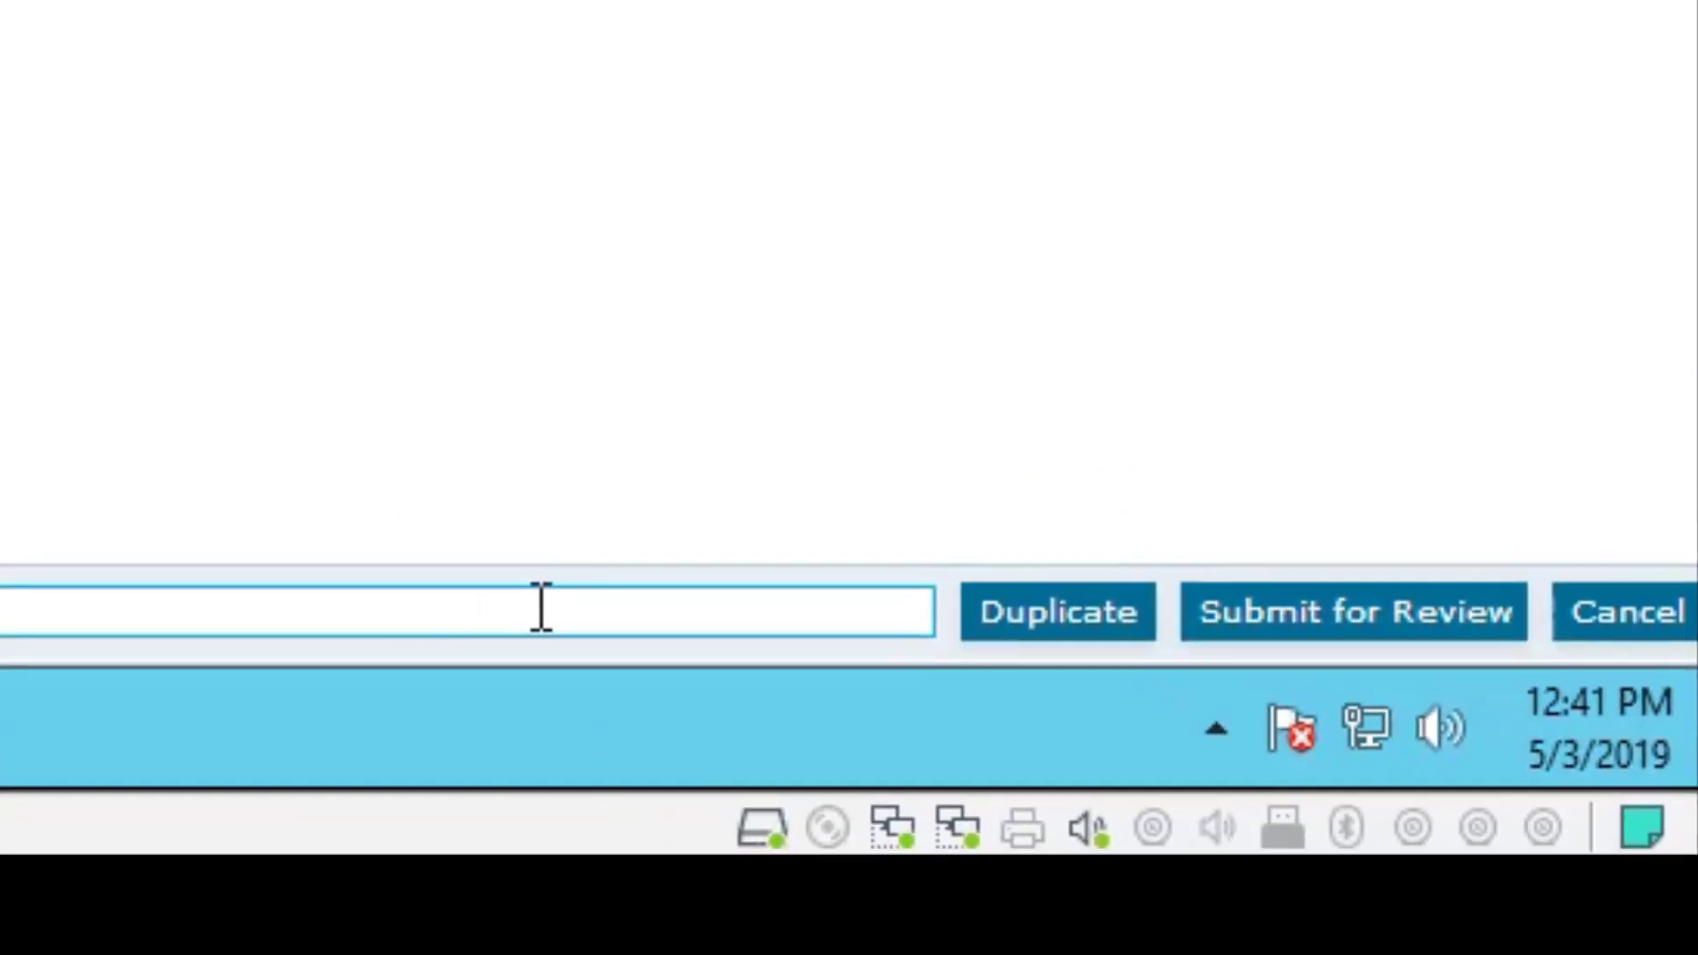
pyautogui.write('Ap')
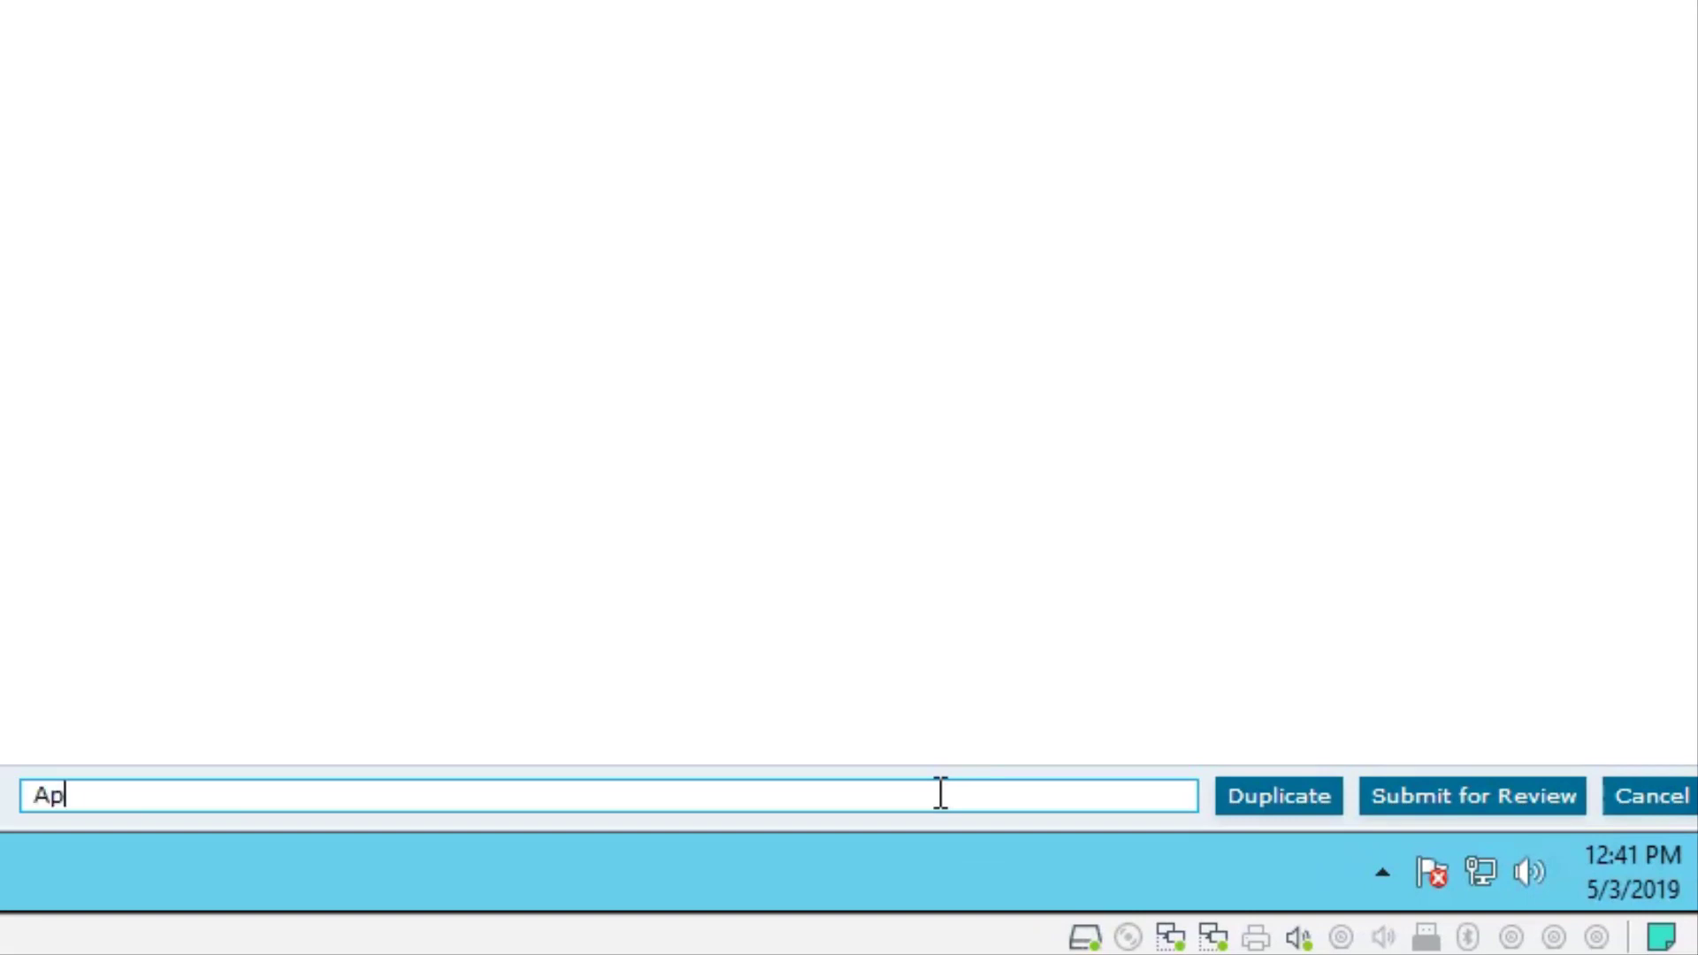
pyautogui.write('pro')
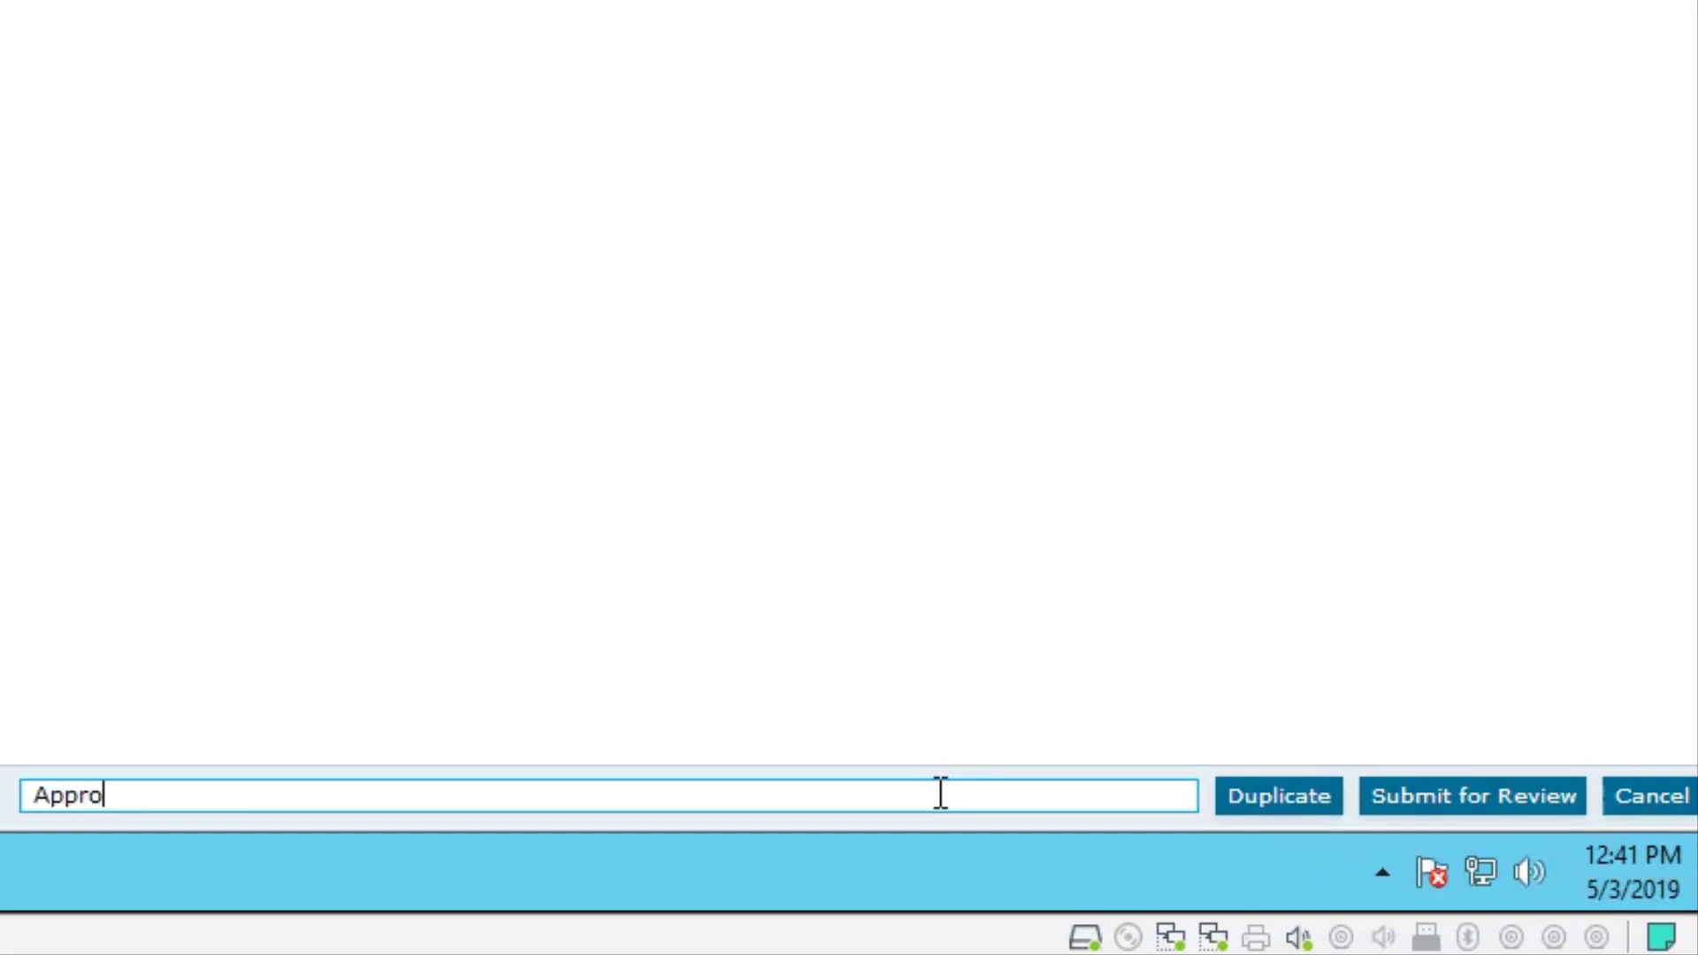
pyautogui.write('ve this f')
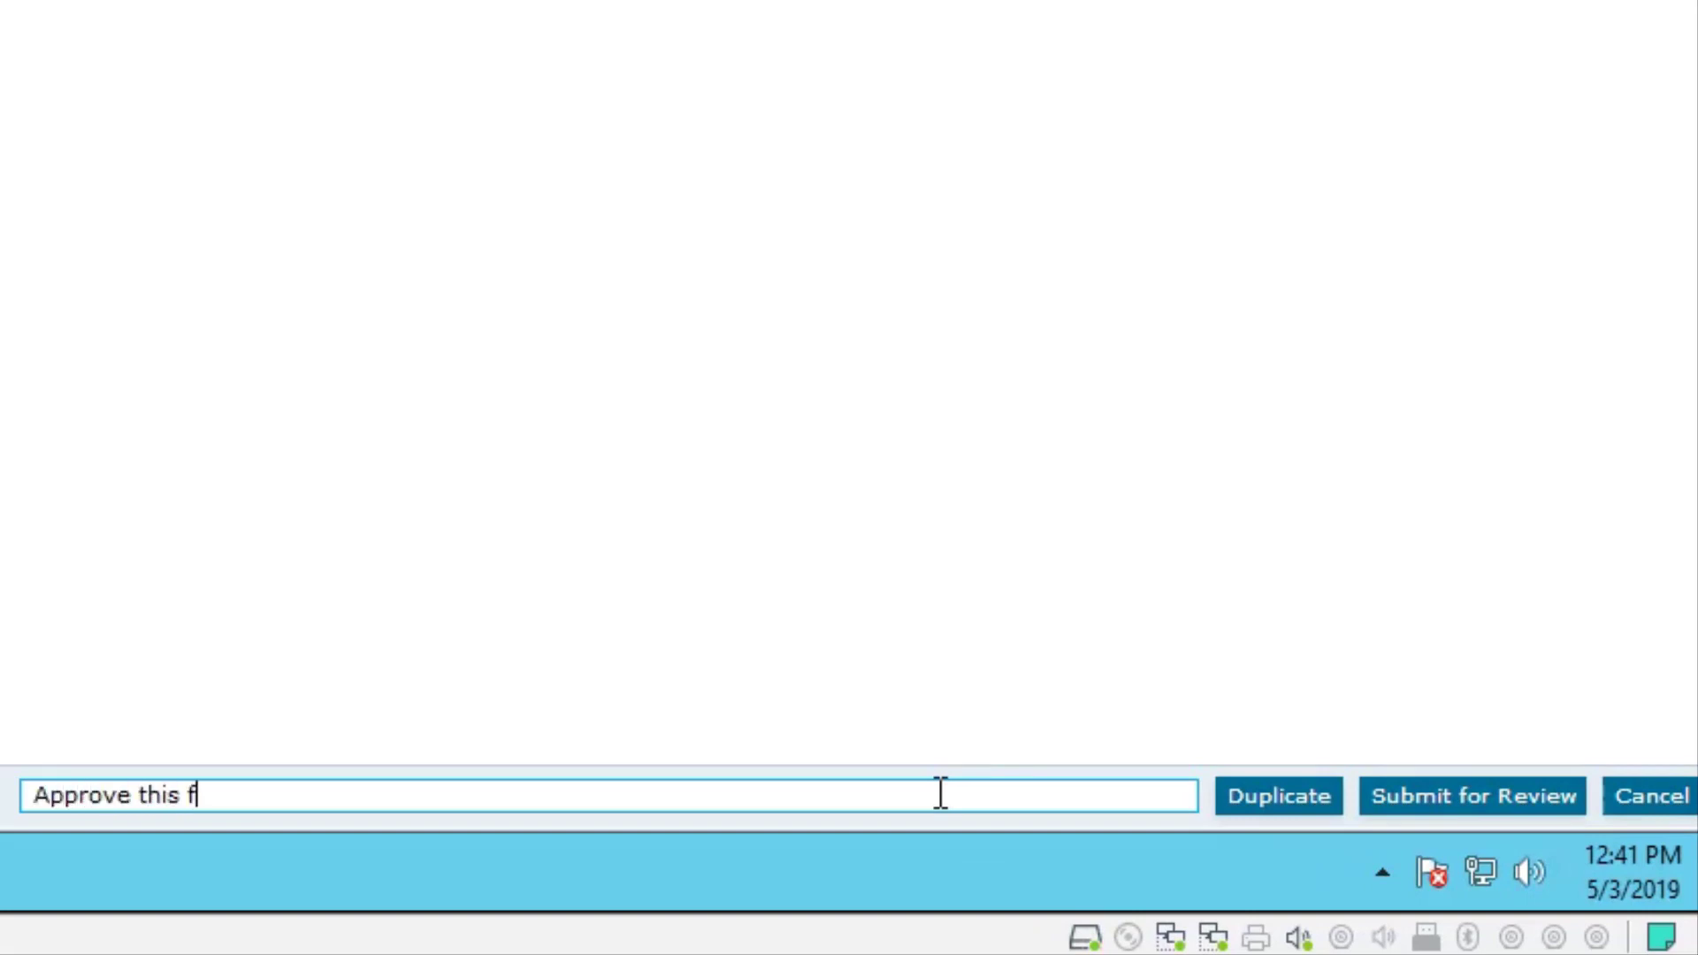
pyautogui.write('or')
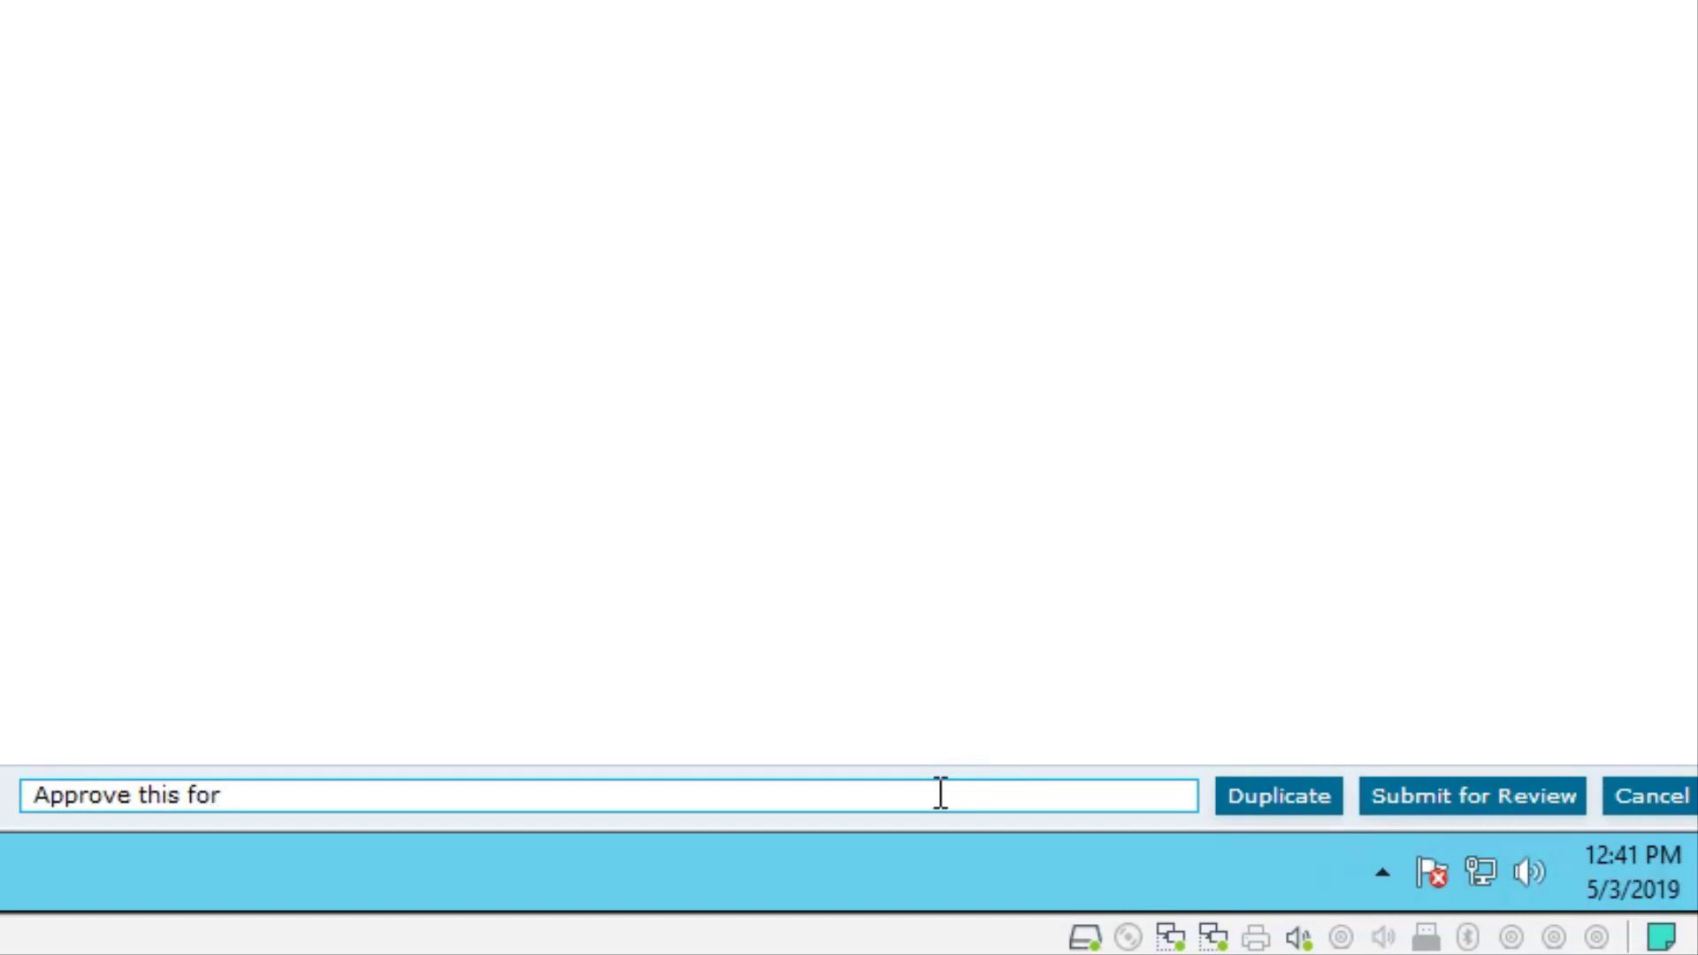
pyautogui.write('90')
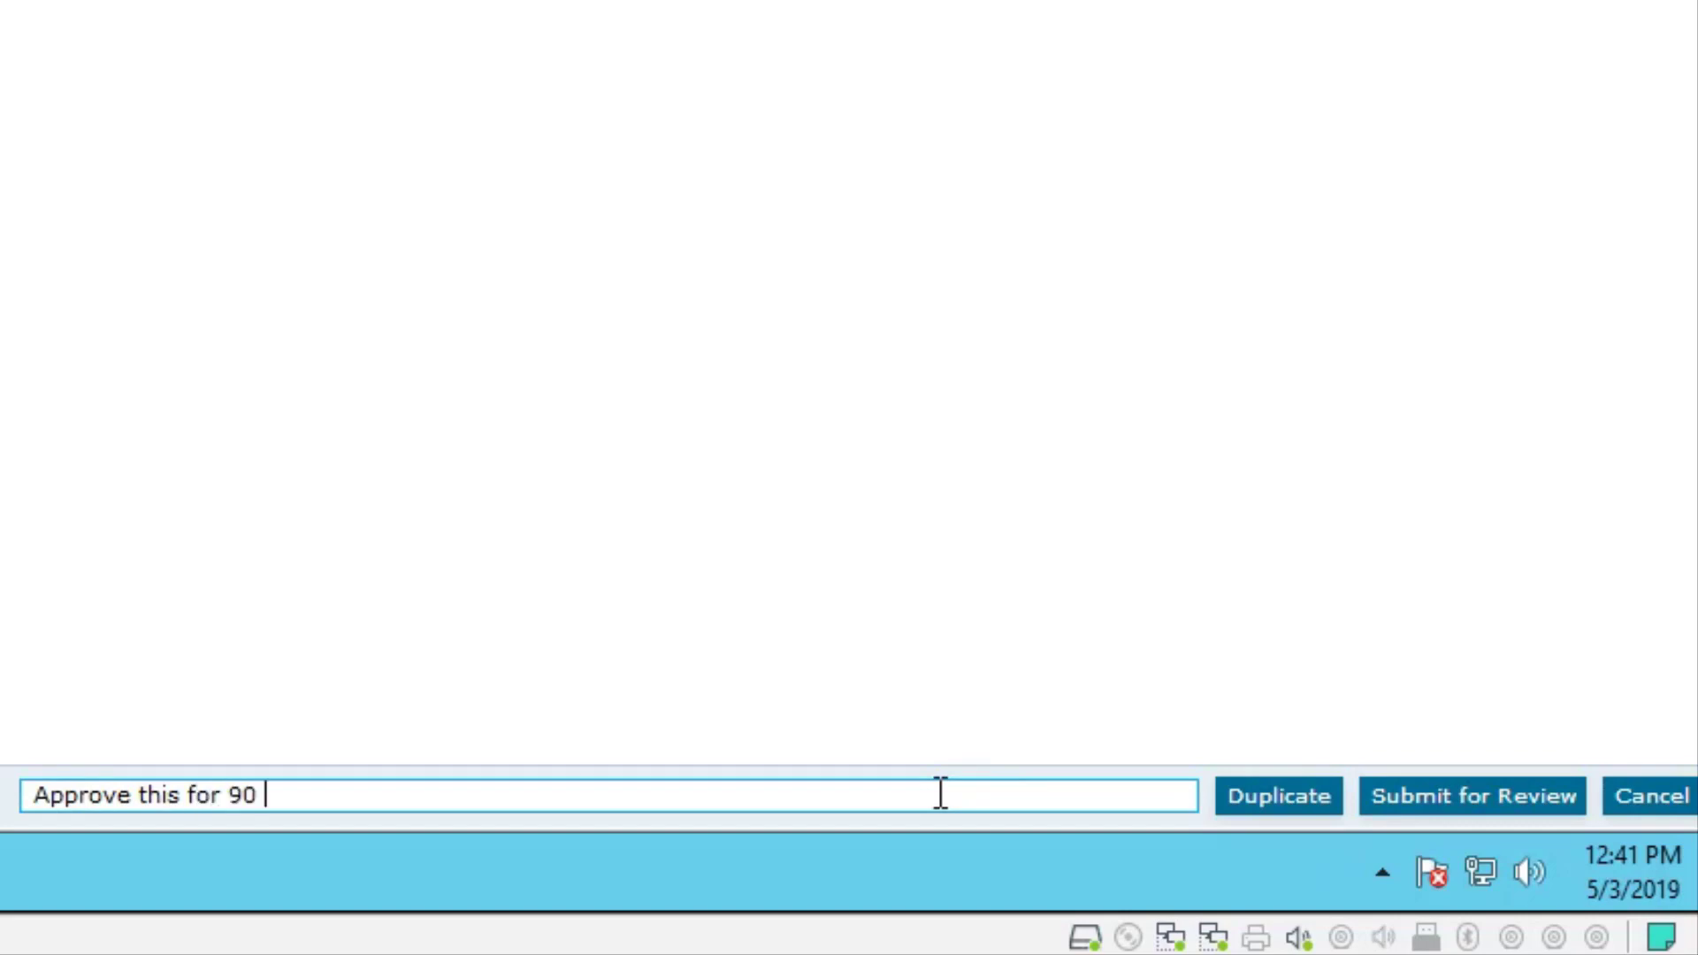
pyautogui.write('min intr')
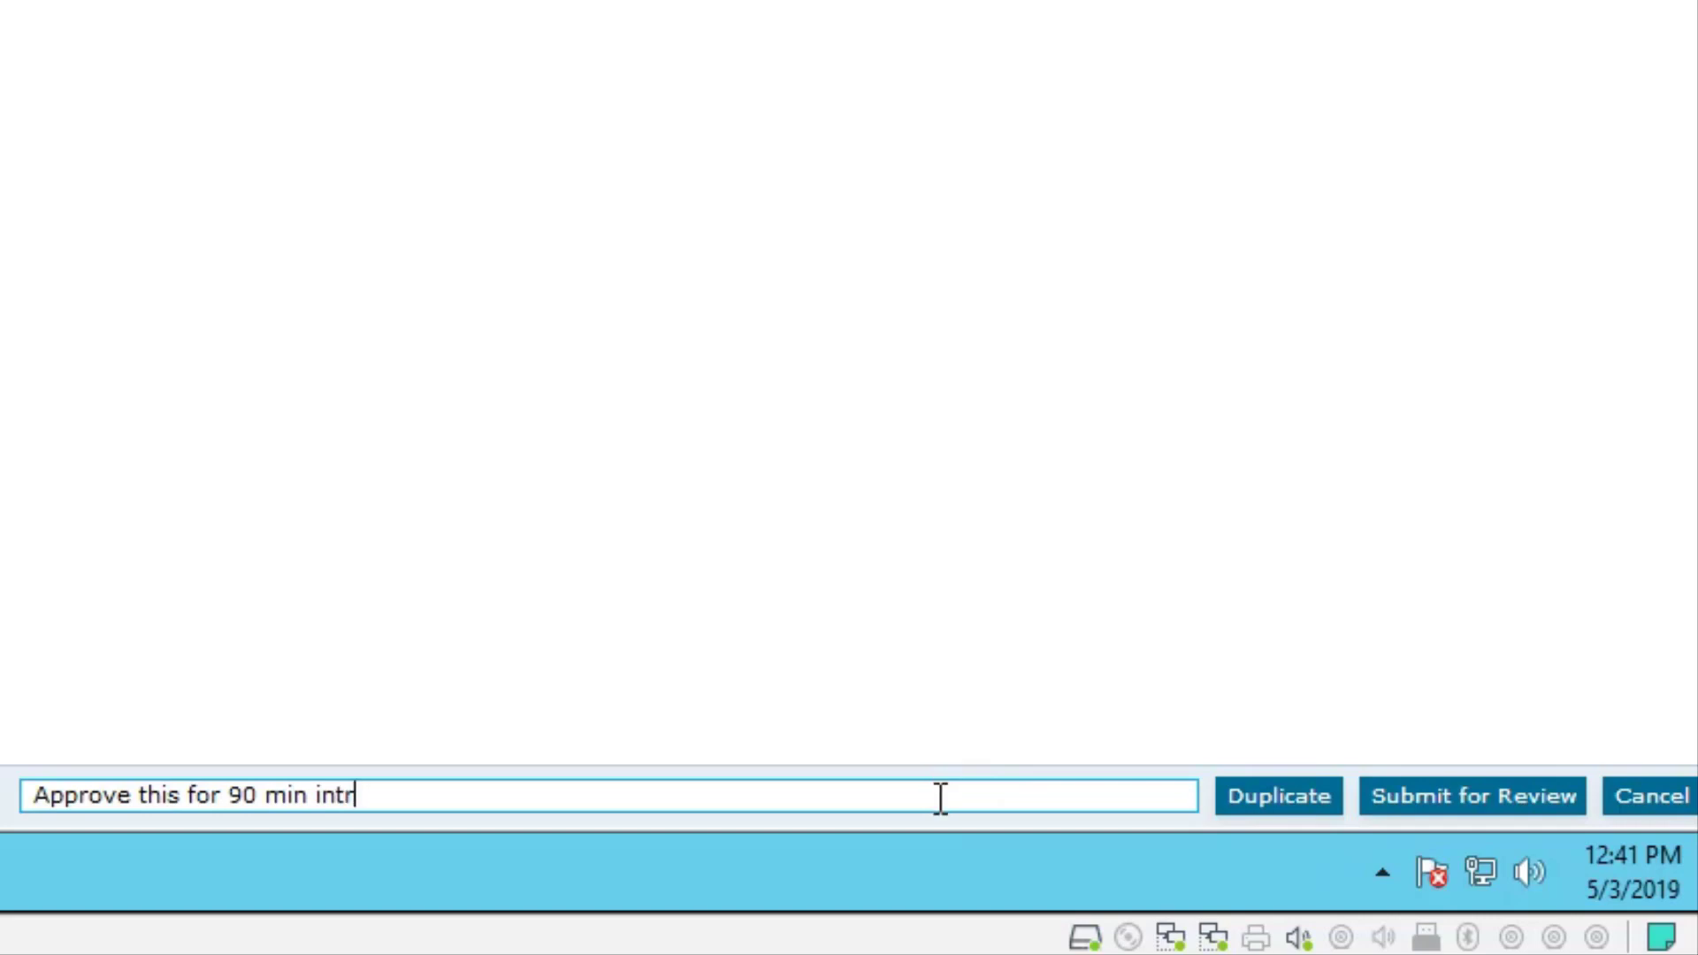
pyautogui.write('e')
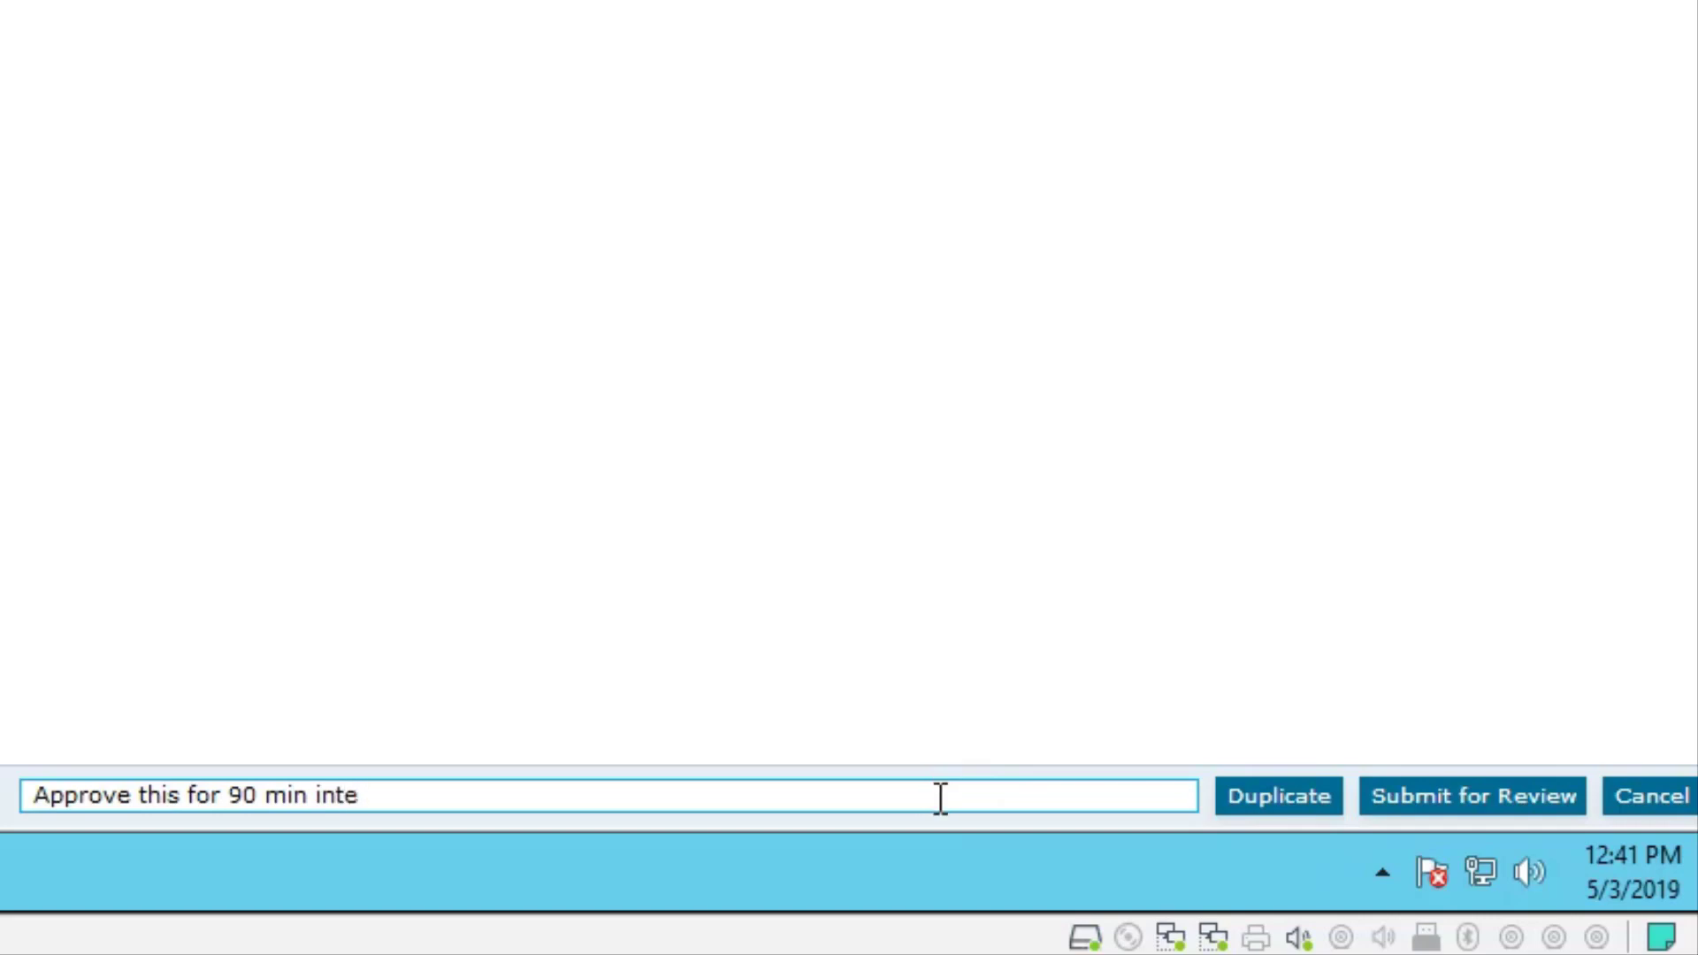
pyautogui.write('rval')
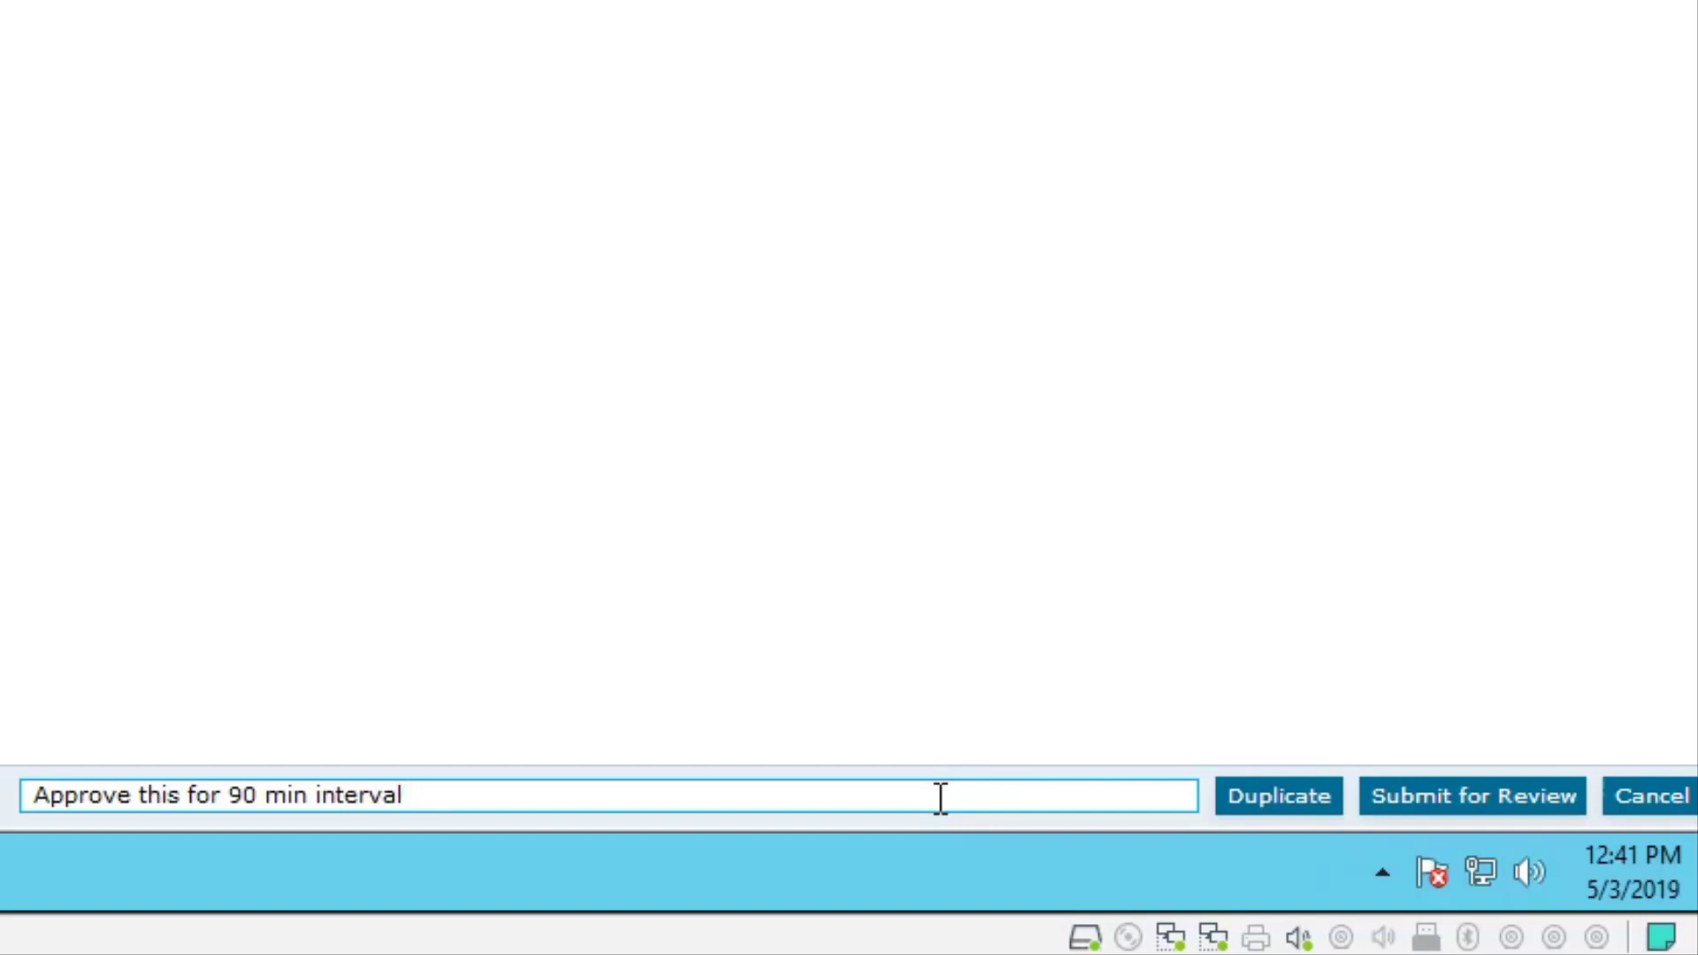
pyautogui.write('poli')
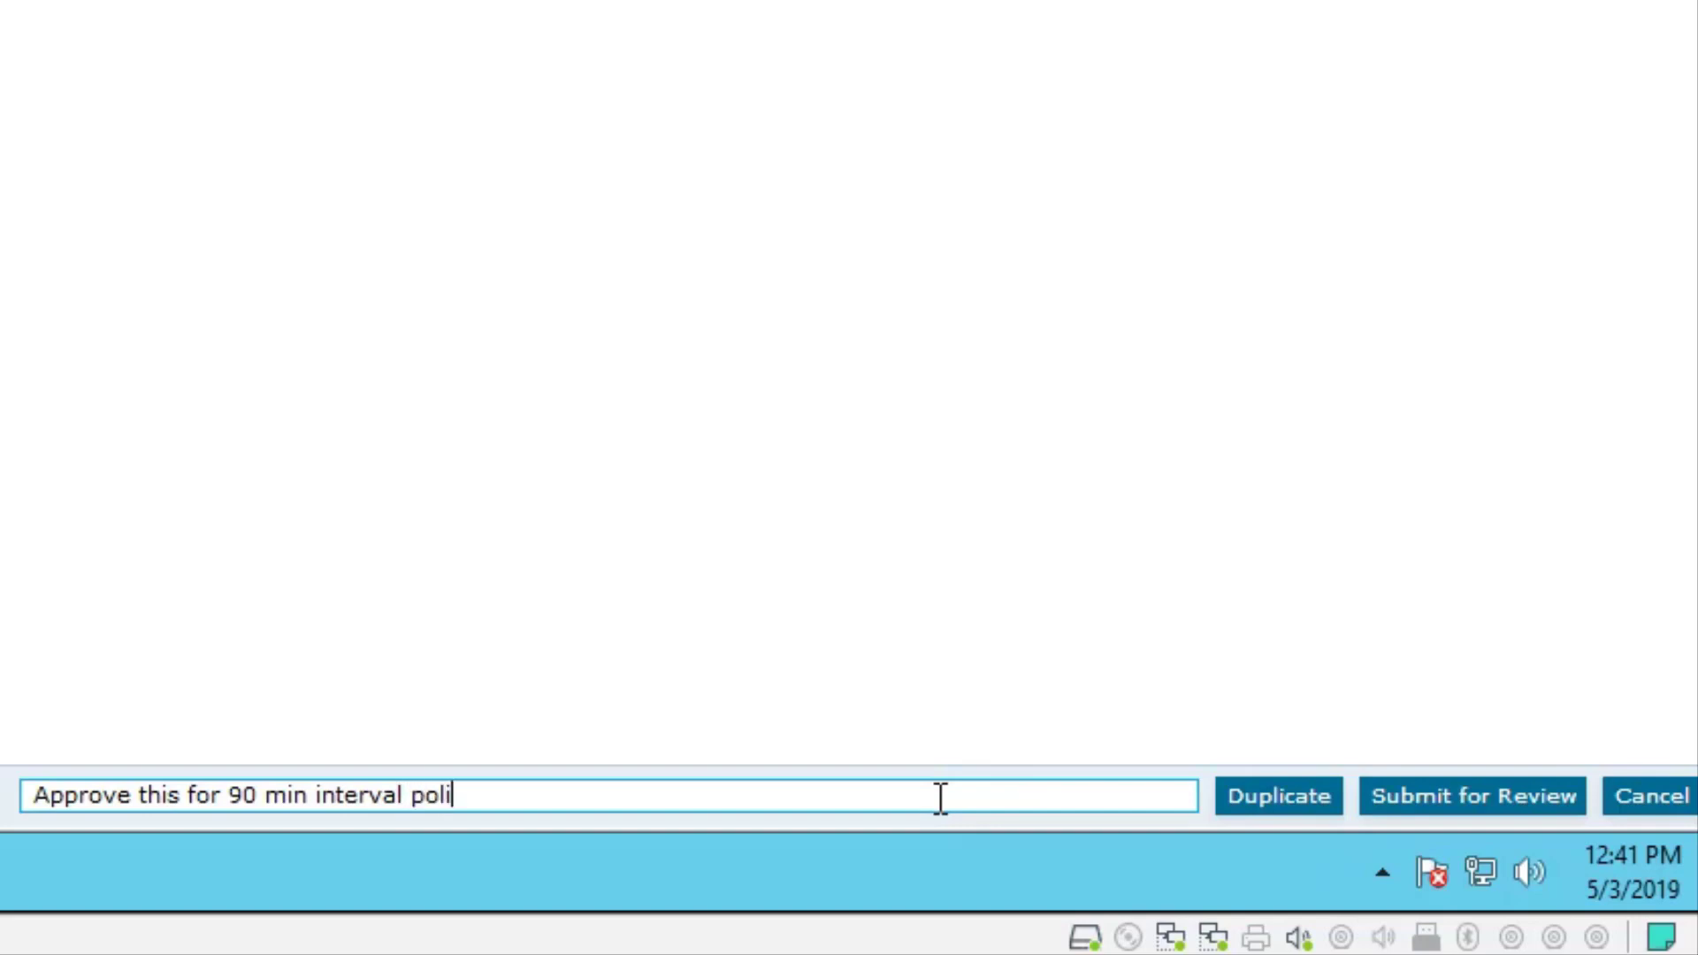
pyautogui.write('cy enfo')
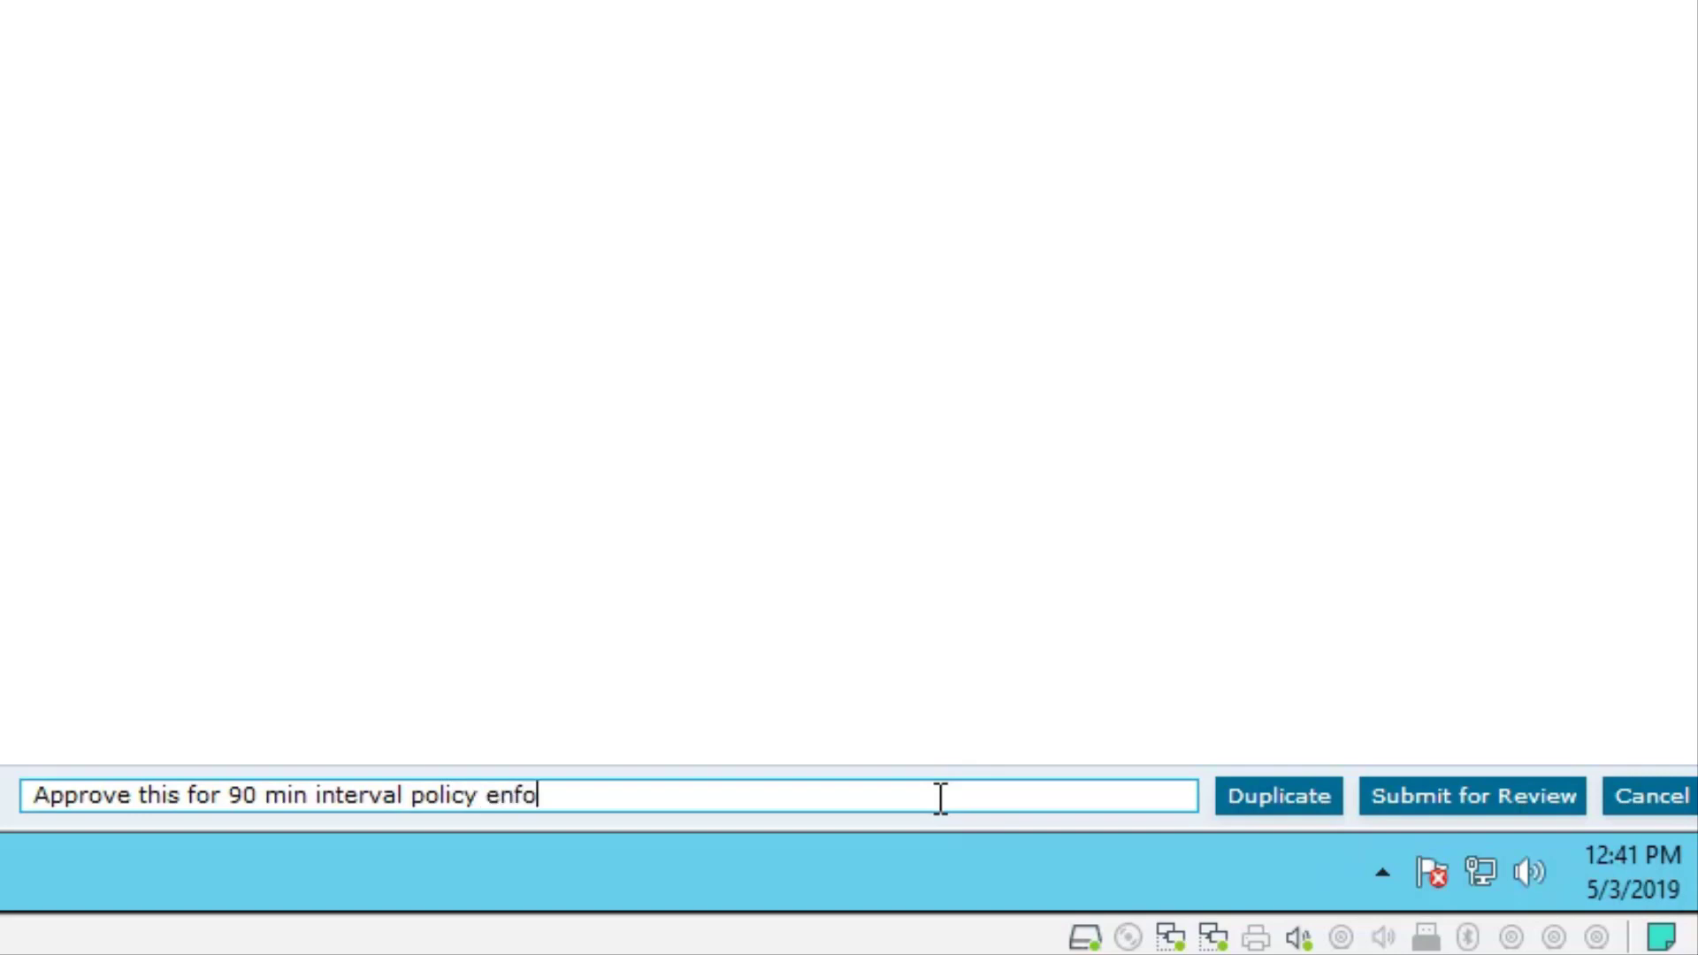
pyautogui.write('rcement')
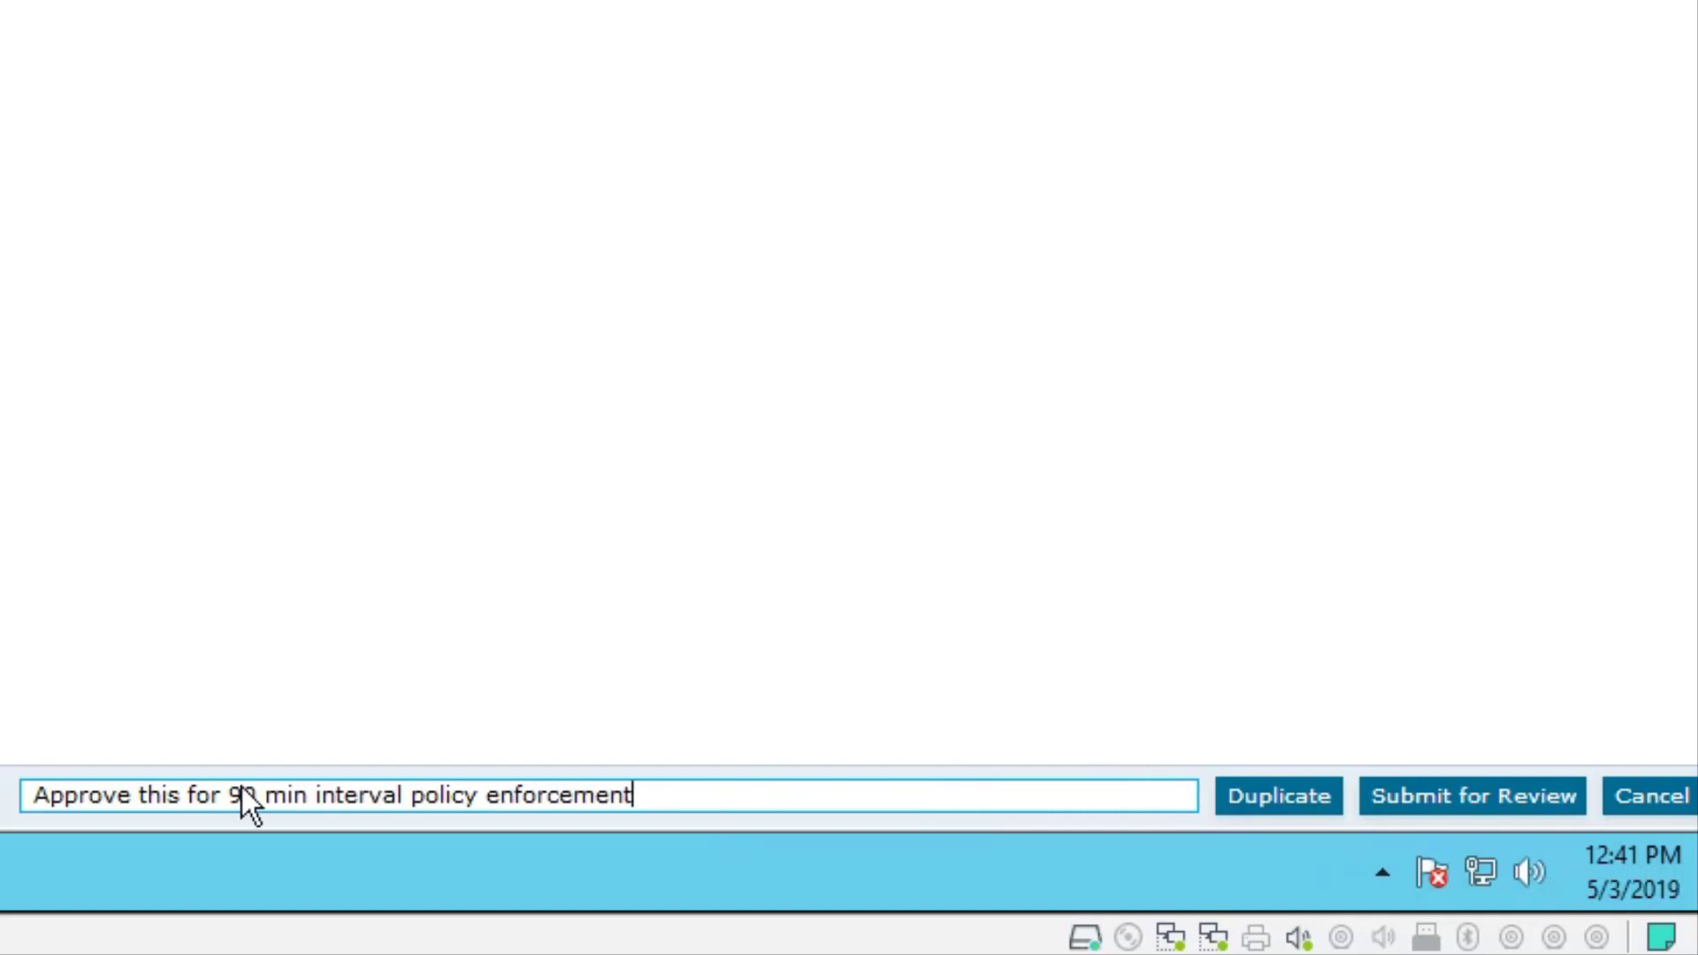
pyautogui.write('0')
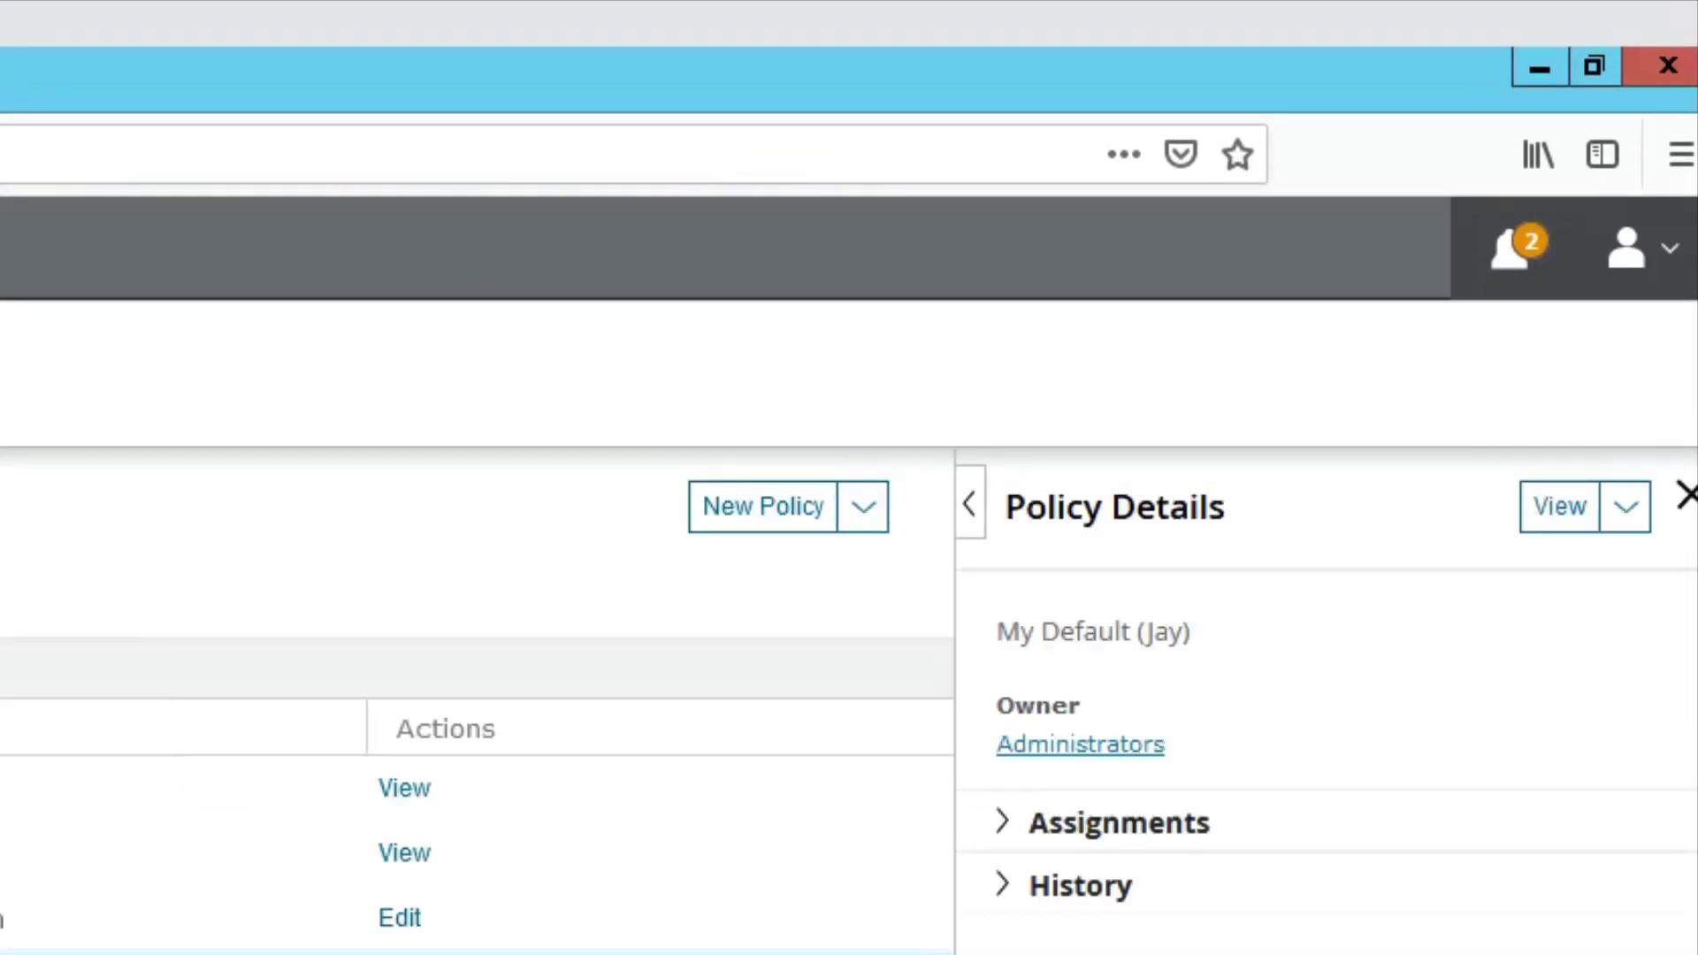
pyautogui.moveTo(1668, 260)
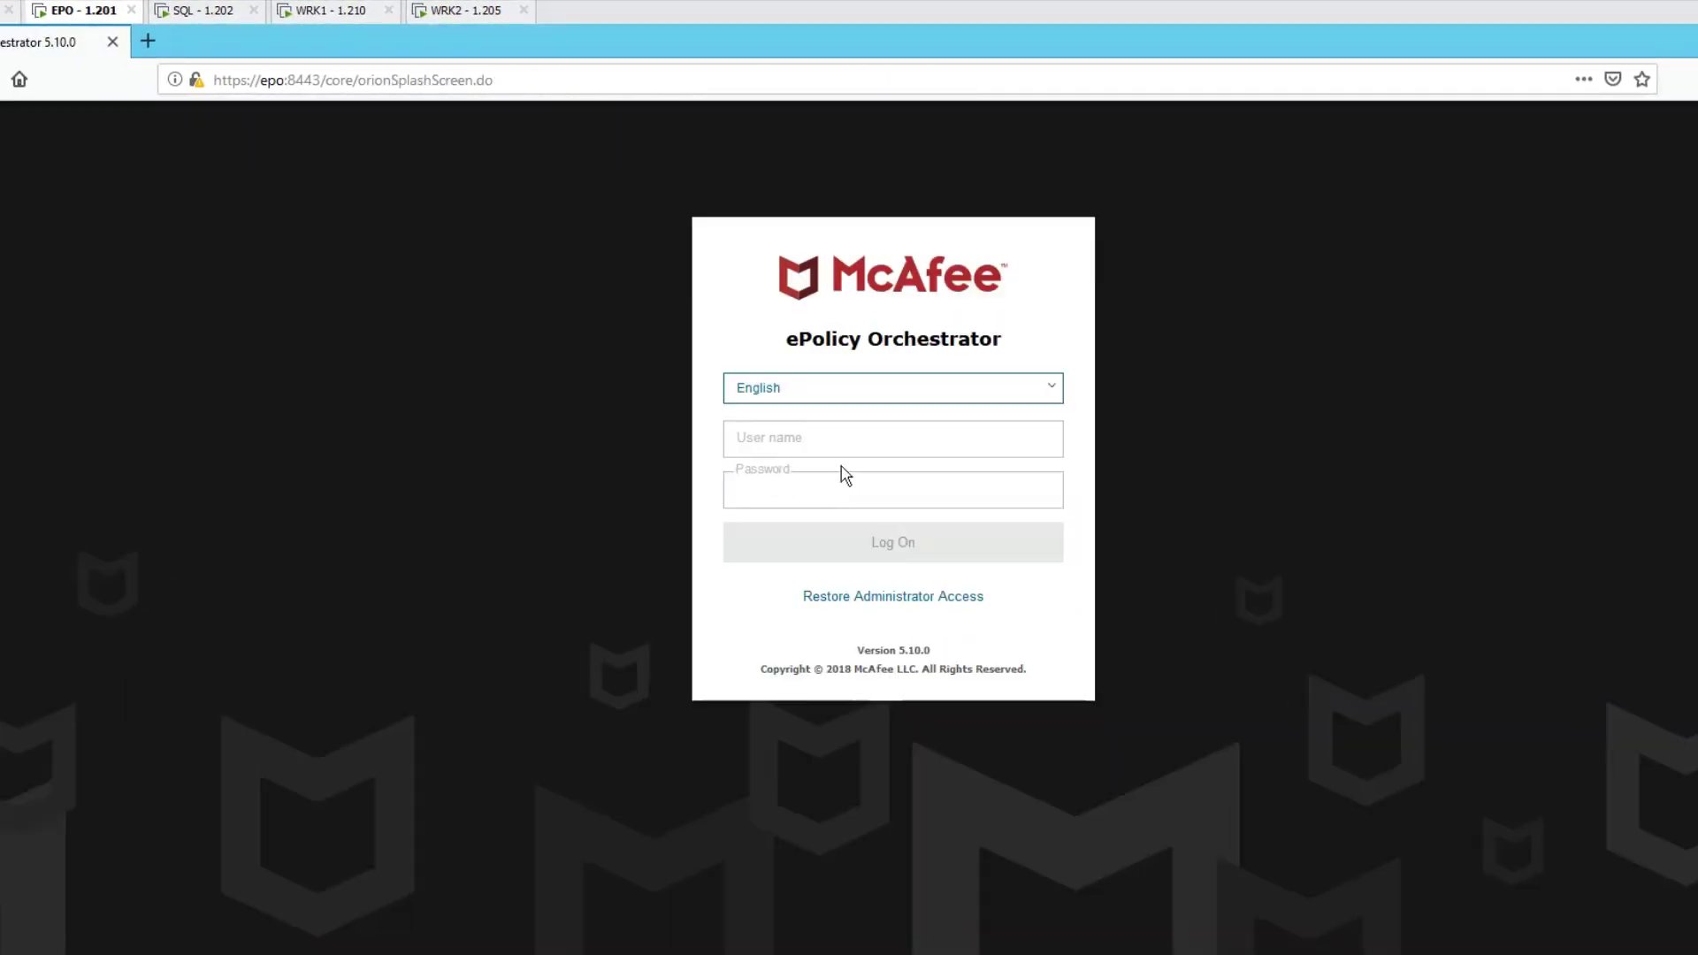
# Log on as the approver and check notifications for the My Default (Jay) request
pyautogui.click(891, 439)
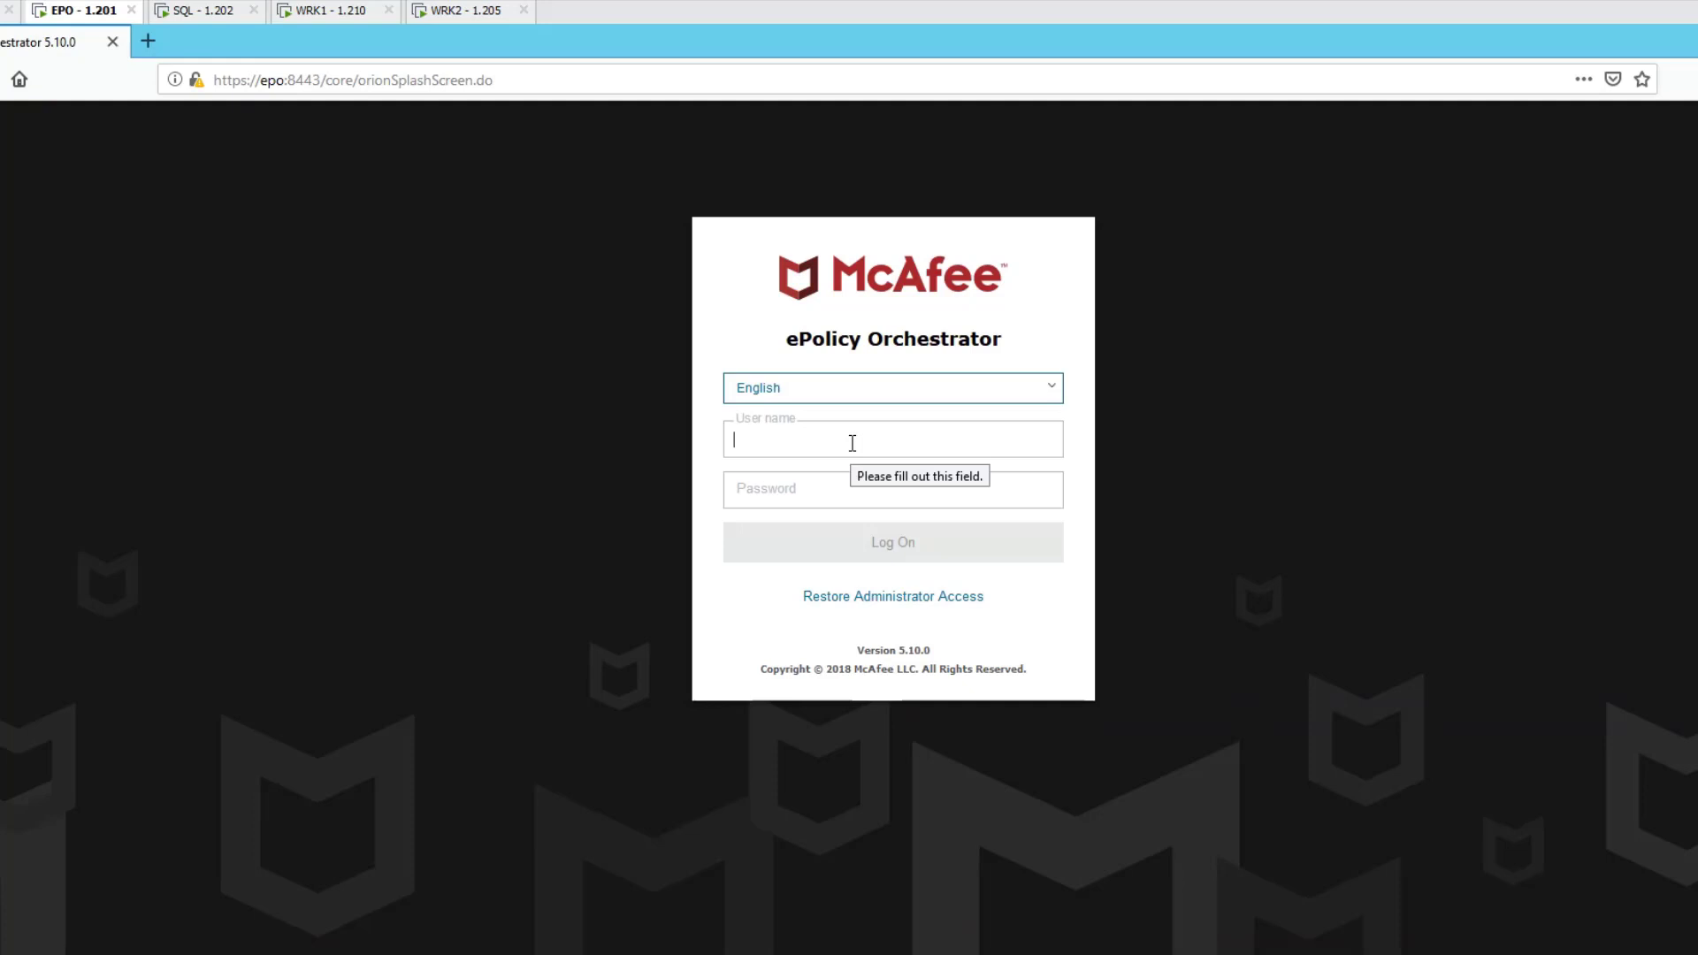
pyautogui.write('mcaff')
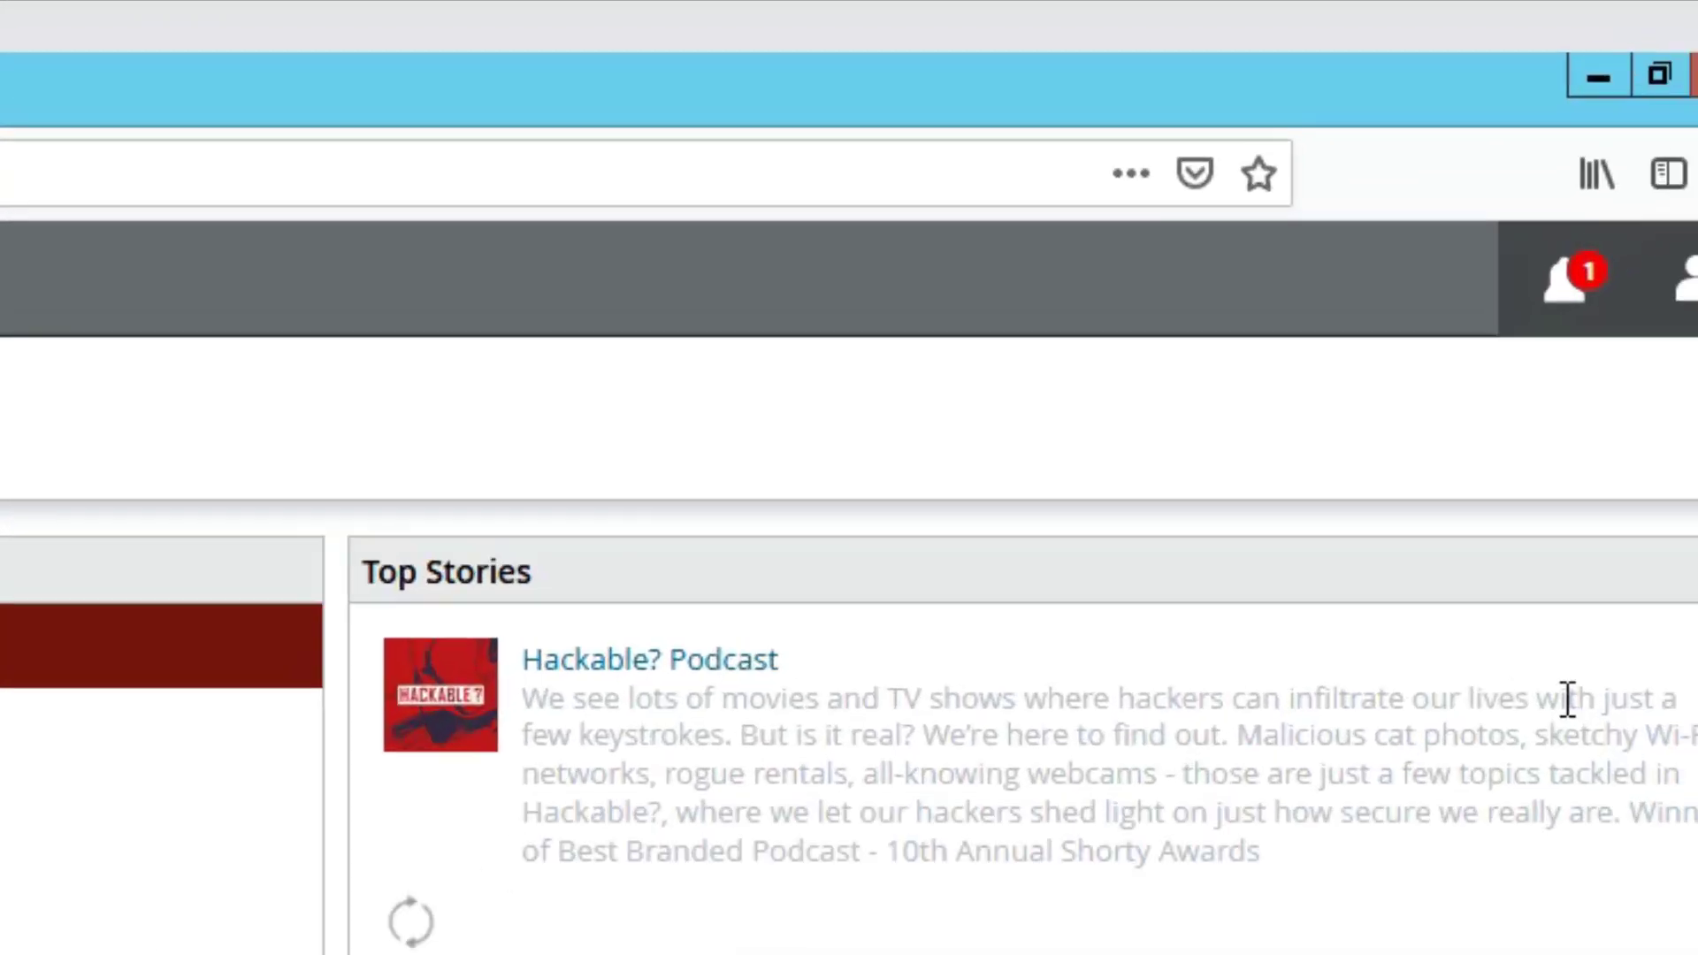
pyautogui.click(1564, 274)
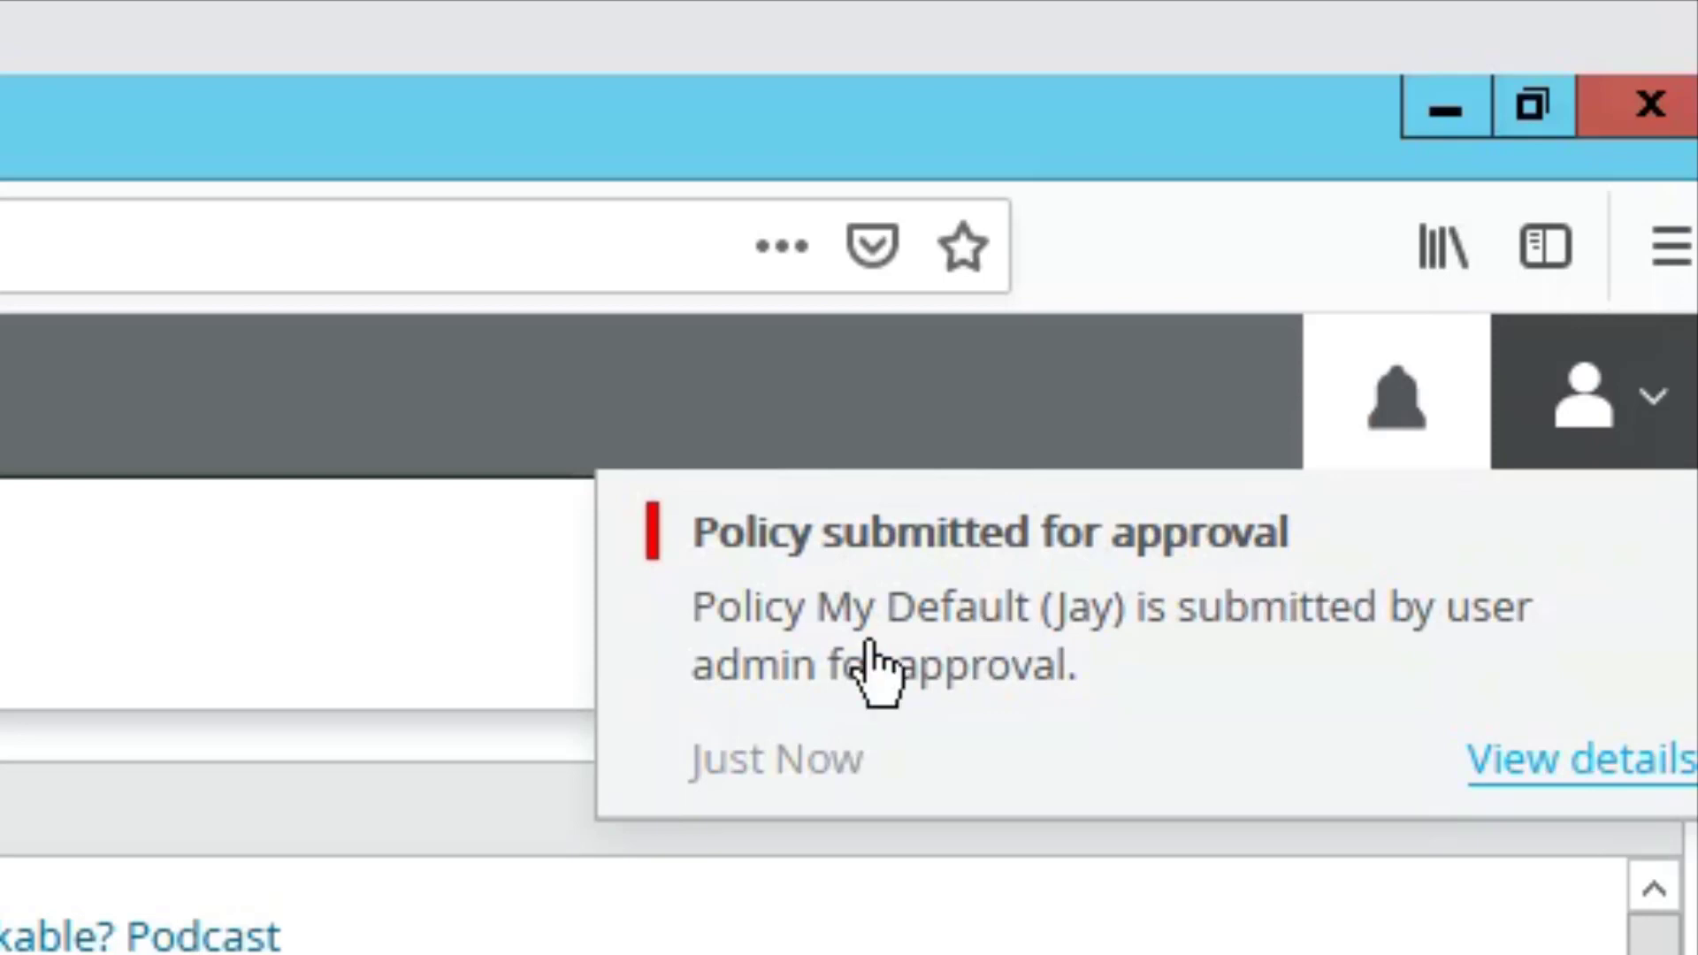
pyautogui.moveTo(1554, 655)
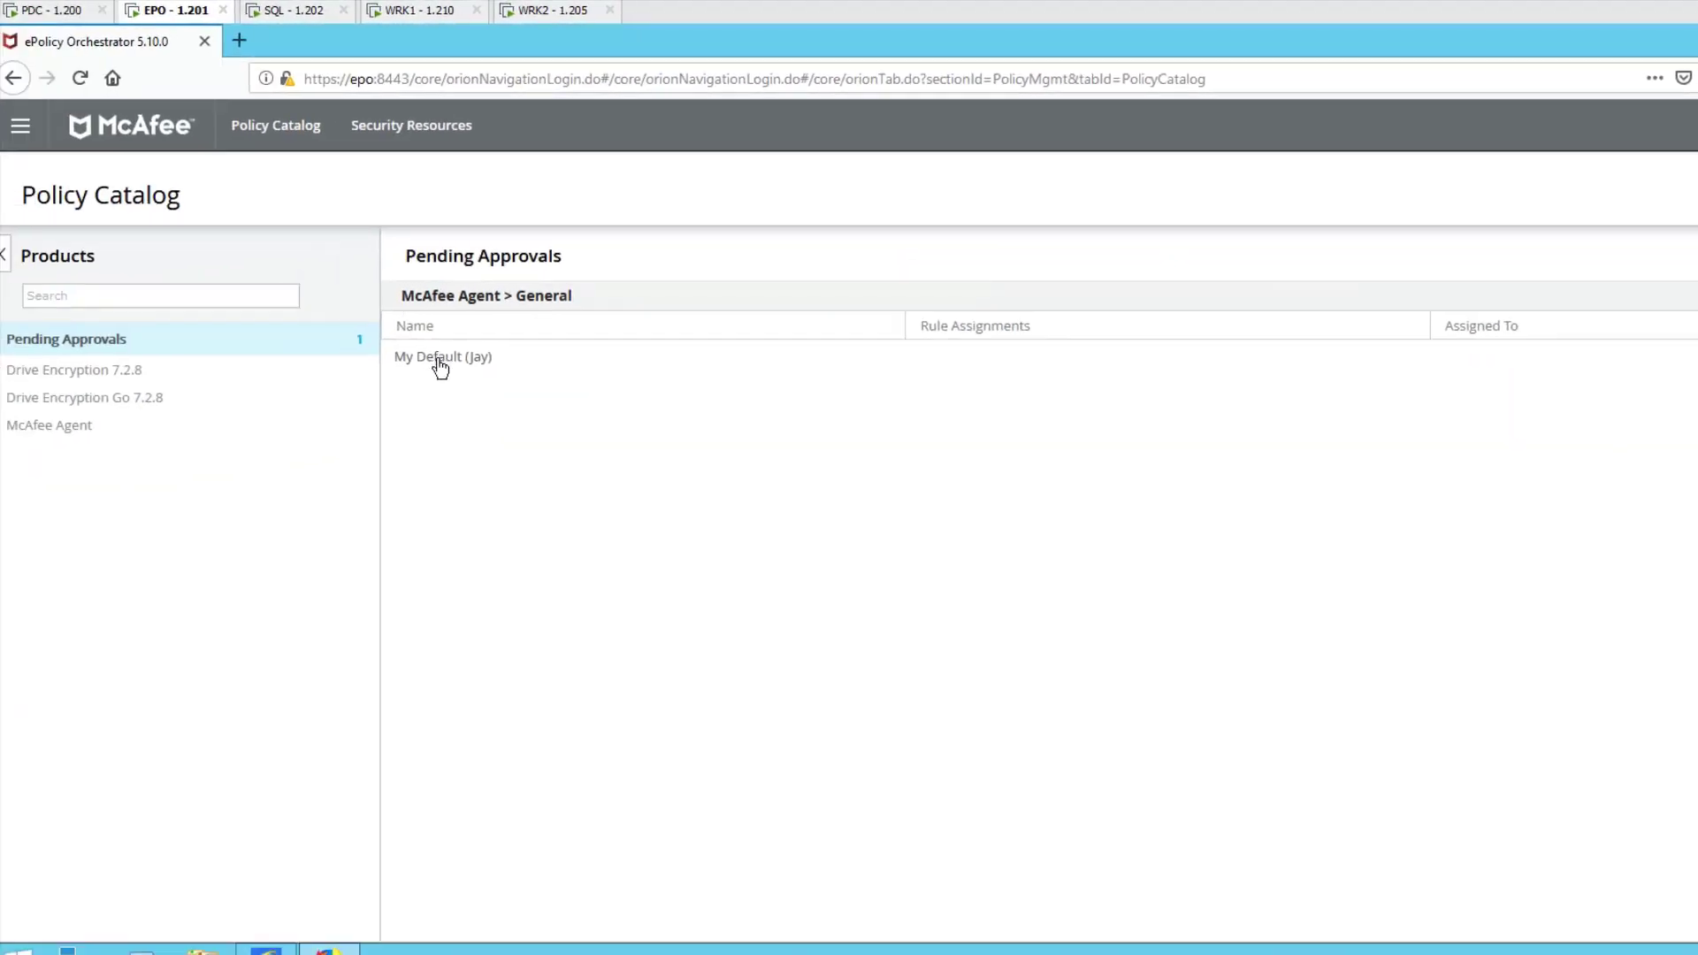
# Review My Default (Jay)'s proposed changes and reject them with the comment 'NO!'
pyautogui.click(442, 357)
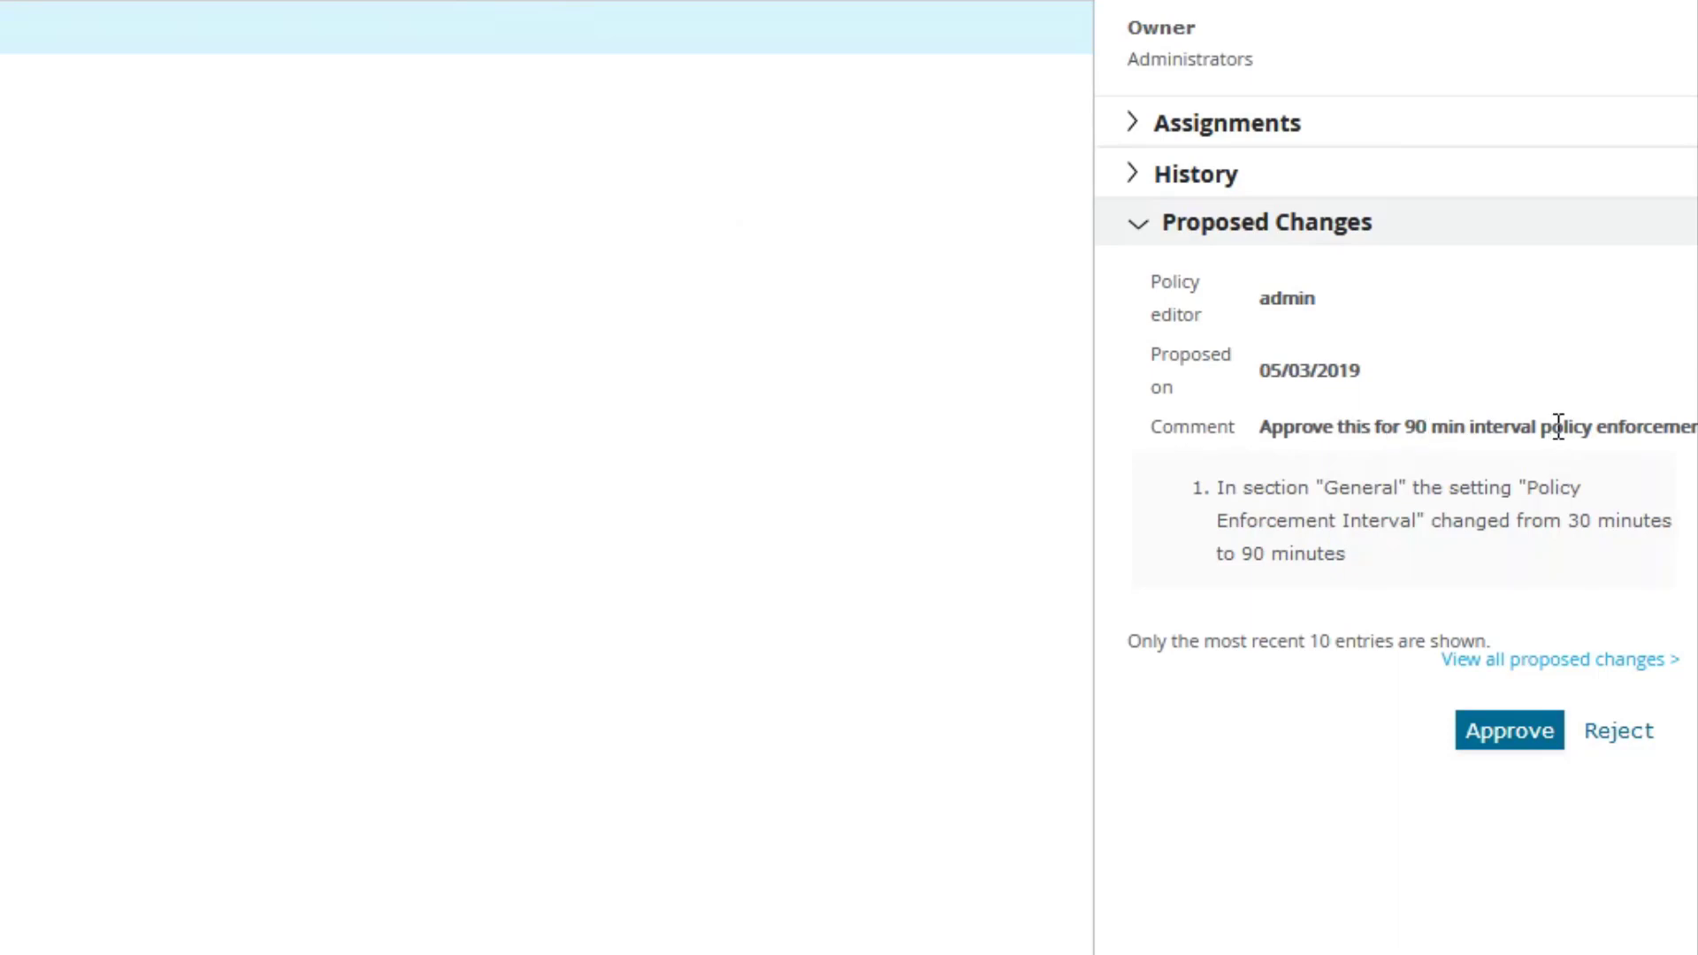
pyautogui.moveTo(1212, 509)
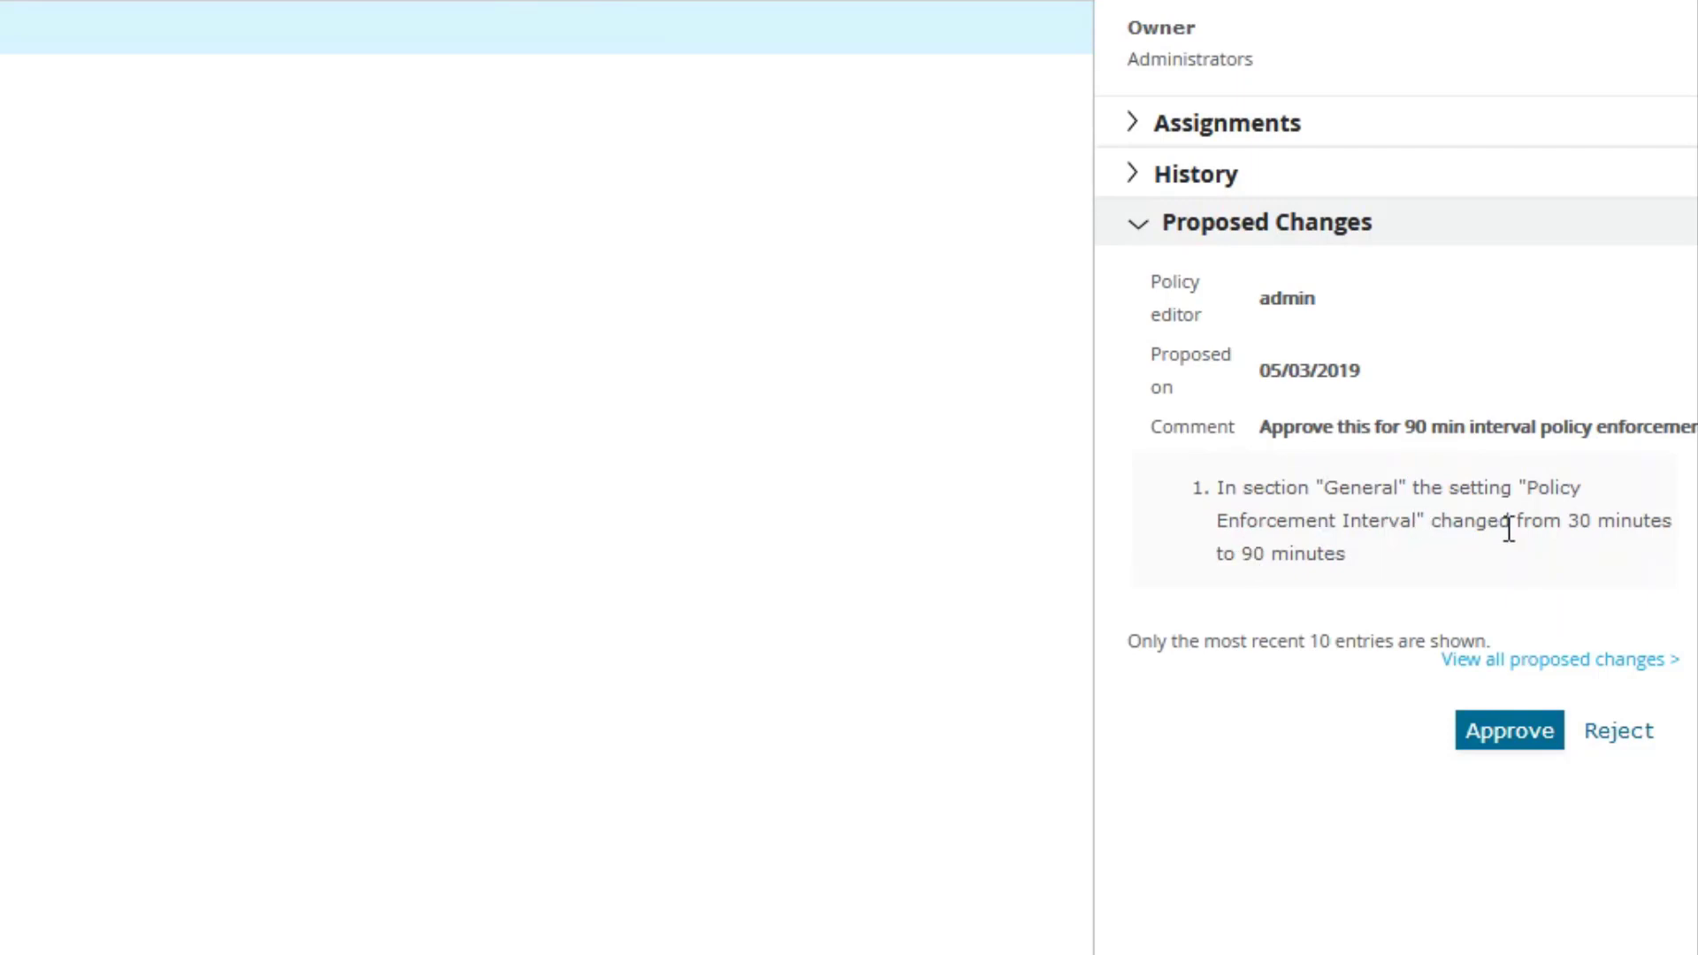
pyautogui.moveTo(1259, 563)
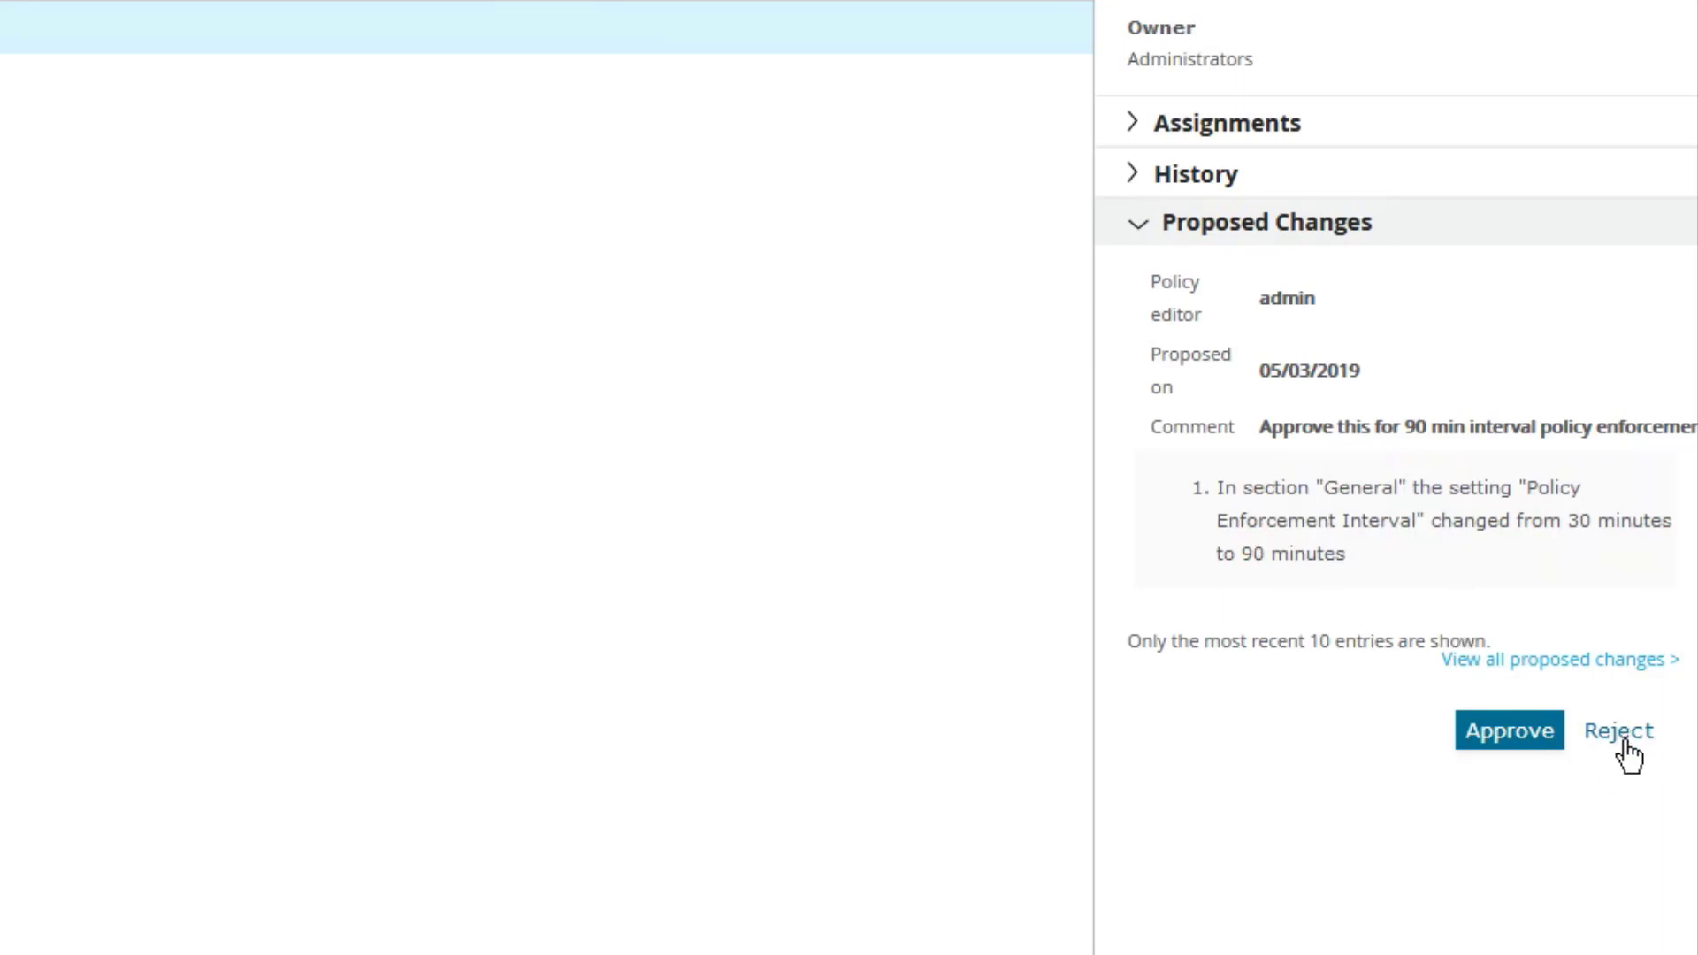
pyautogui.click(1617, 730)
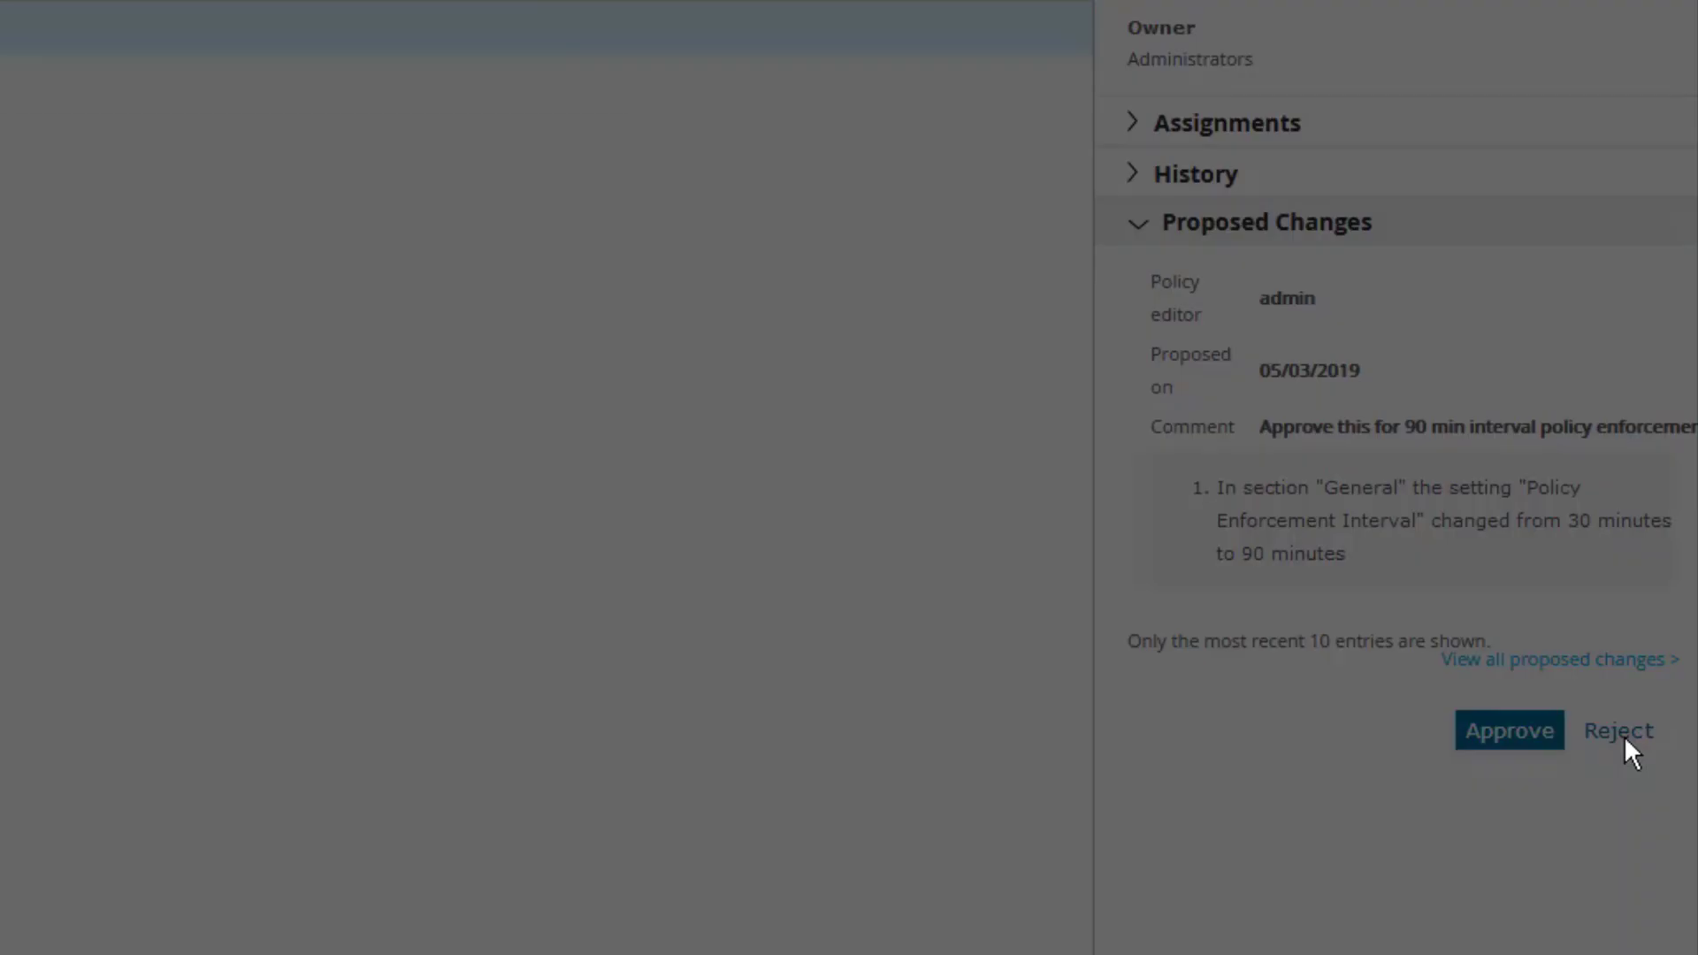
pyautogui.click(1615, 730)
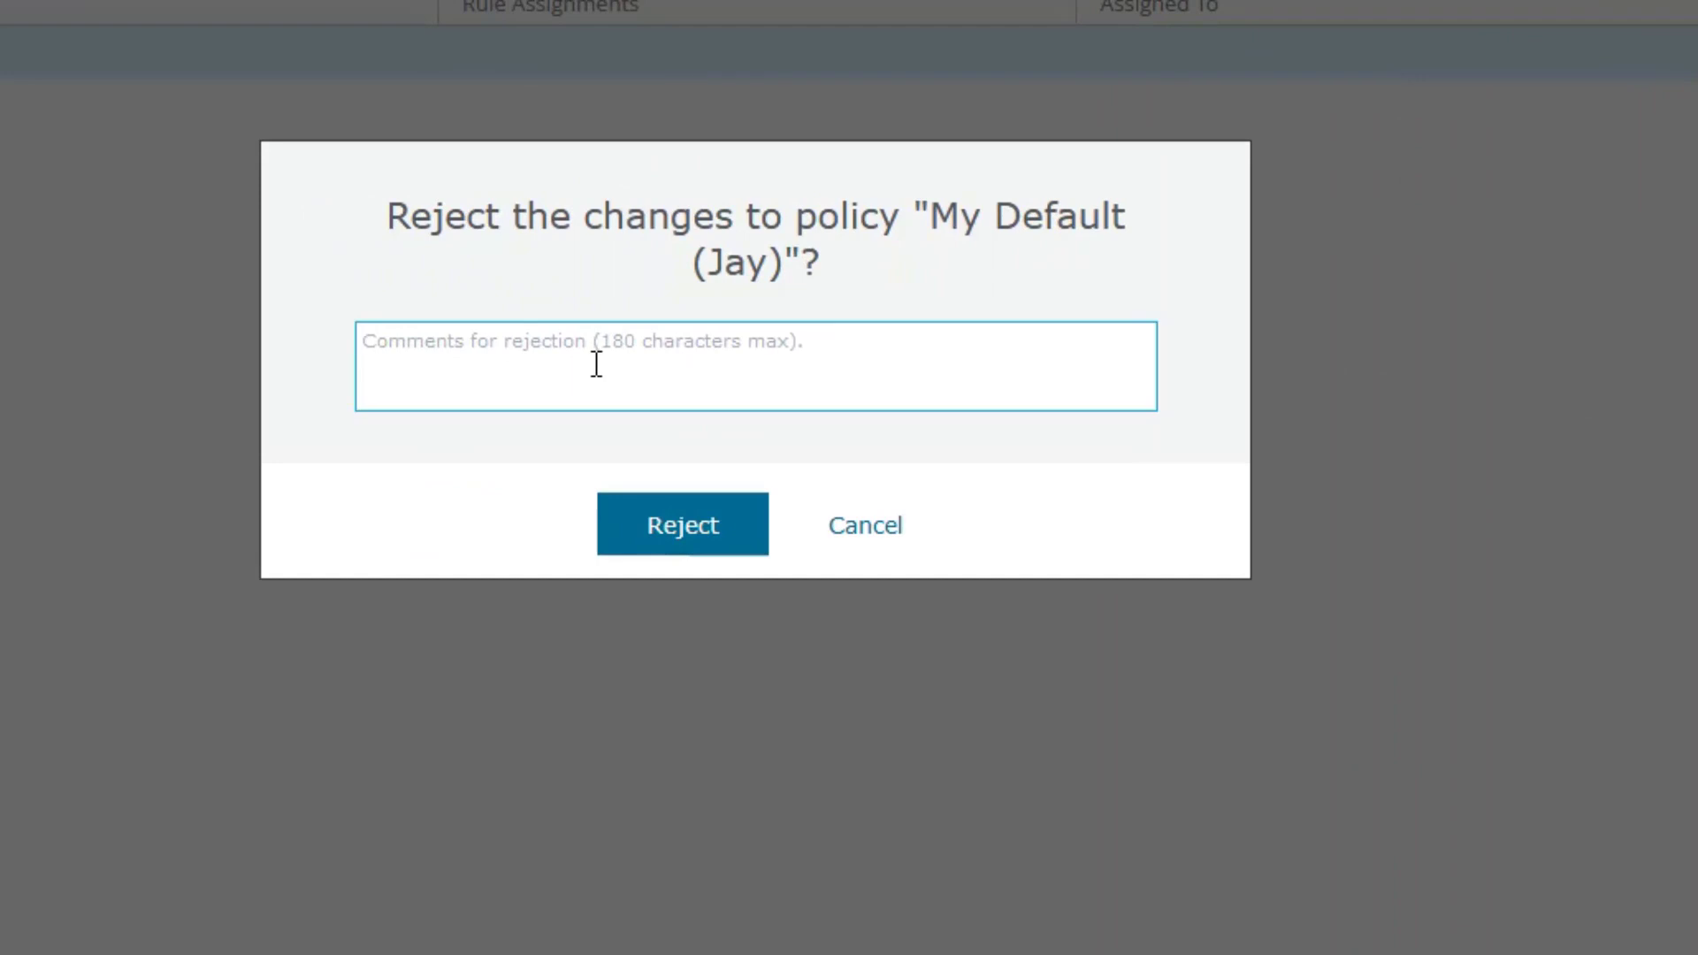
pyautogui.write('N')
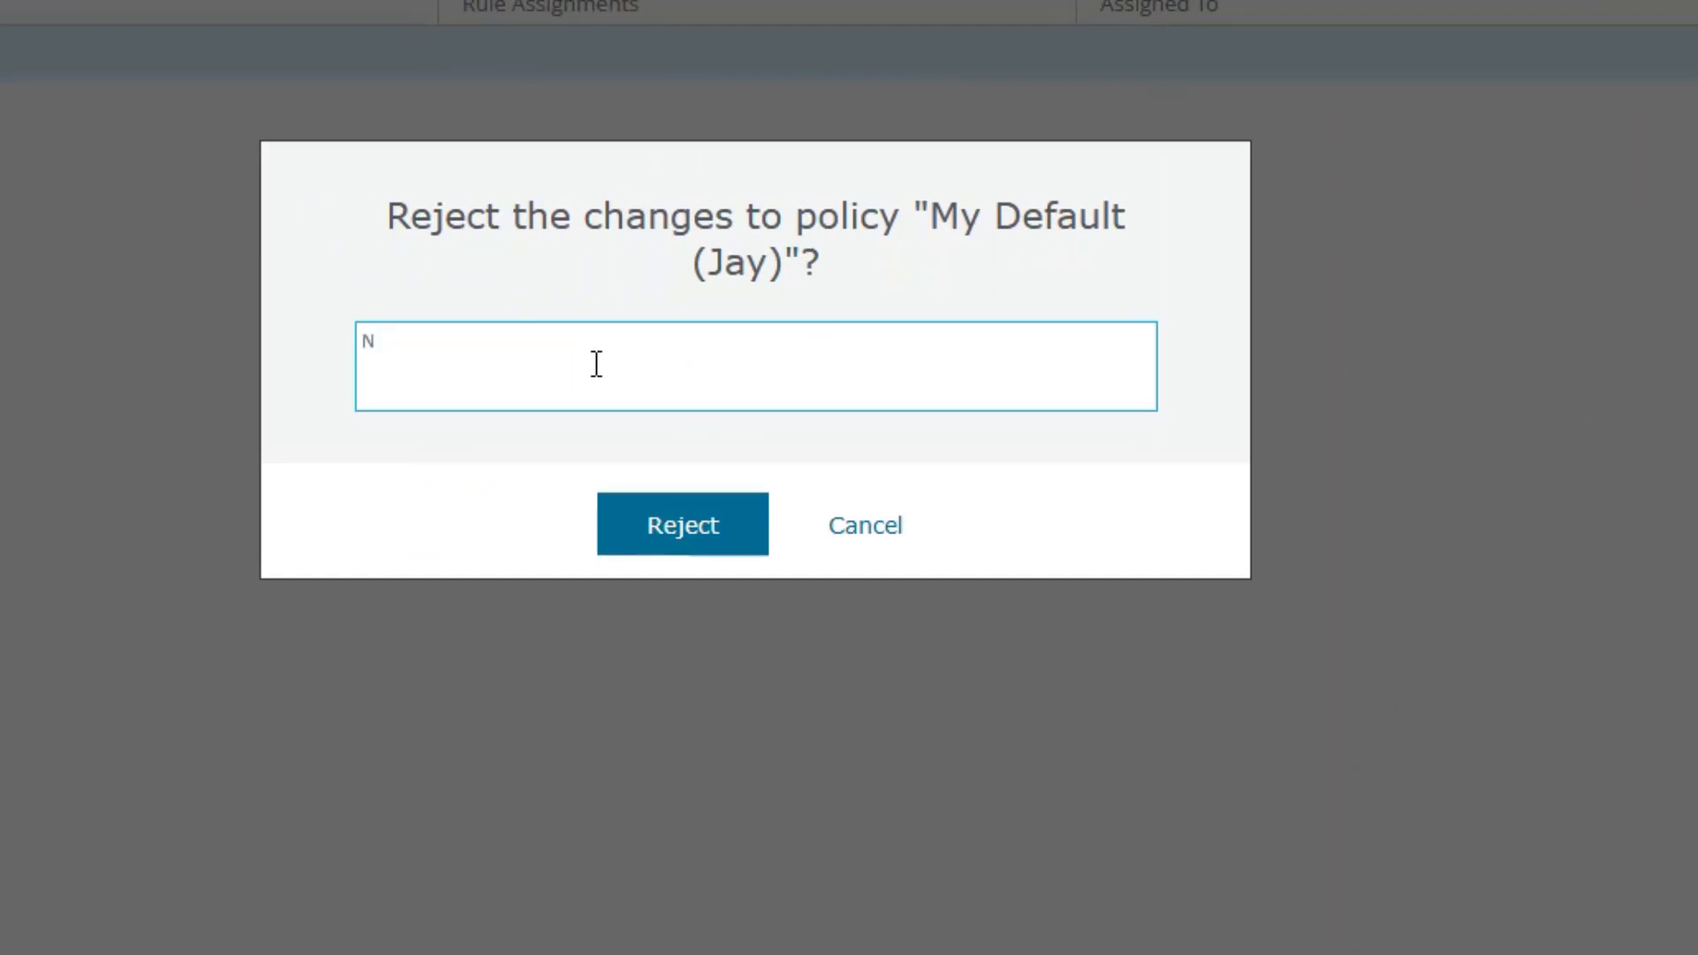
pyautogui.write('O!')
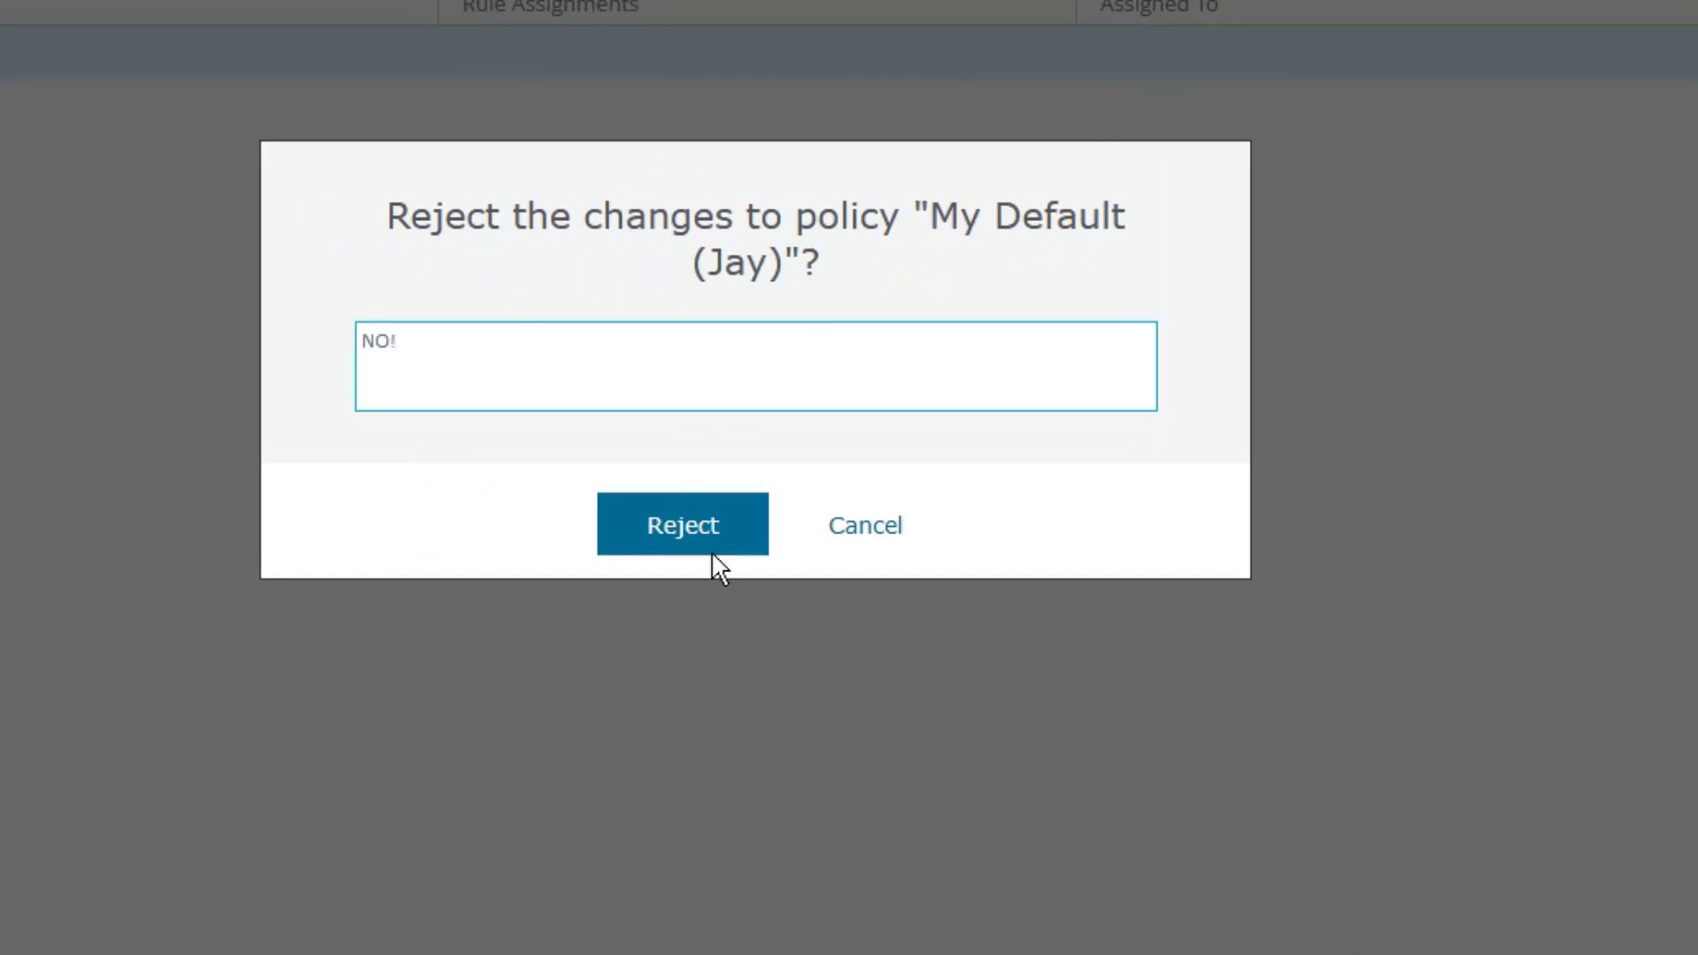
pyautogui.click(682, 524)
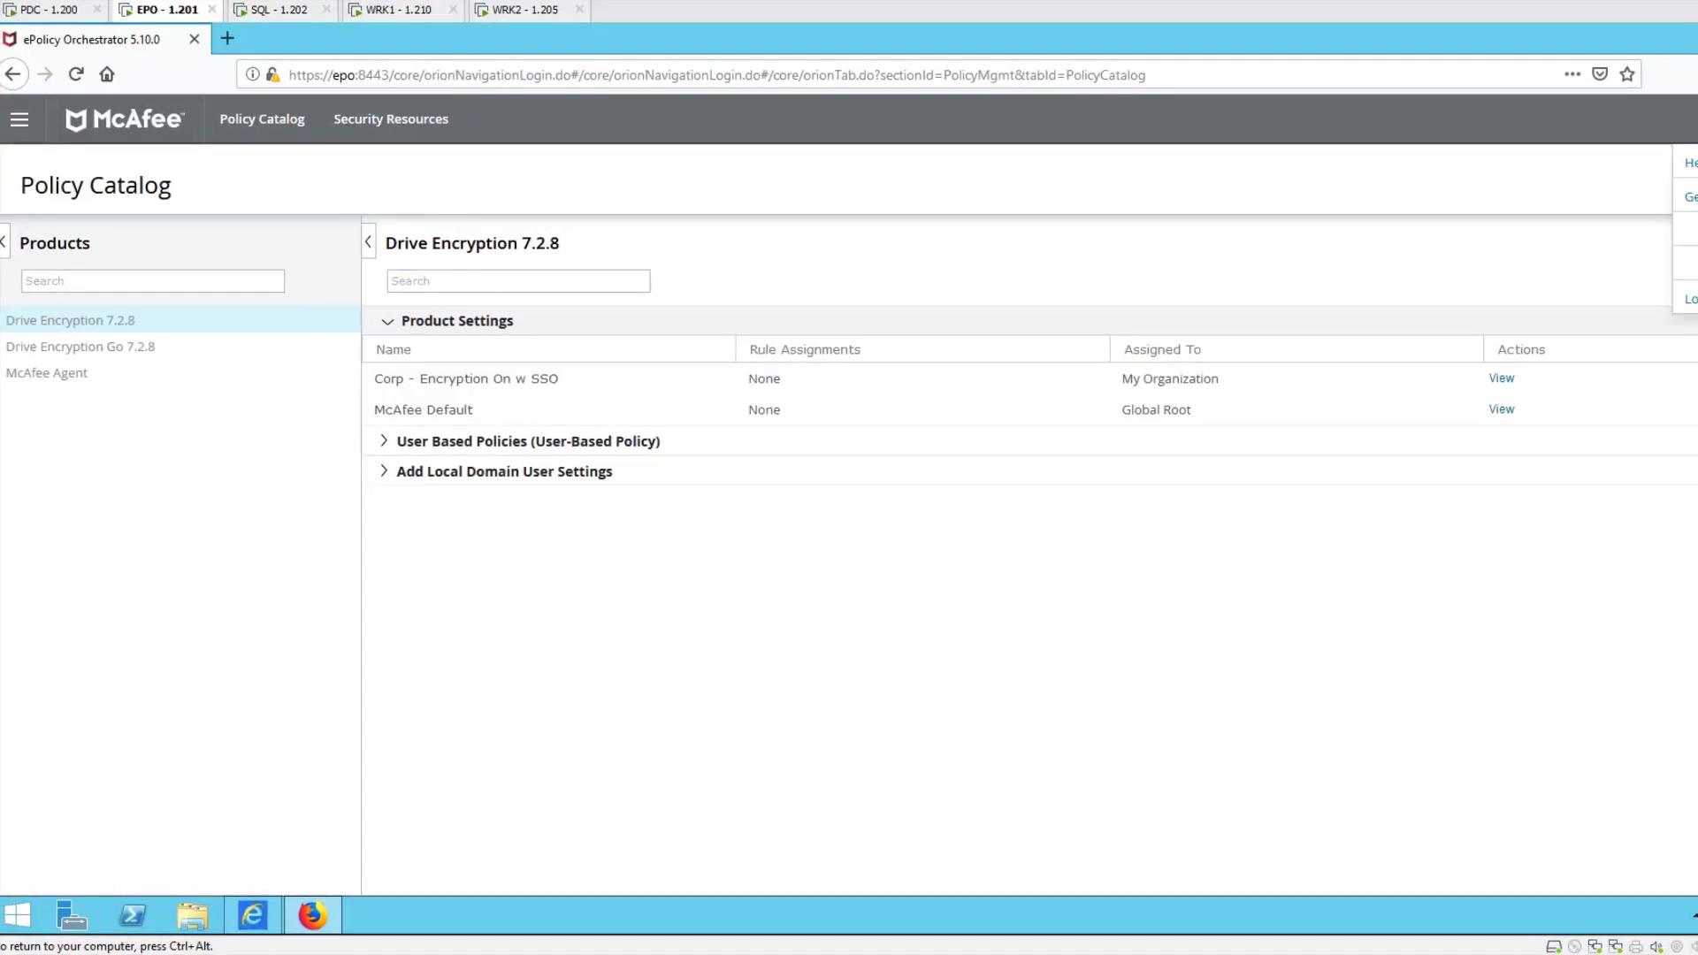
# Log off the approver, log on as admin, and check the Policy rejected notification
pyautogui.click(1692, 298)
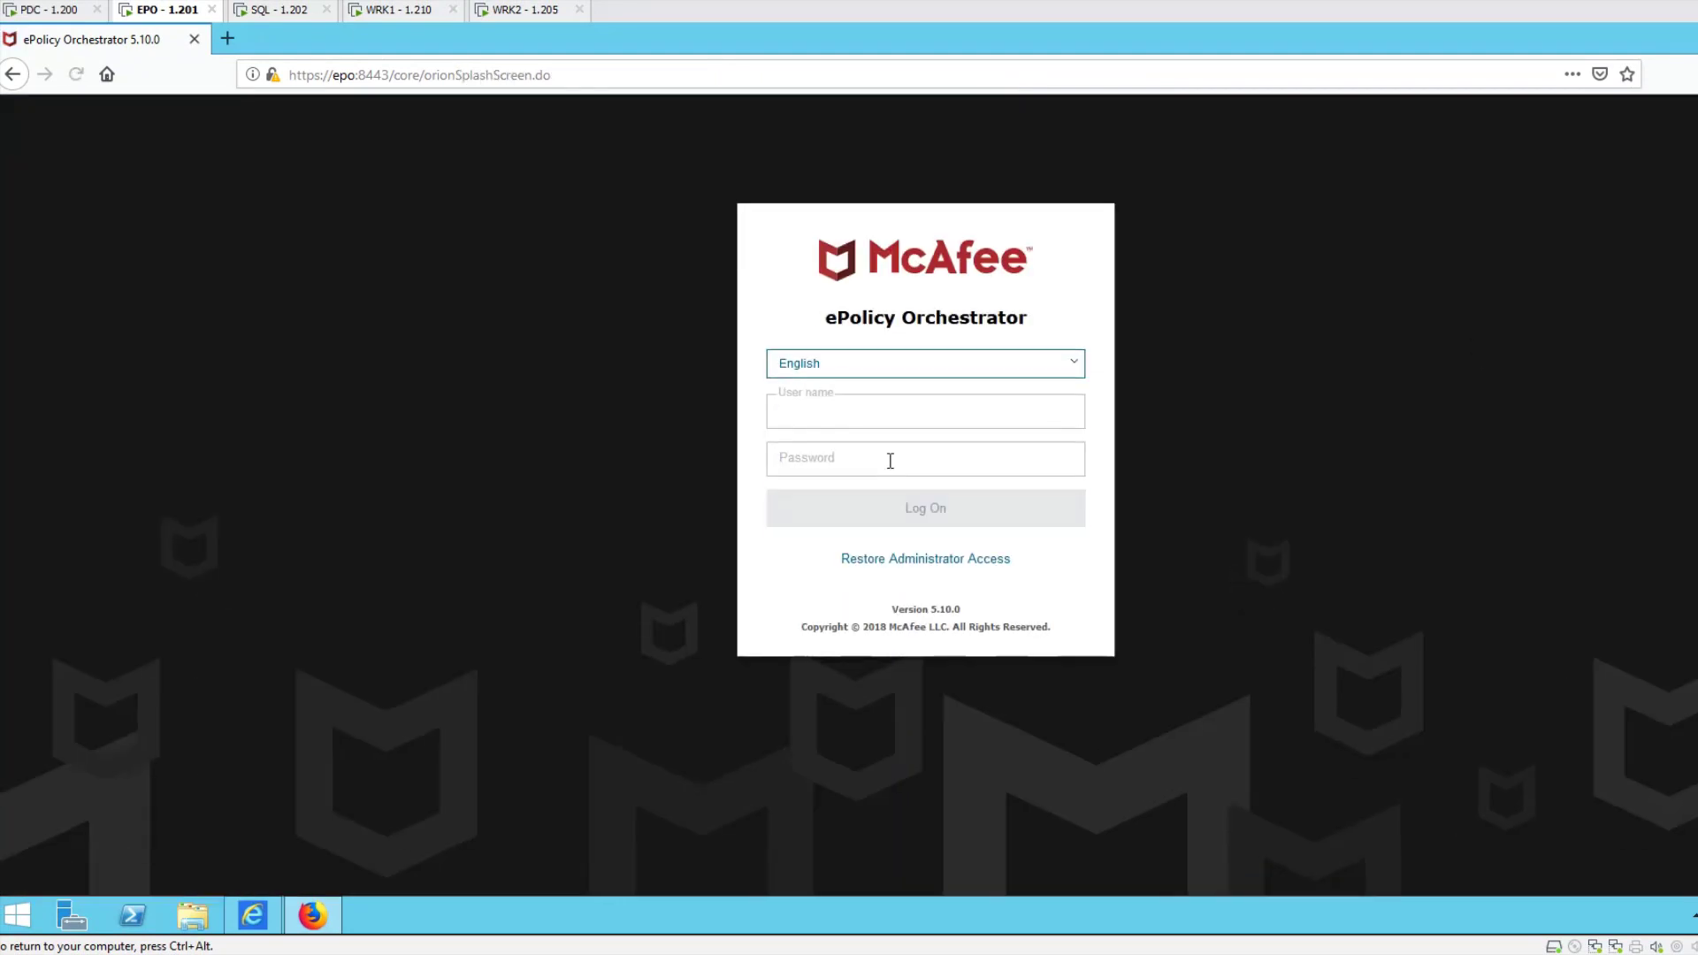
pyautogui.write('admi')
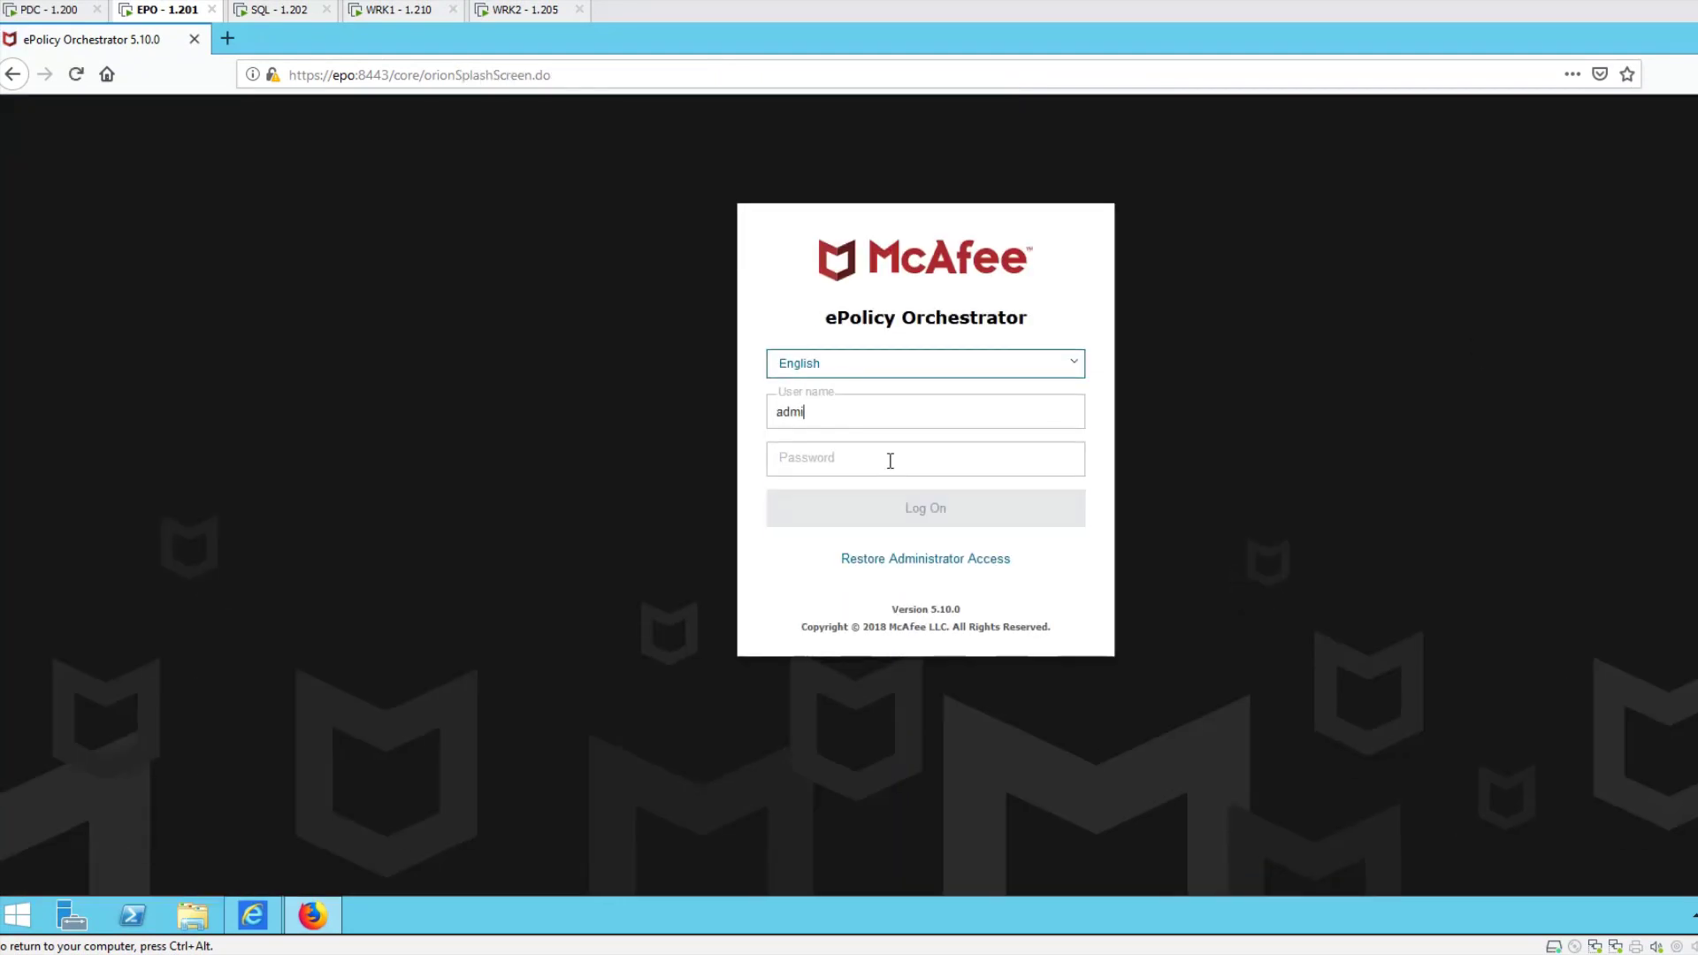
pyautogui.click(923, 508)
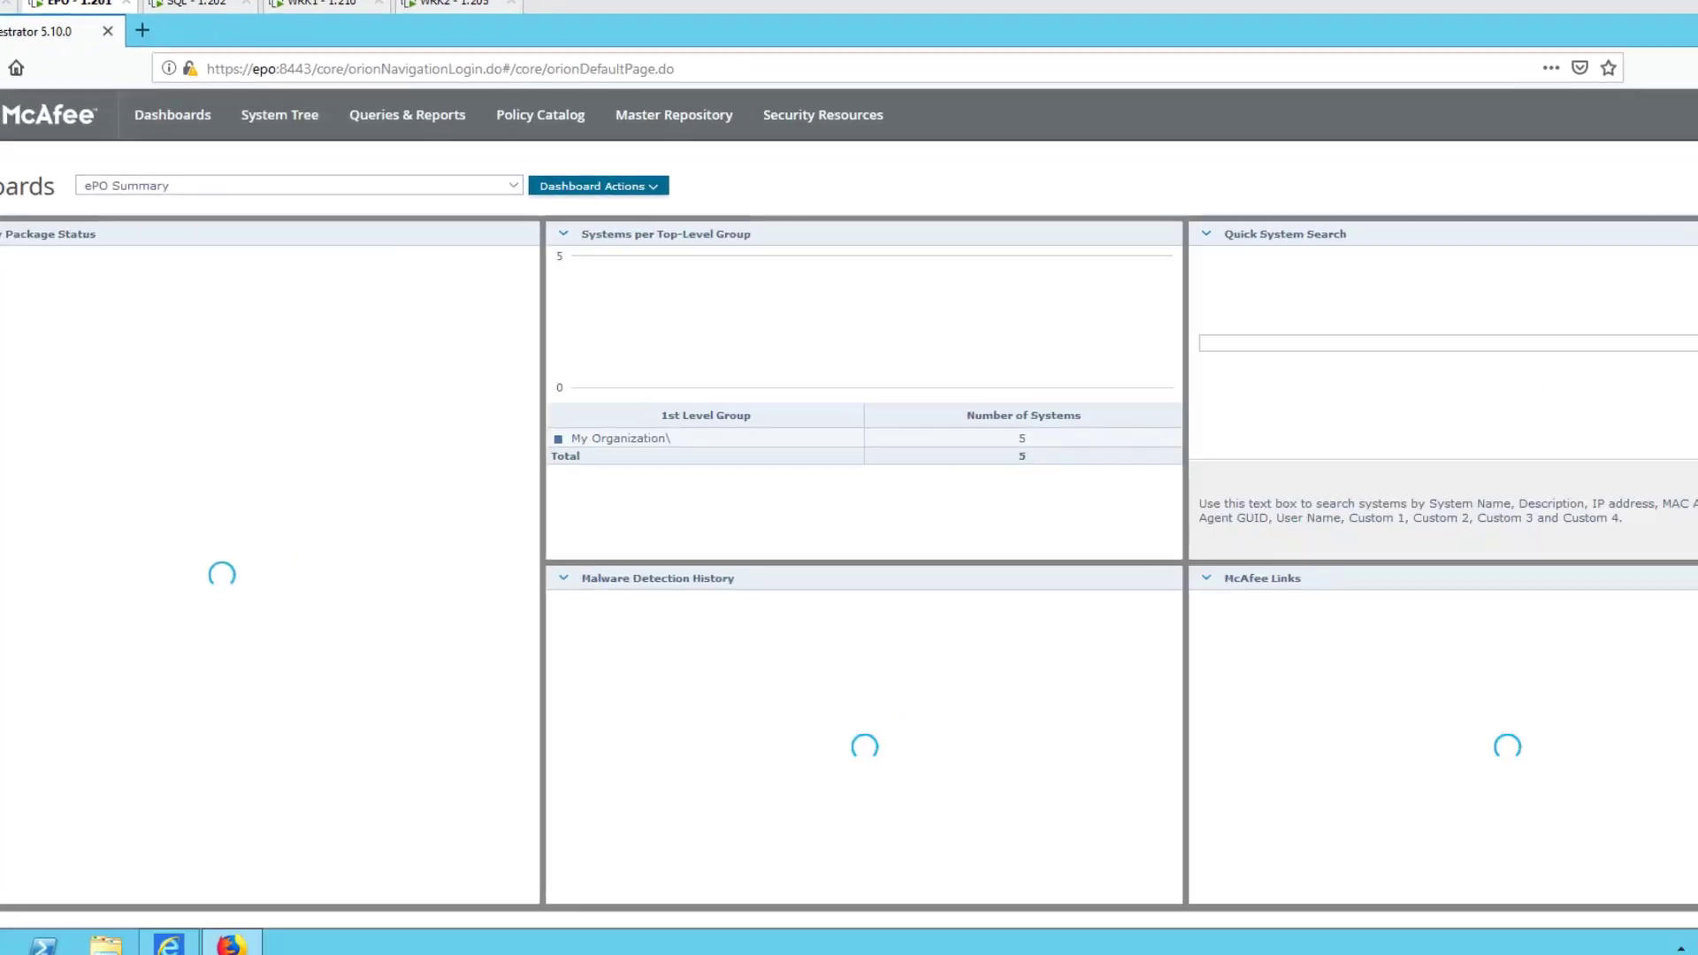
pyautogui.click(1528, 43)
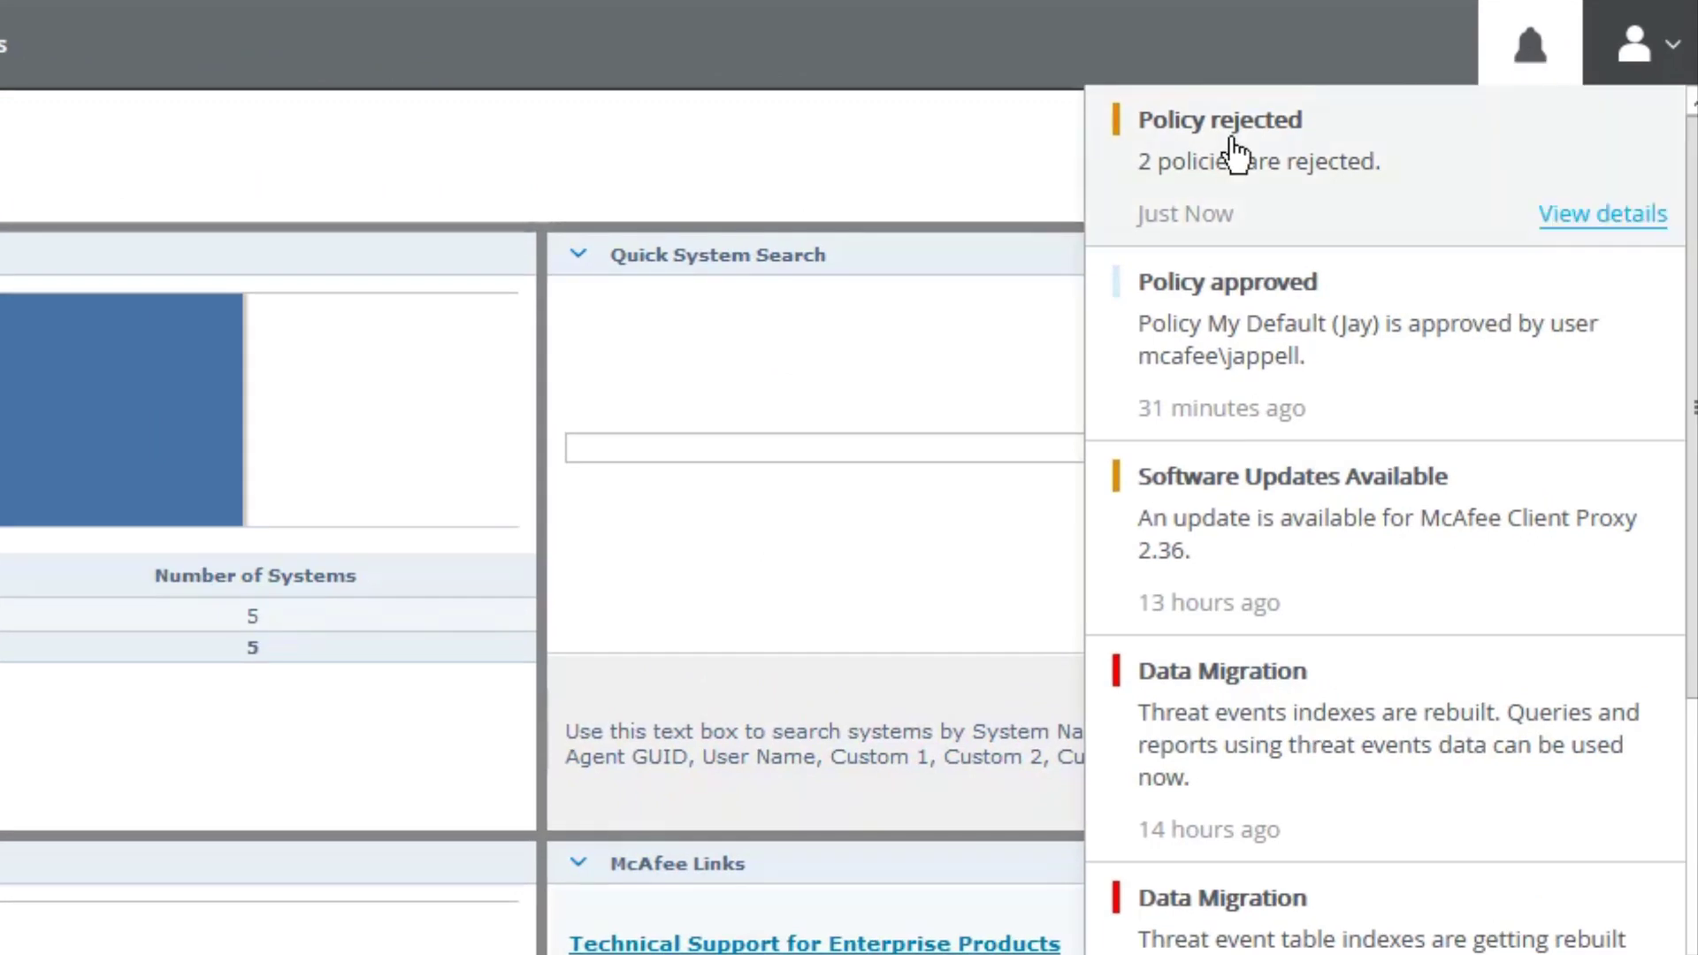
pyautogui.moveTo(1274, 290)
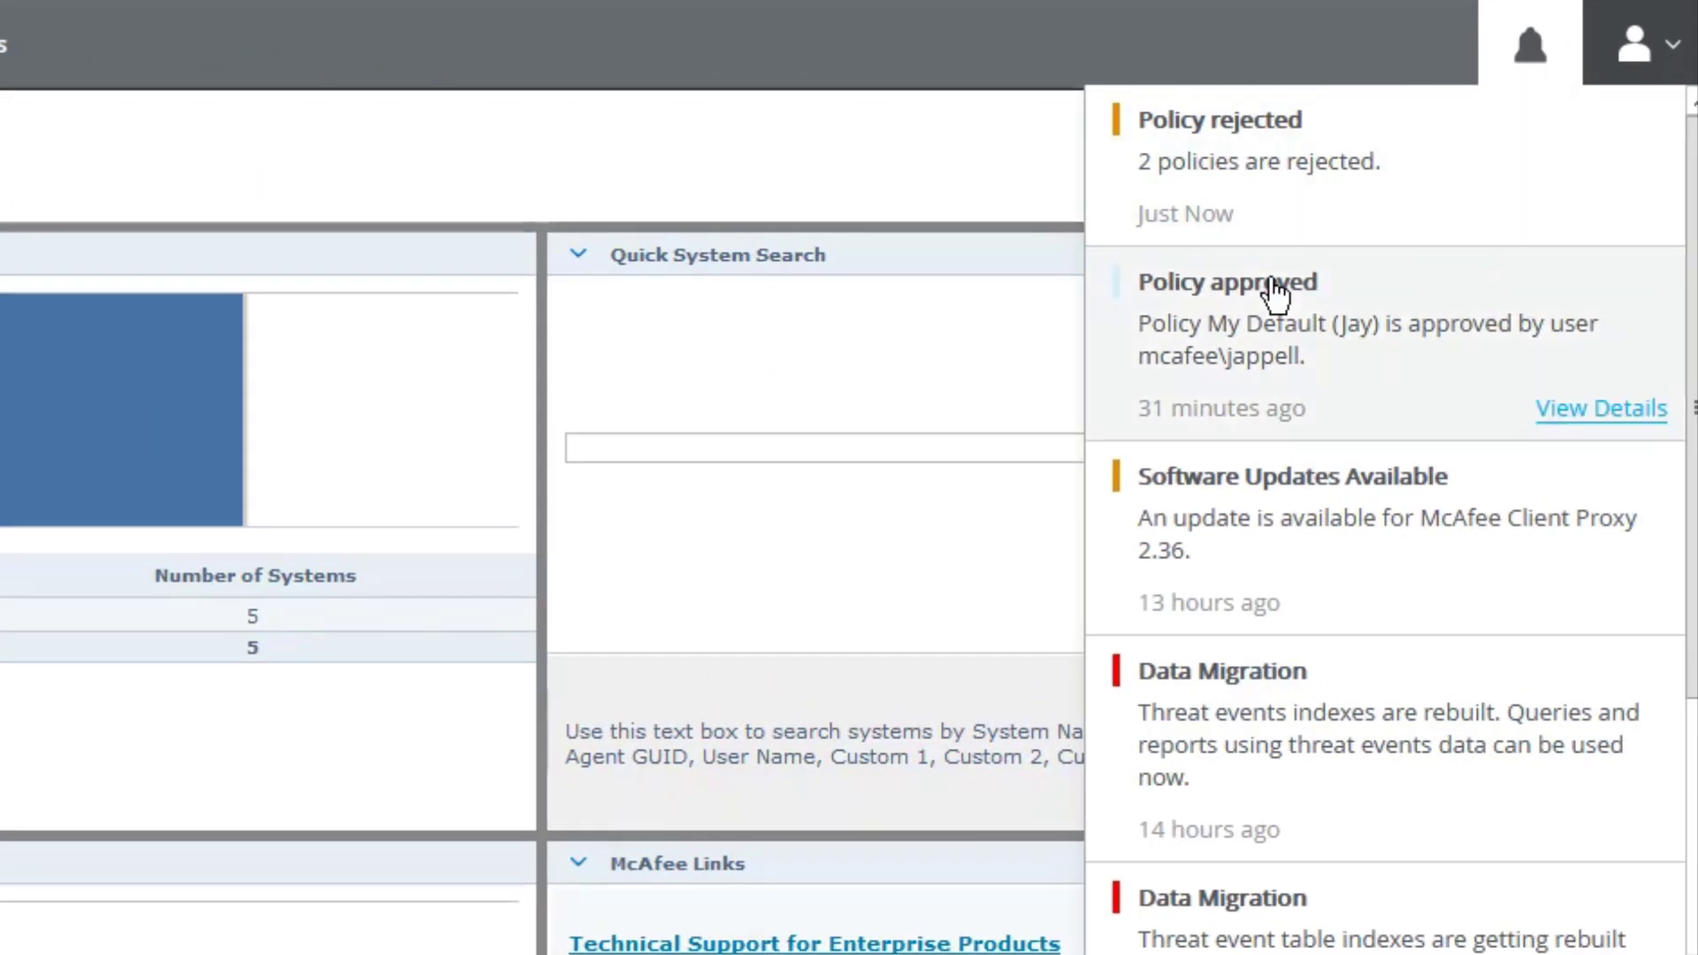
pyautogui.moveTo(1326, 366)
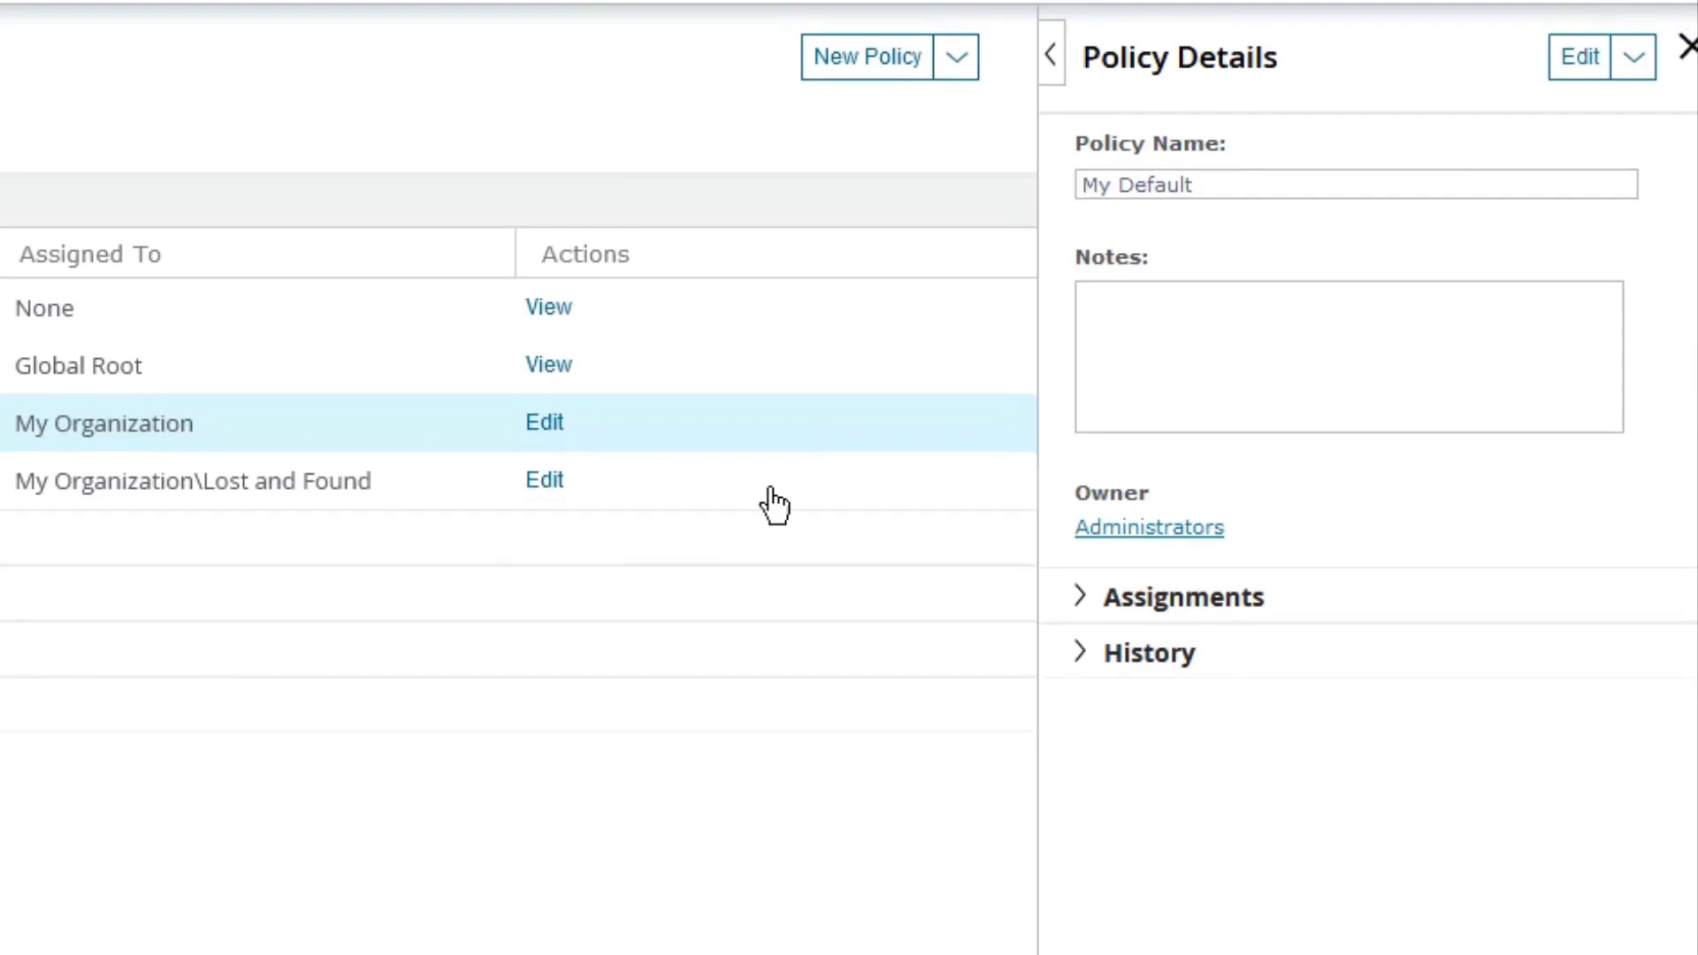
# Expand My Default (Jay)'s policy history to show the NO! rejection above the 90-minute request
pyautogui.click(1148, 650)
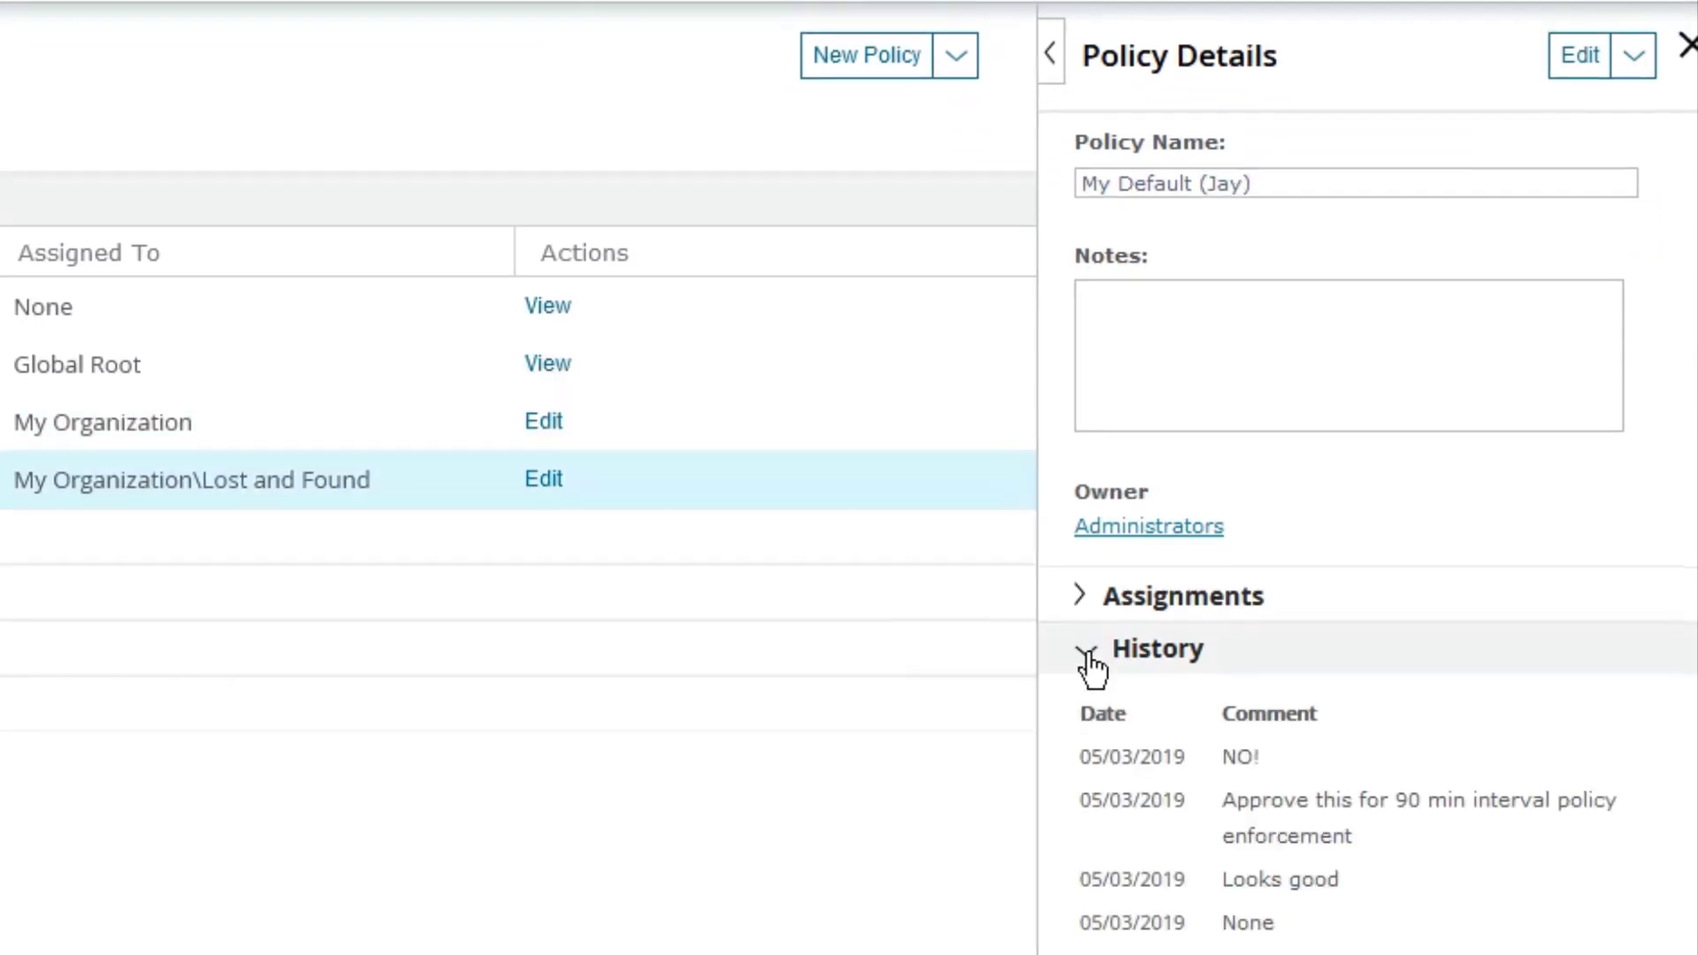
pyautogui.scroll(-3)
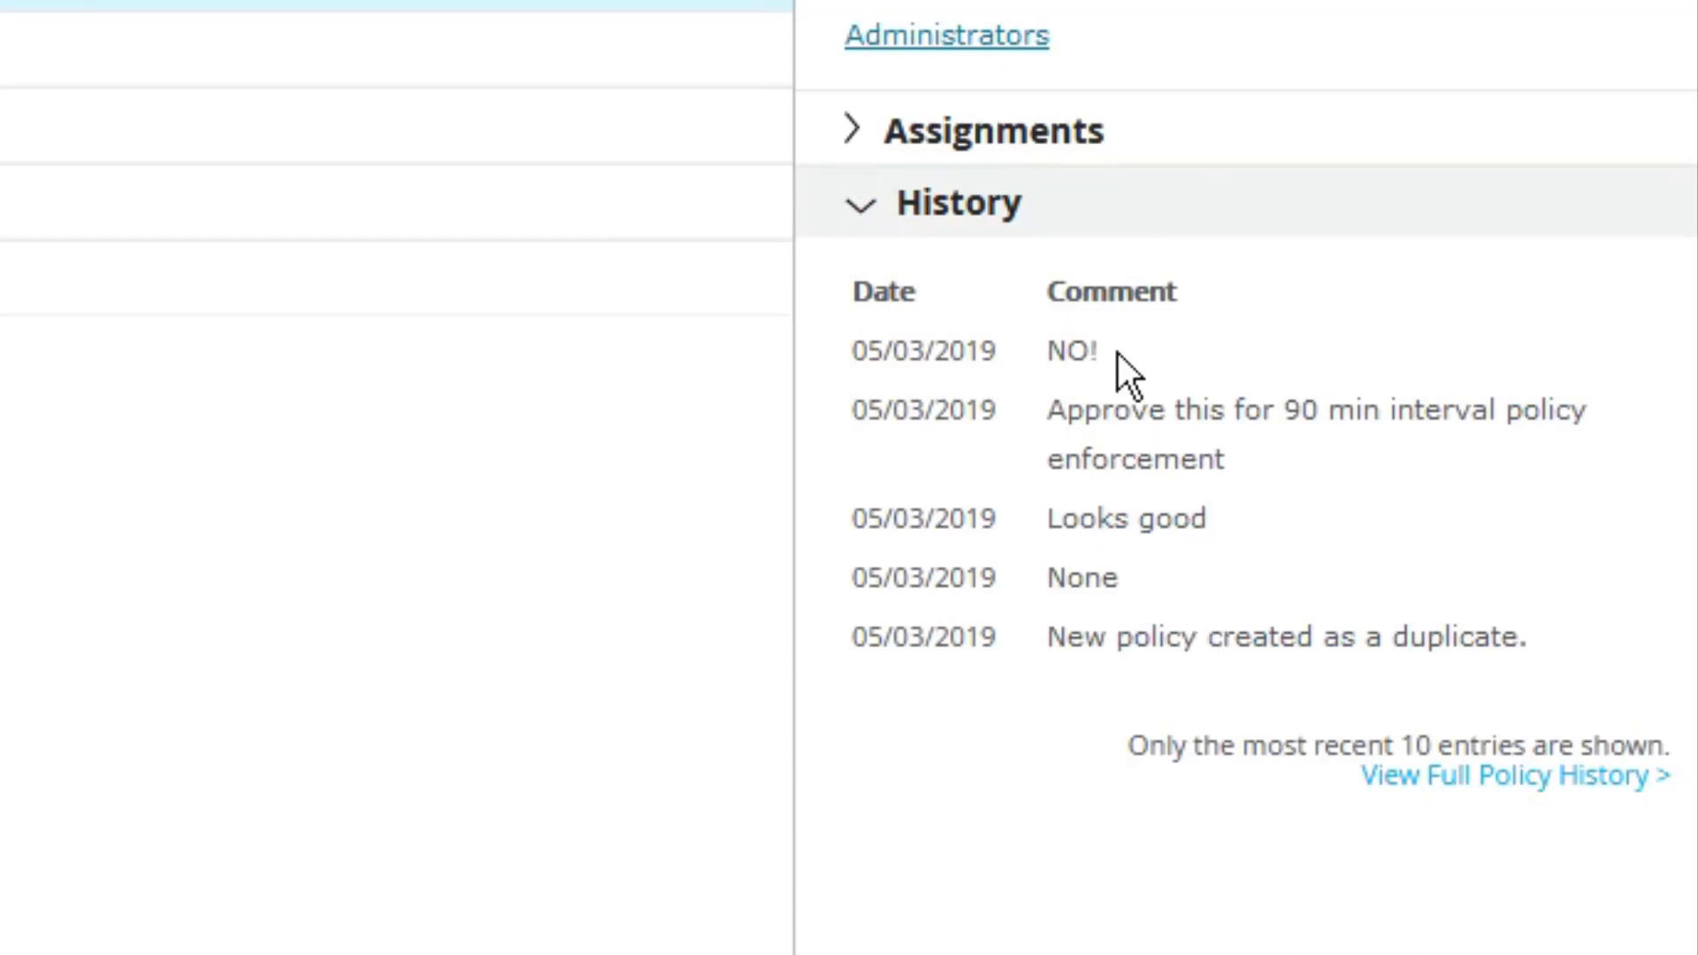
pyautogui.moveTo(1132, 357)
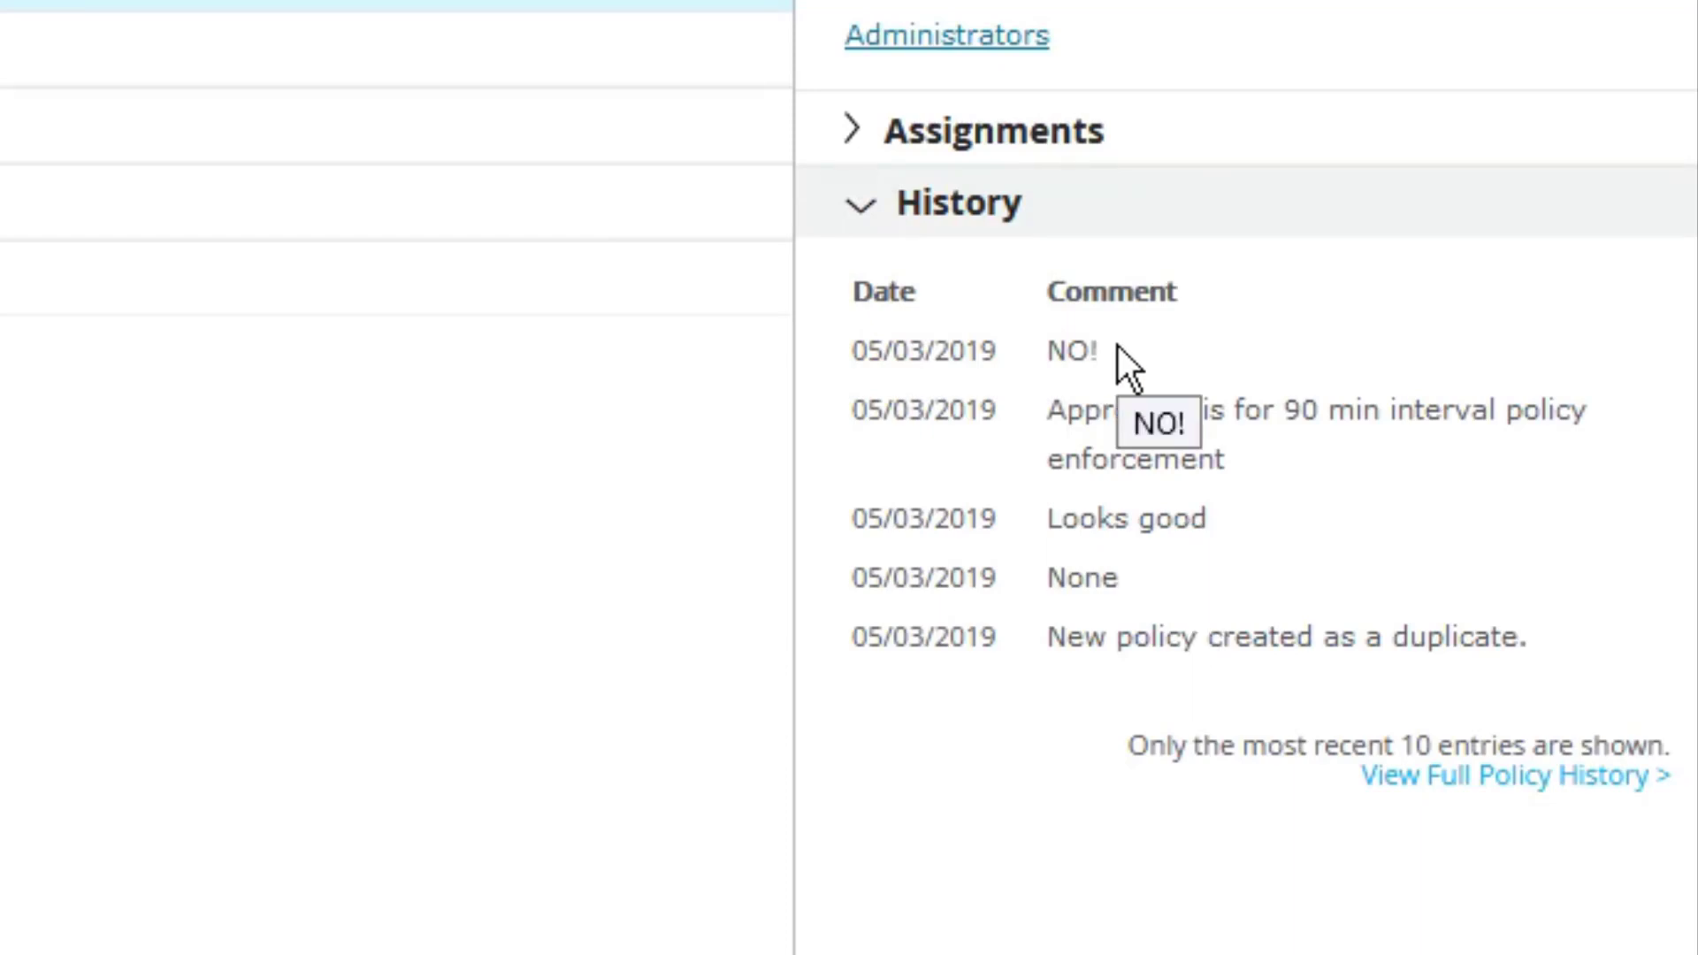
pyautogui.moveTo(1132, 363)
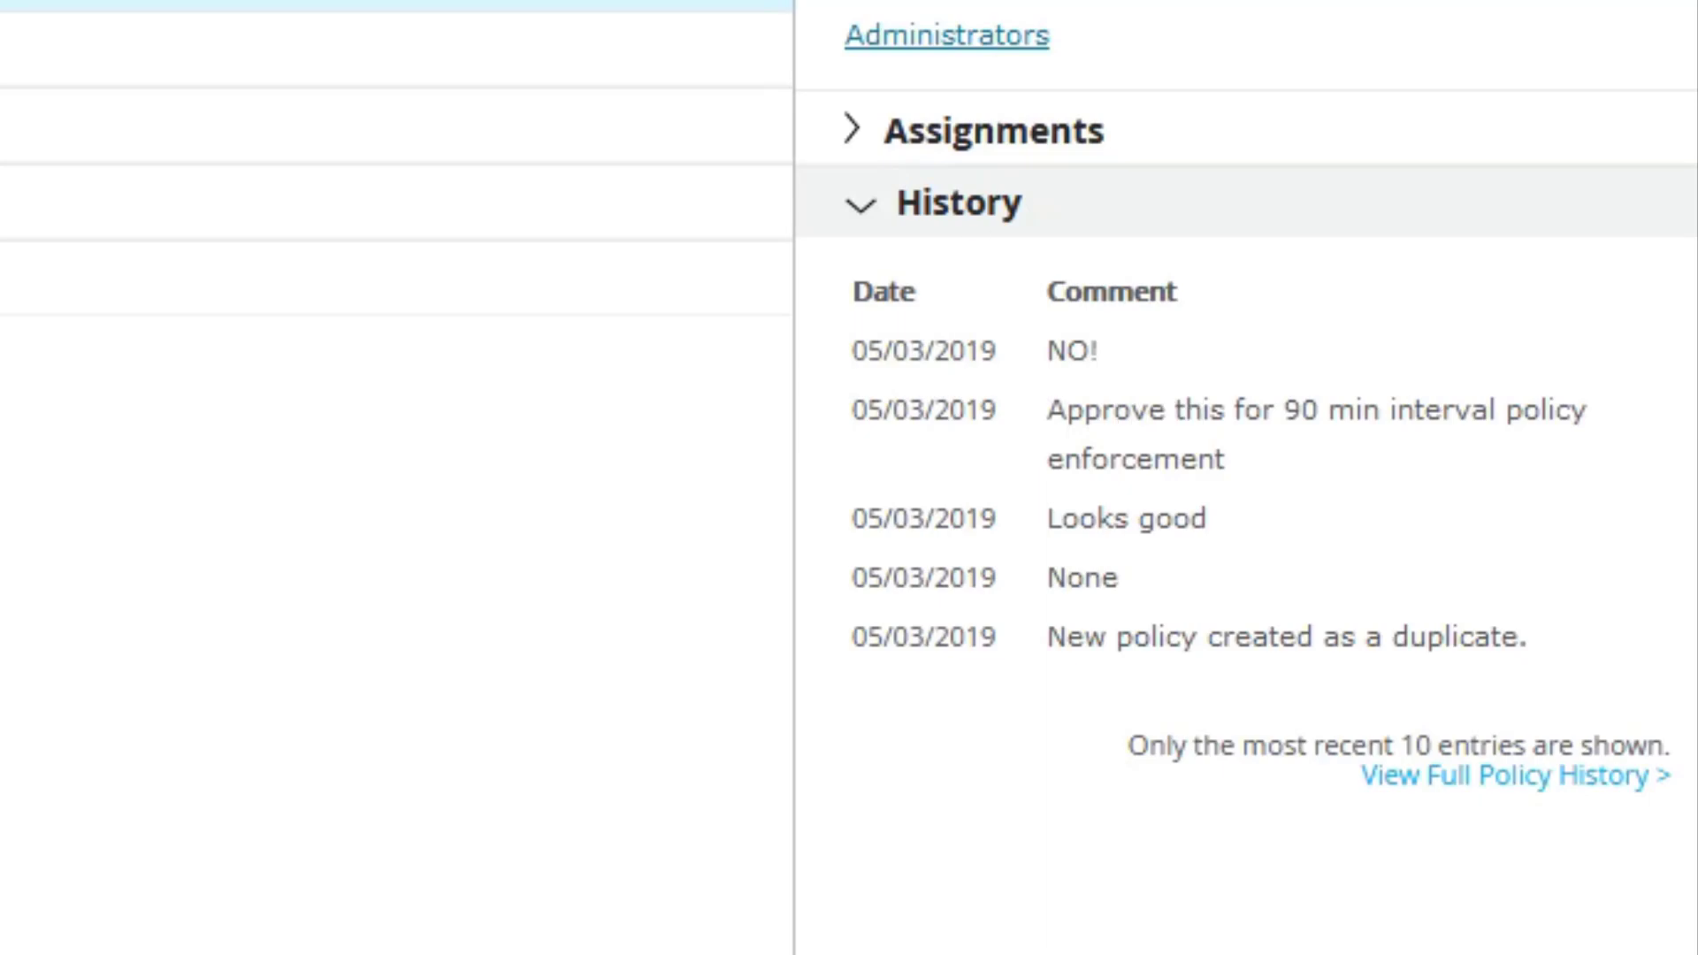